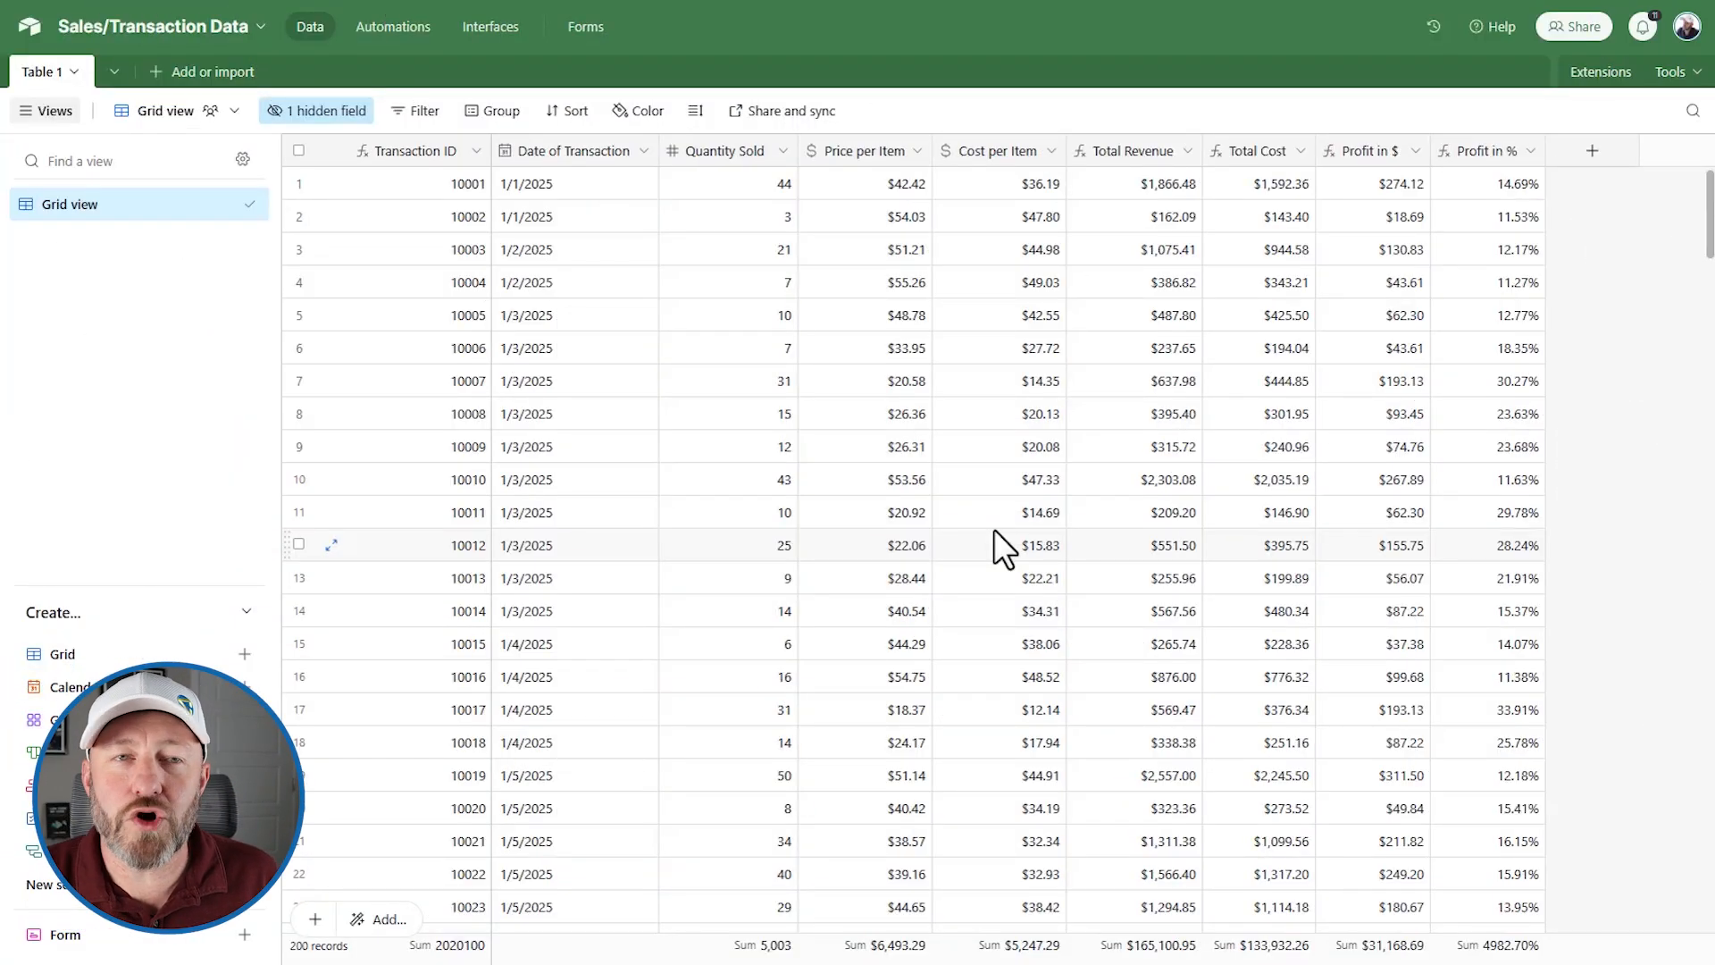
mouse_move(1048, 498)
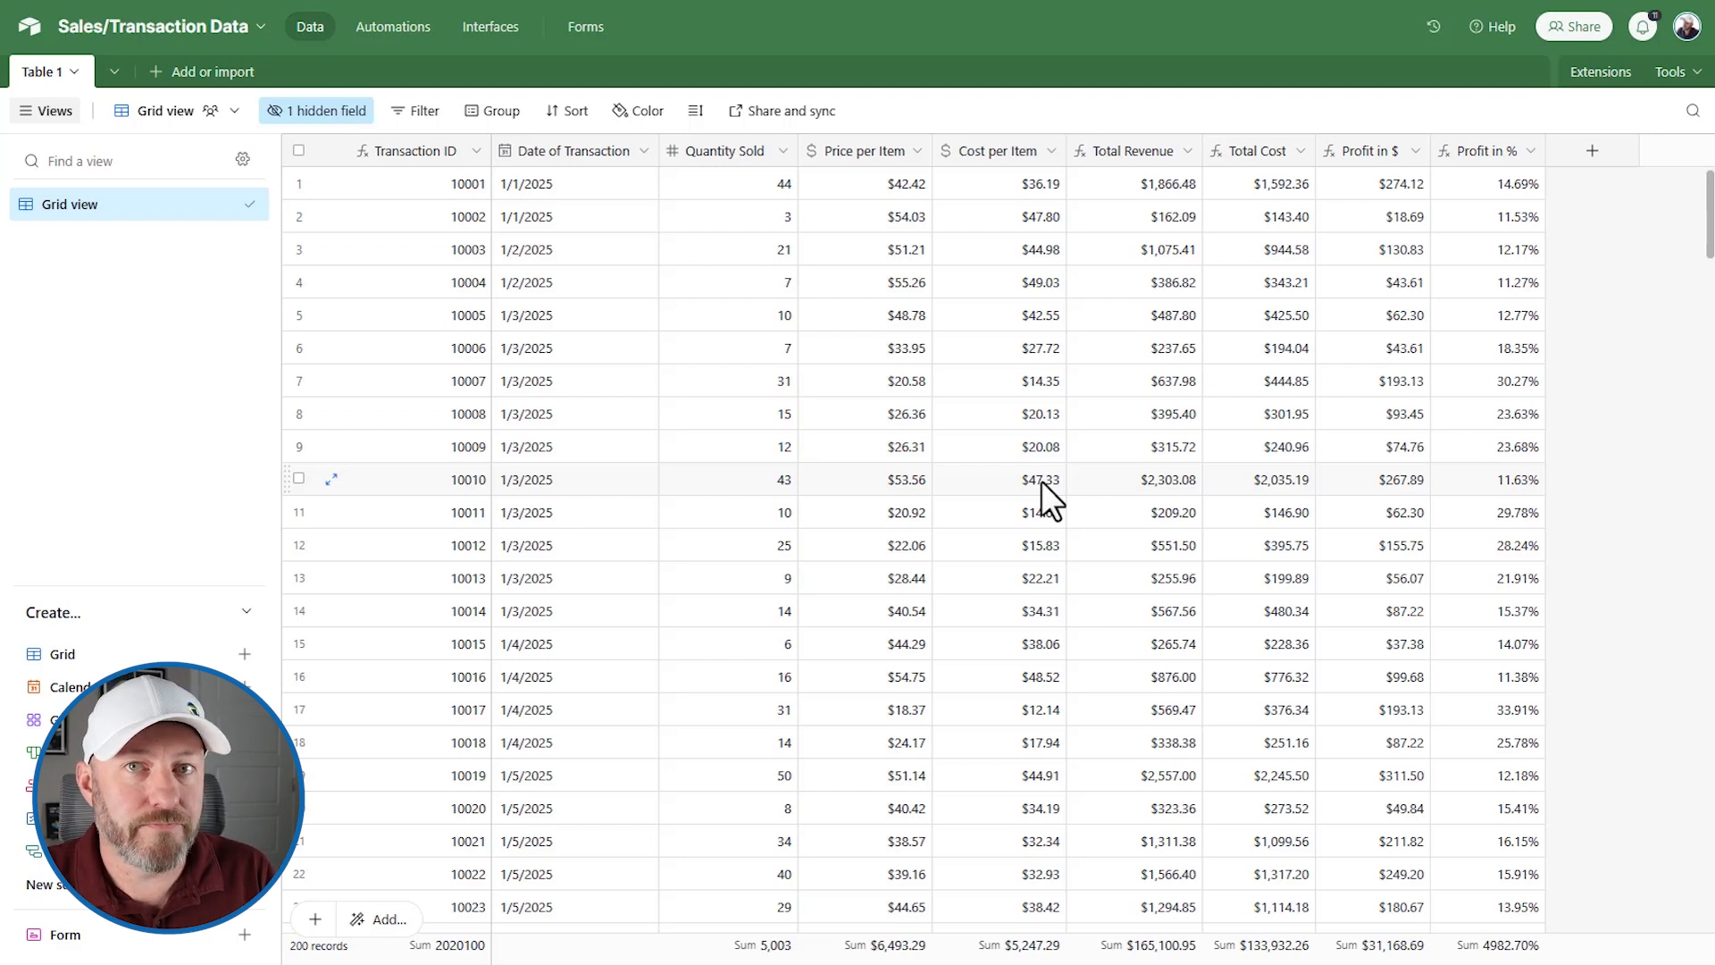
mouse_move(1324, 596)
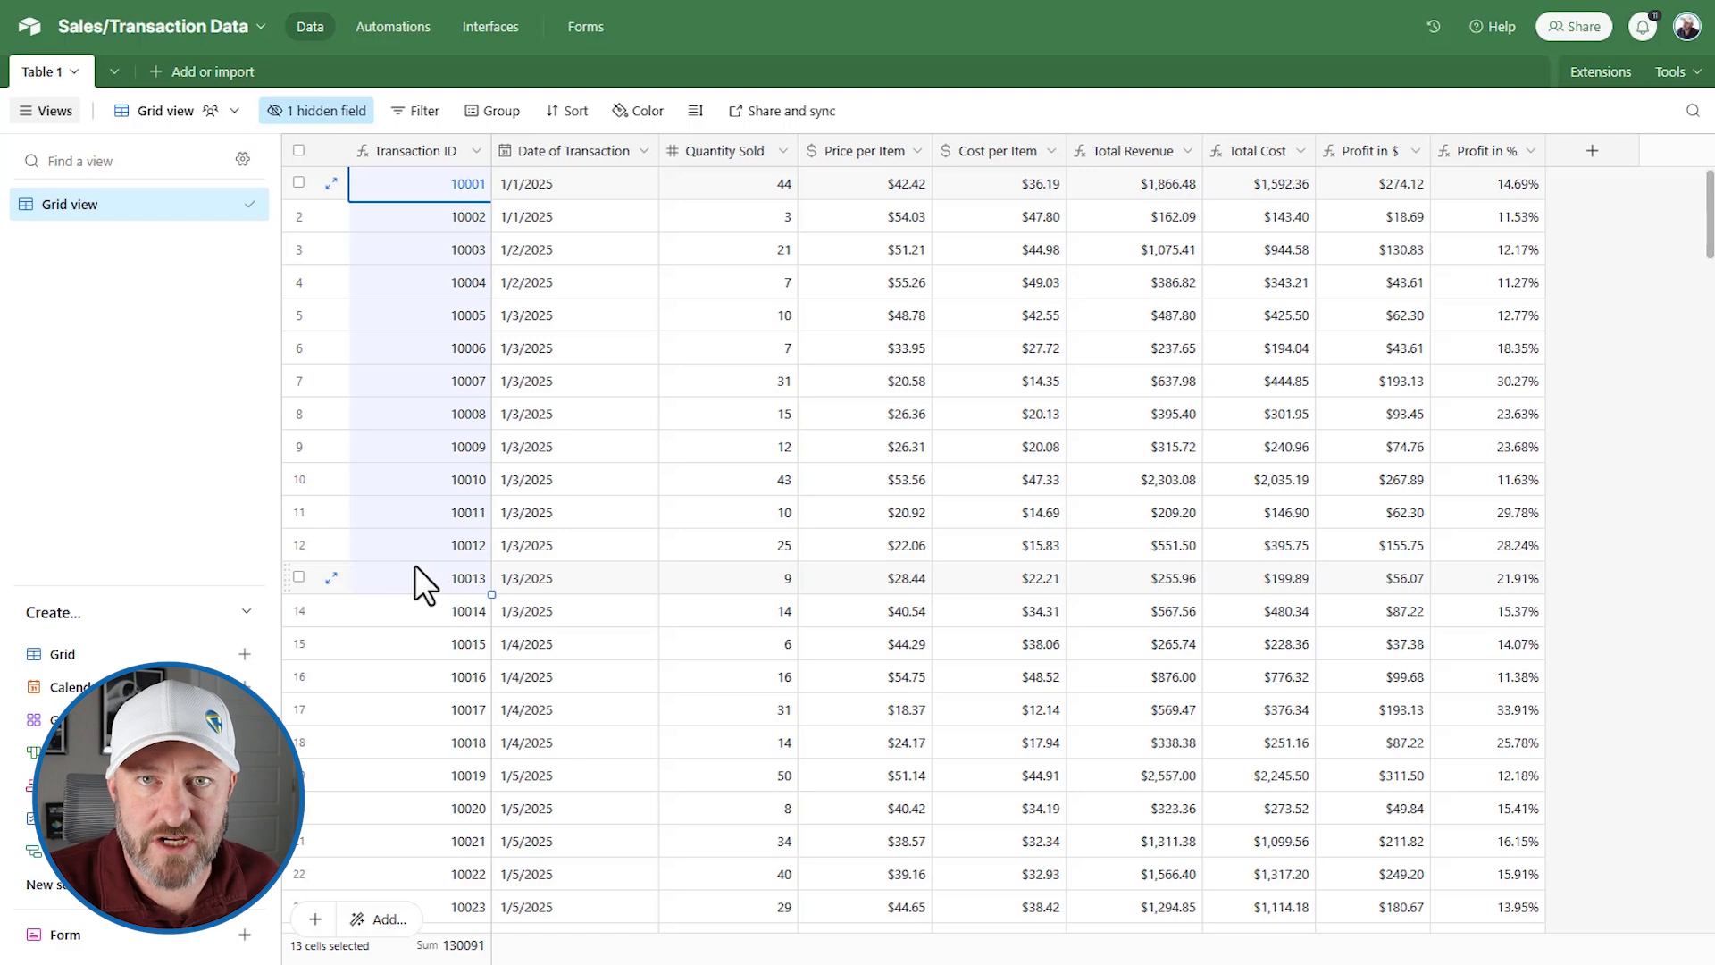
- Inspect a transaction's ID, date, quantity sold and price per item in Airtable
click(419, 511)
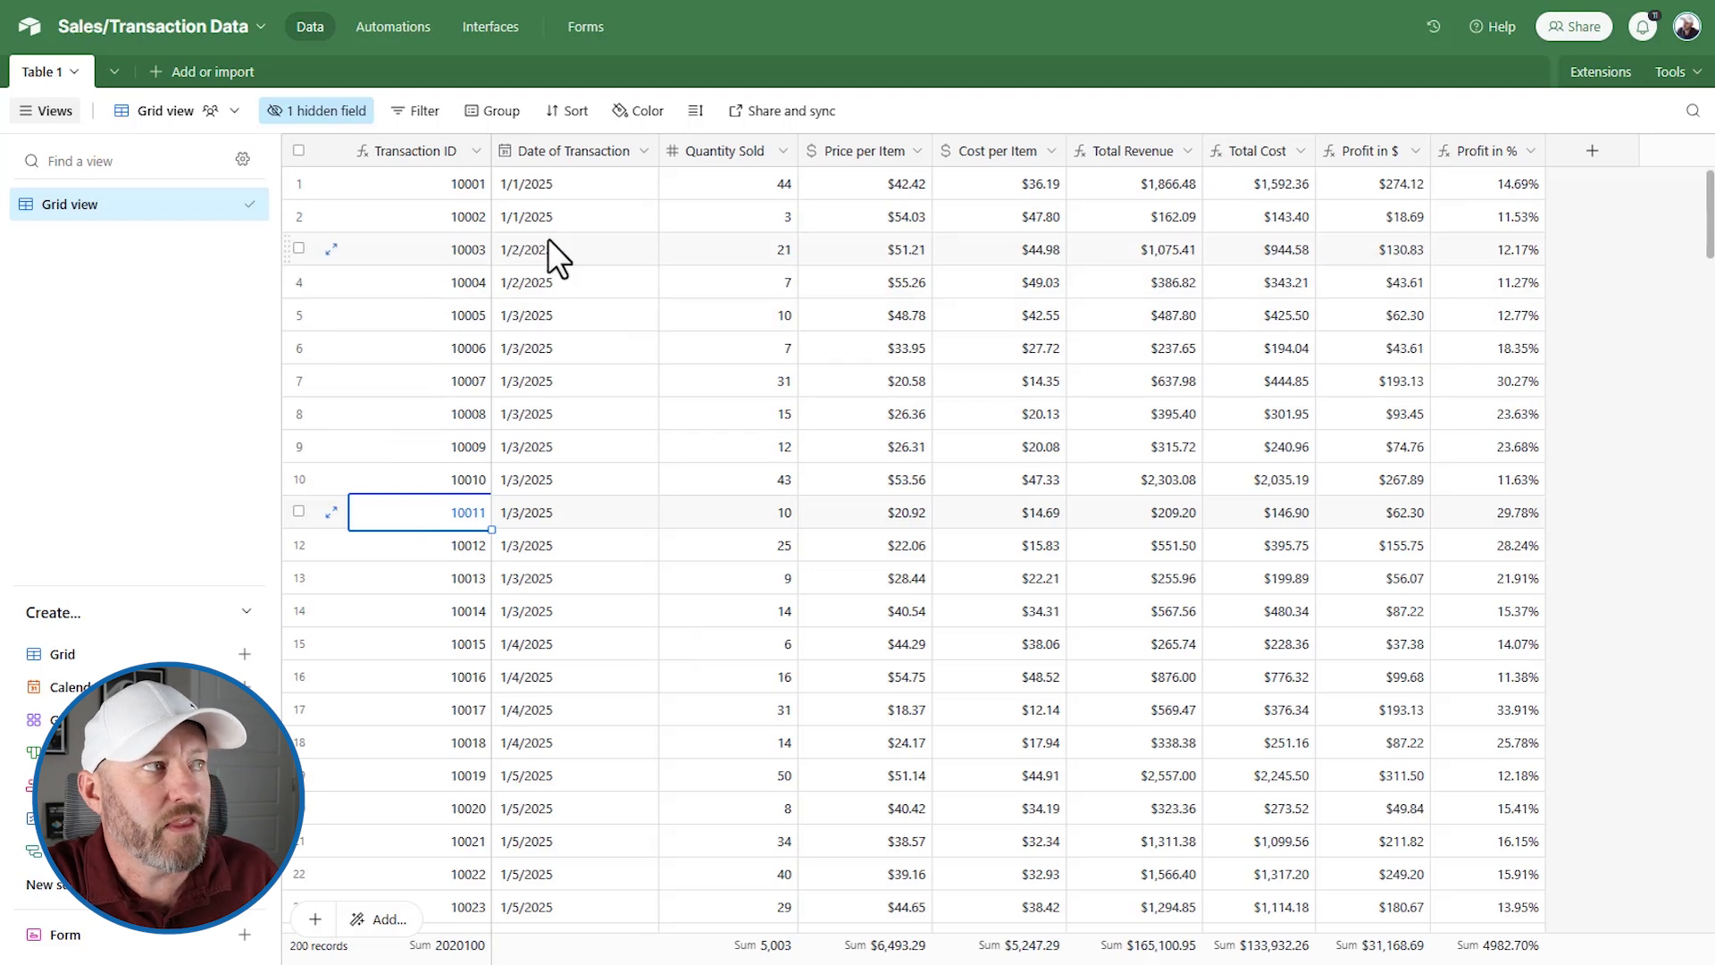
mouse_move(599, 421)
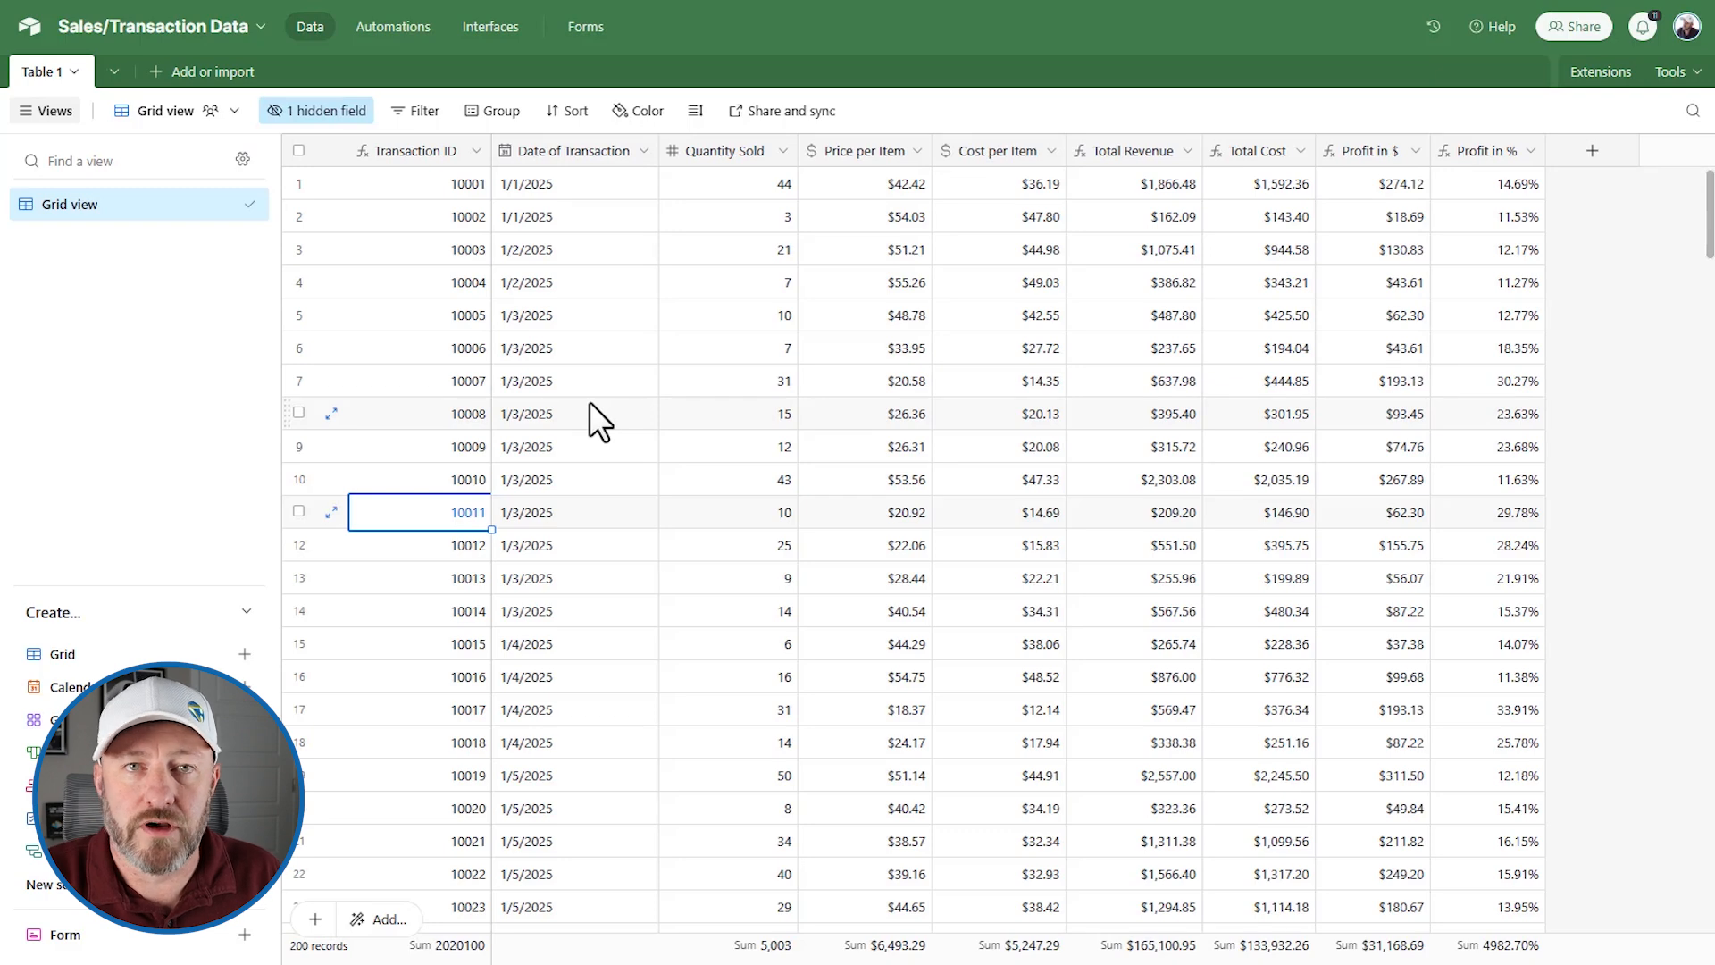
click(569, 182)
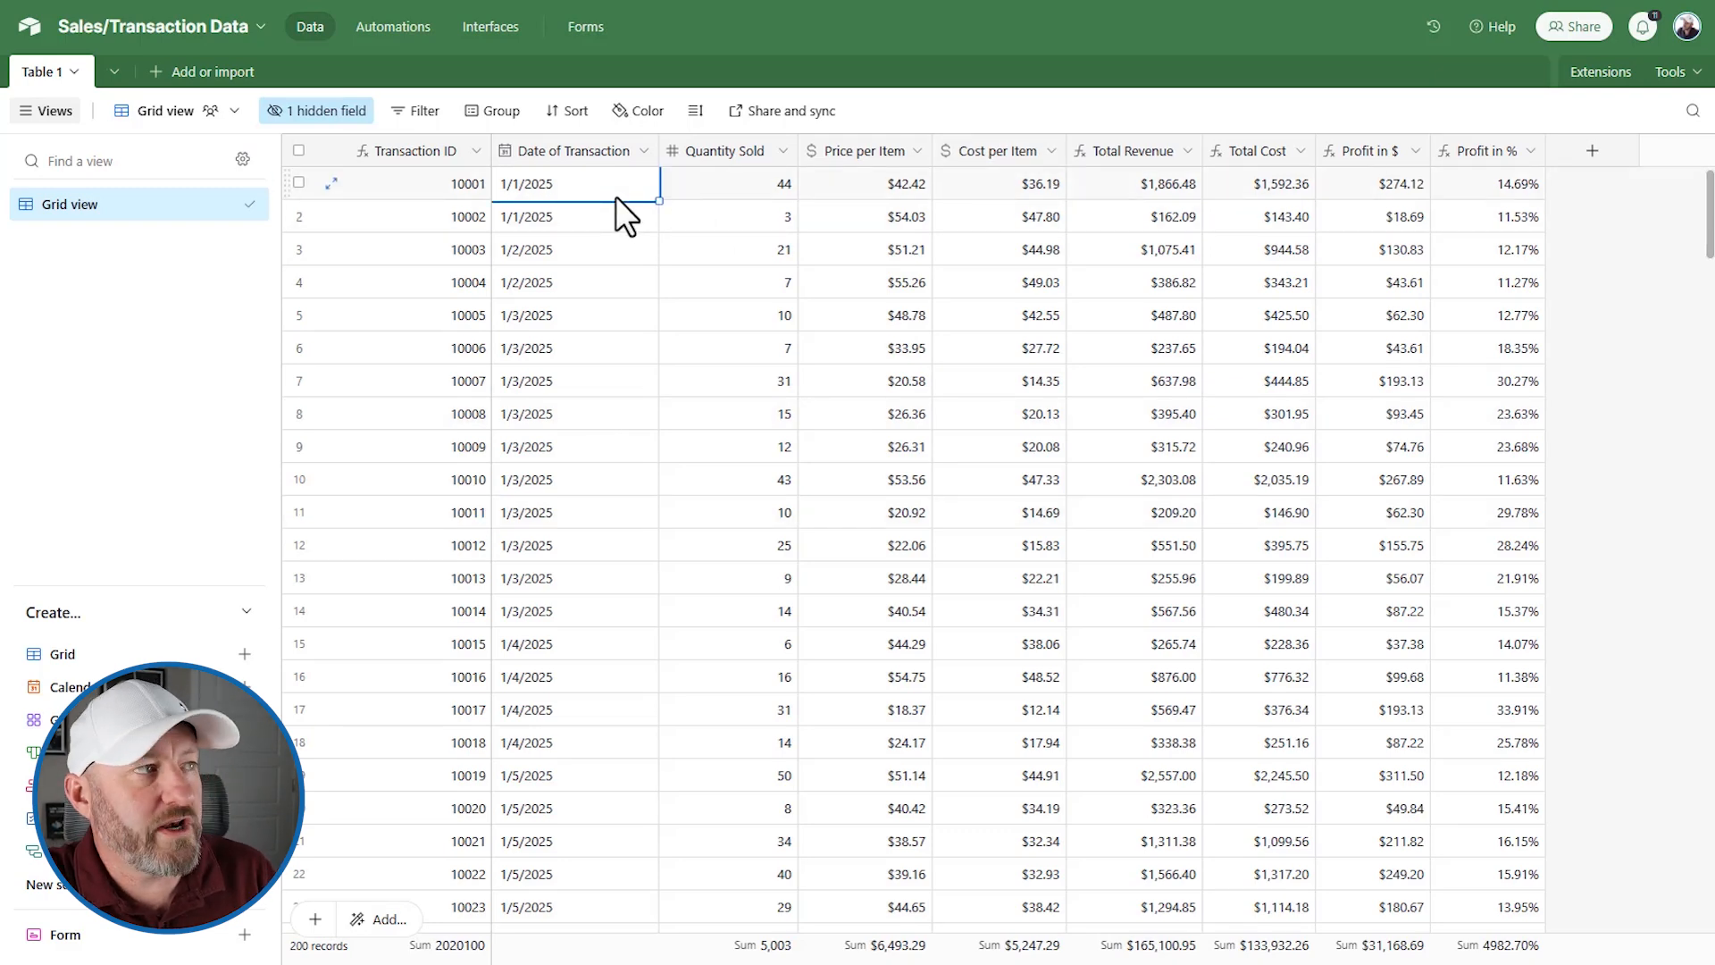
scroll(down, 3)
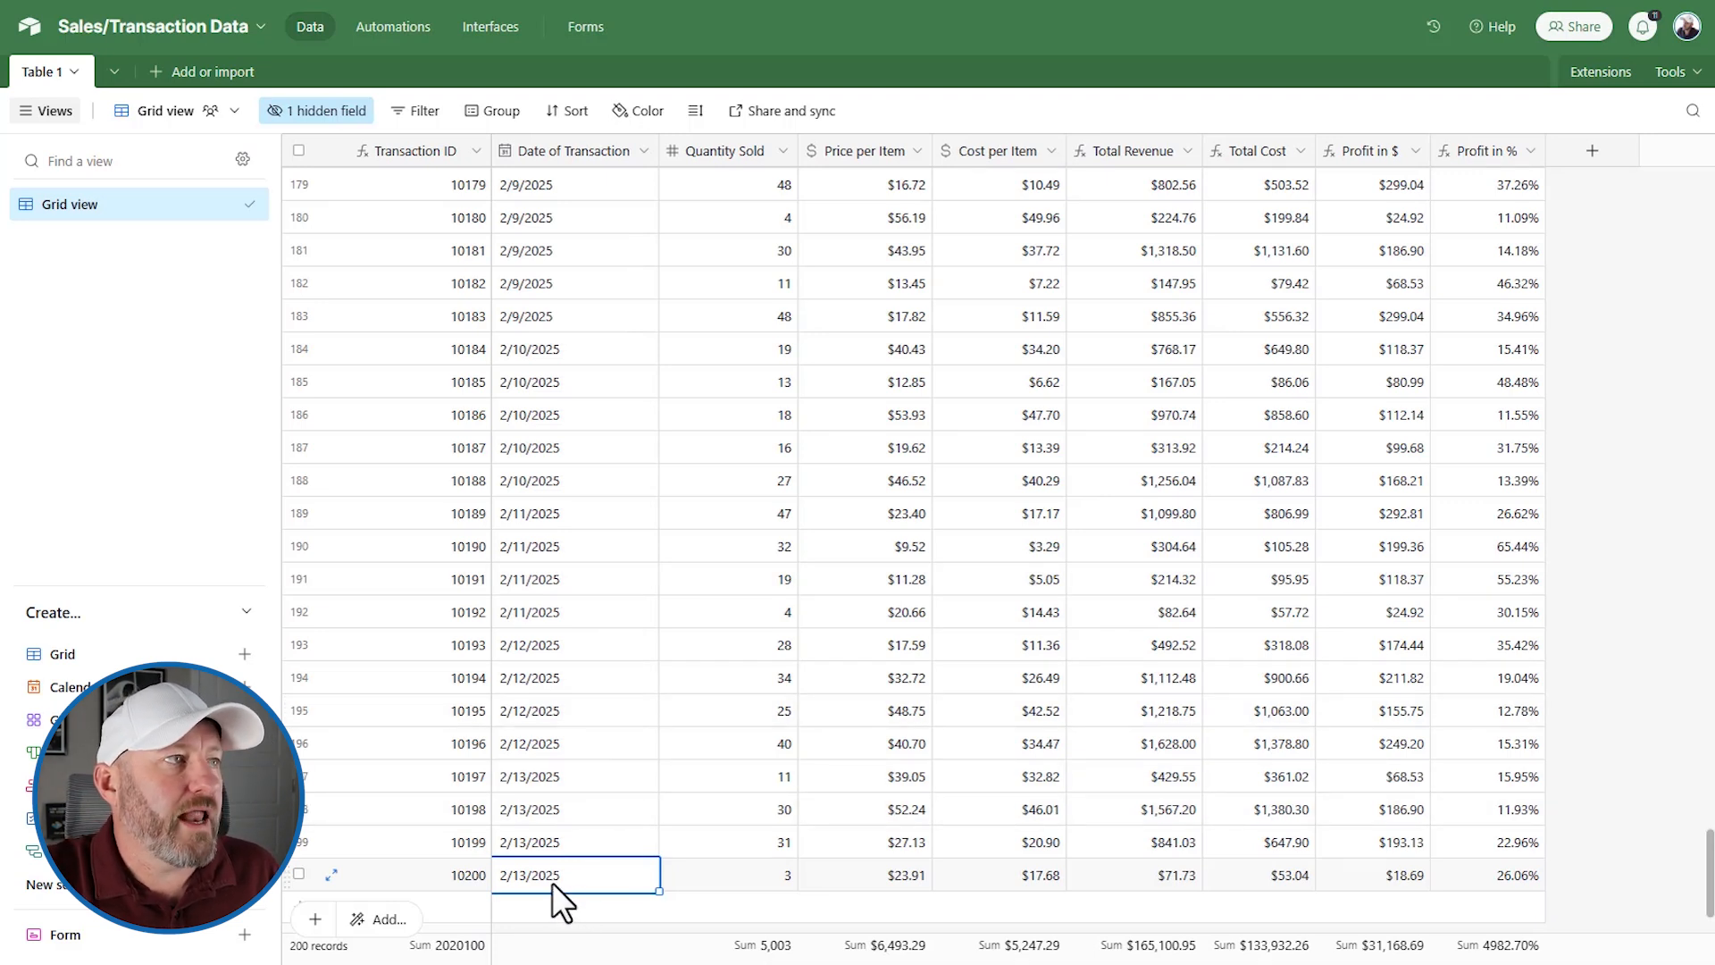
click(727, 249)
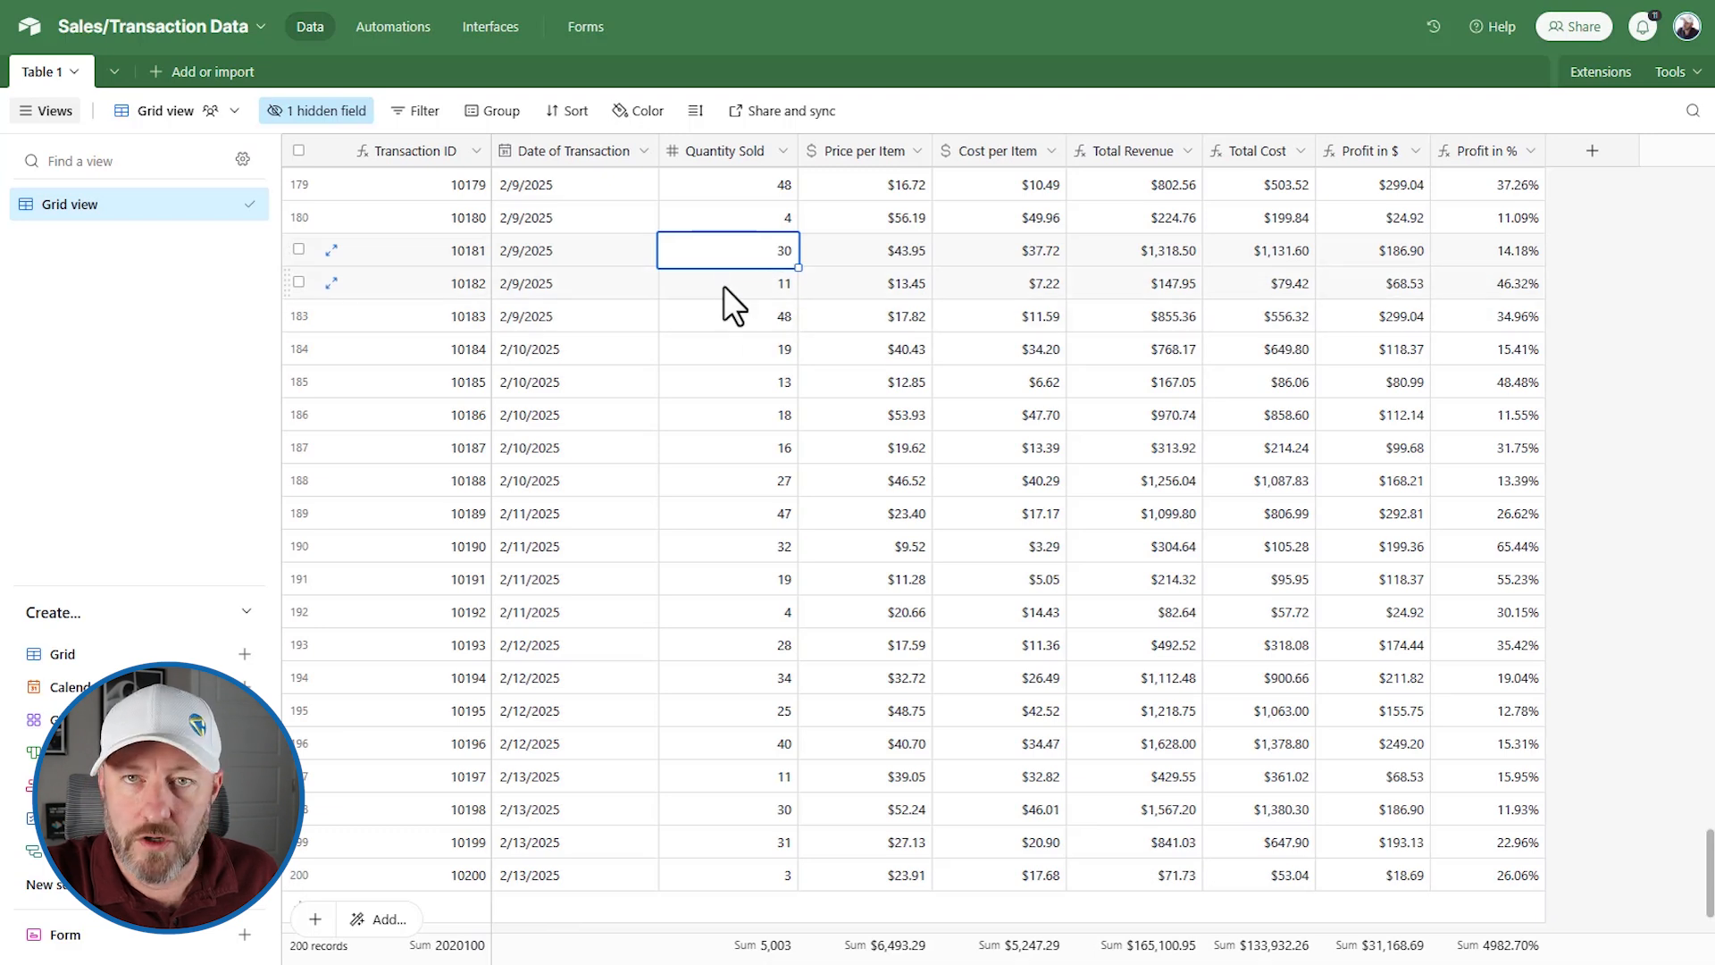
click(863, 249)
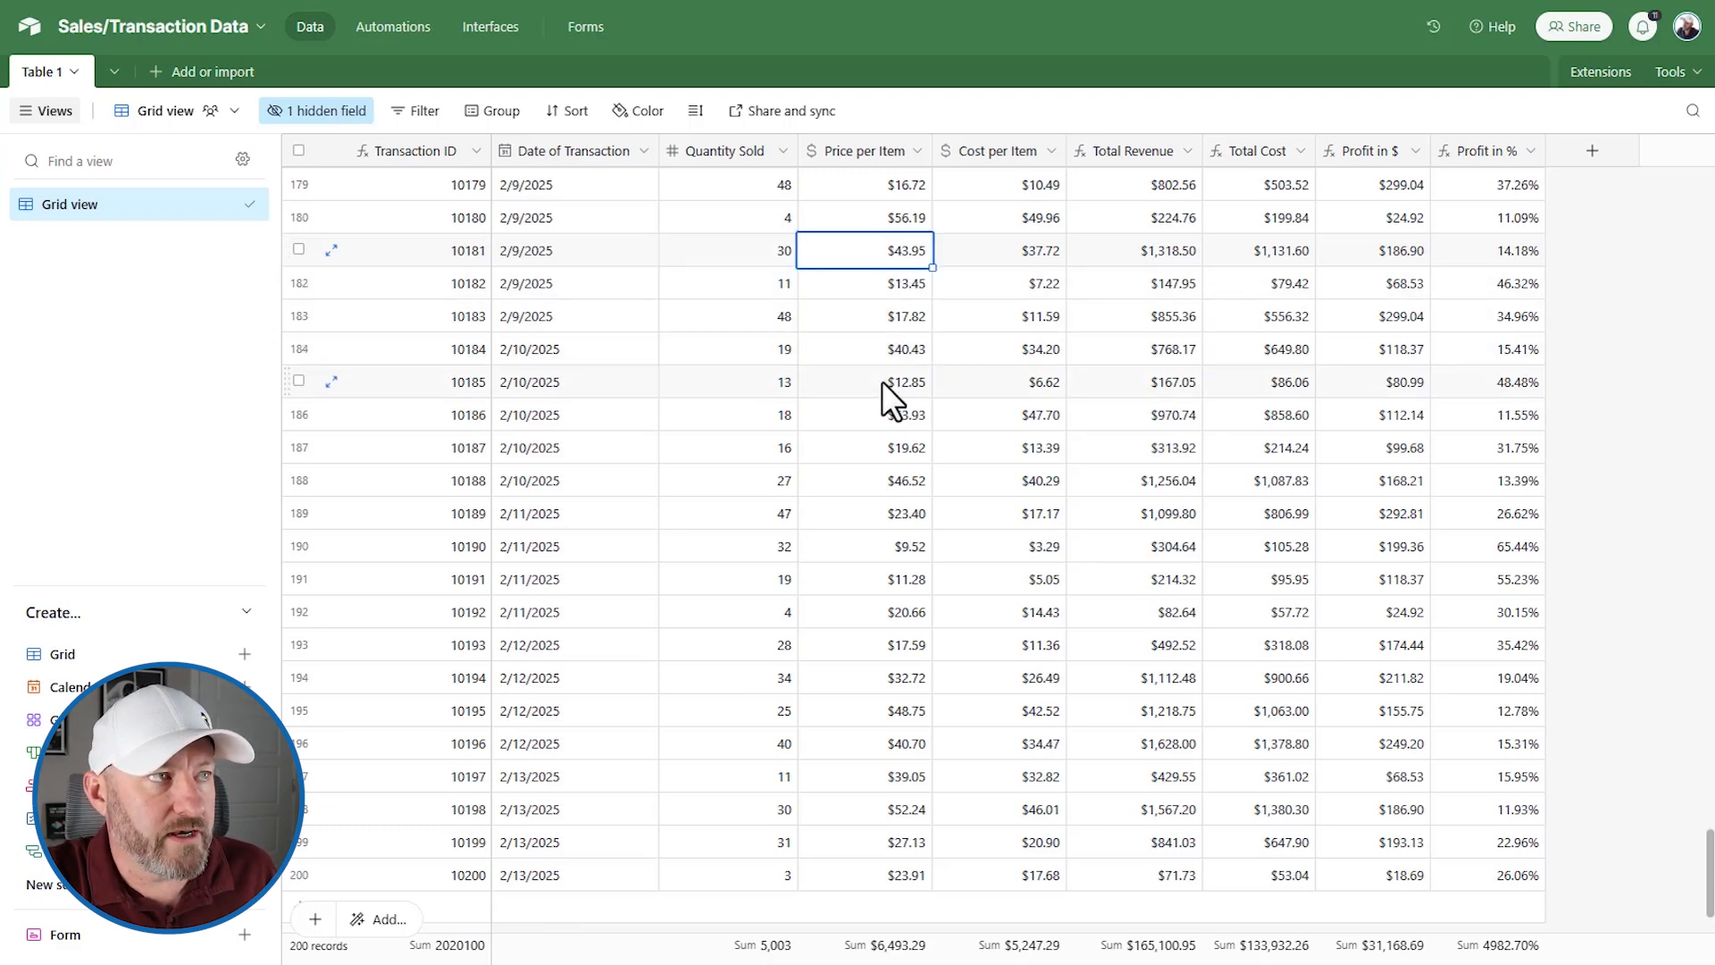
mouse_move(1002, 279)
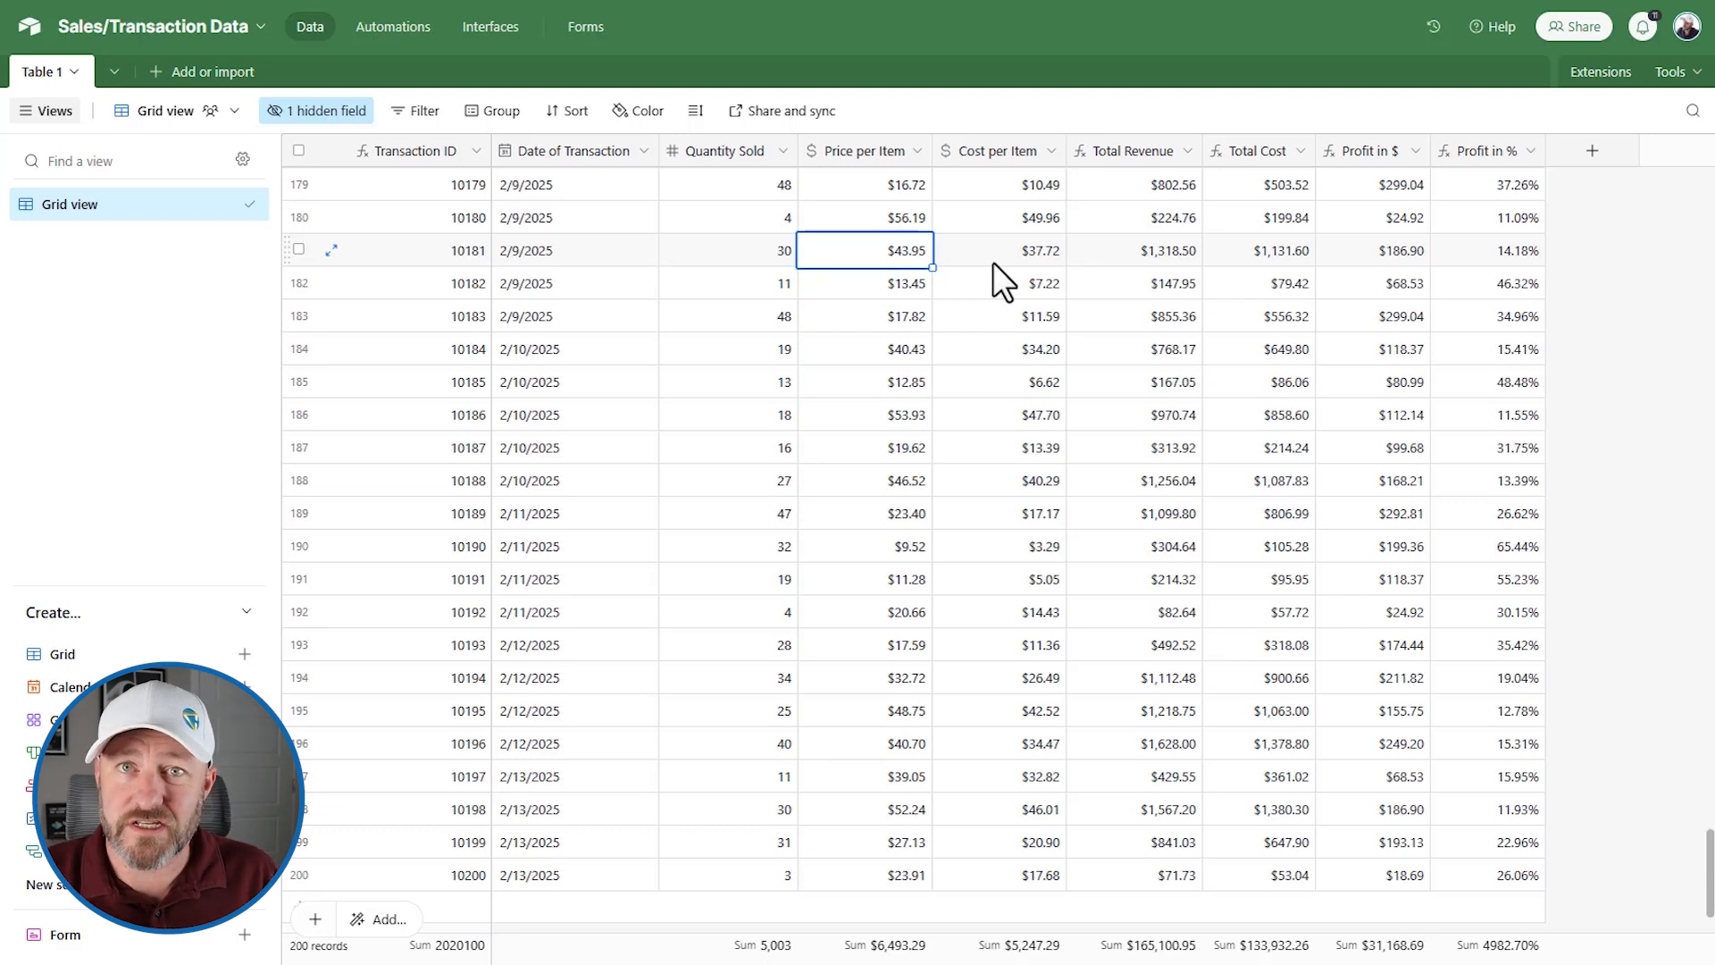
mouse_move(891, 195)
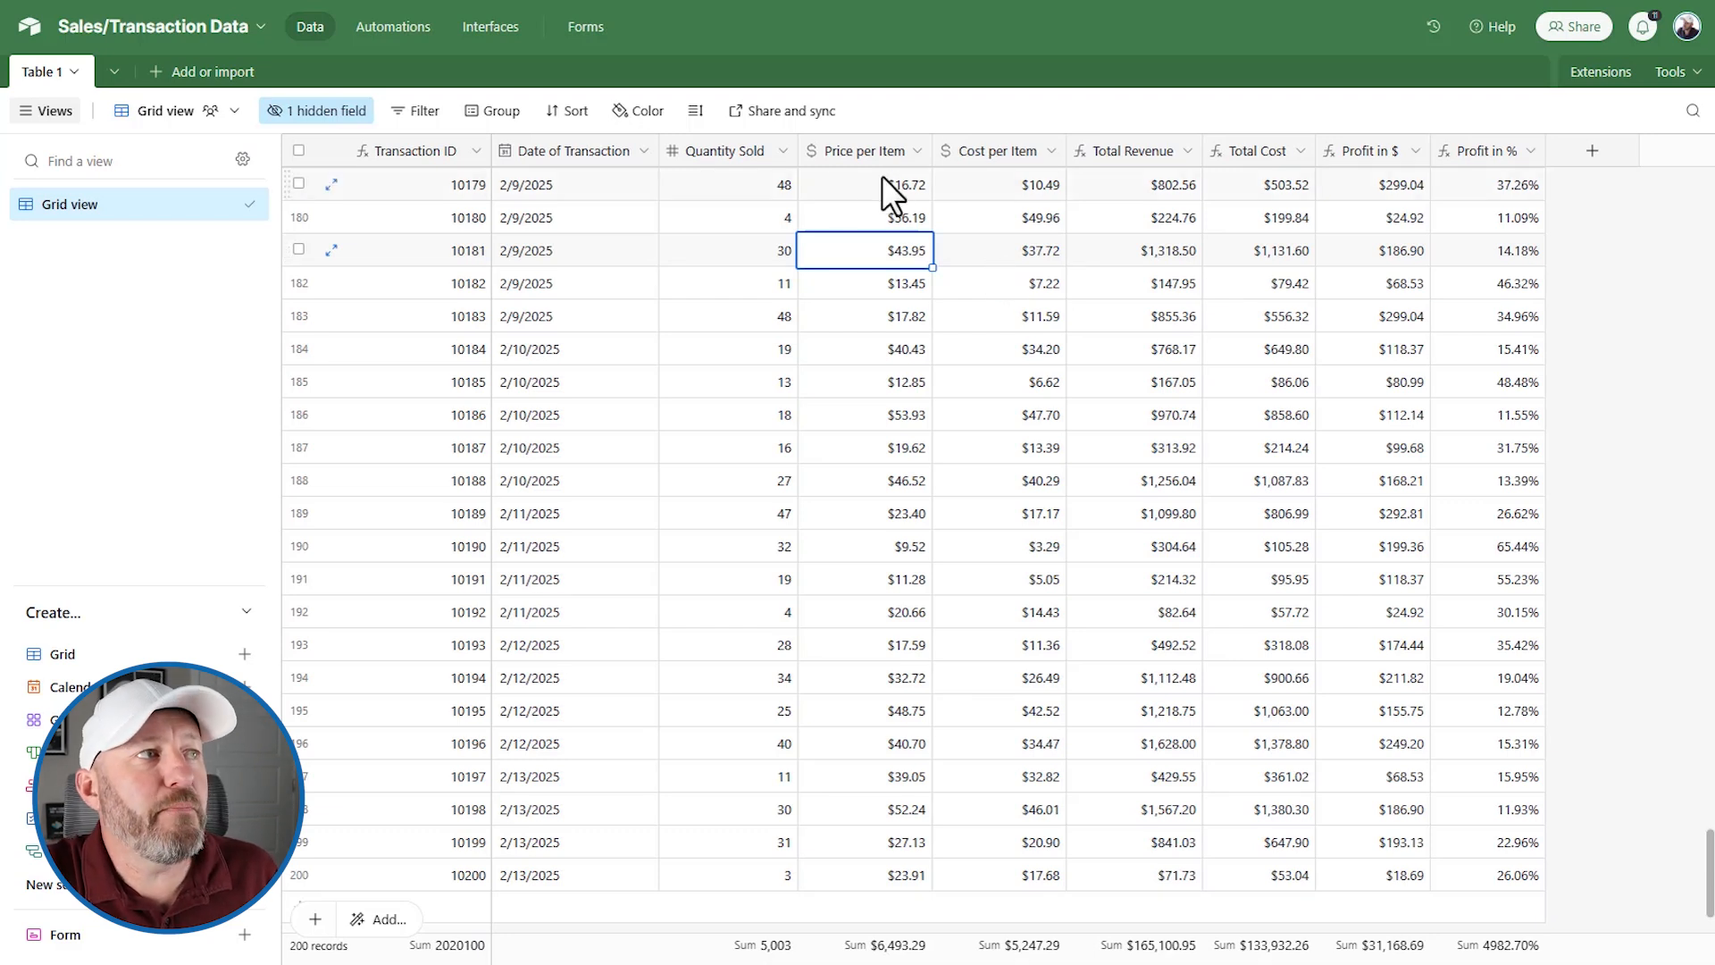
mouse_move(1242, 443)
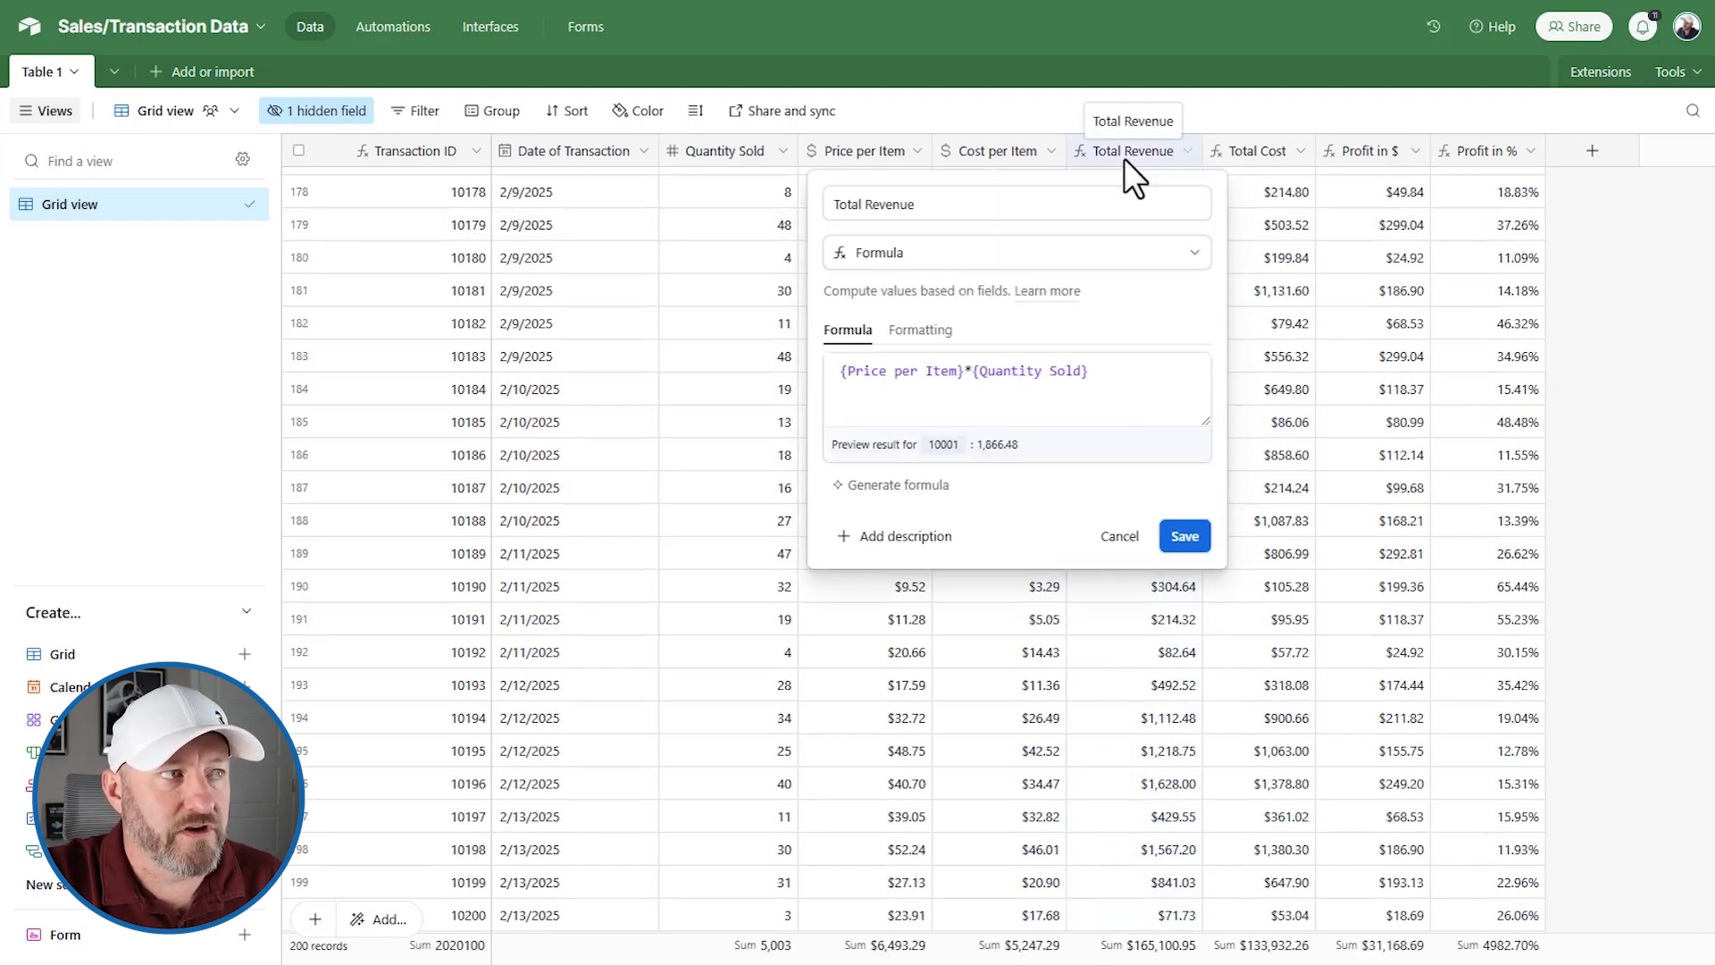
mouse_move(967, 387)
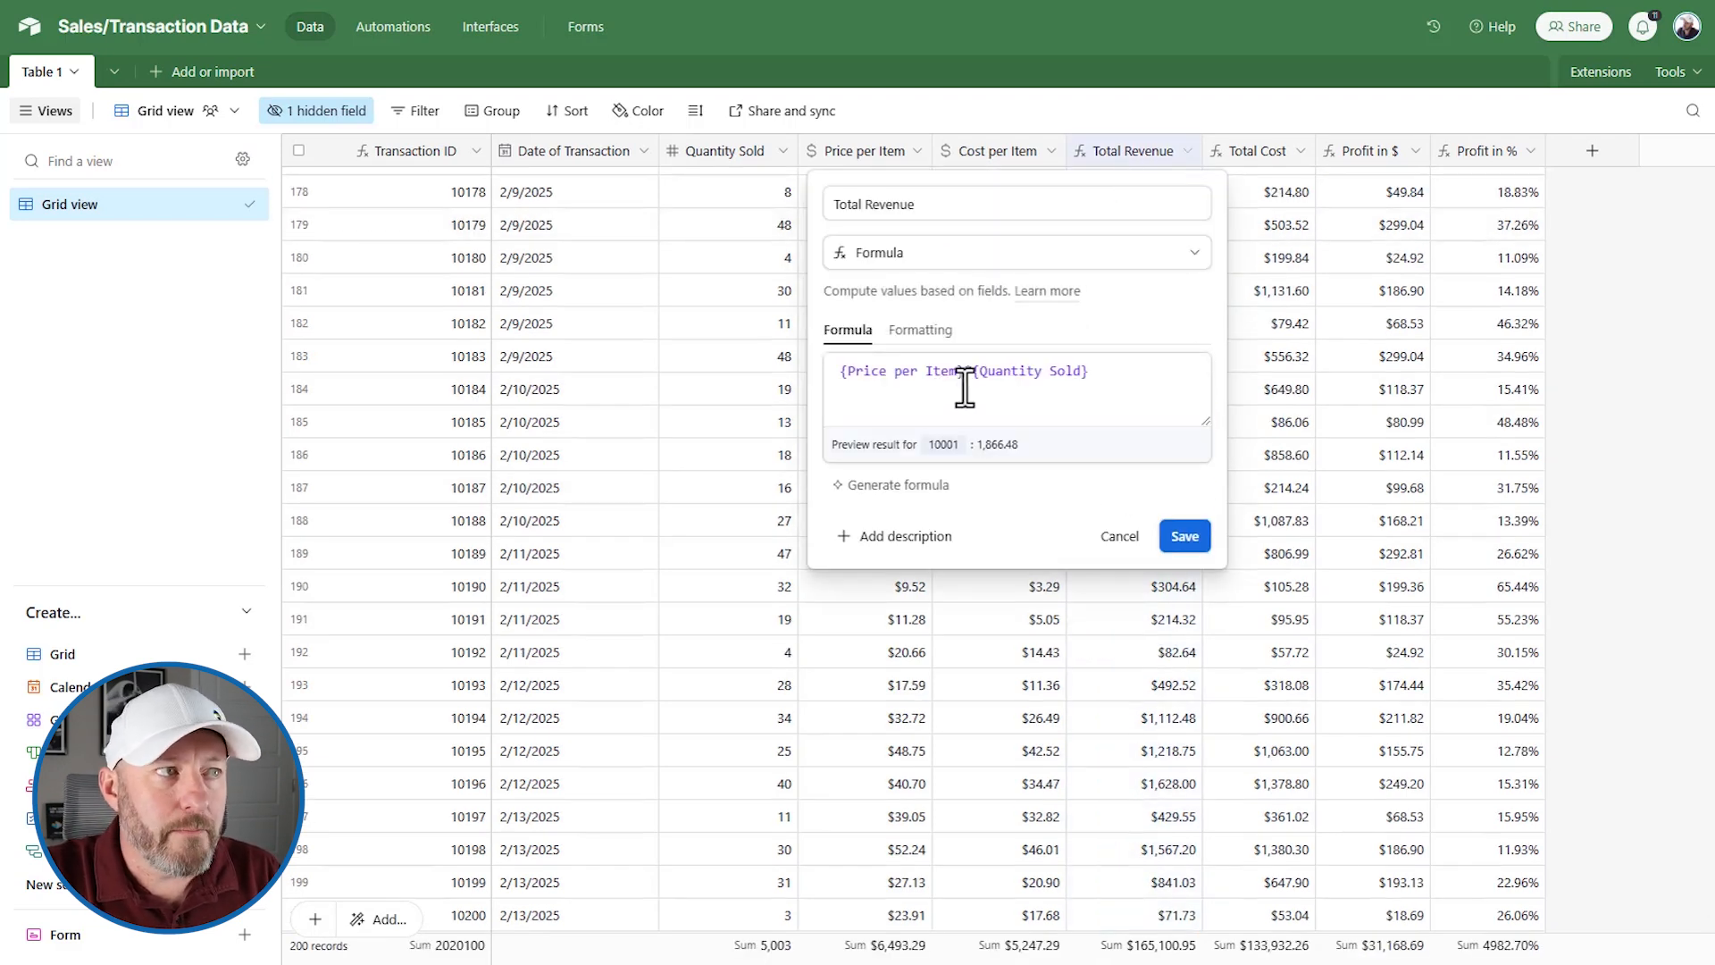
- Compare one row's Total Revenue, Total Cost, Profit in $ and Profit in % values
click(1184, 536)
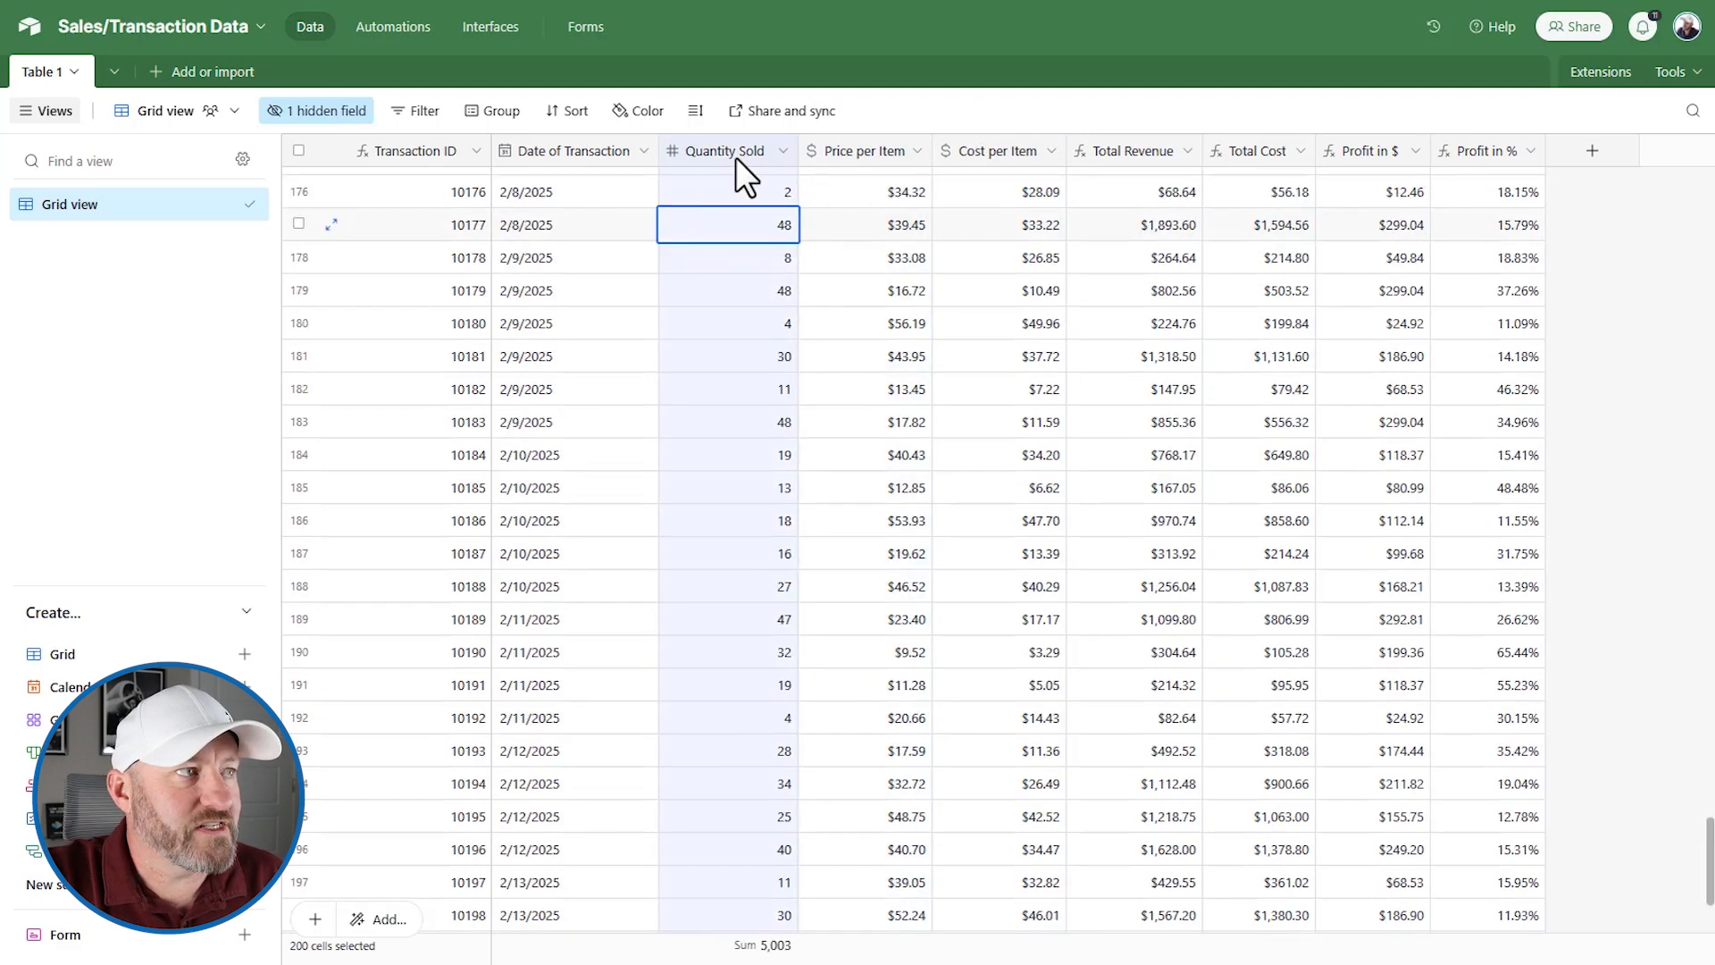
mouse_move(1144, 243)
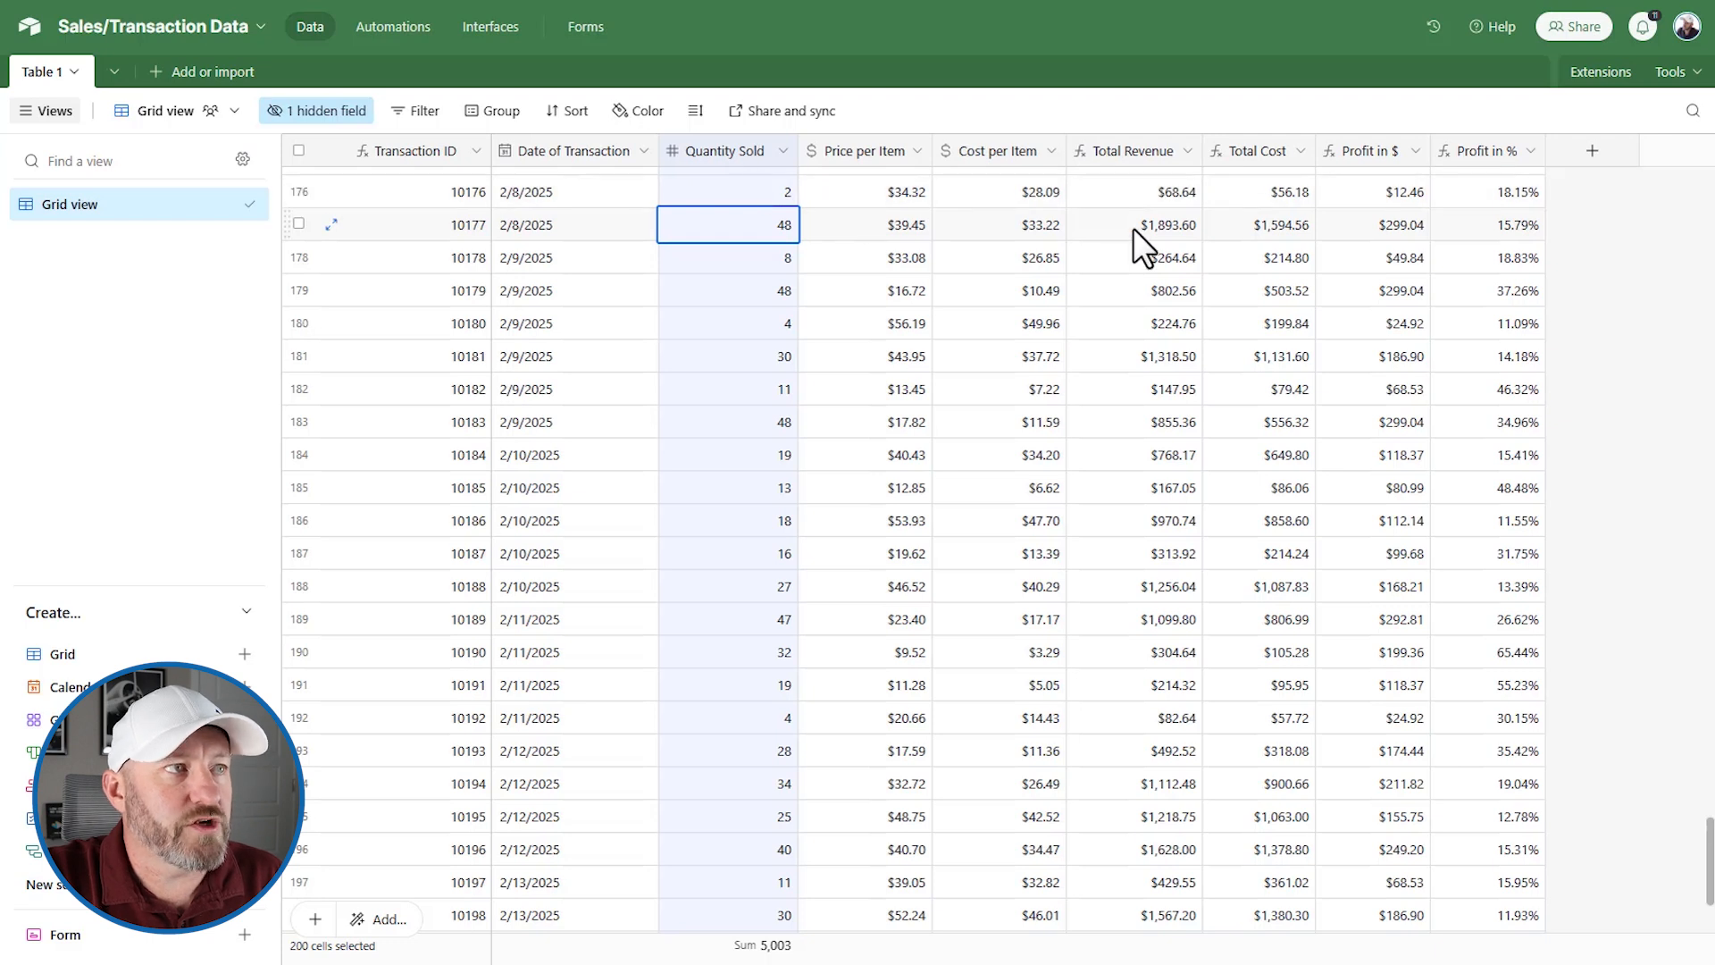
click(1134, 224)
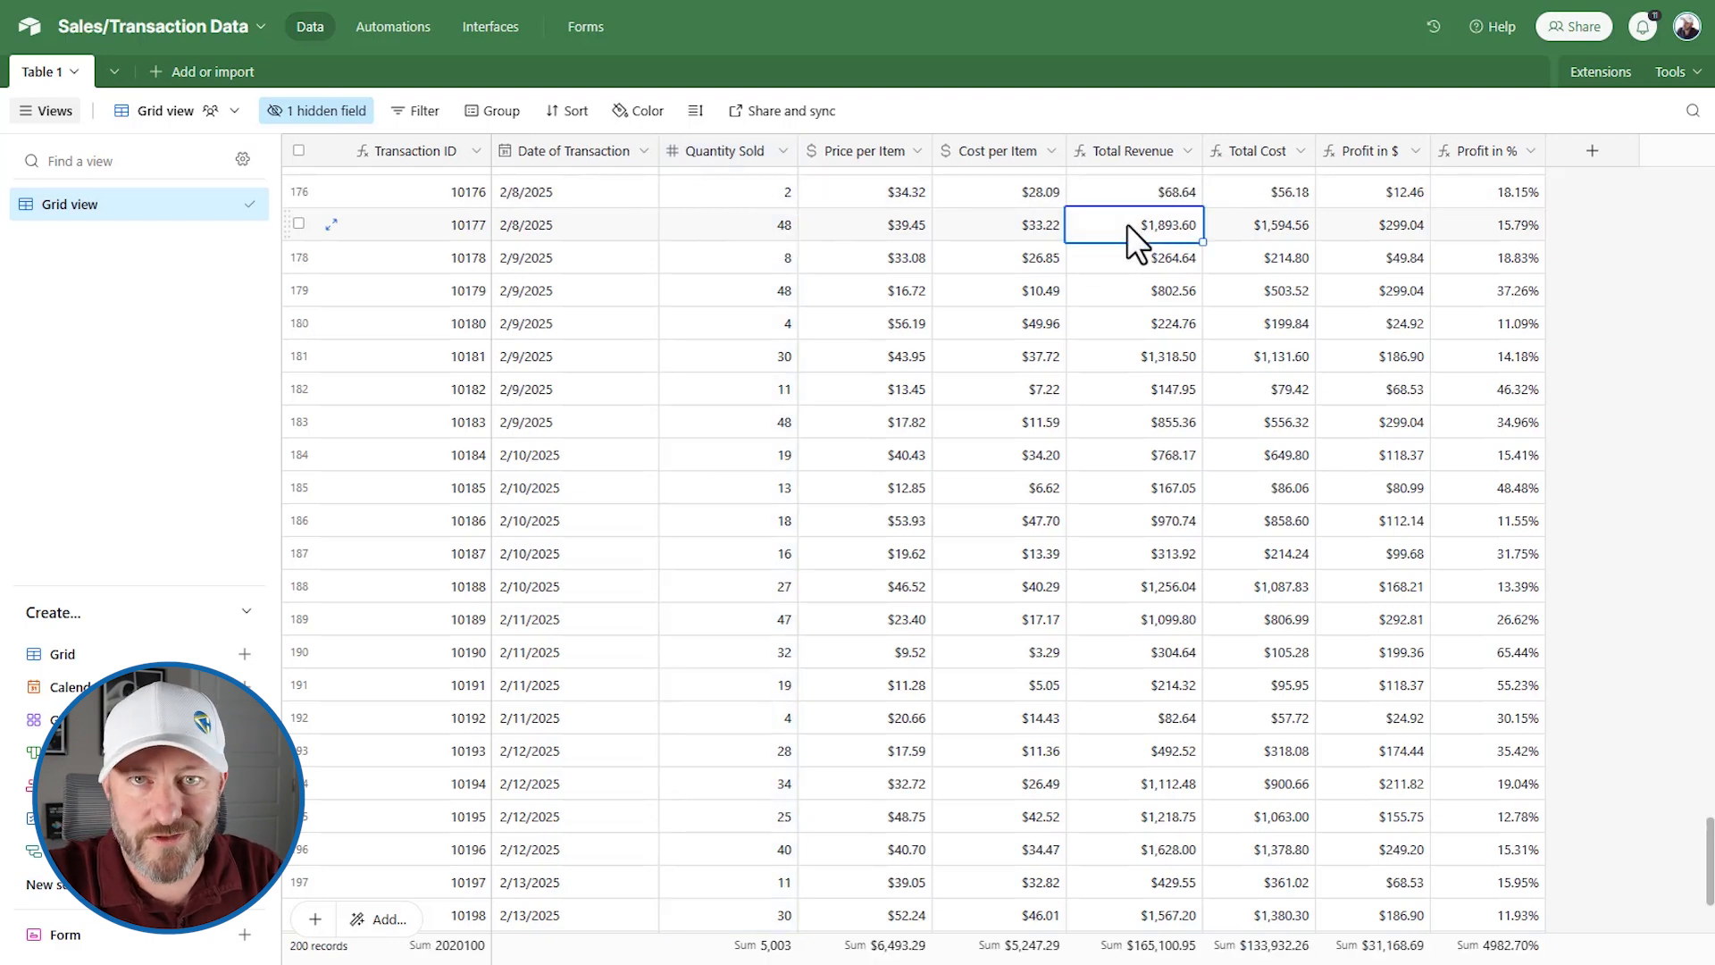
mouse_move(1287, 182)
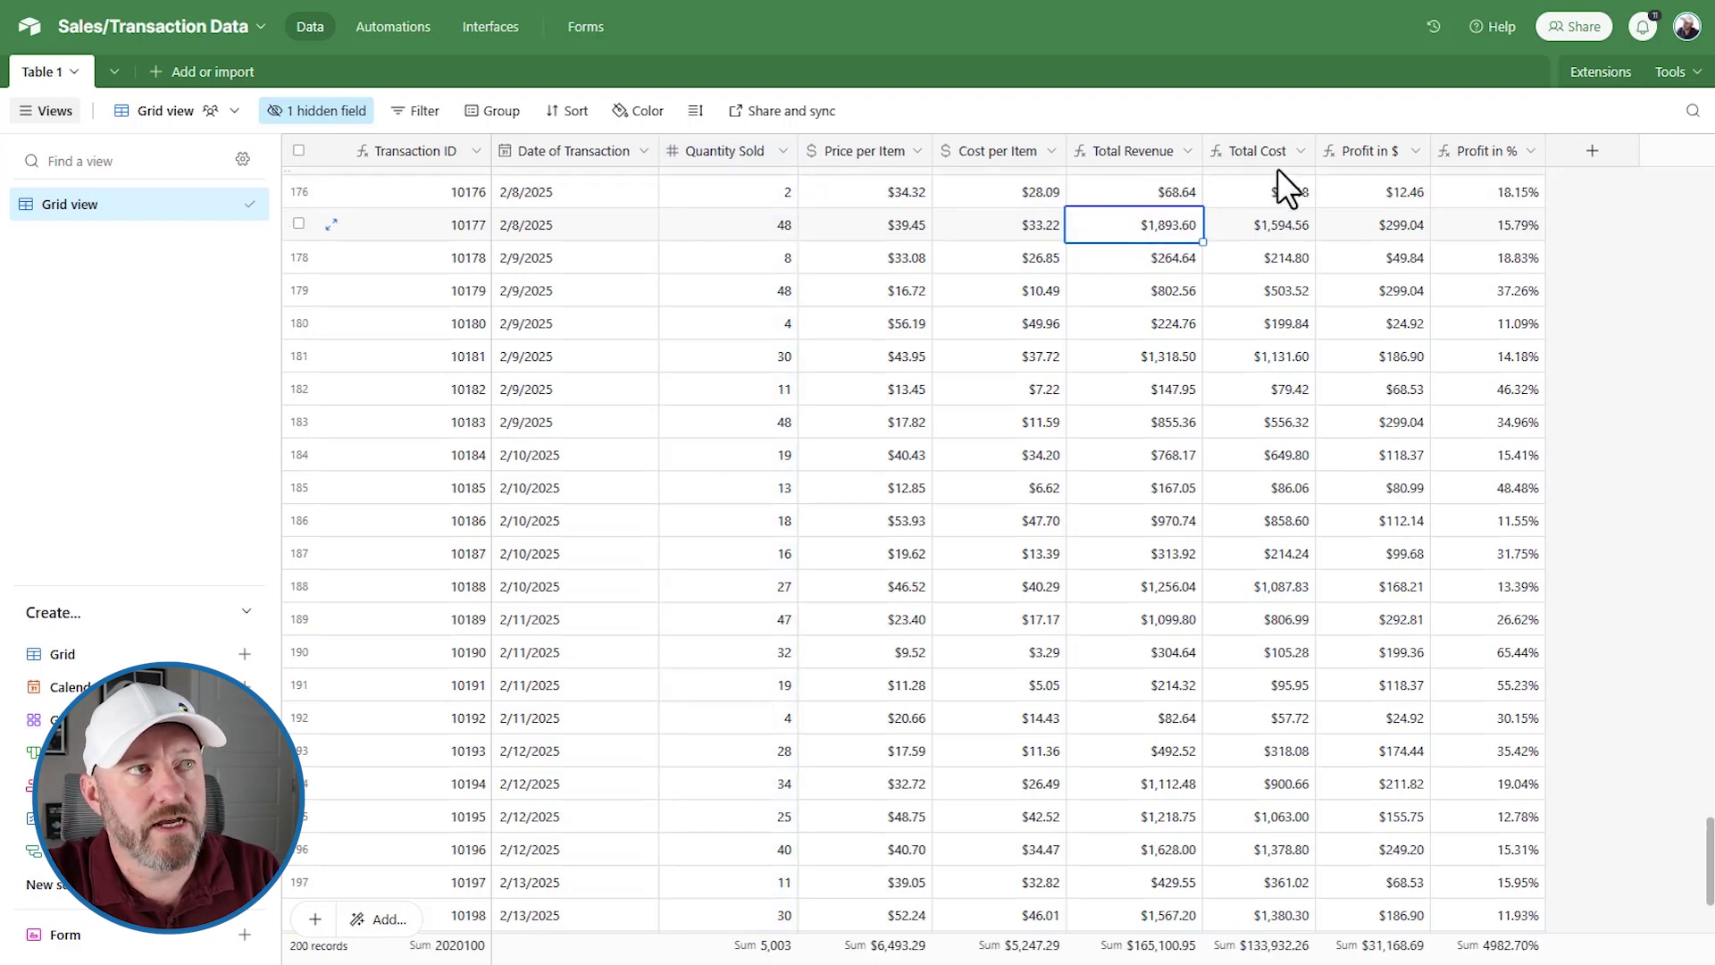
mouse_move(1280, 165)
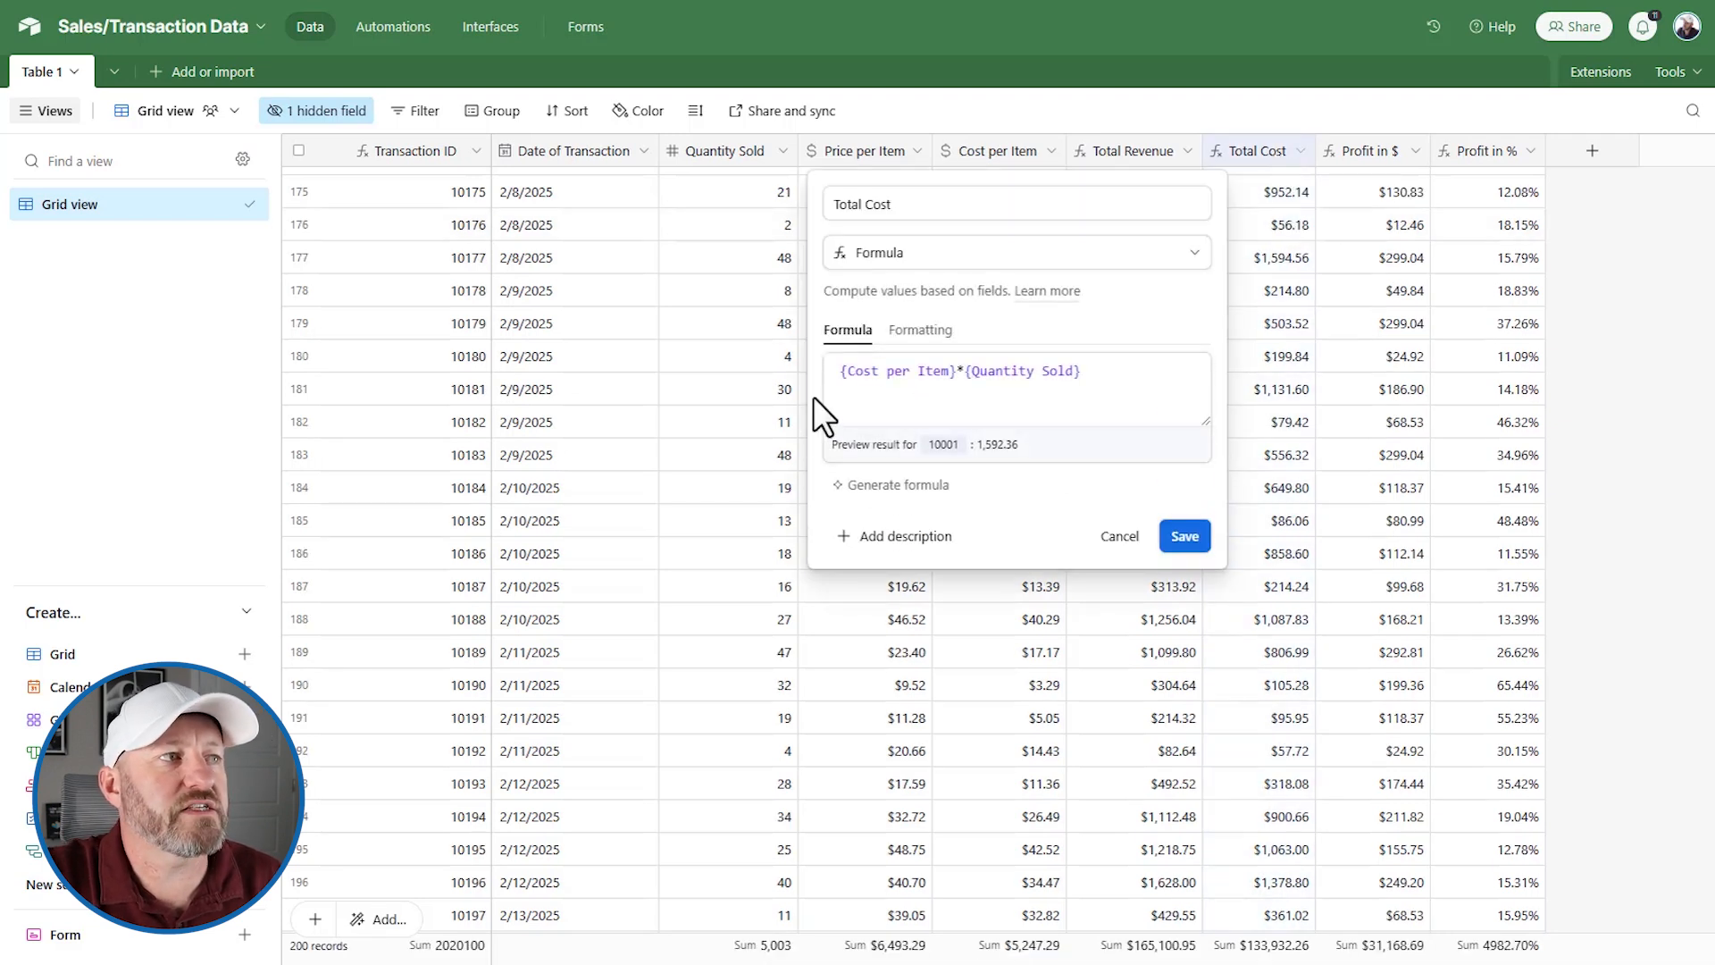
mouse_move(1119, 536)
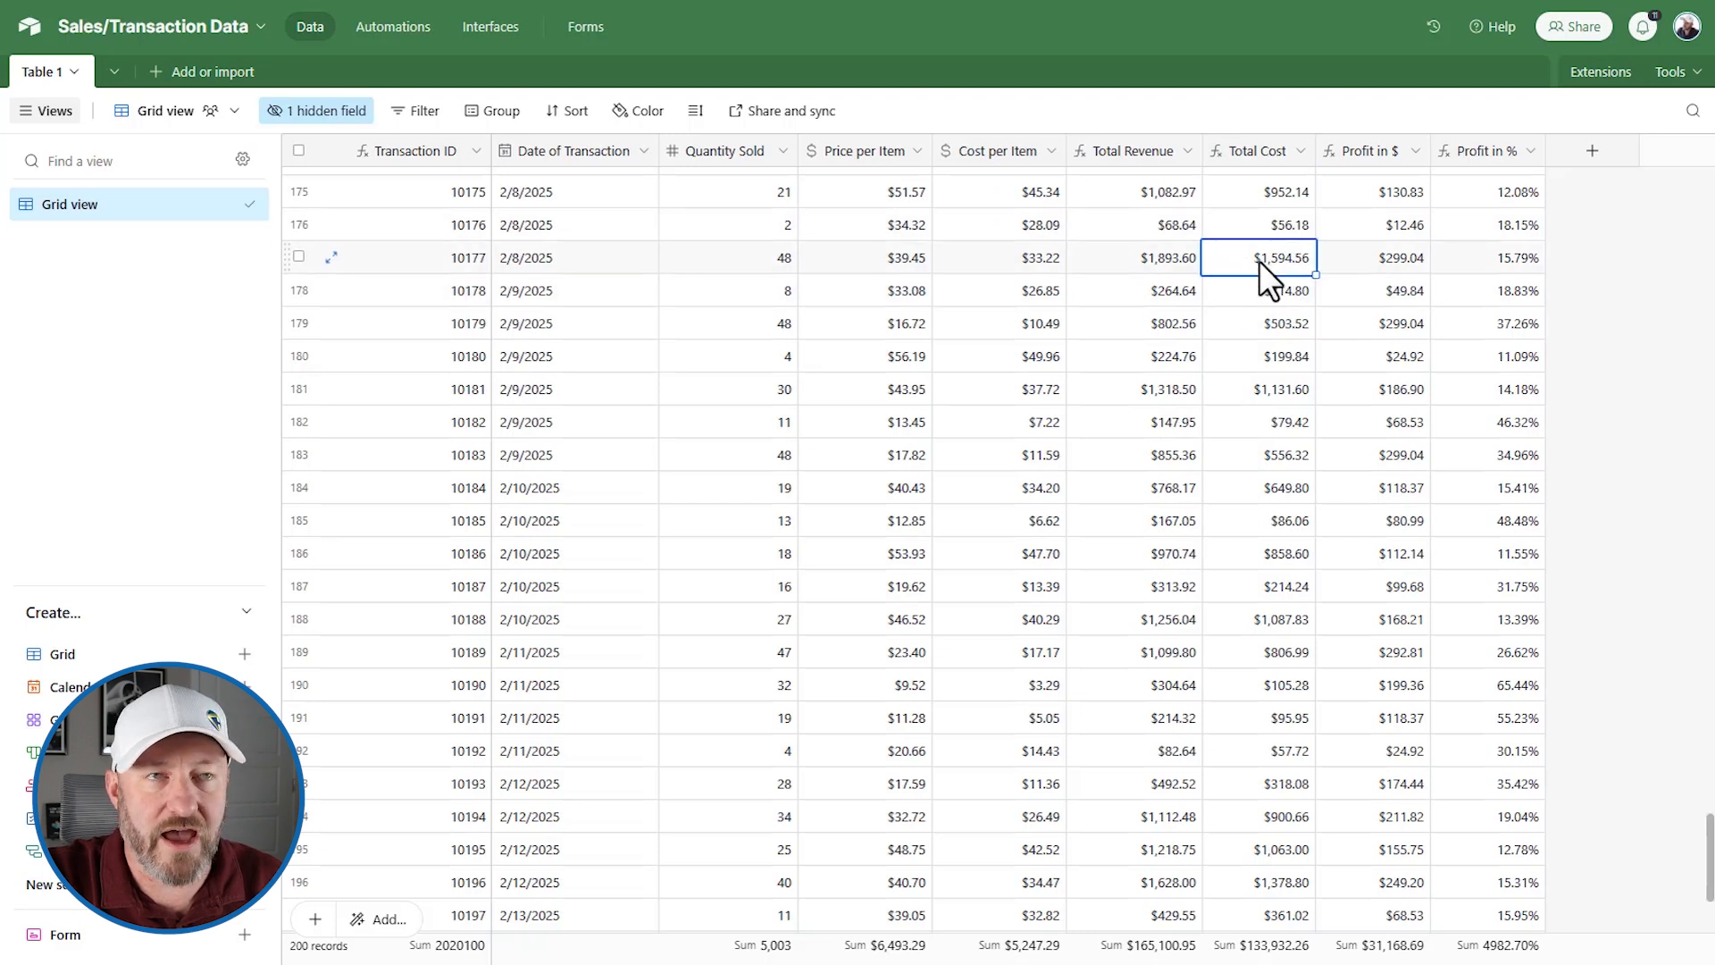
click(1132, 258)
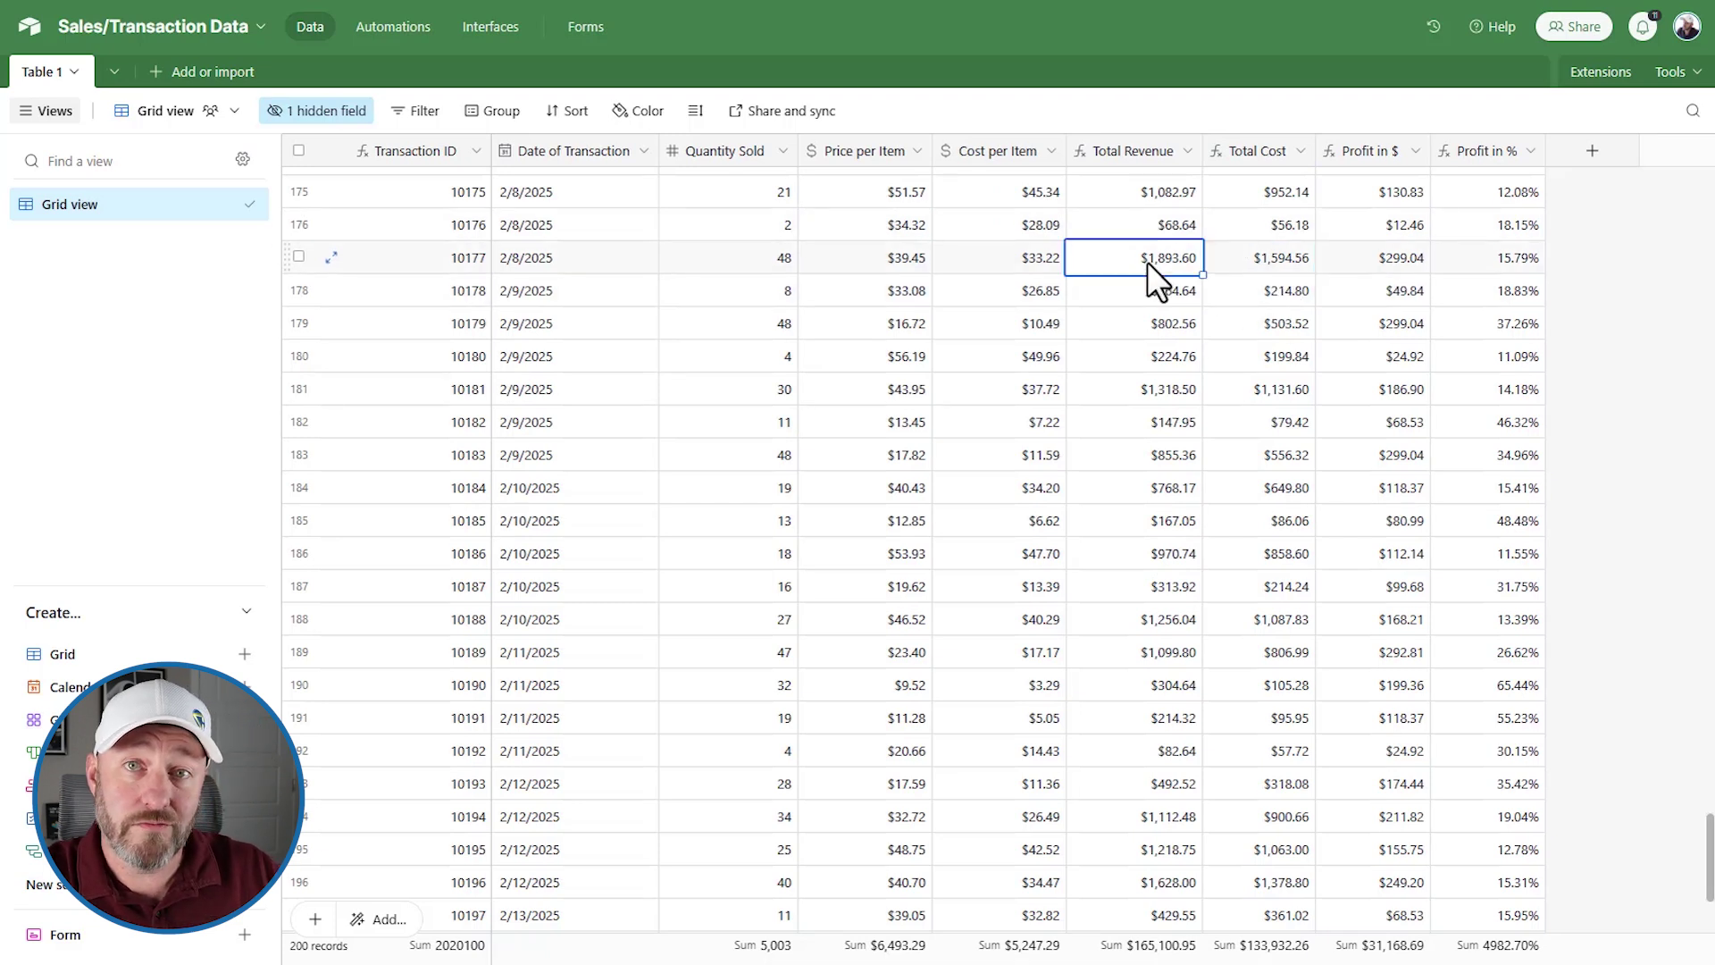
click(1258, 257)
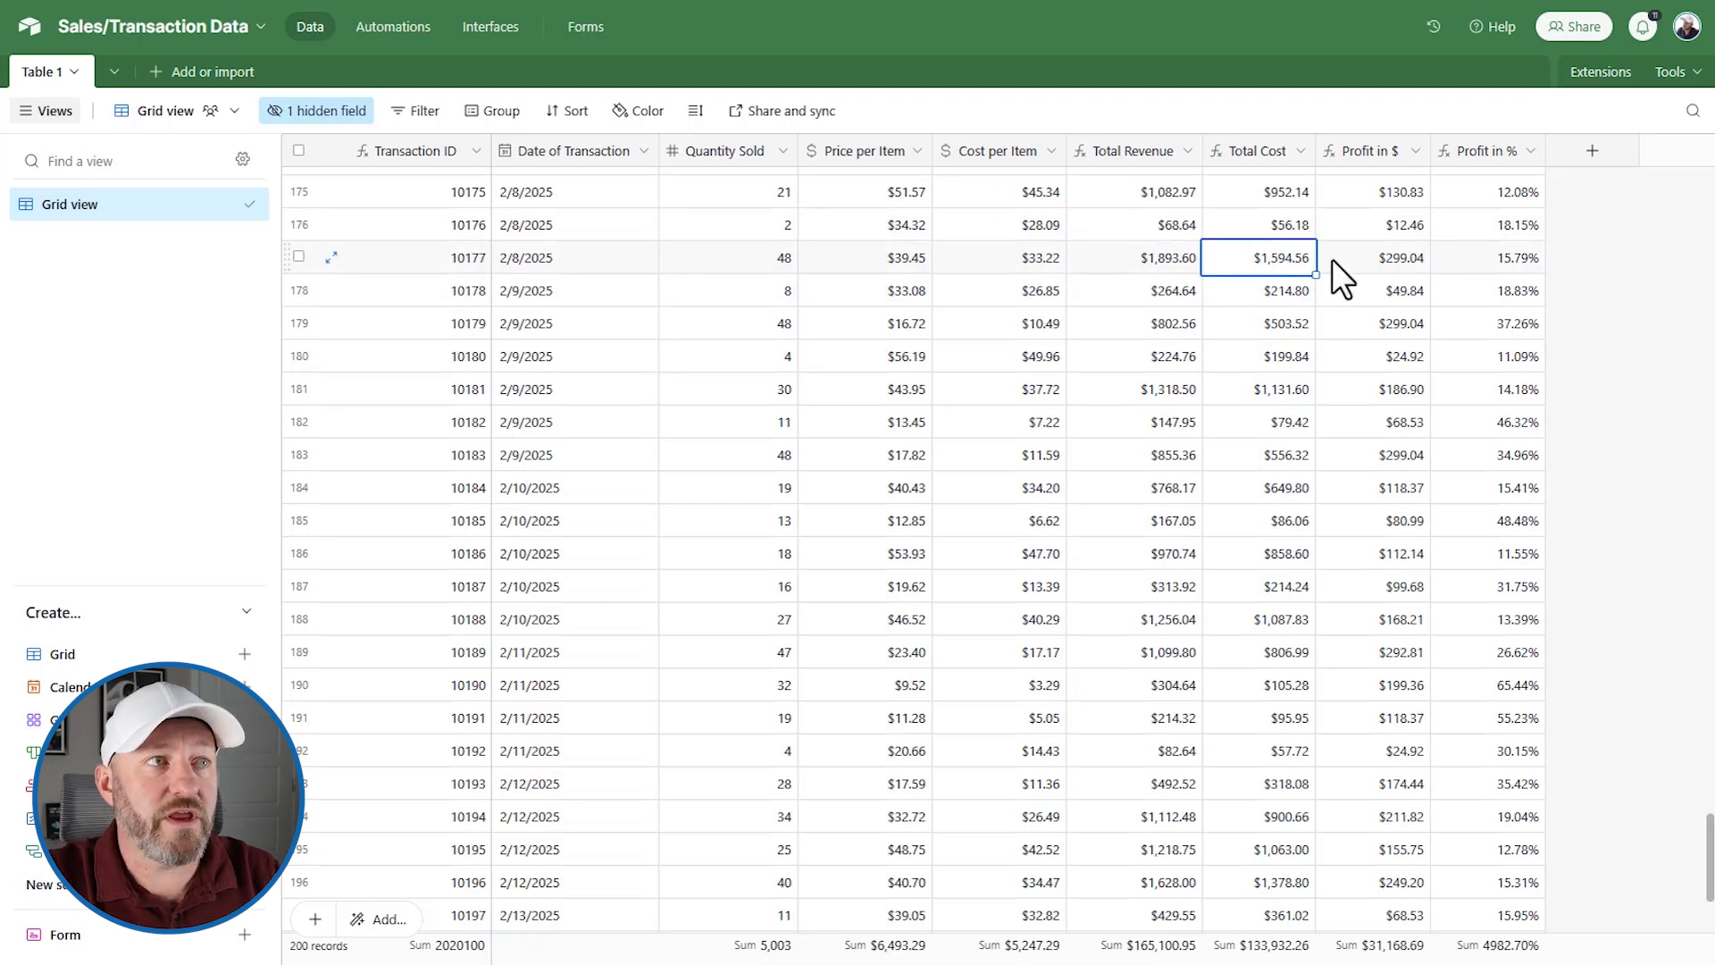
mouse_move(1144, 276)
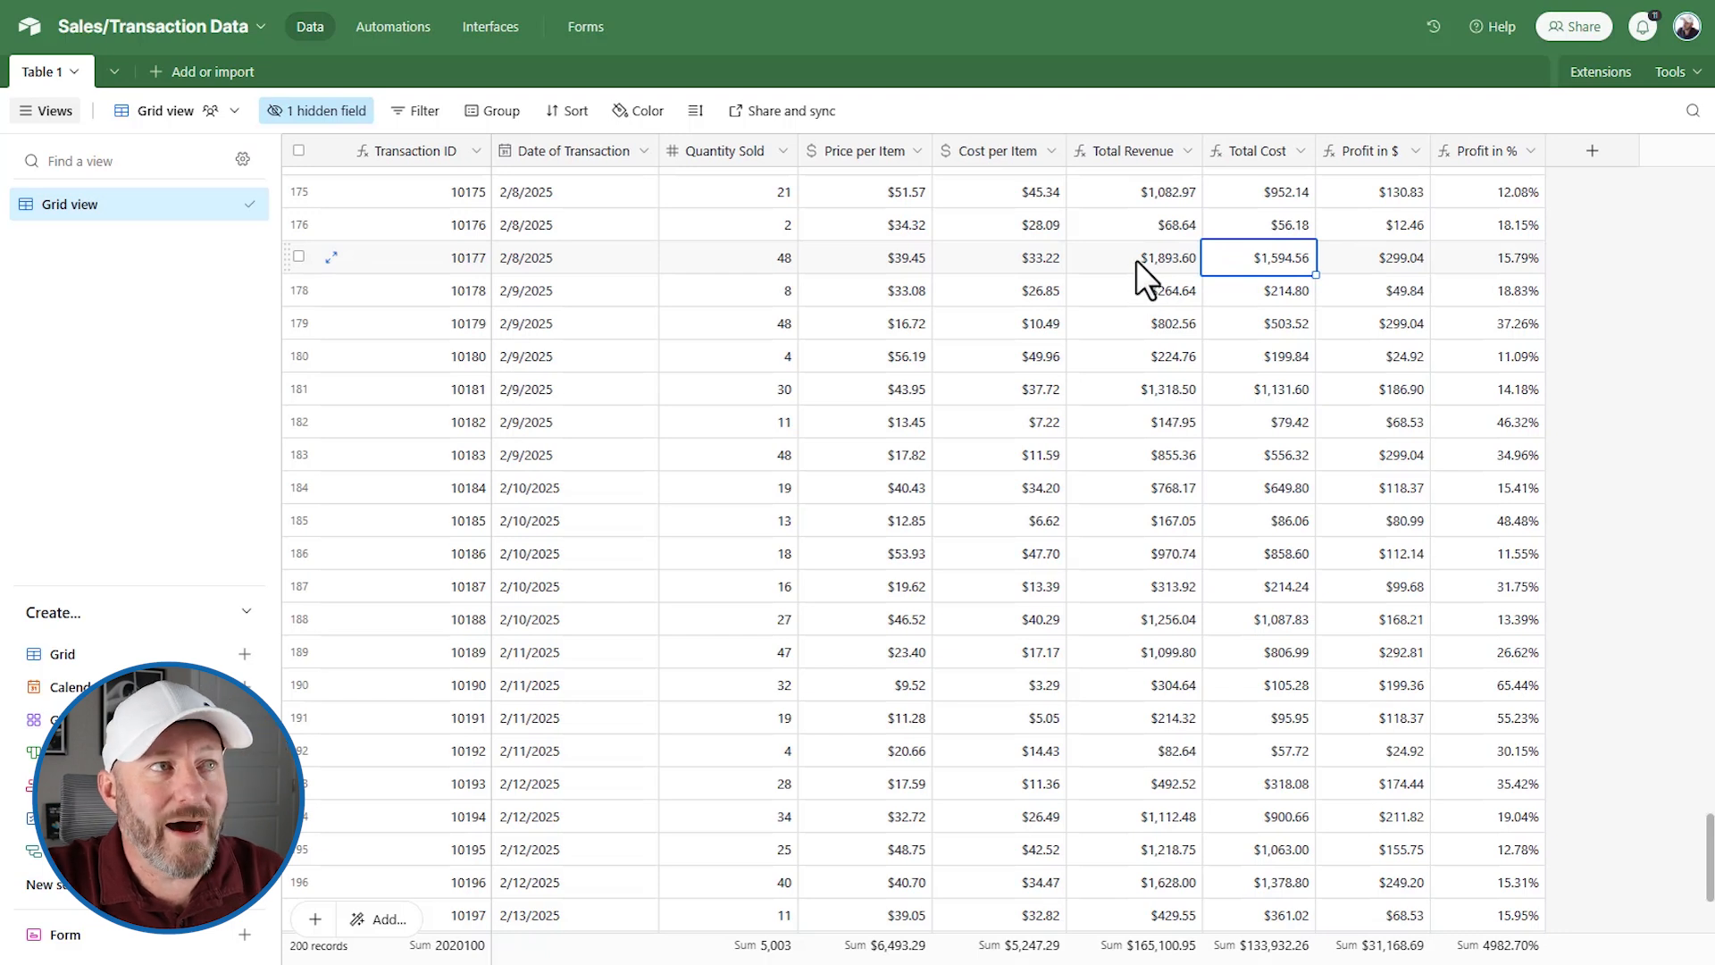
click(1400, 259)
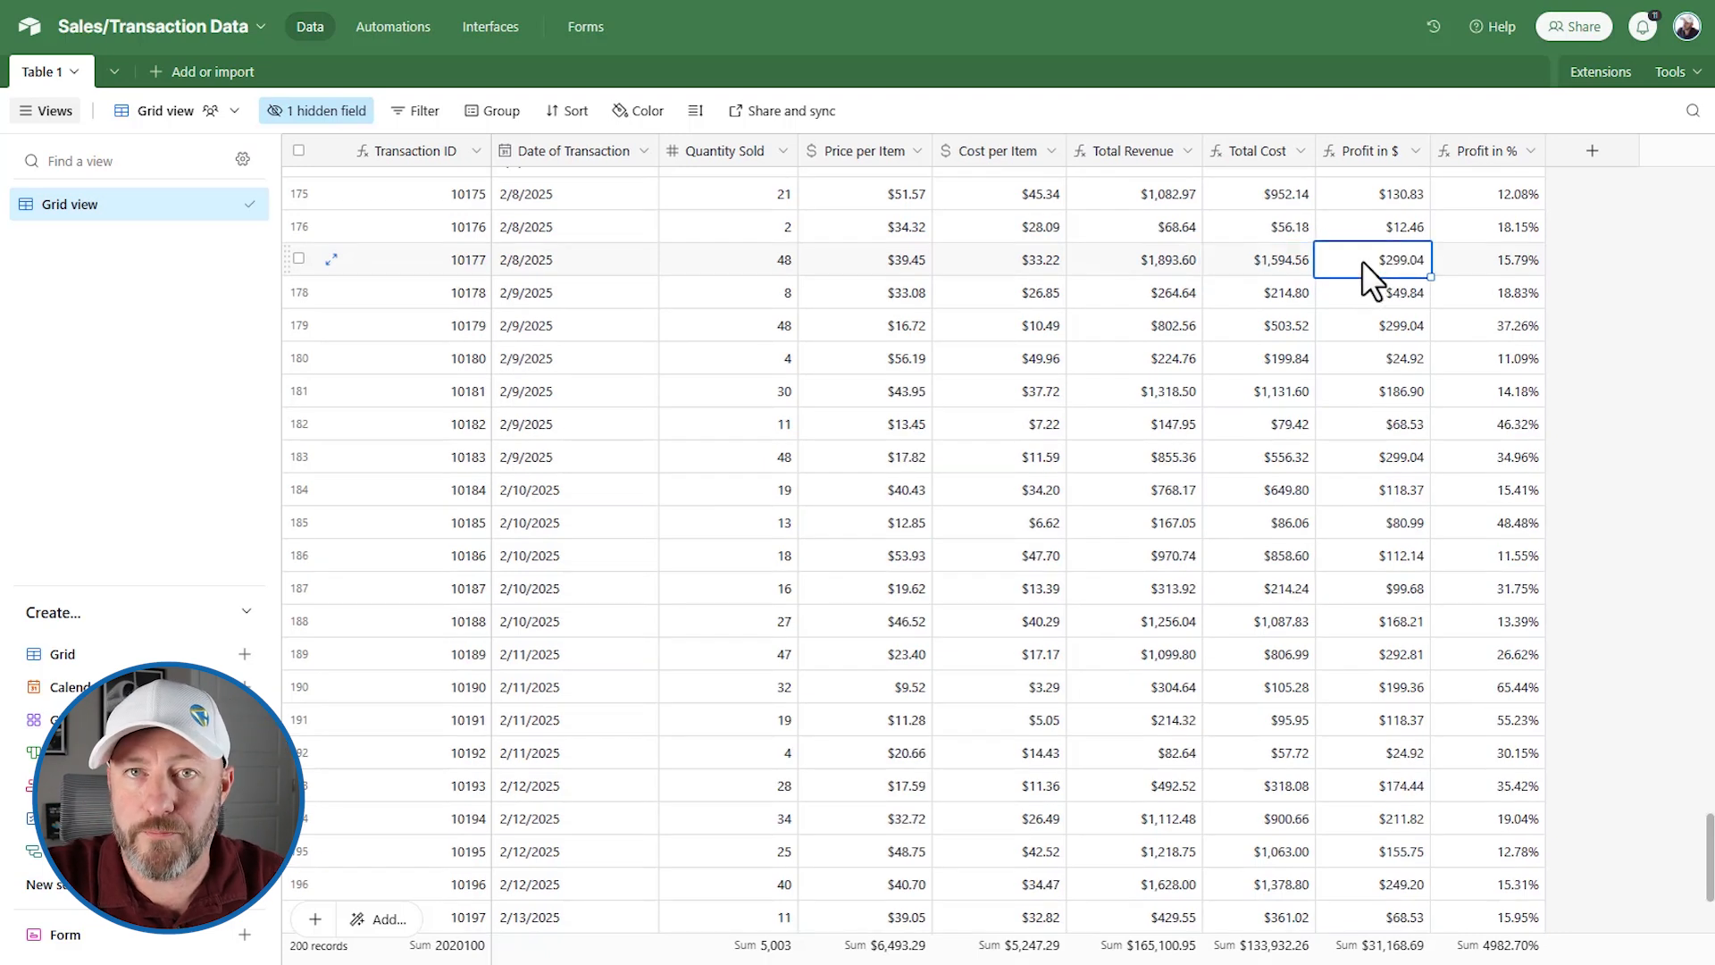
mouse_move(1417, 272)
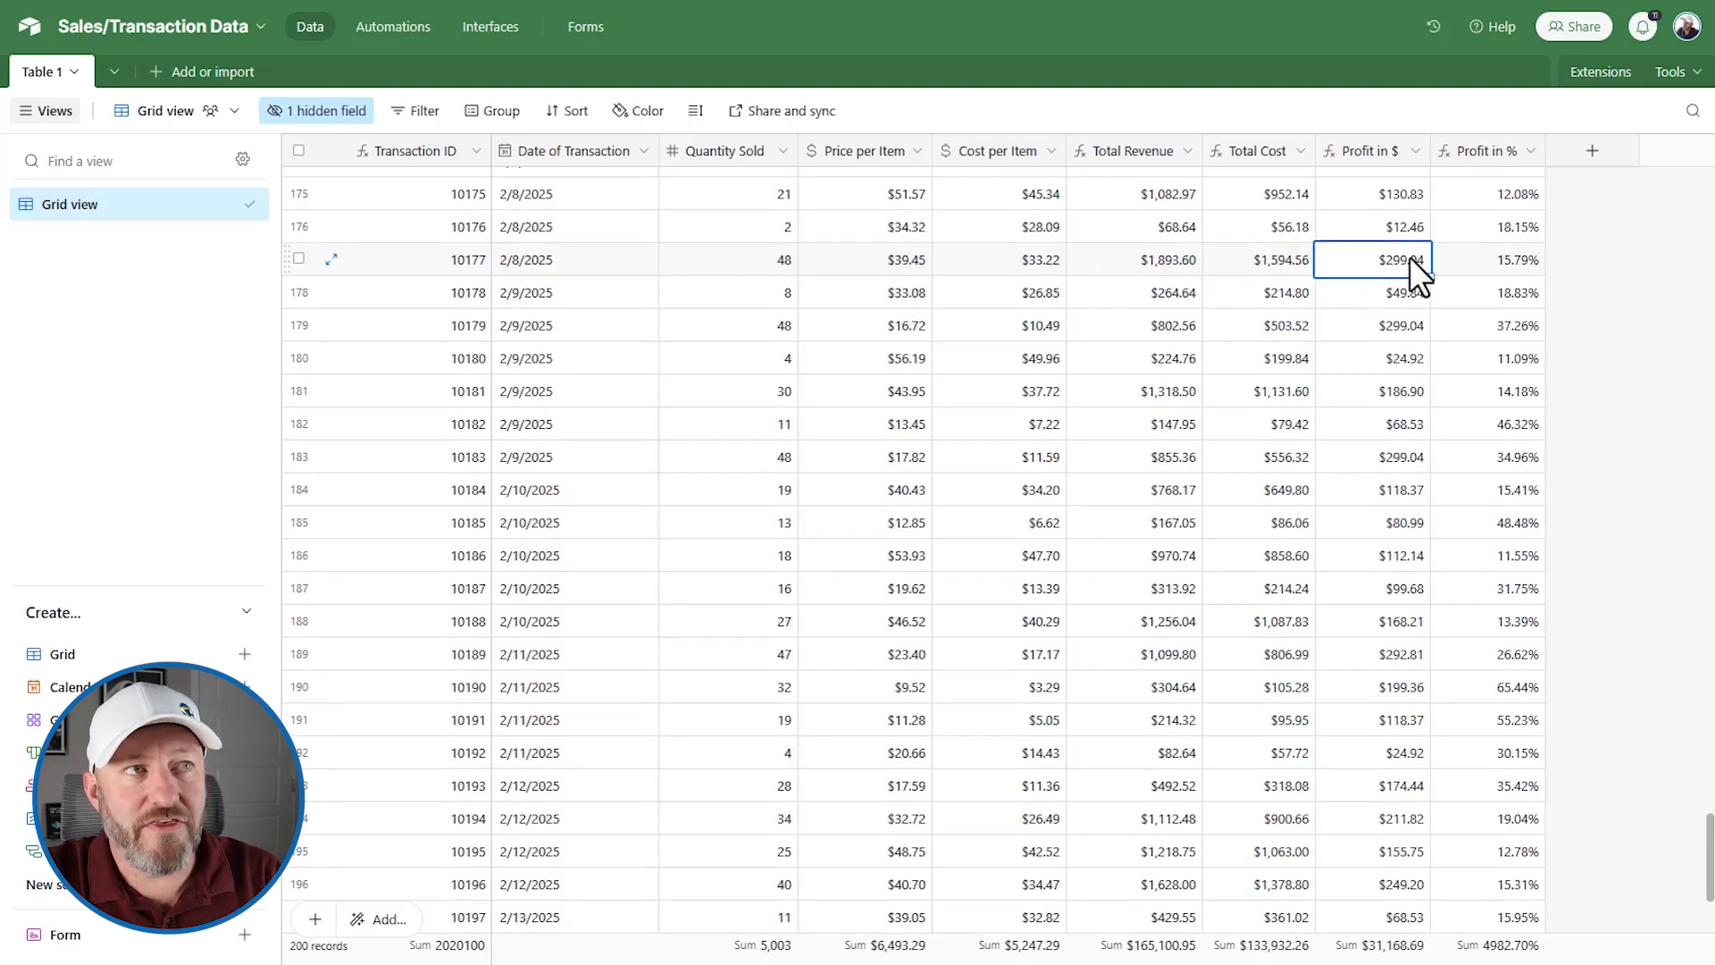
click(1488, 259)
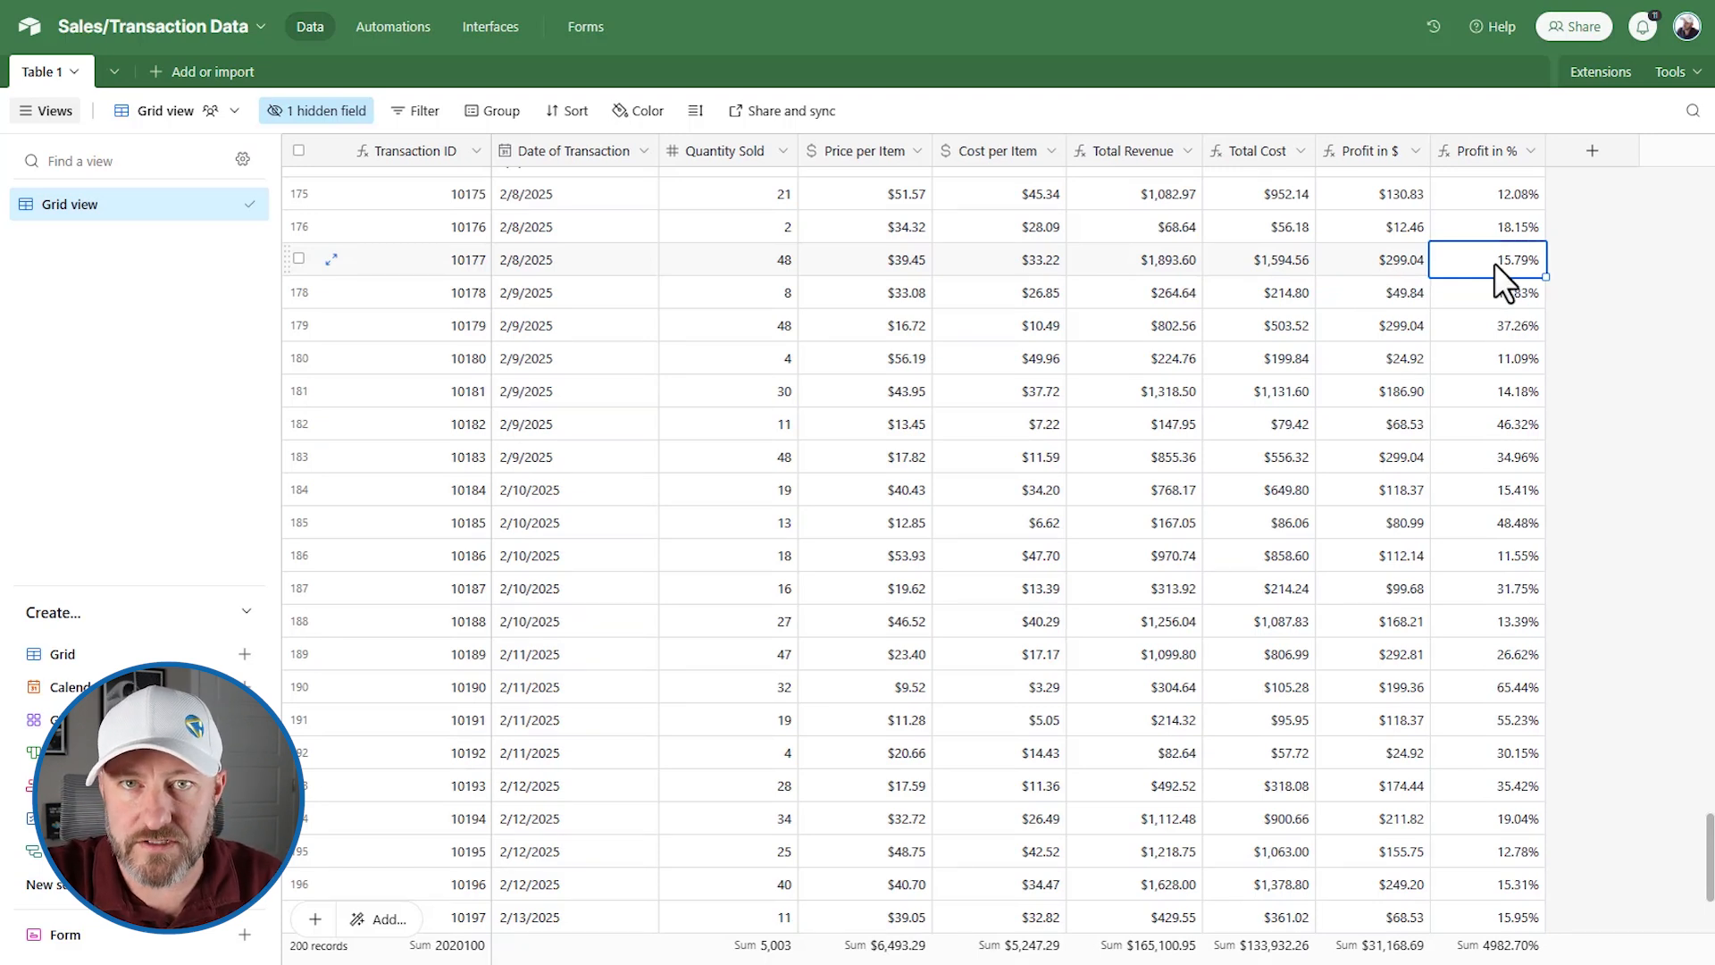
mouse_move(1488, 282)
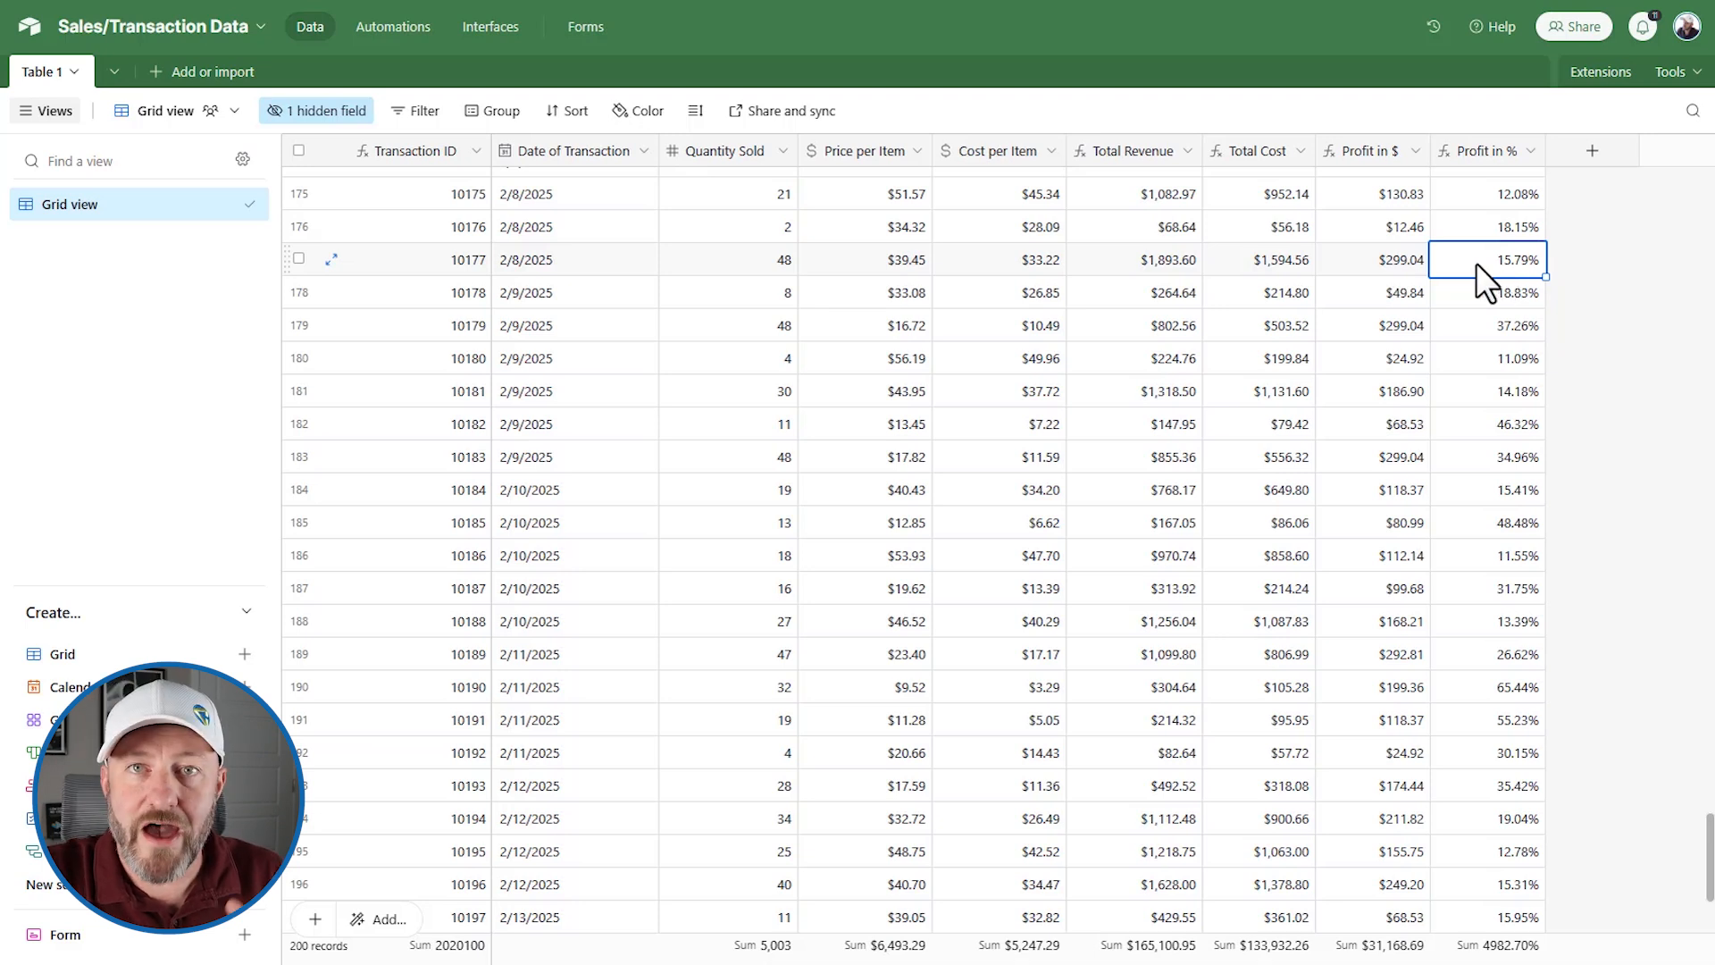
click(1374, 259)
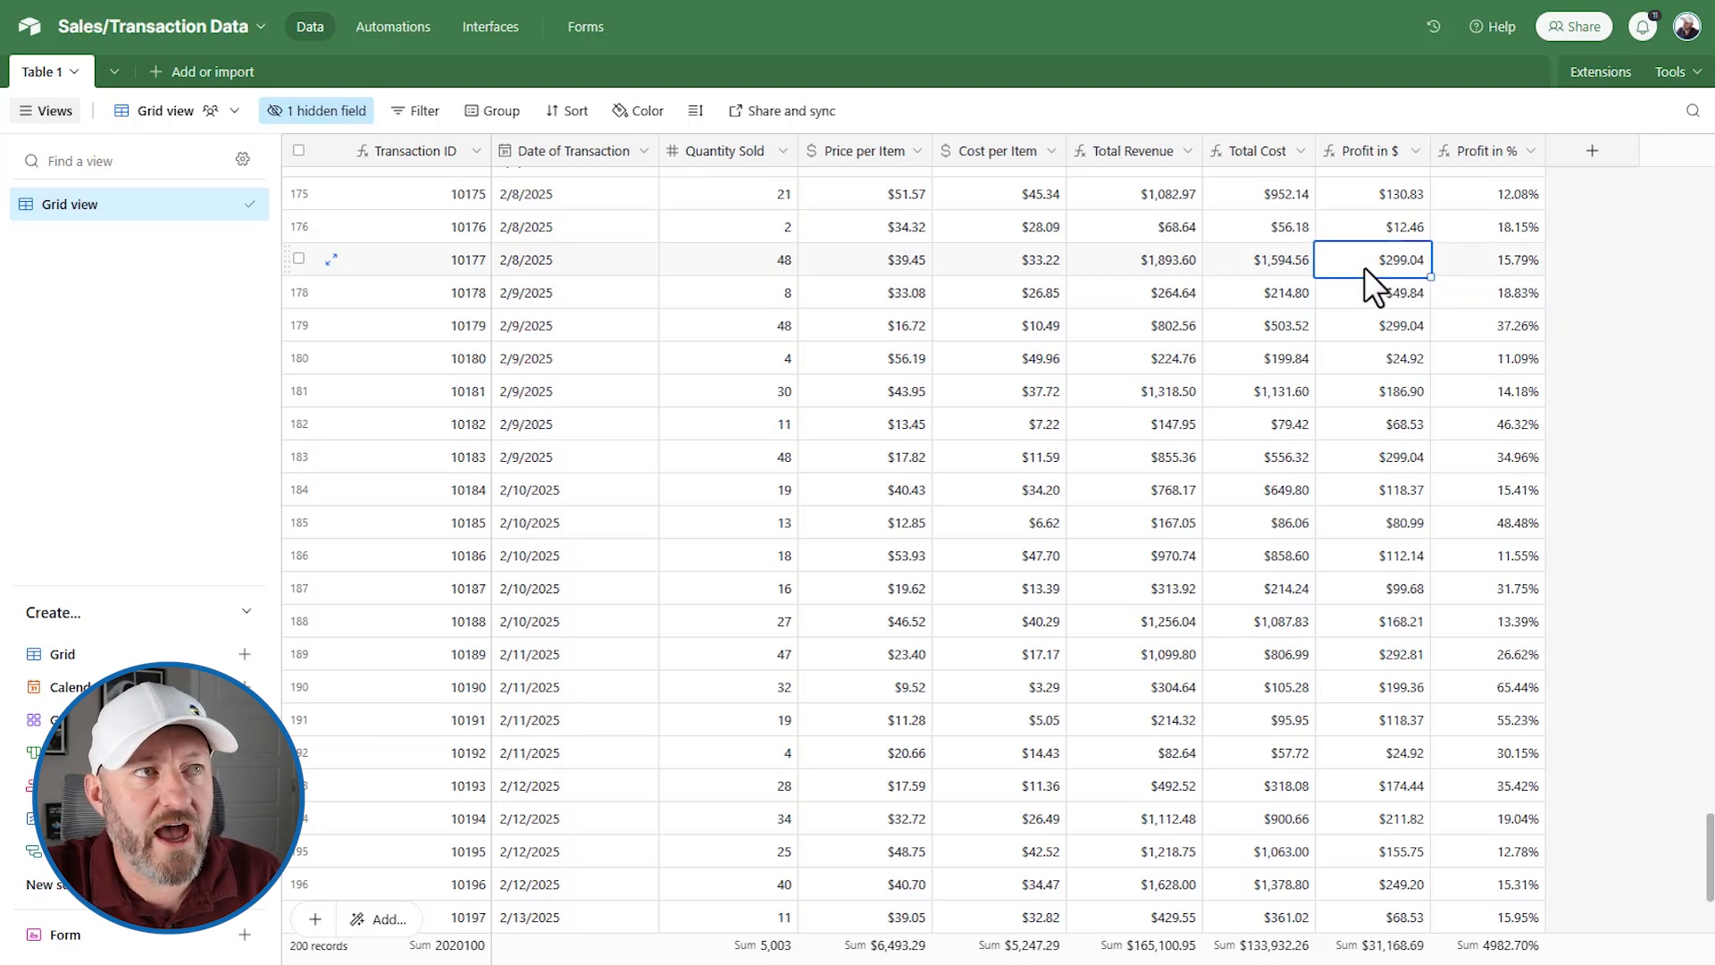
mouse_move(1184, 293)
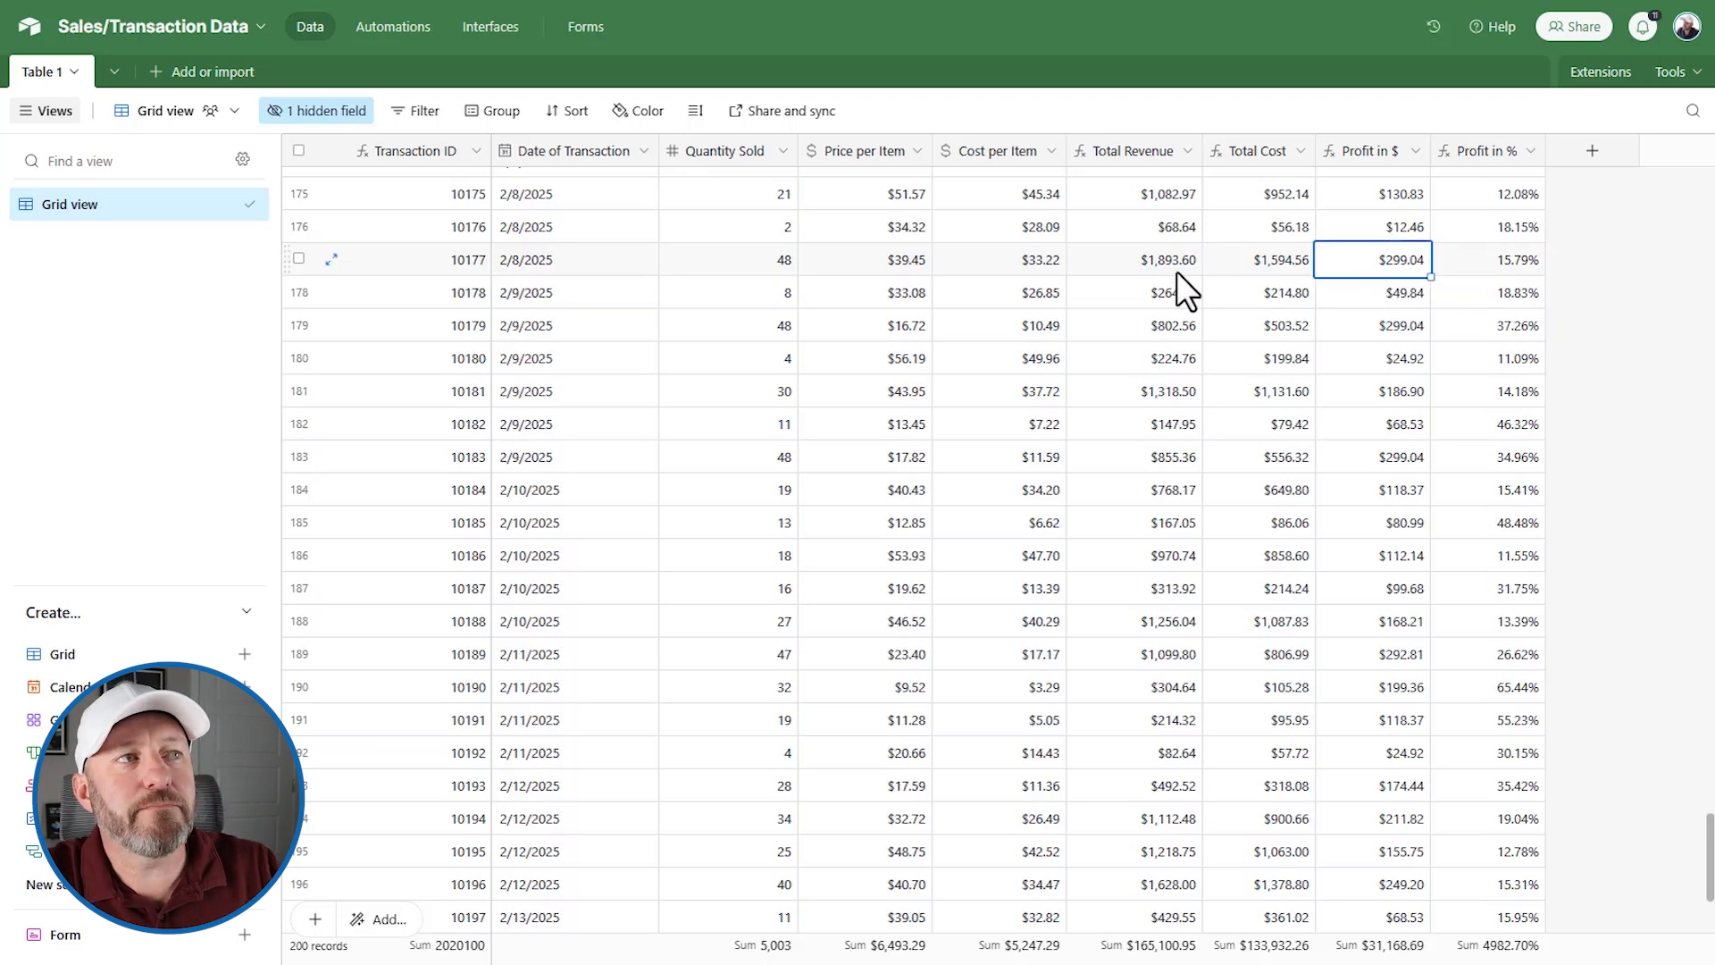
click(1132, 259)
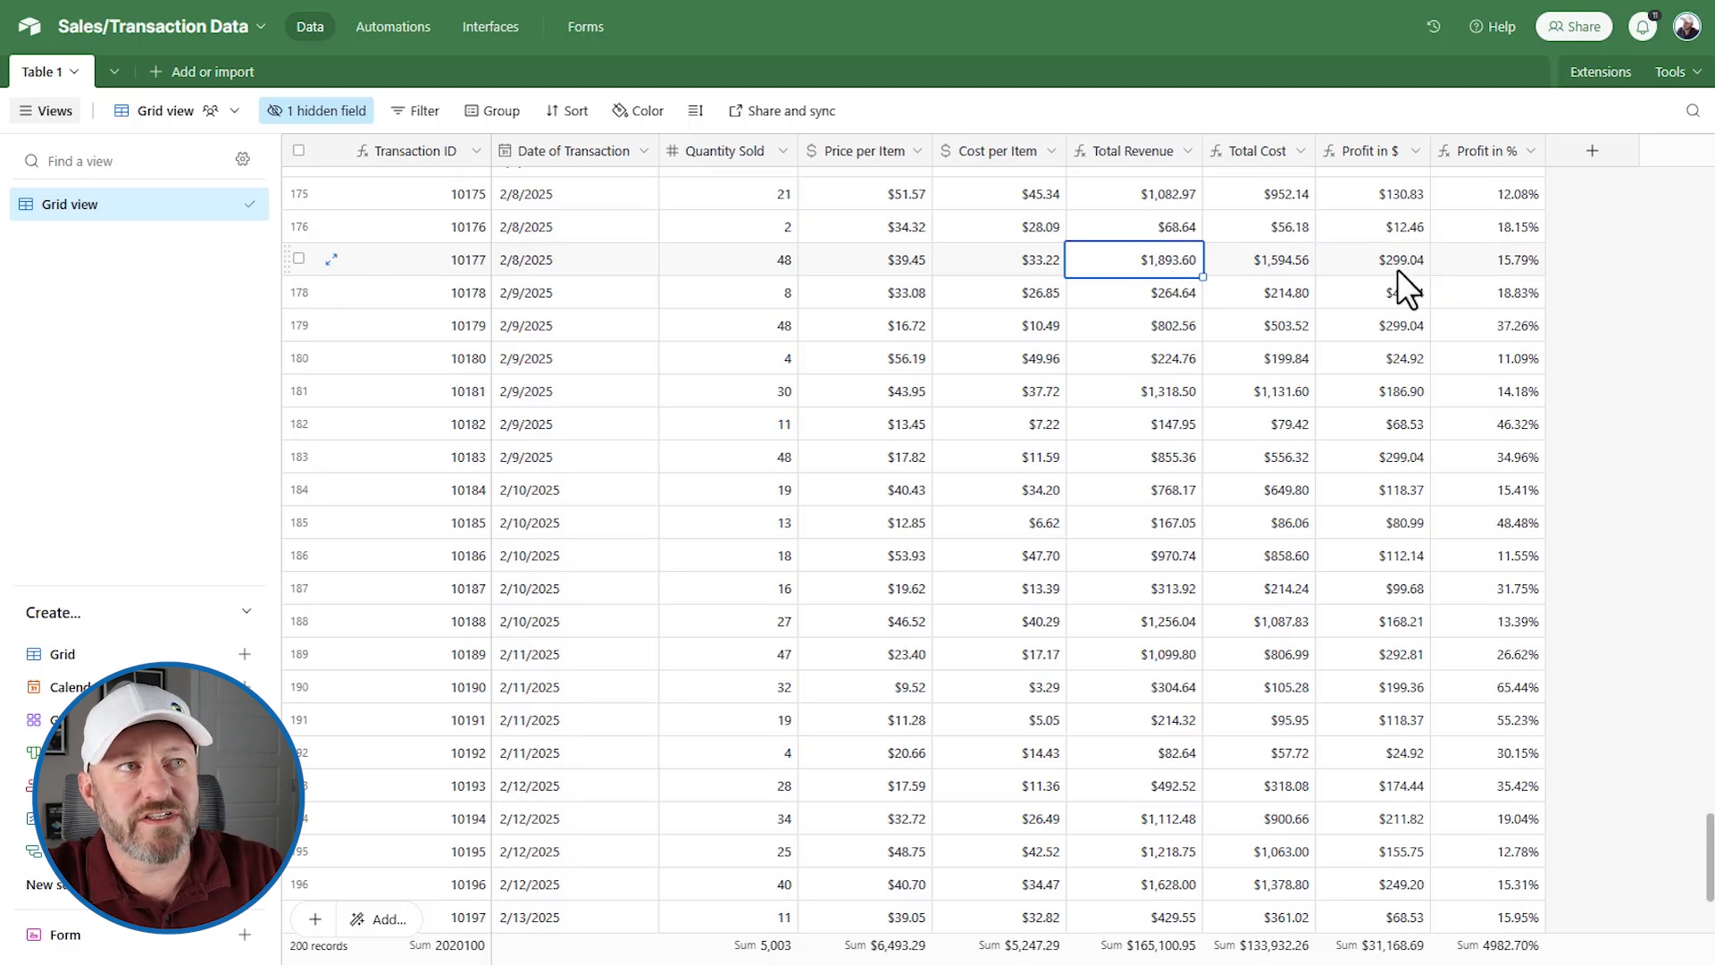
click(1388, 259)
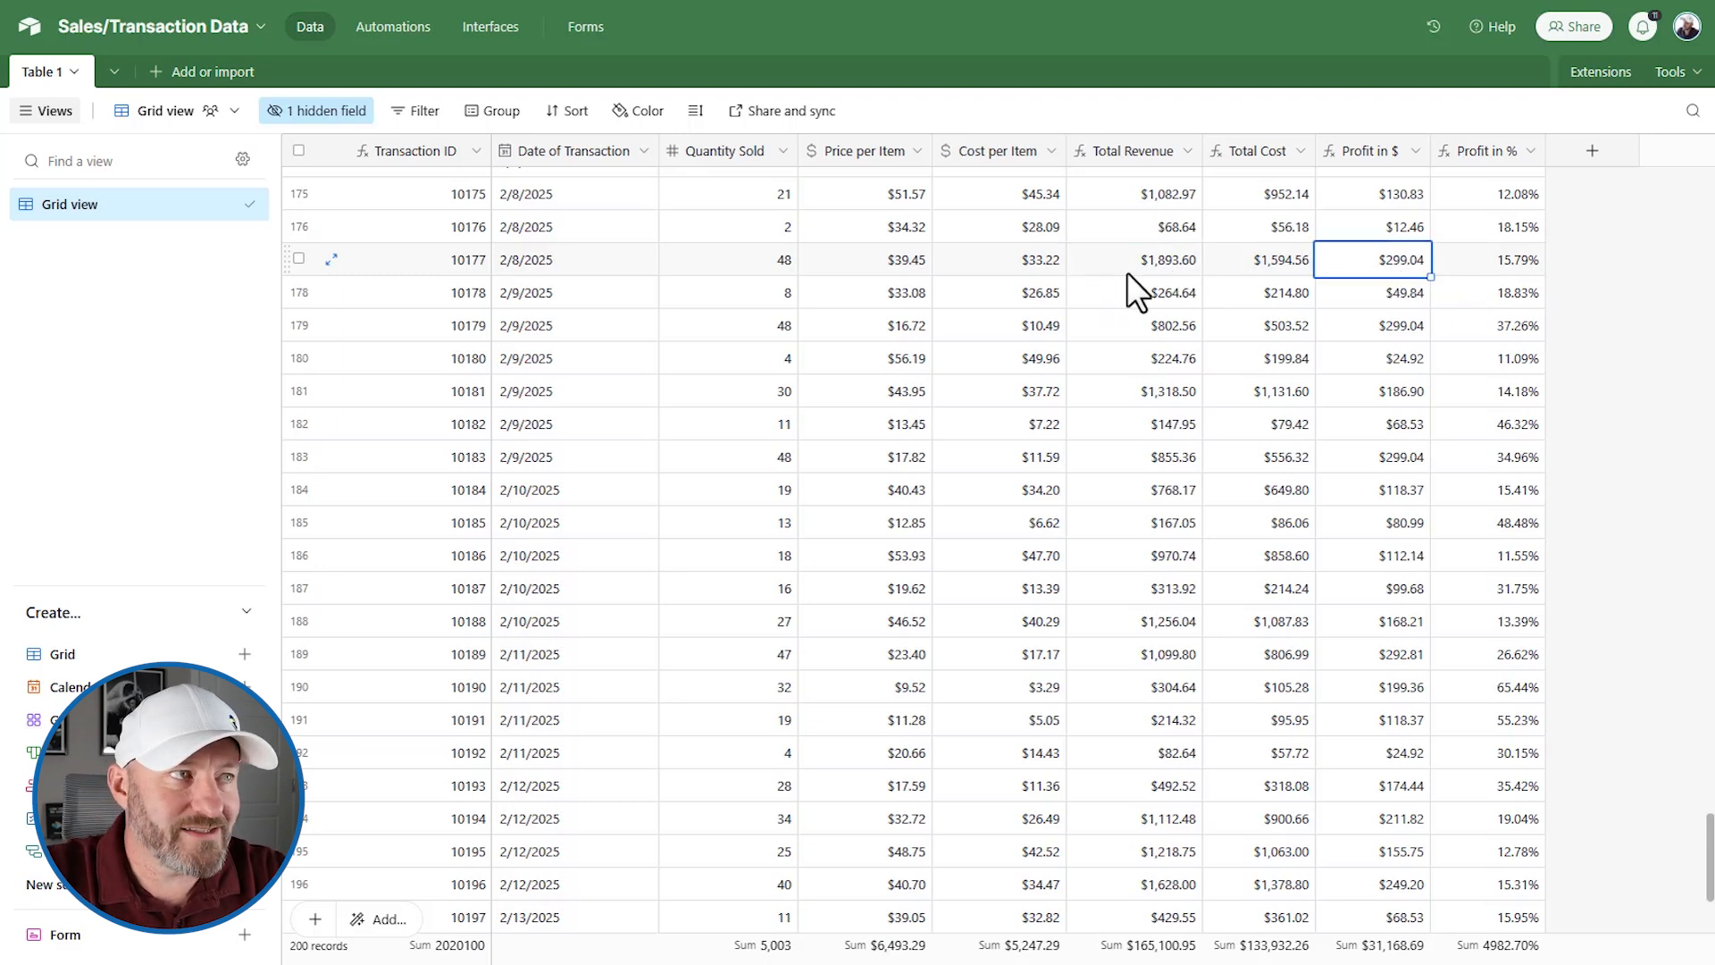
click(1132, 259)
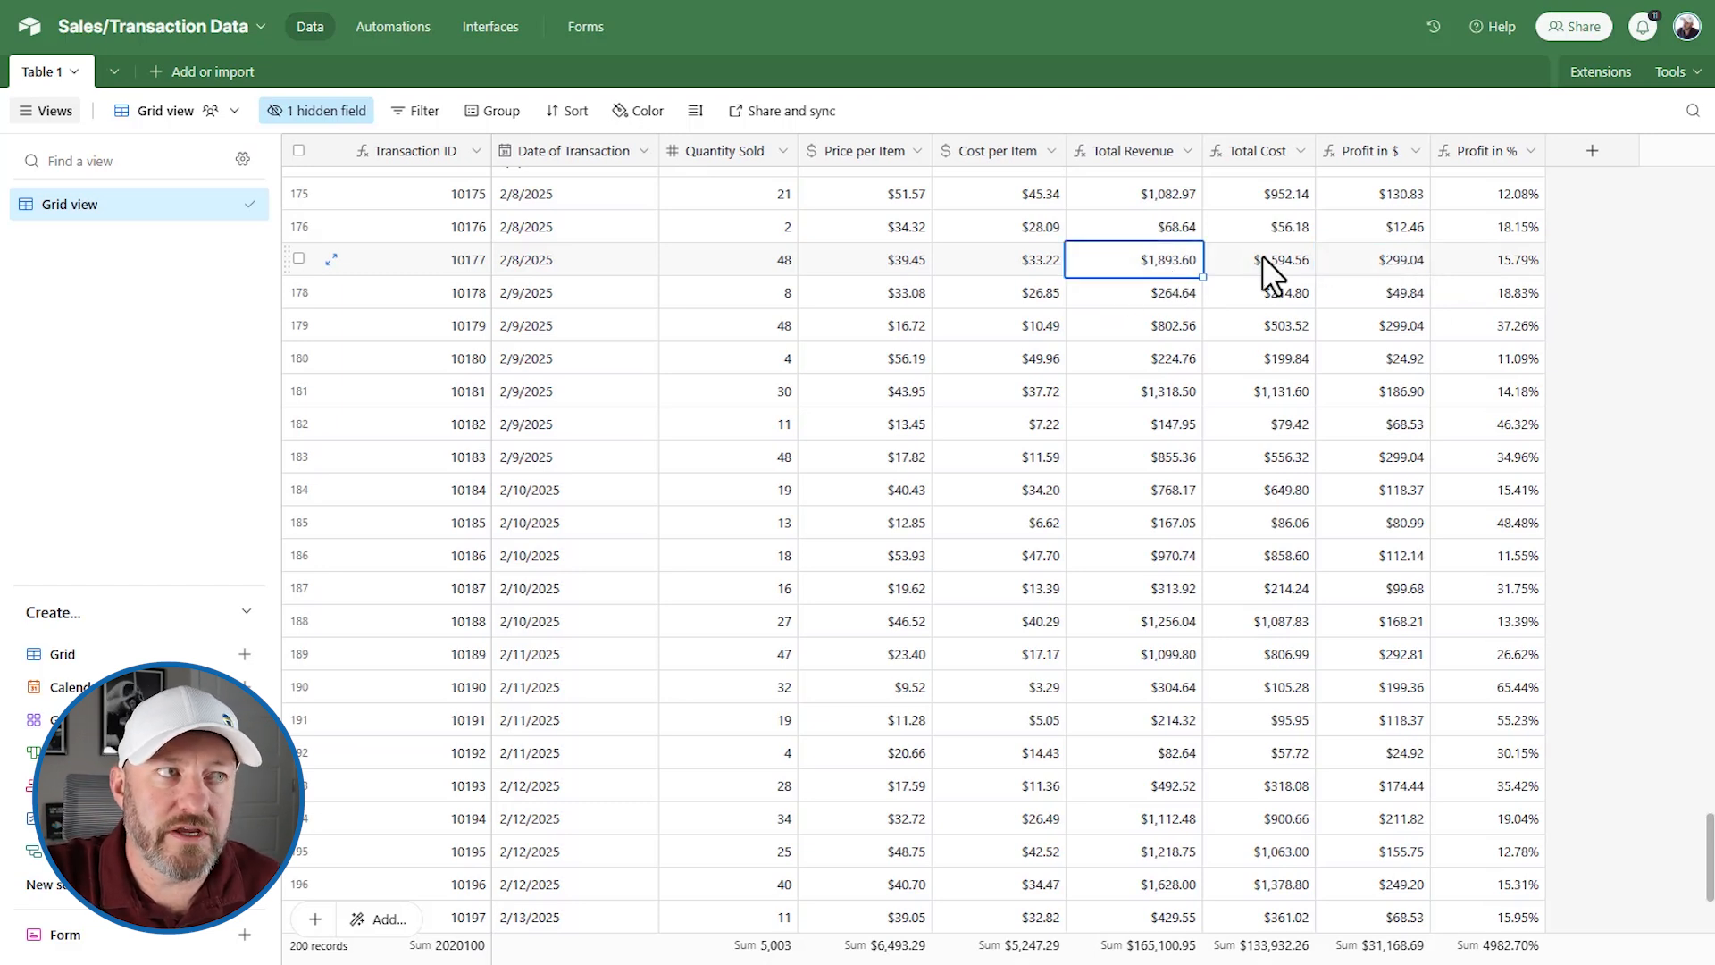
- Format the Profit in % field as Percent with 2 decimal places and save
click(1499, 260)
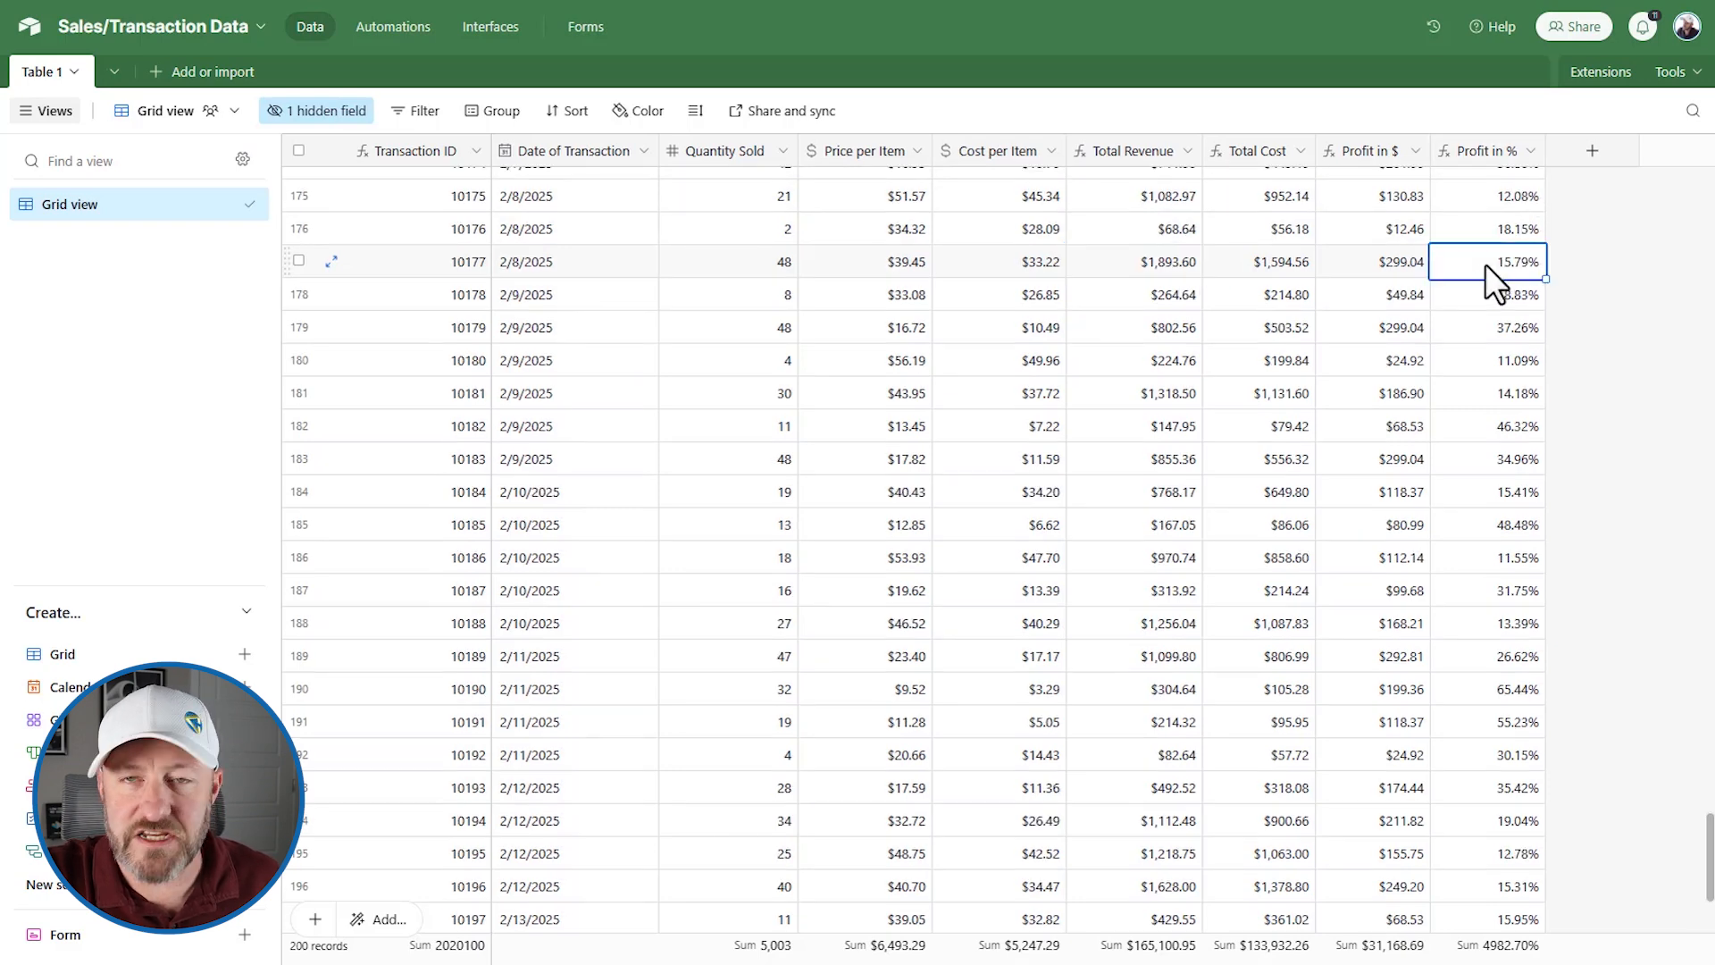
mouse_move(1499, 279)
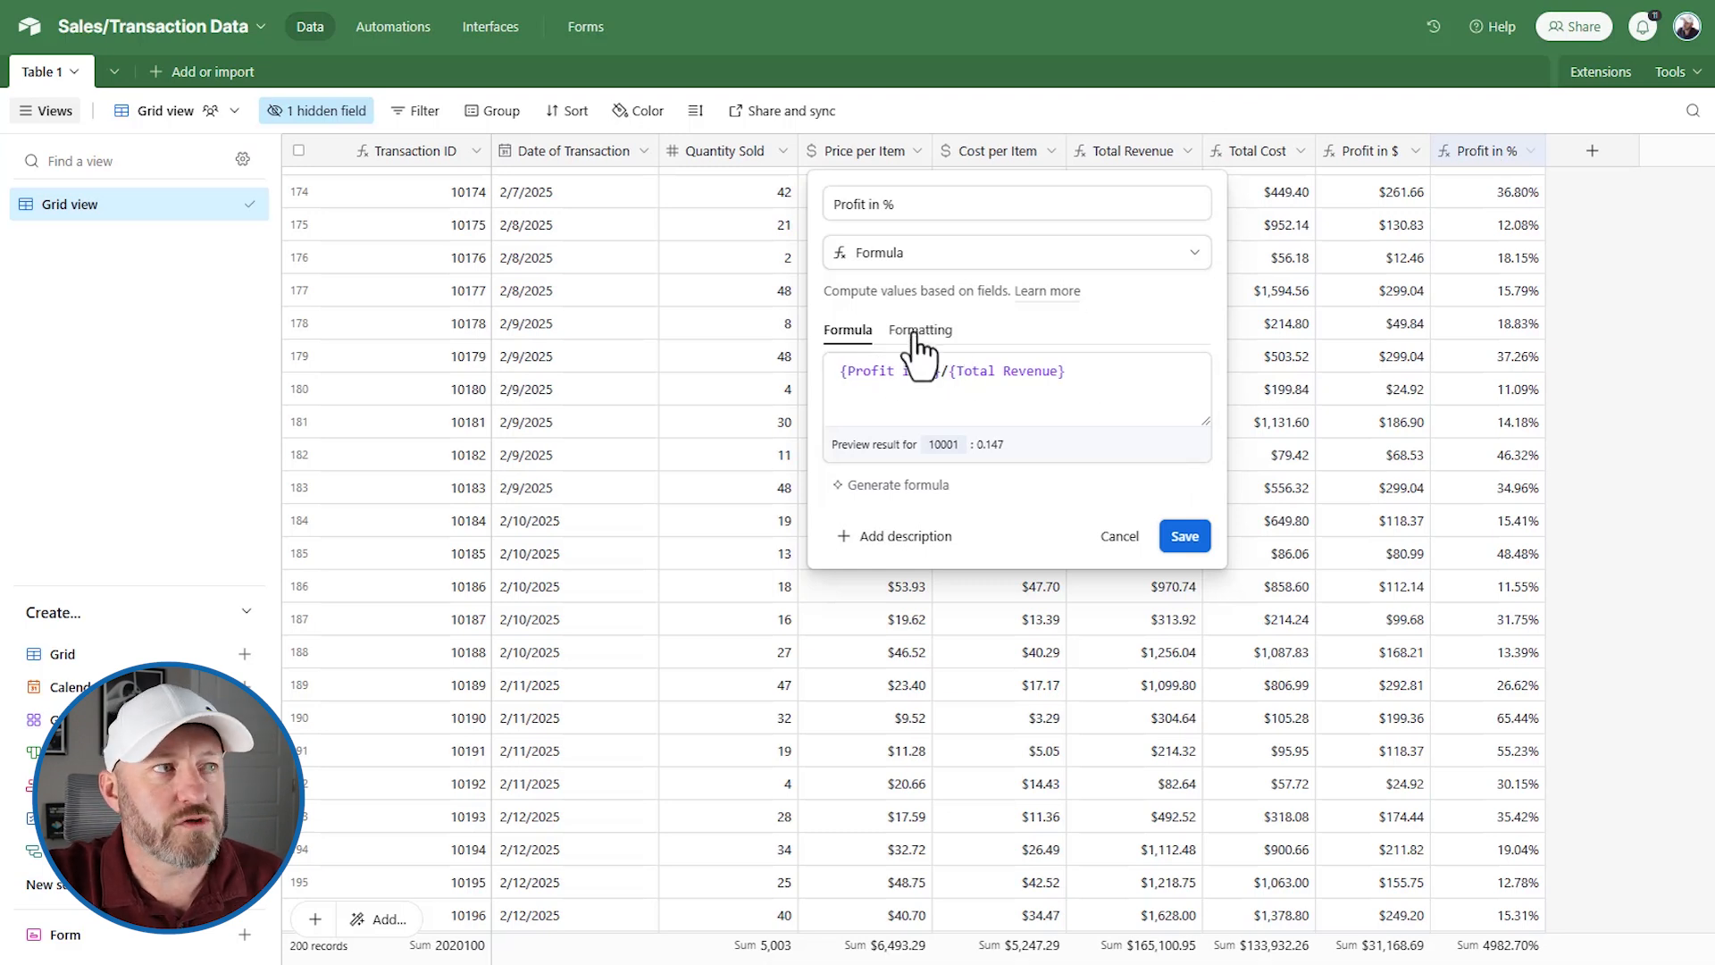
click(920, 330)
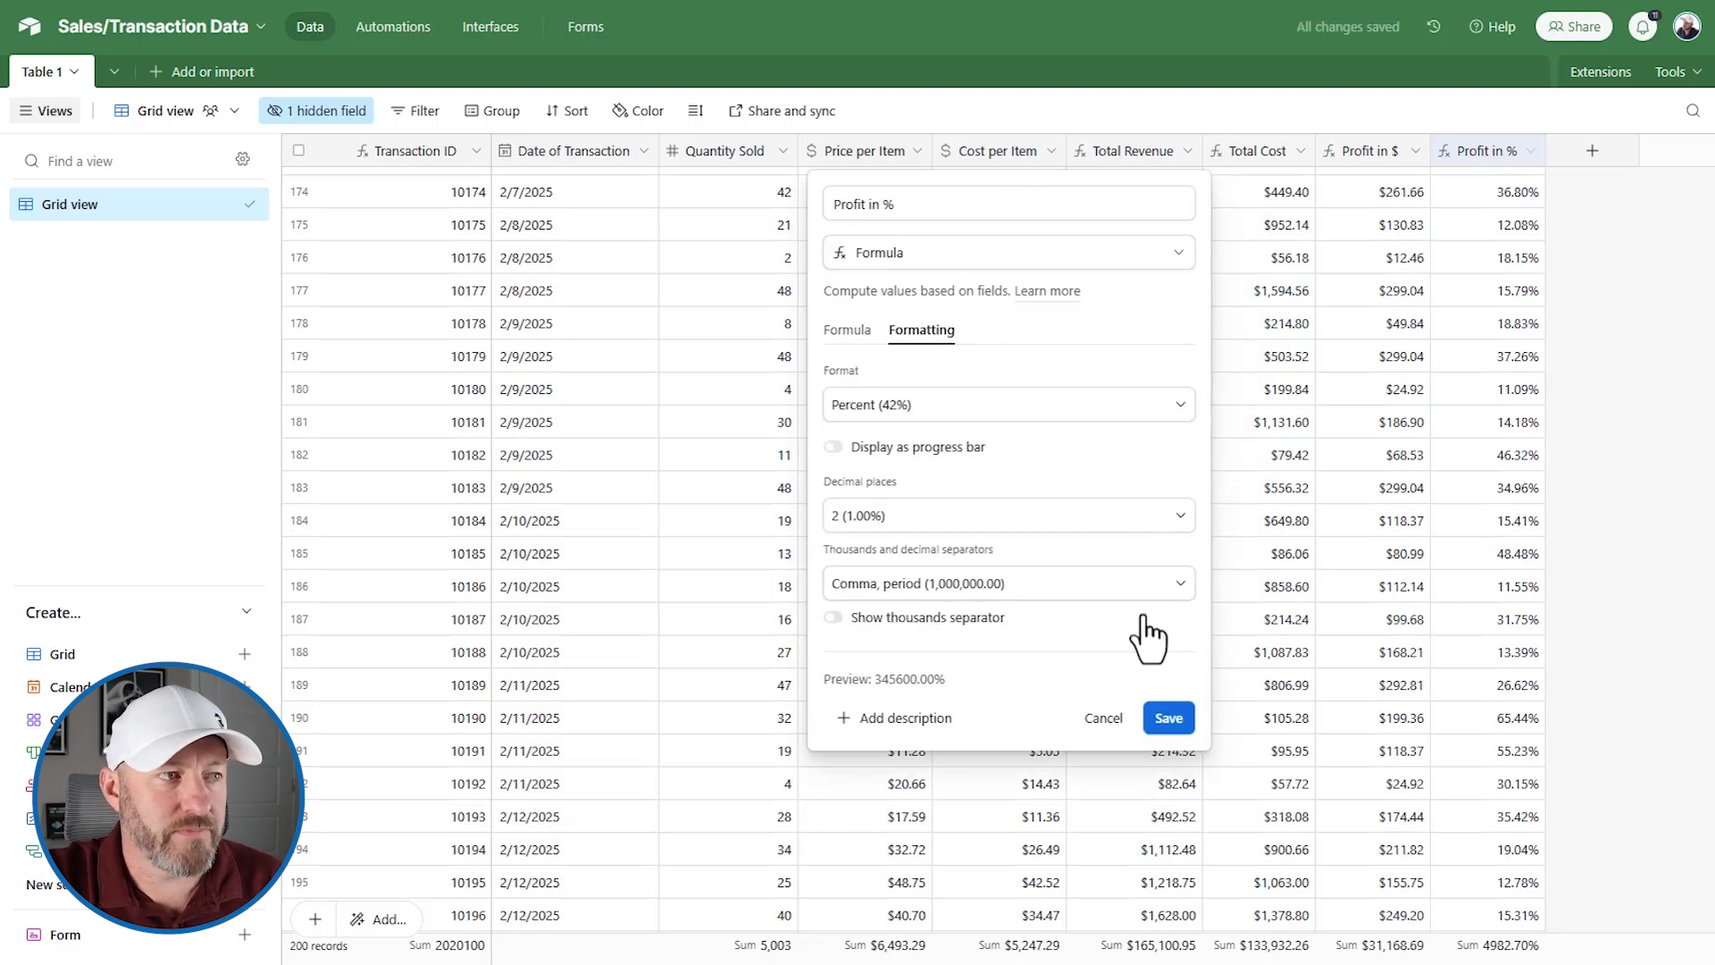
click(1167, 717)
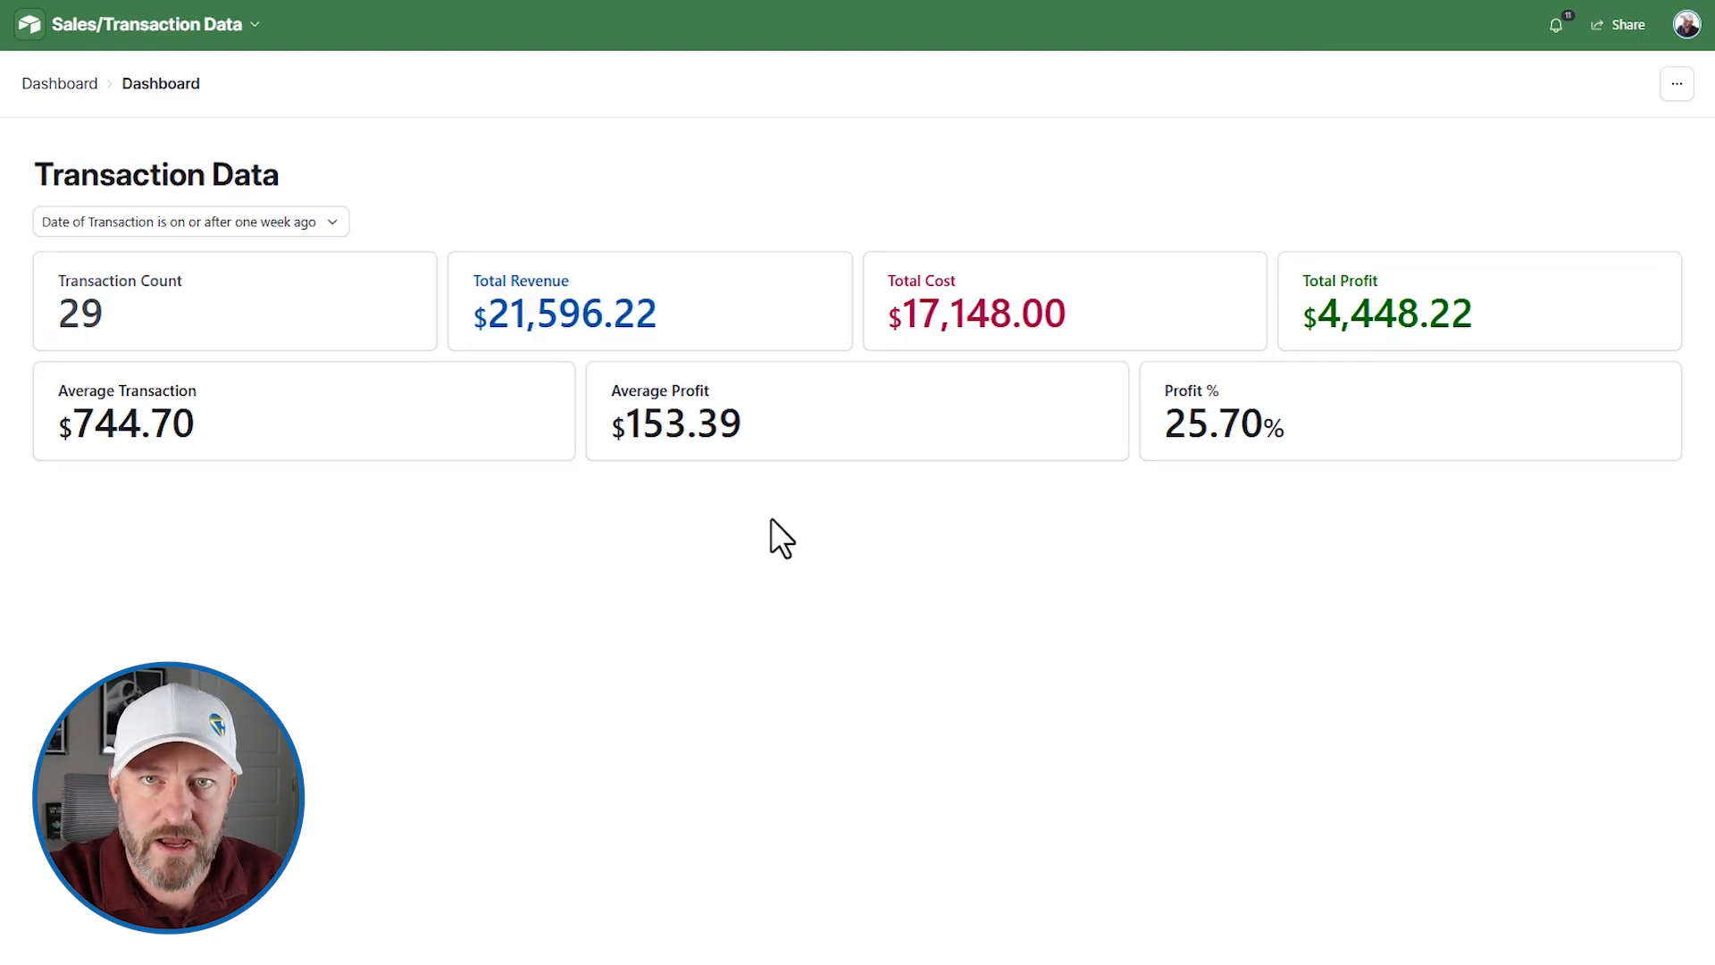
mouse_move(123, 346)
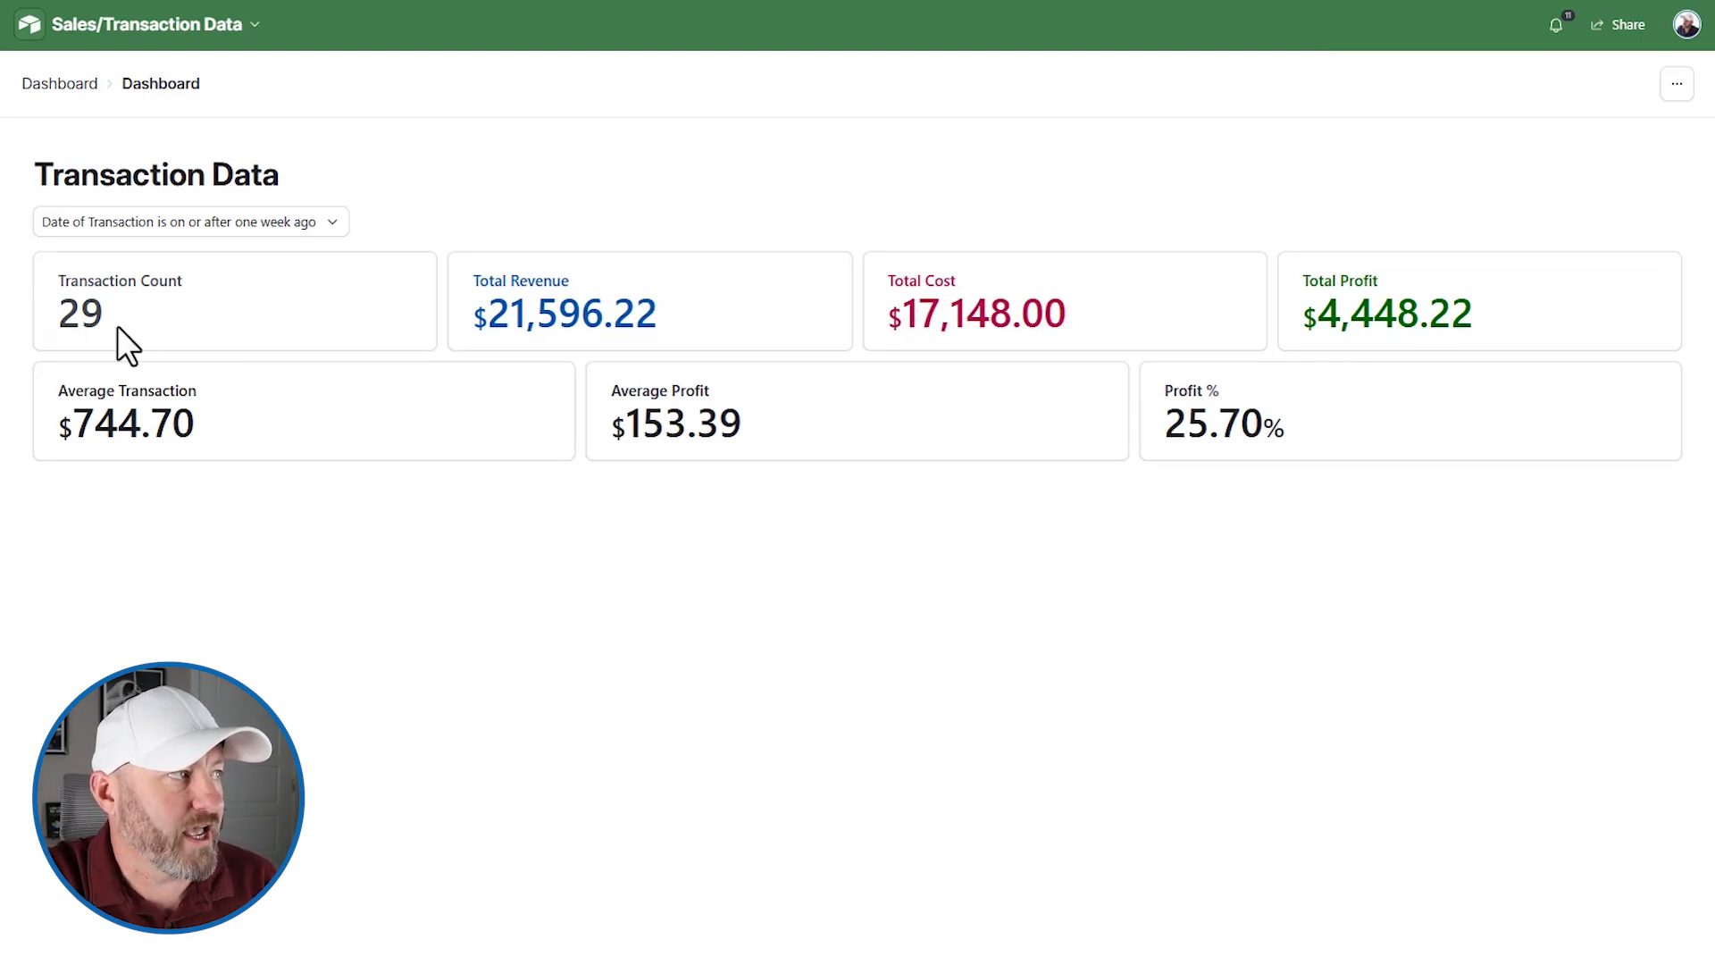
mouse_move(1050, 309)
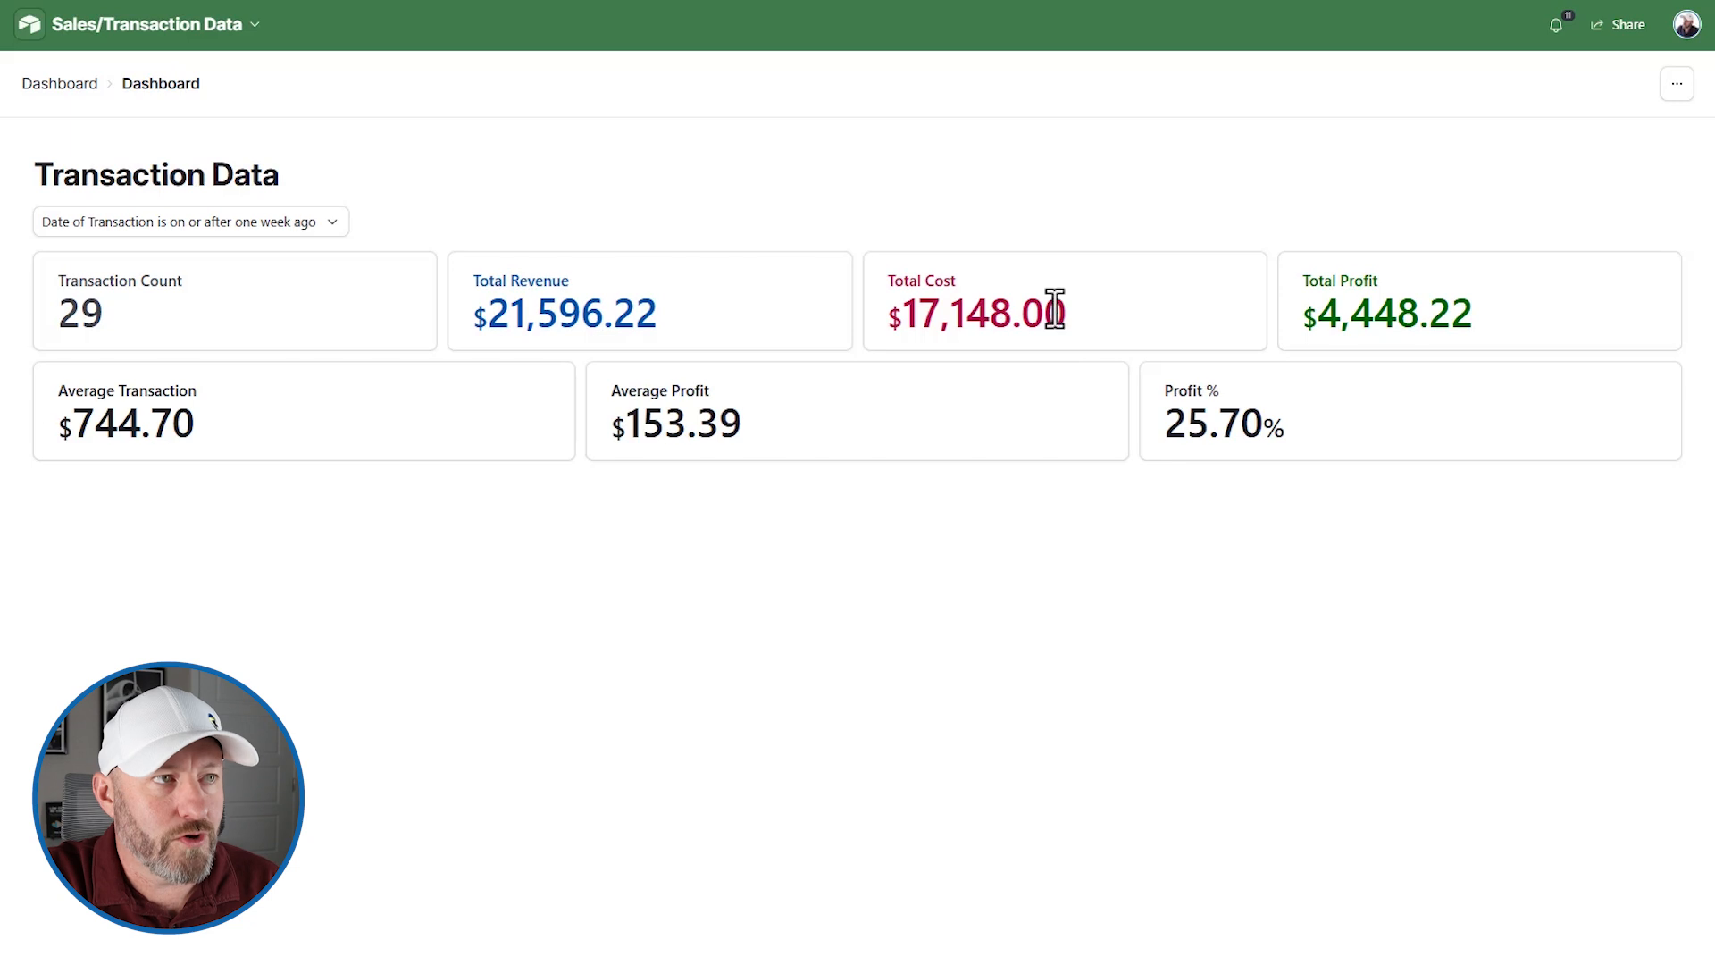
mouse_move(181, 471)
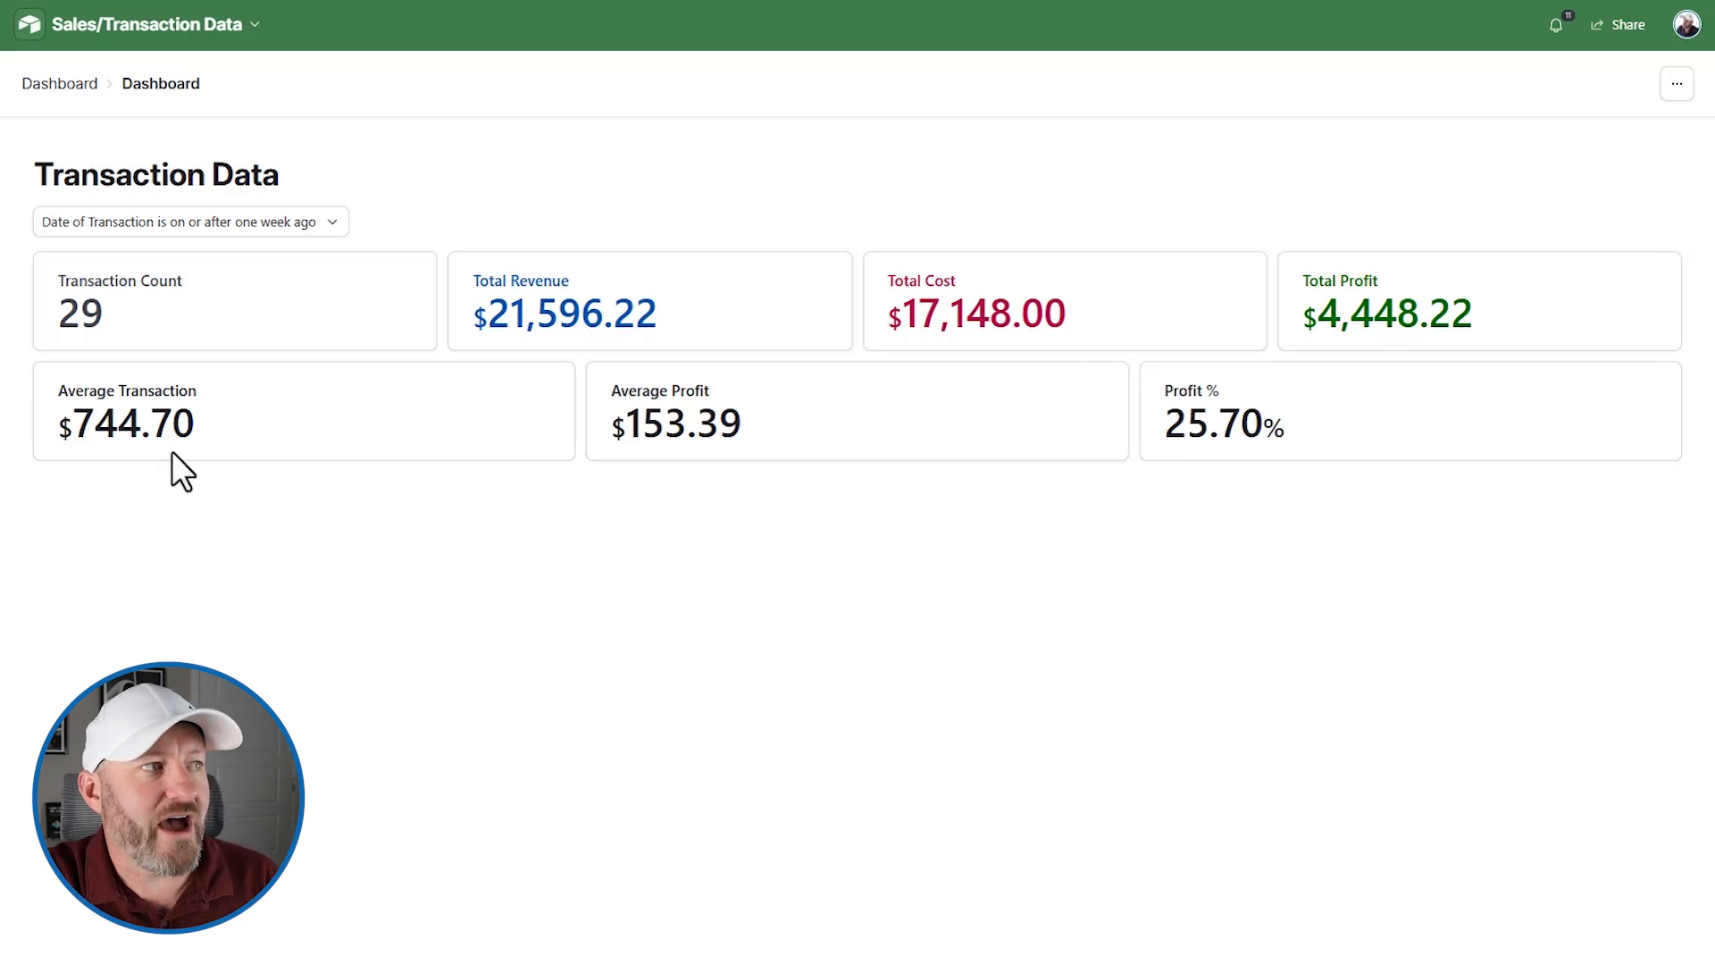
mouse_move(760, 459)
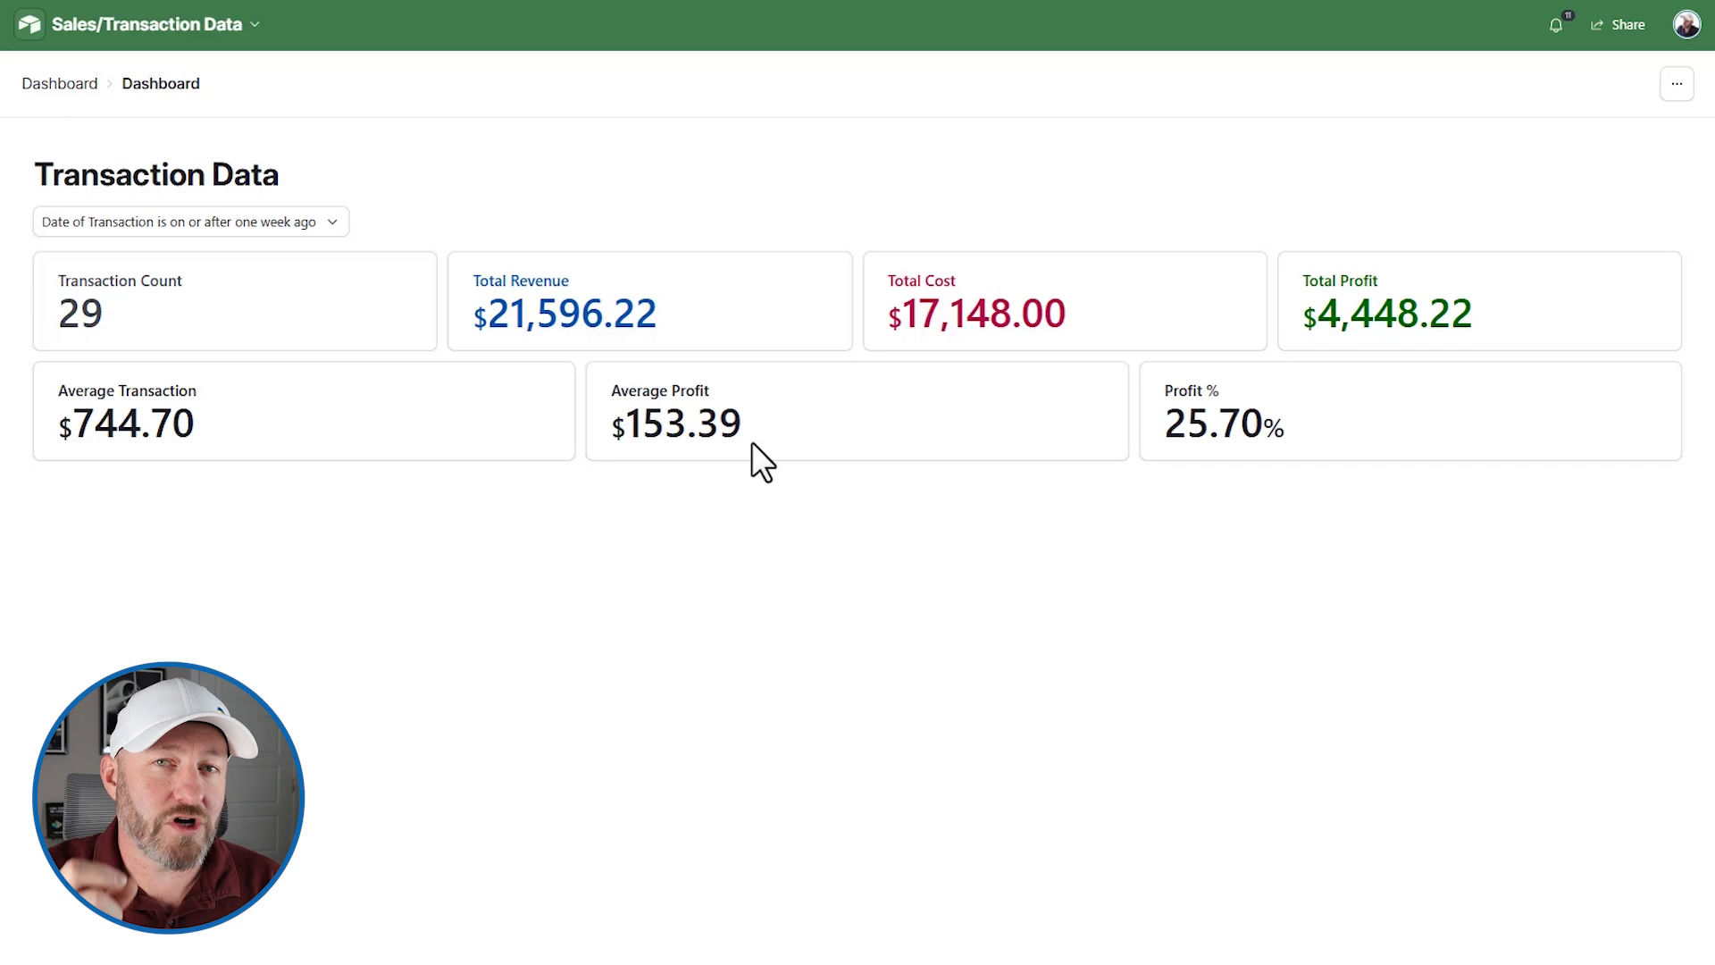
mouse_move(1146, 420)
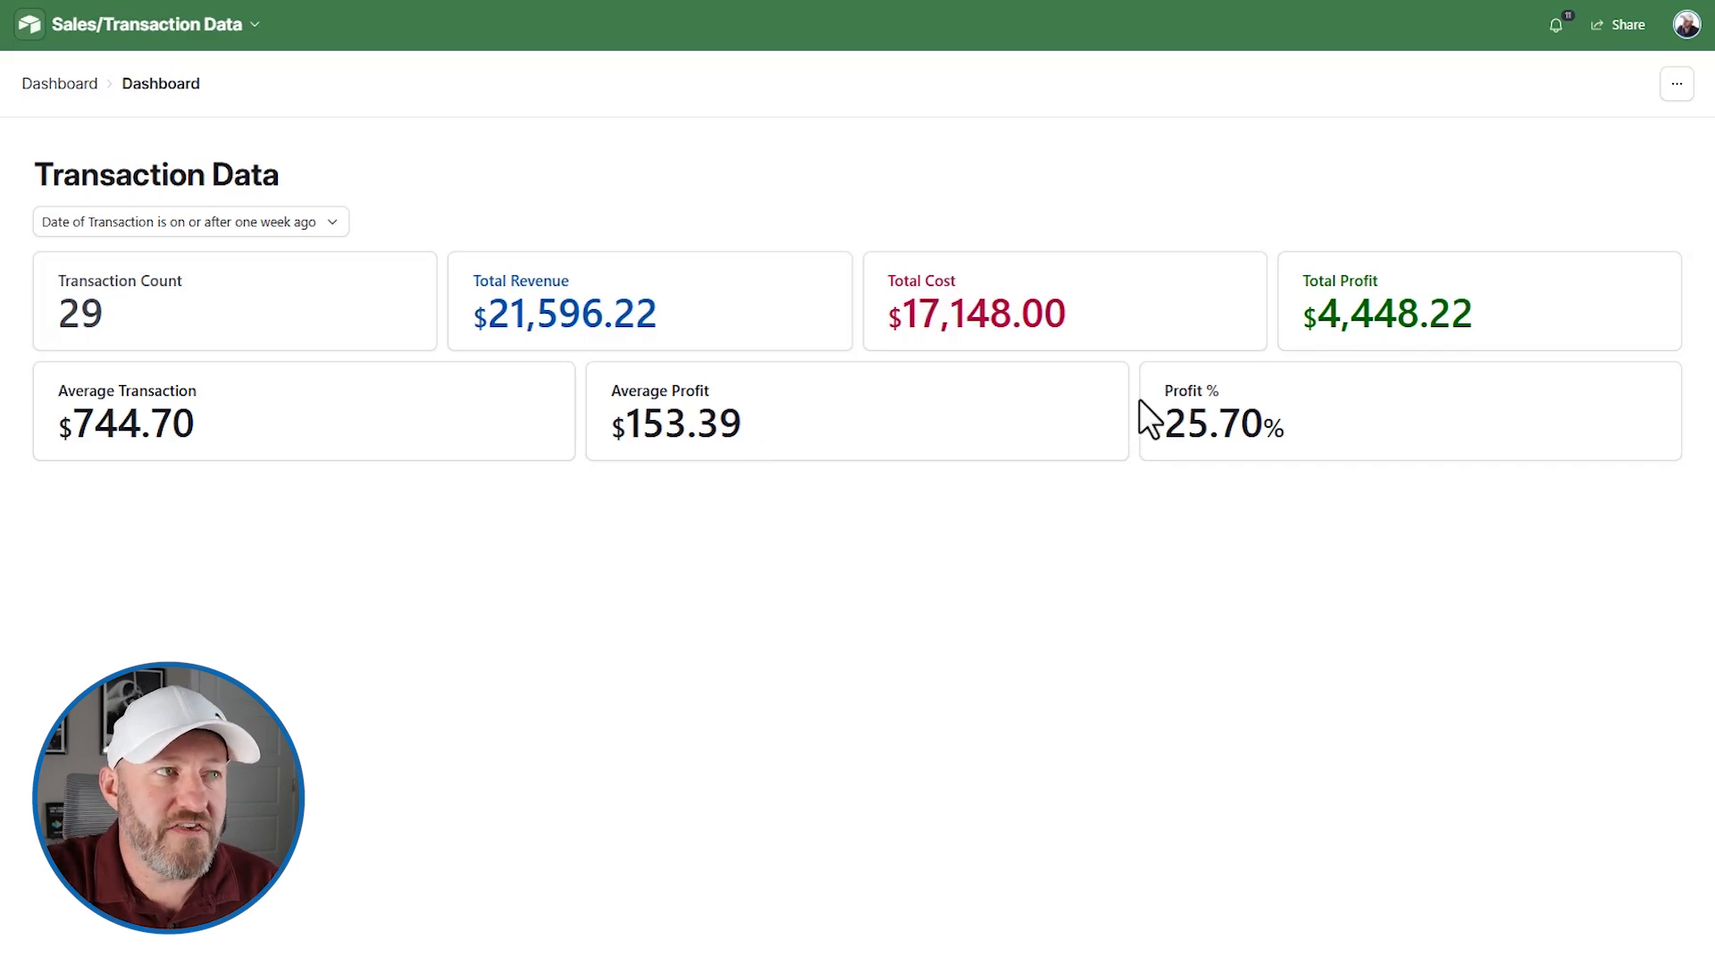
mouse_move(1322, 451)
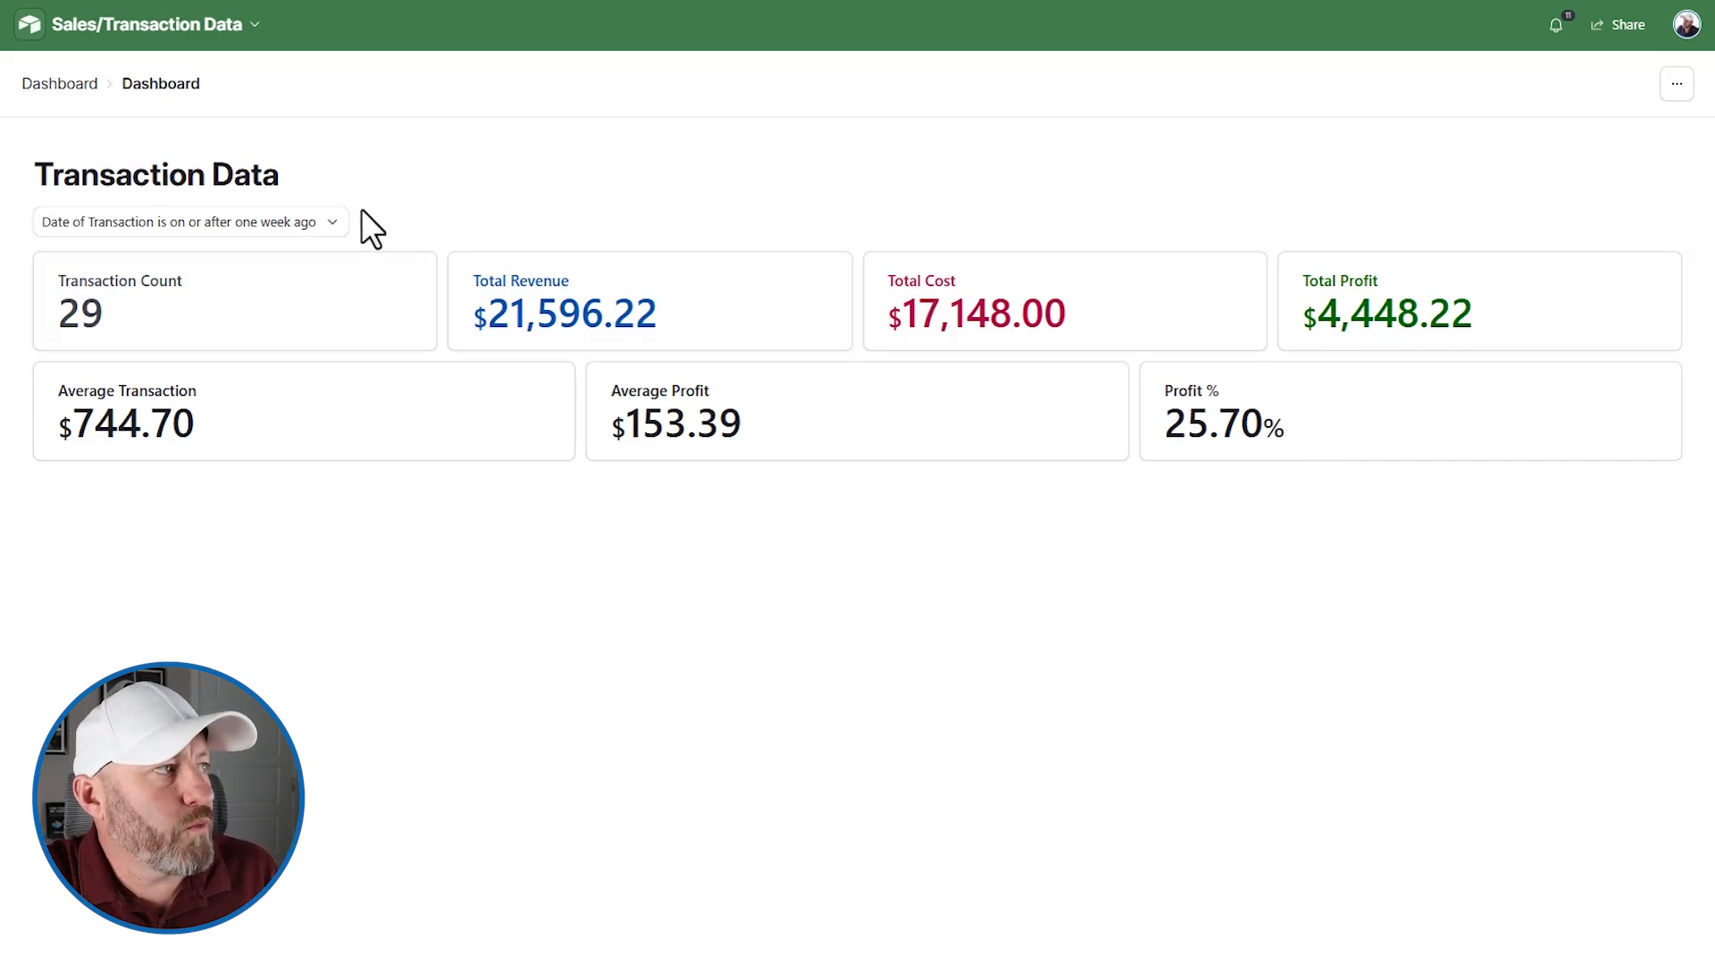
- Filter Date of Transaction to 'is within the past month', showing 145 transactions
click(190, 221)
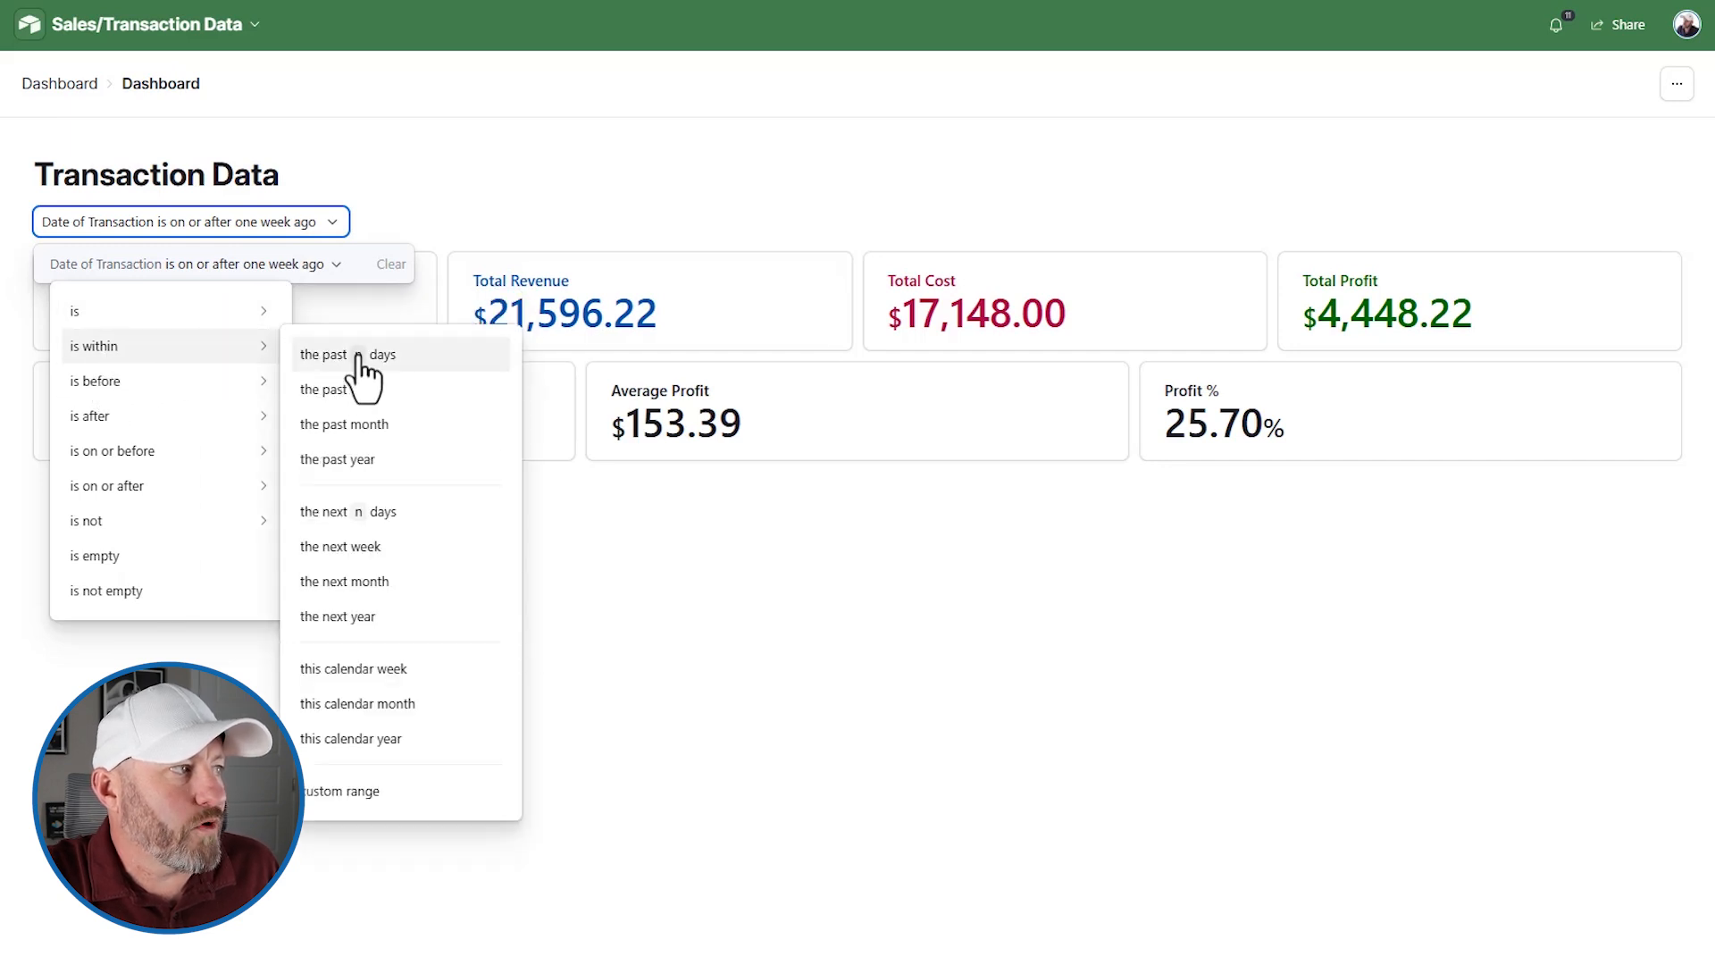
click(343, 423)
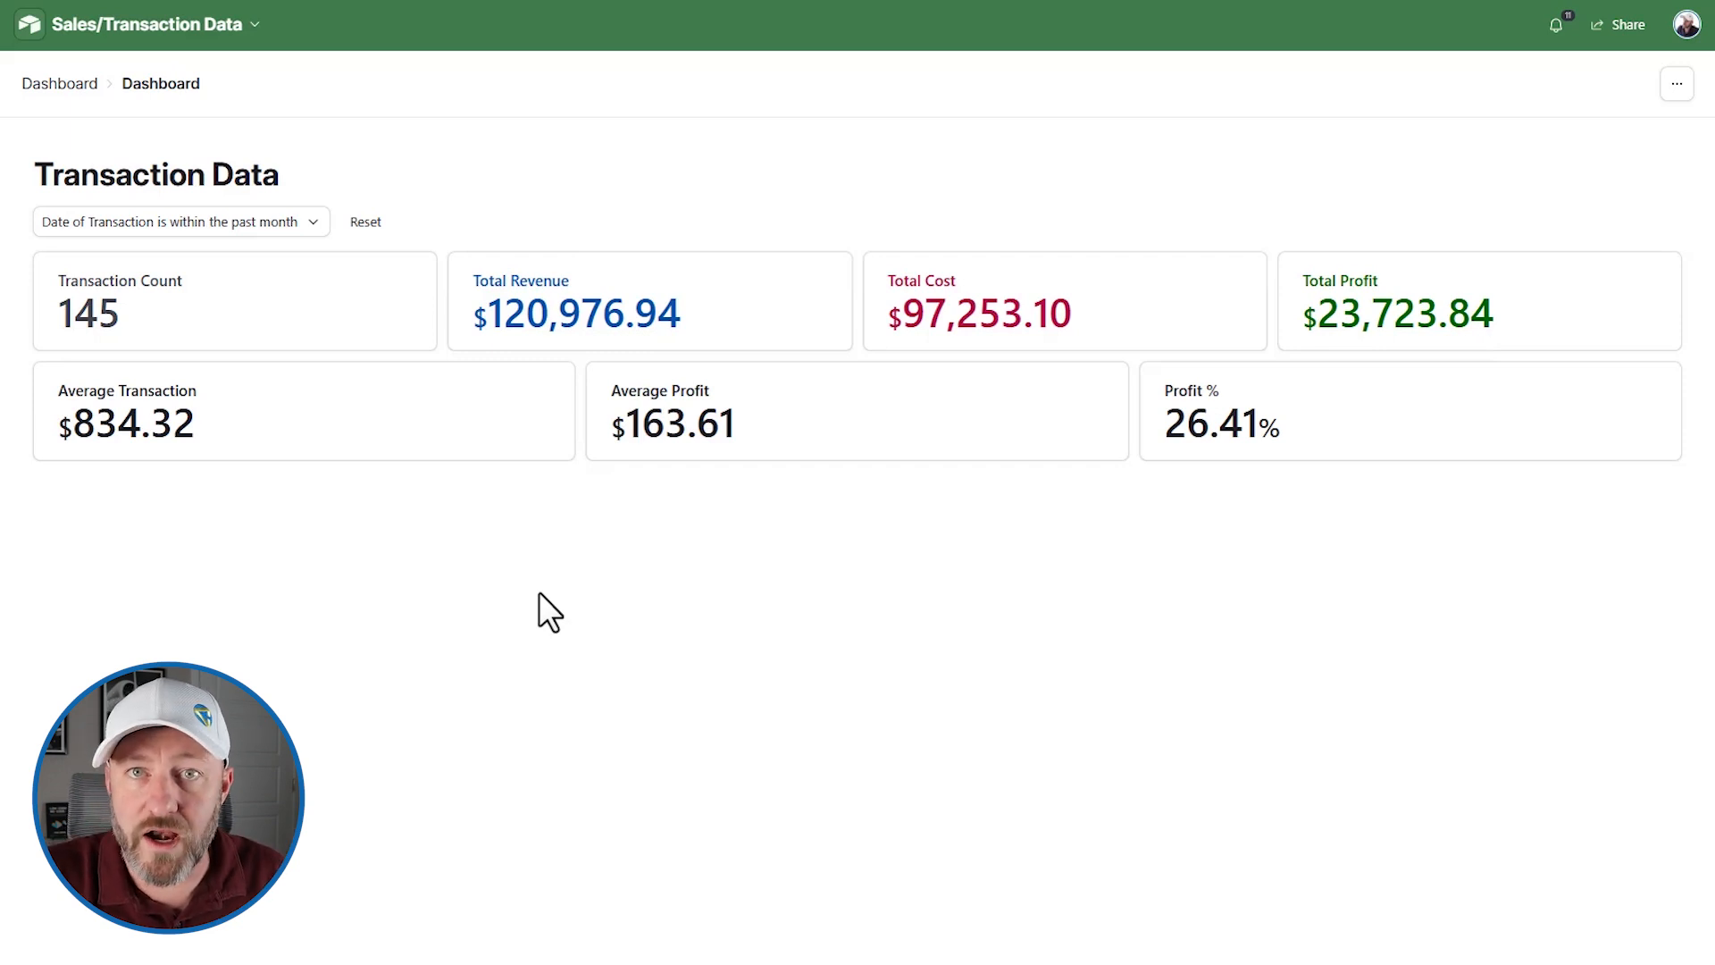
mouse_move(1238, 427)
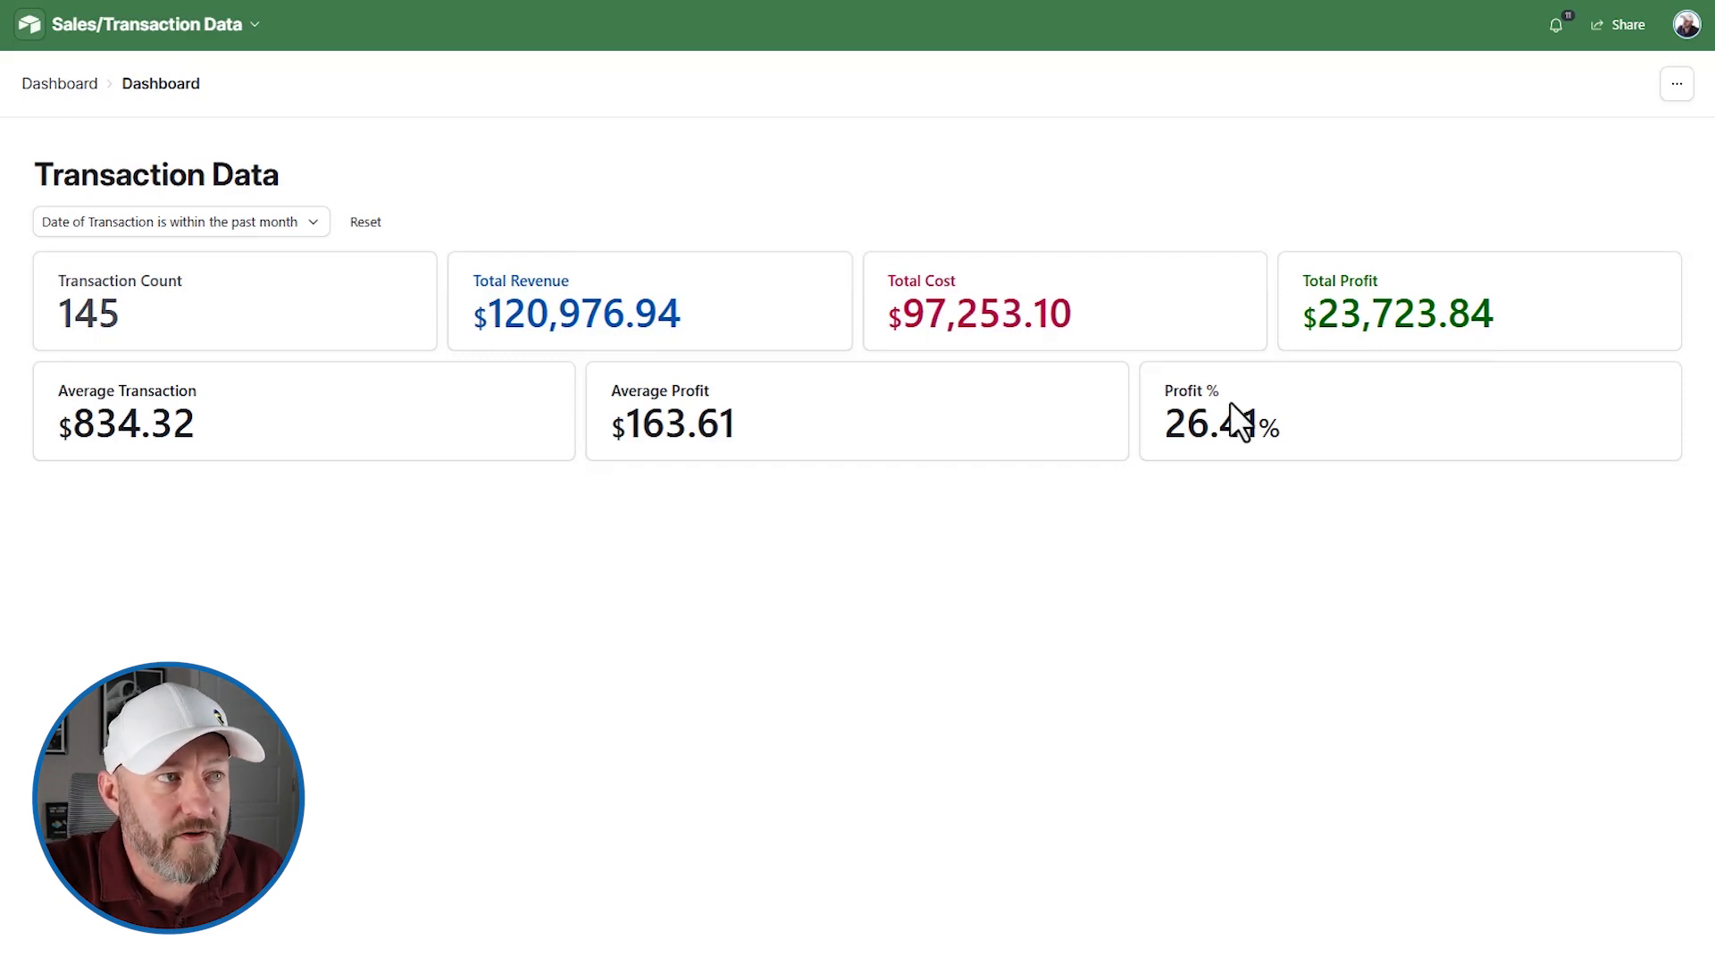
mouse_move(1236, 602)
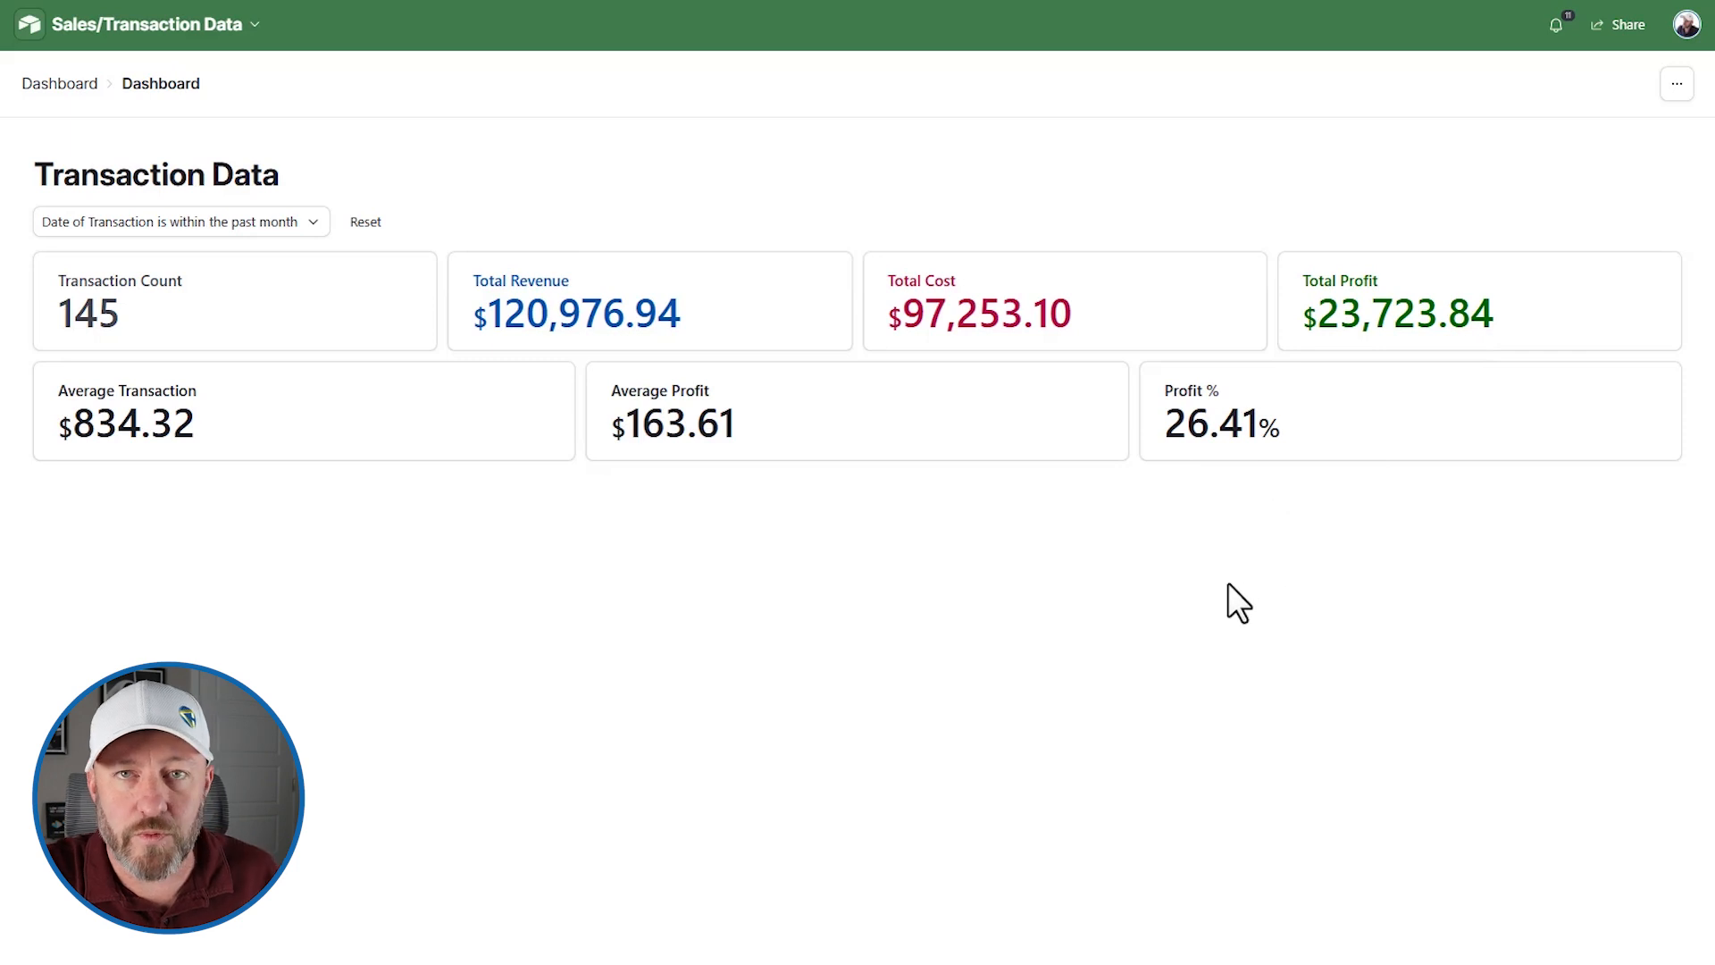
mouse_move(1190, 468)
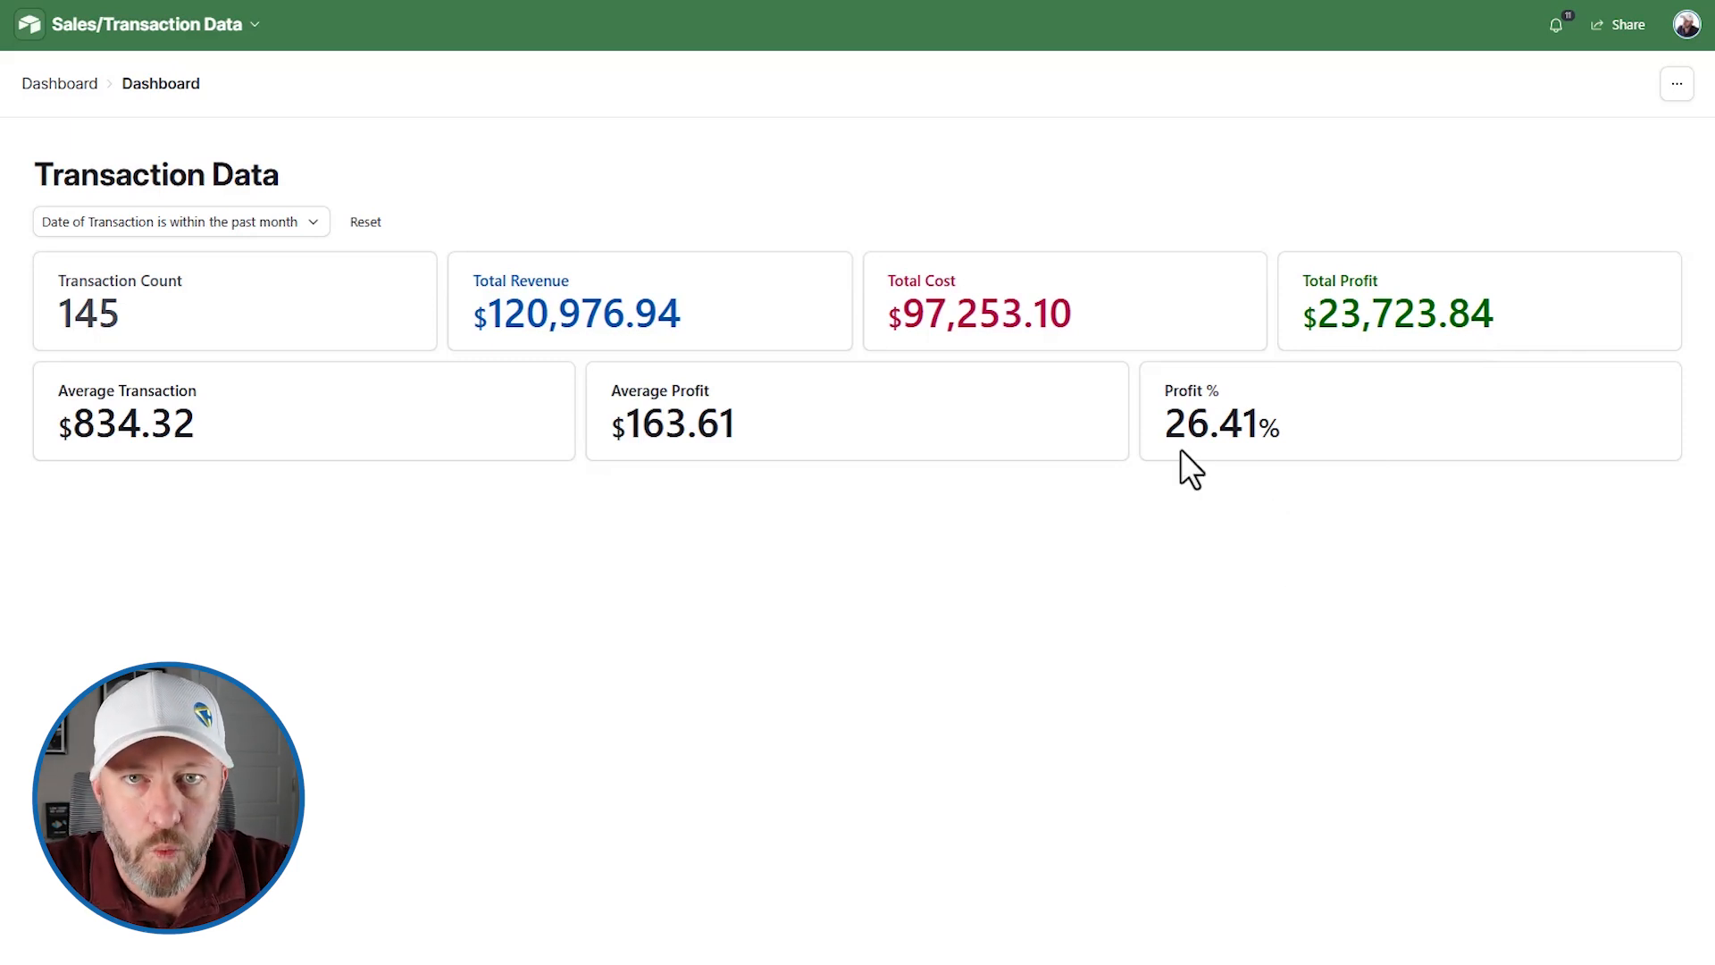
mouse_move(216, 331)
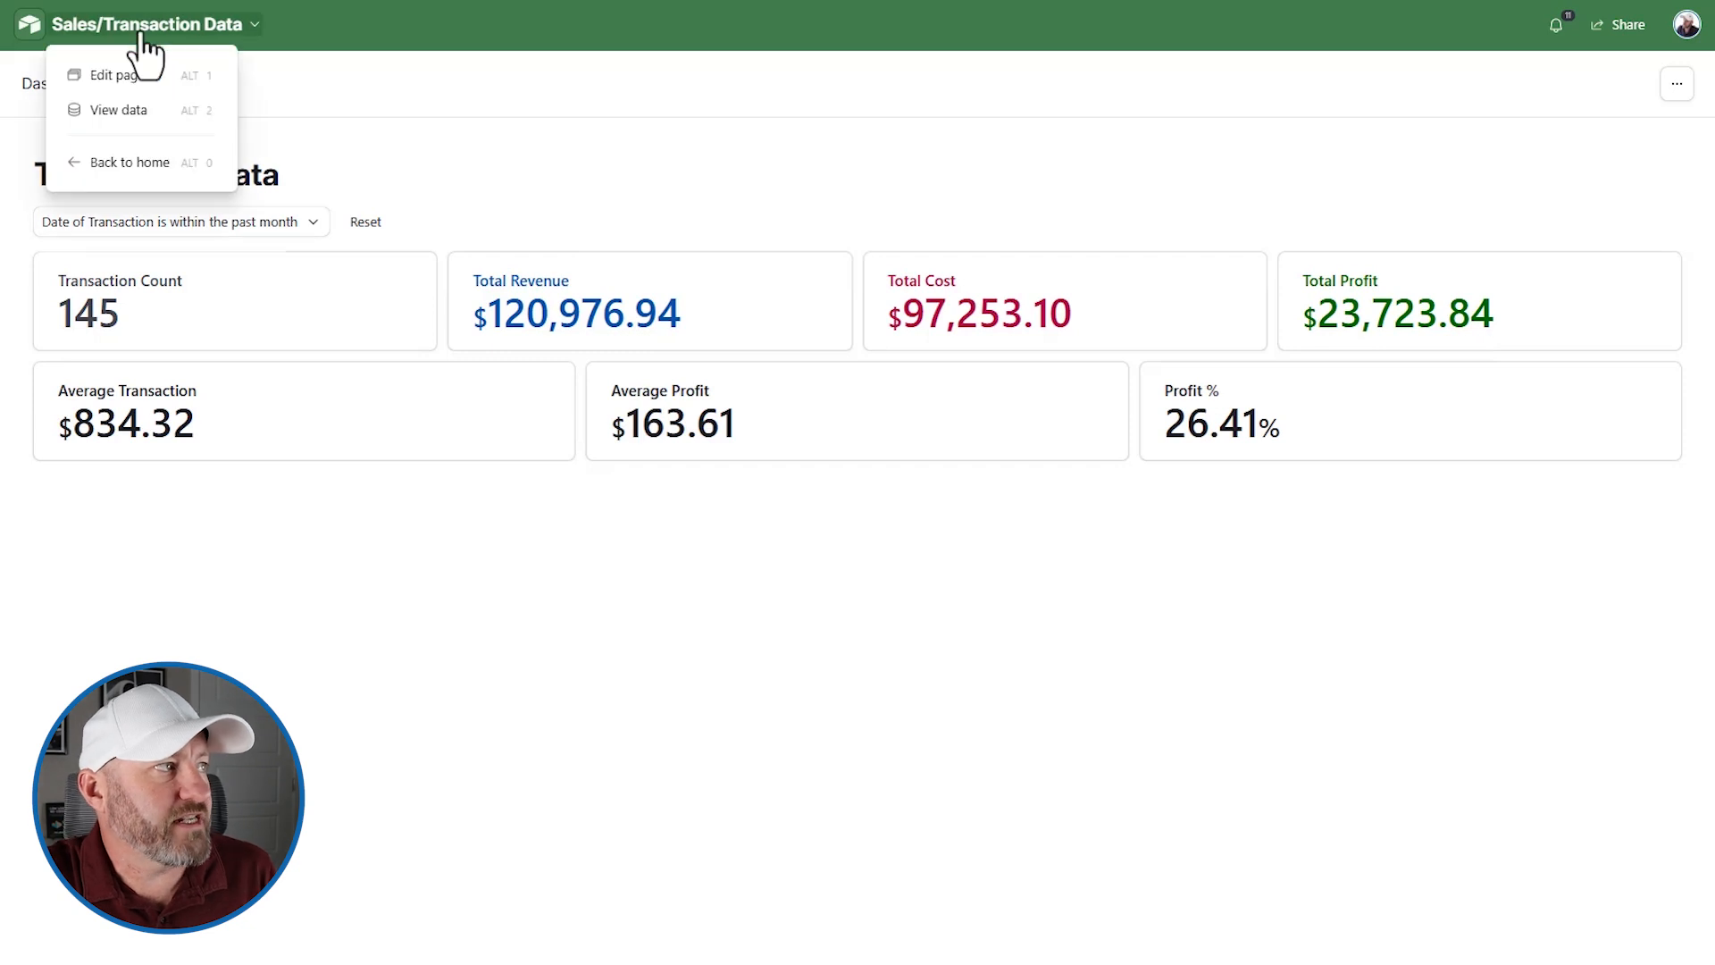
- Edit the page and review the Transaction Count, Total Revenue, Total Cost and Total Profit card settings
click(115, 73)
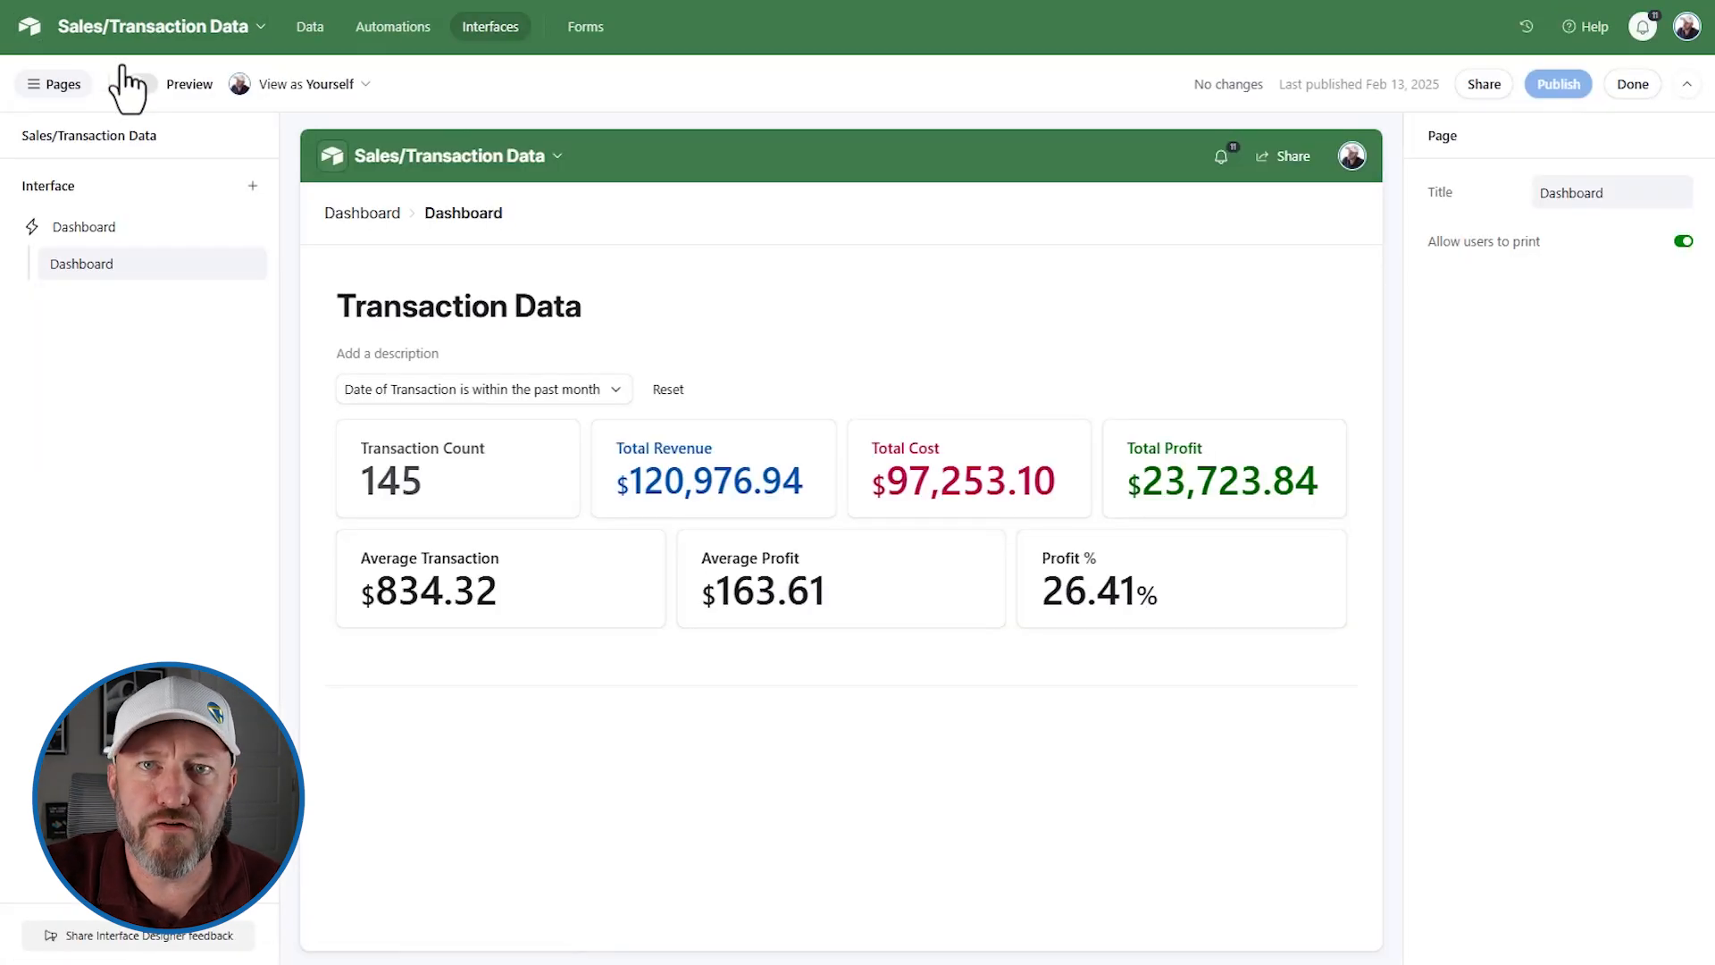
click(457, 467)
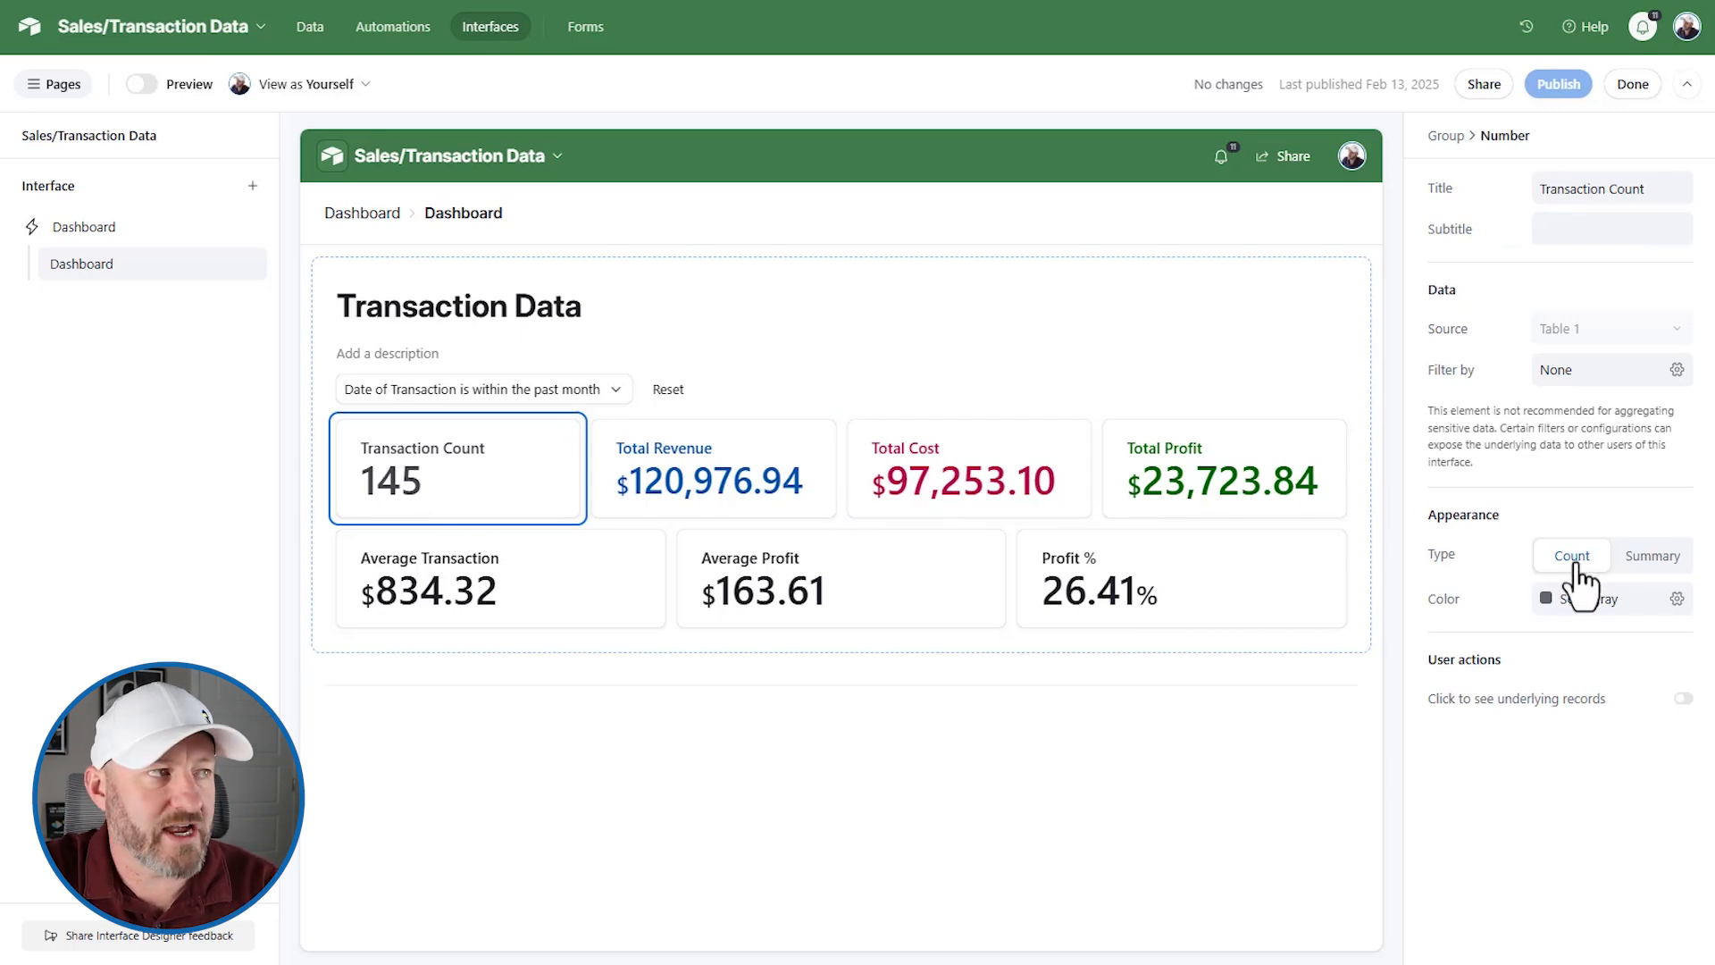
mouse_move(547, 399)
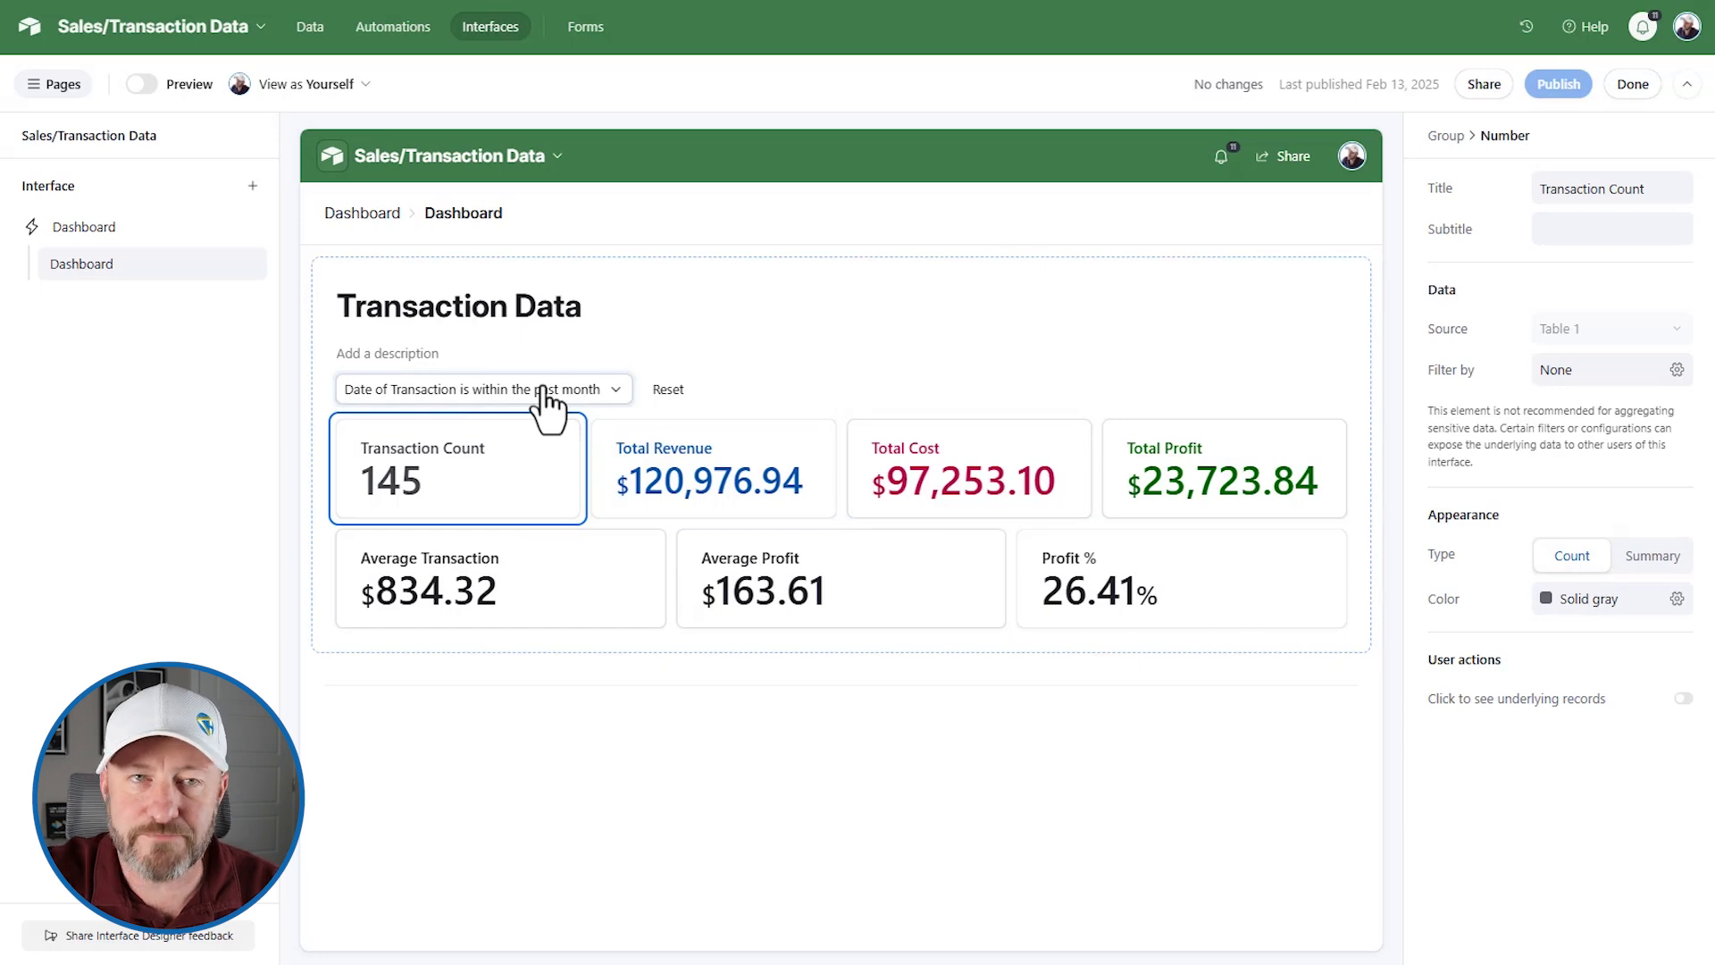
click(712, 468)
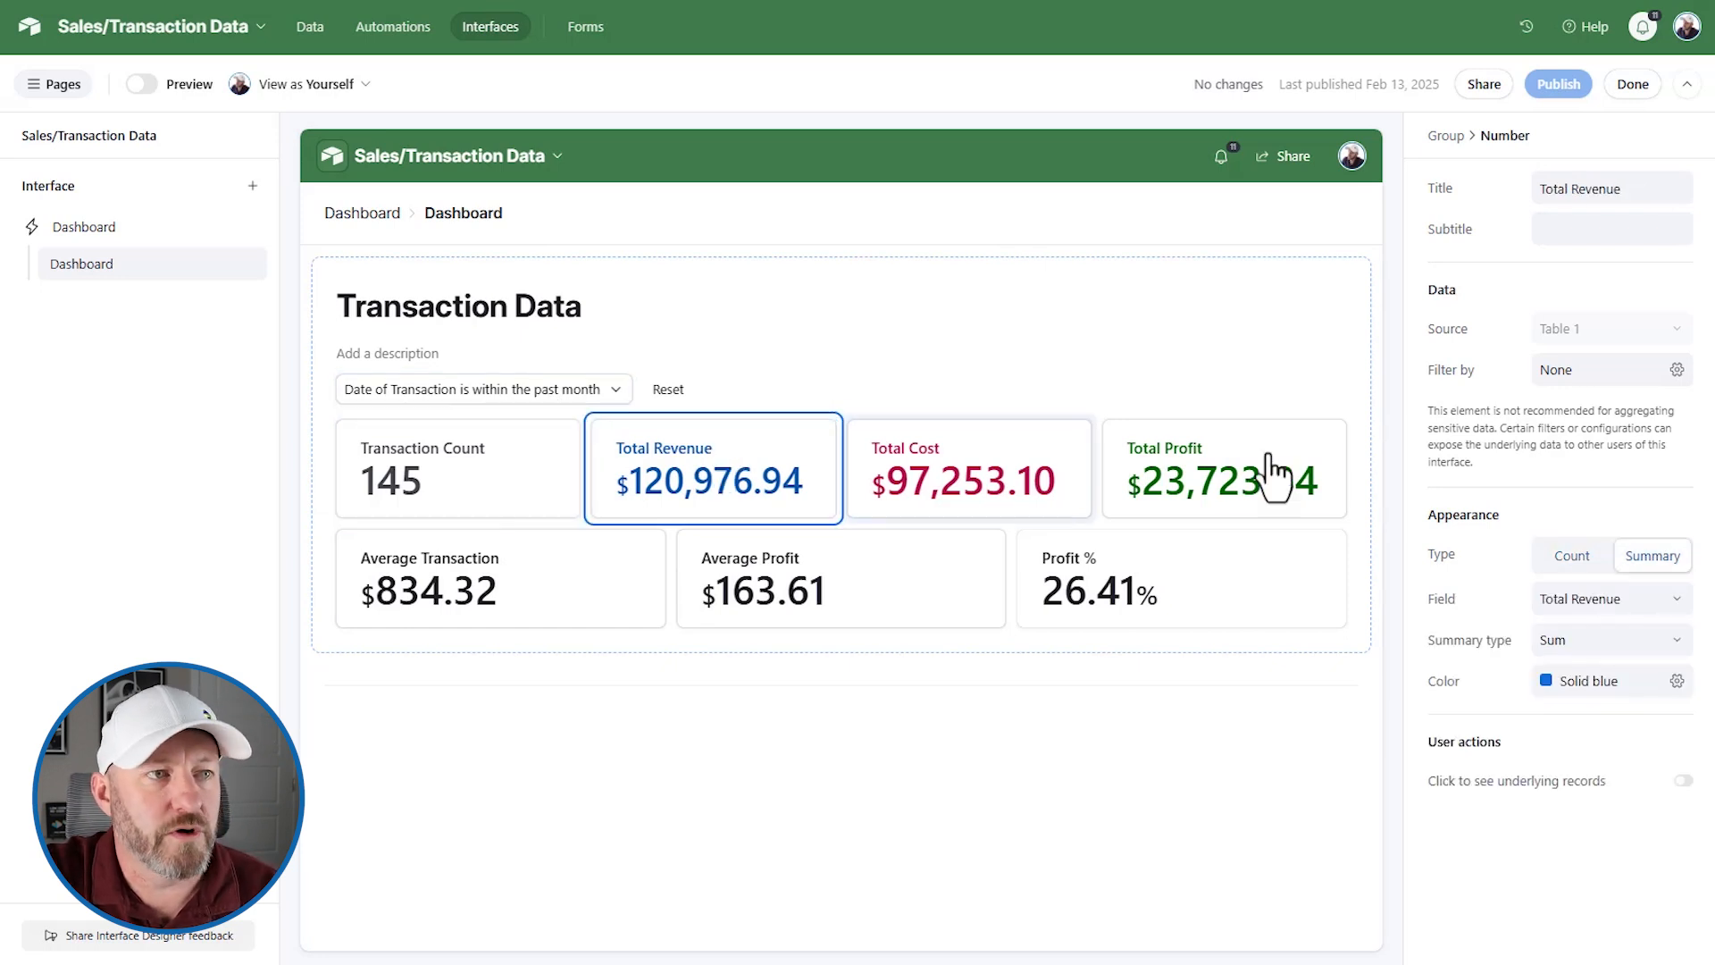
mouse_move(1557, 613)
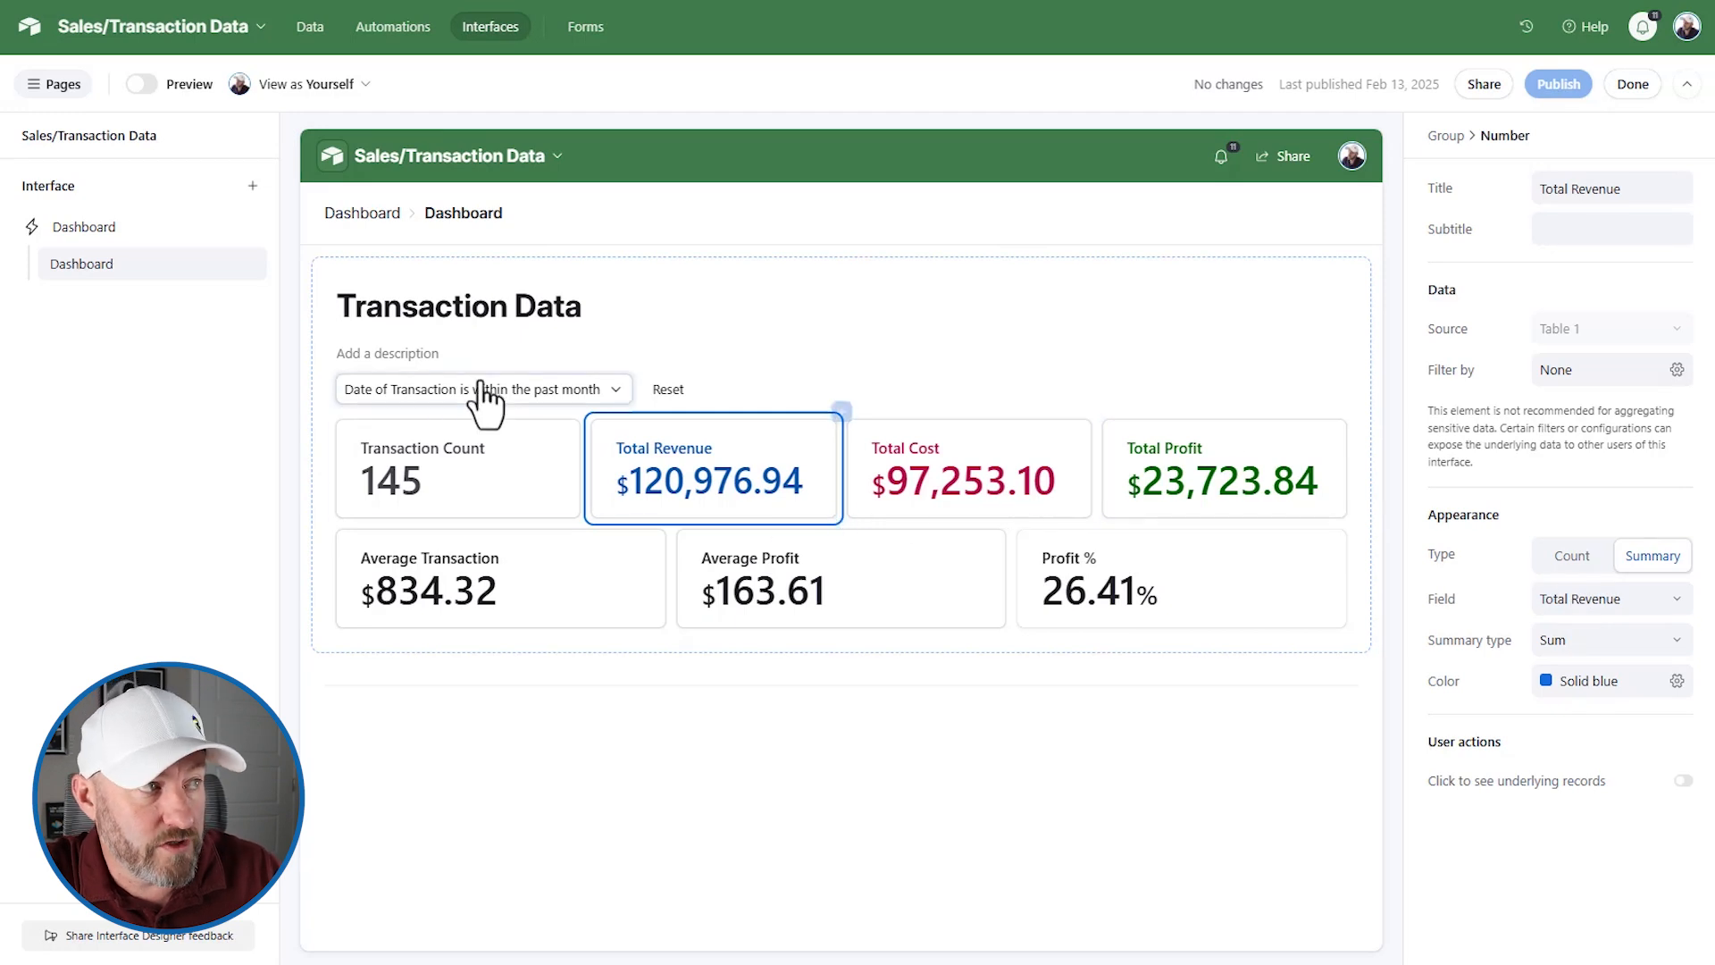
mouse_move(966, 498)
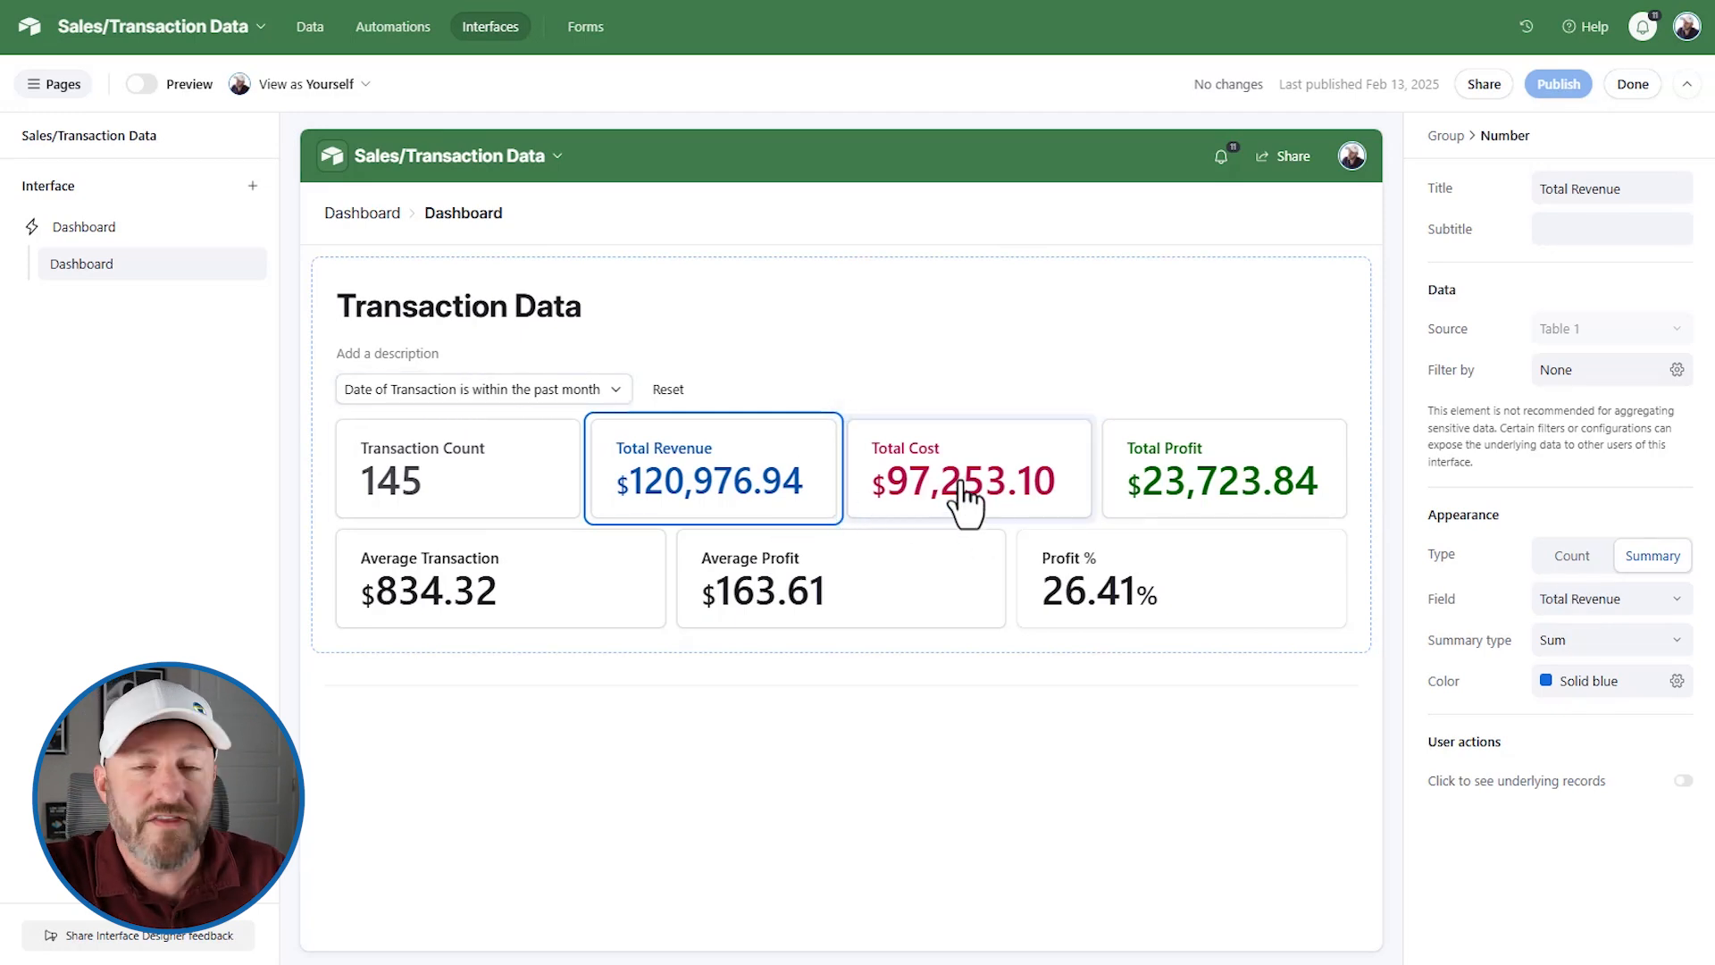
click(967, 468)
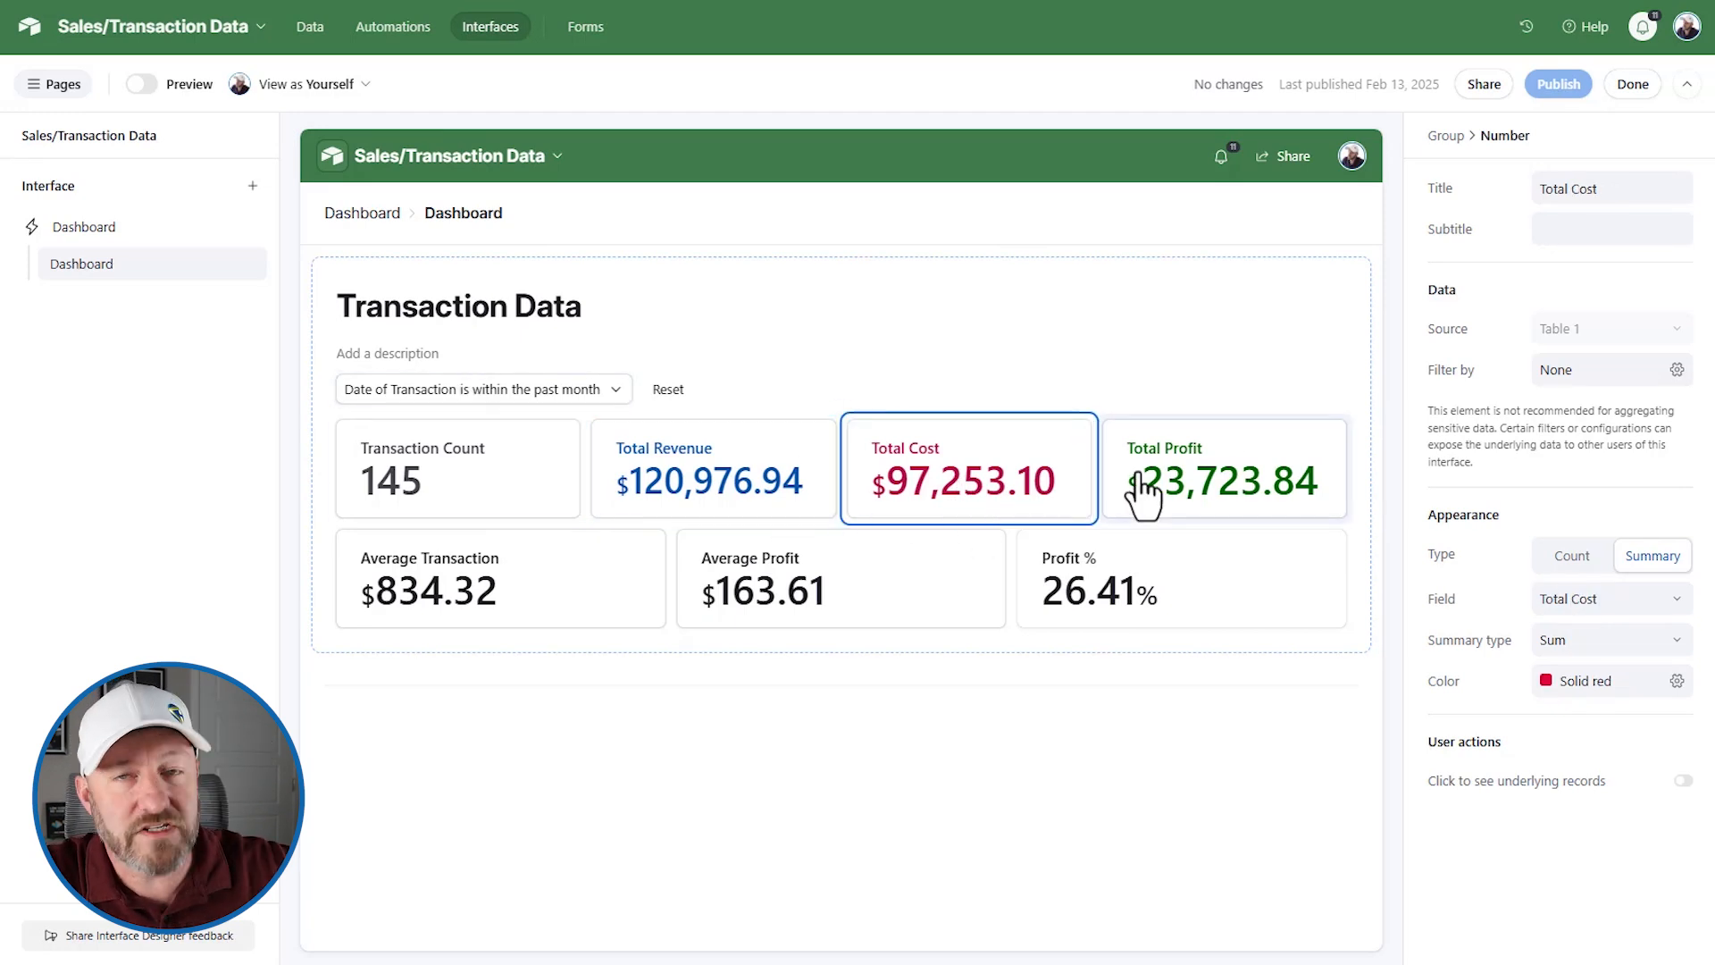
click(1222, 468)
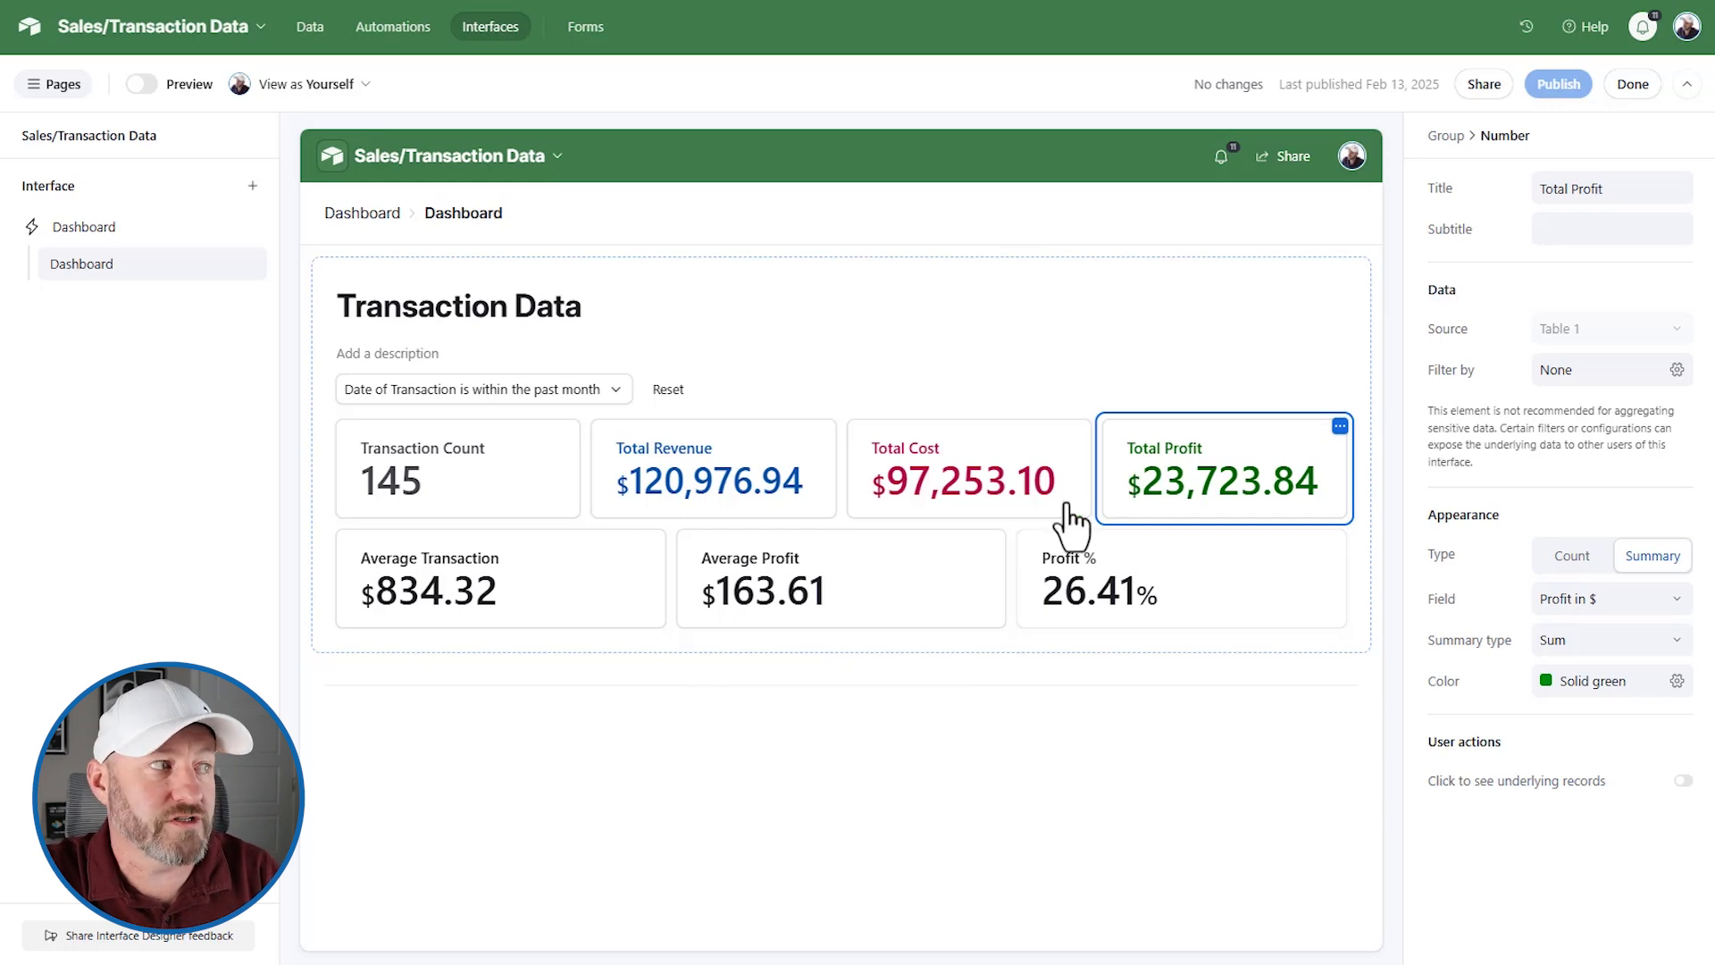
click(499, 578)
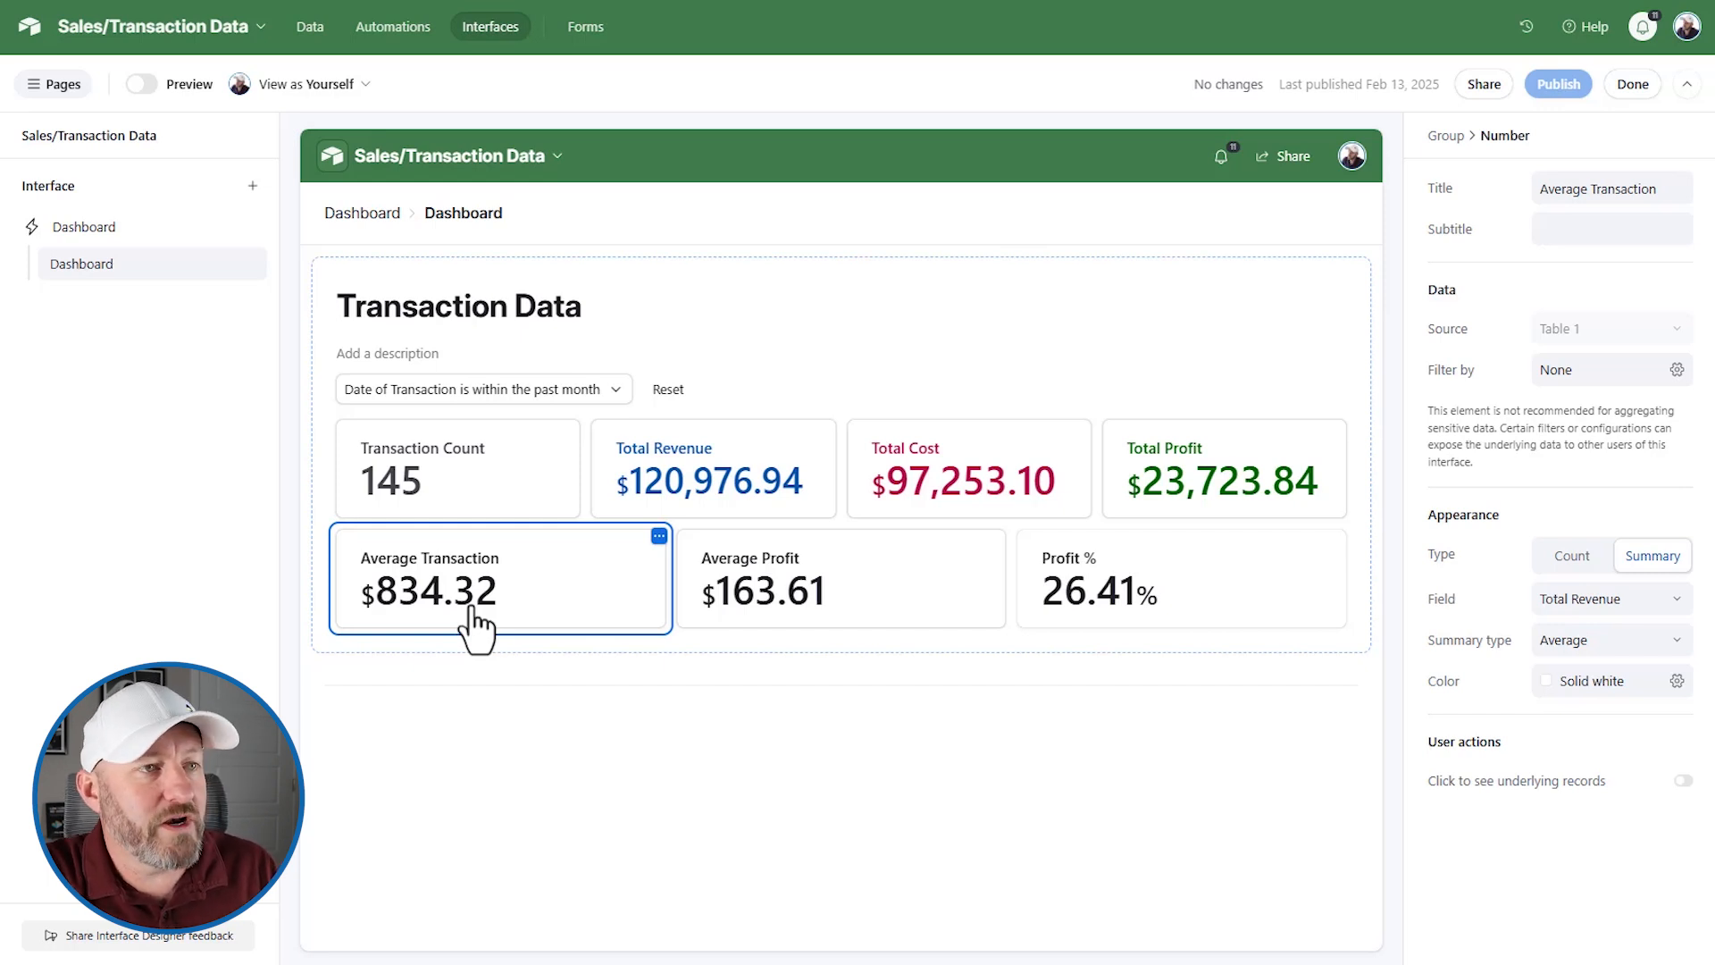
mouse_move(1652, 555)
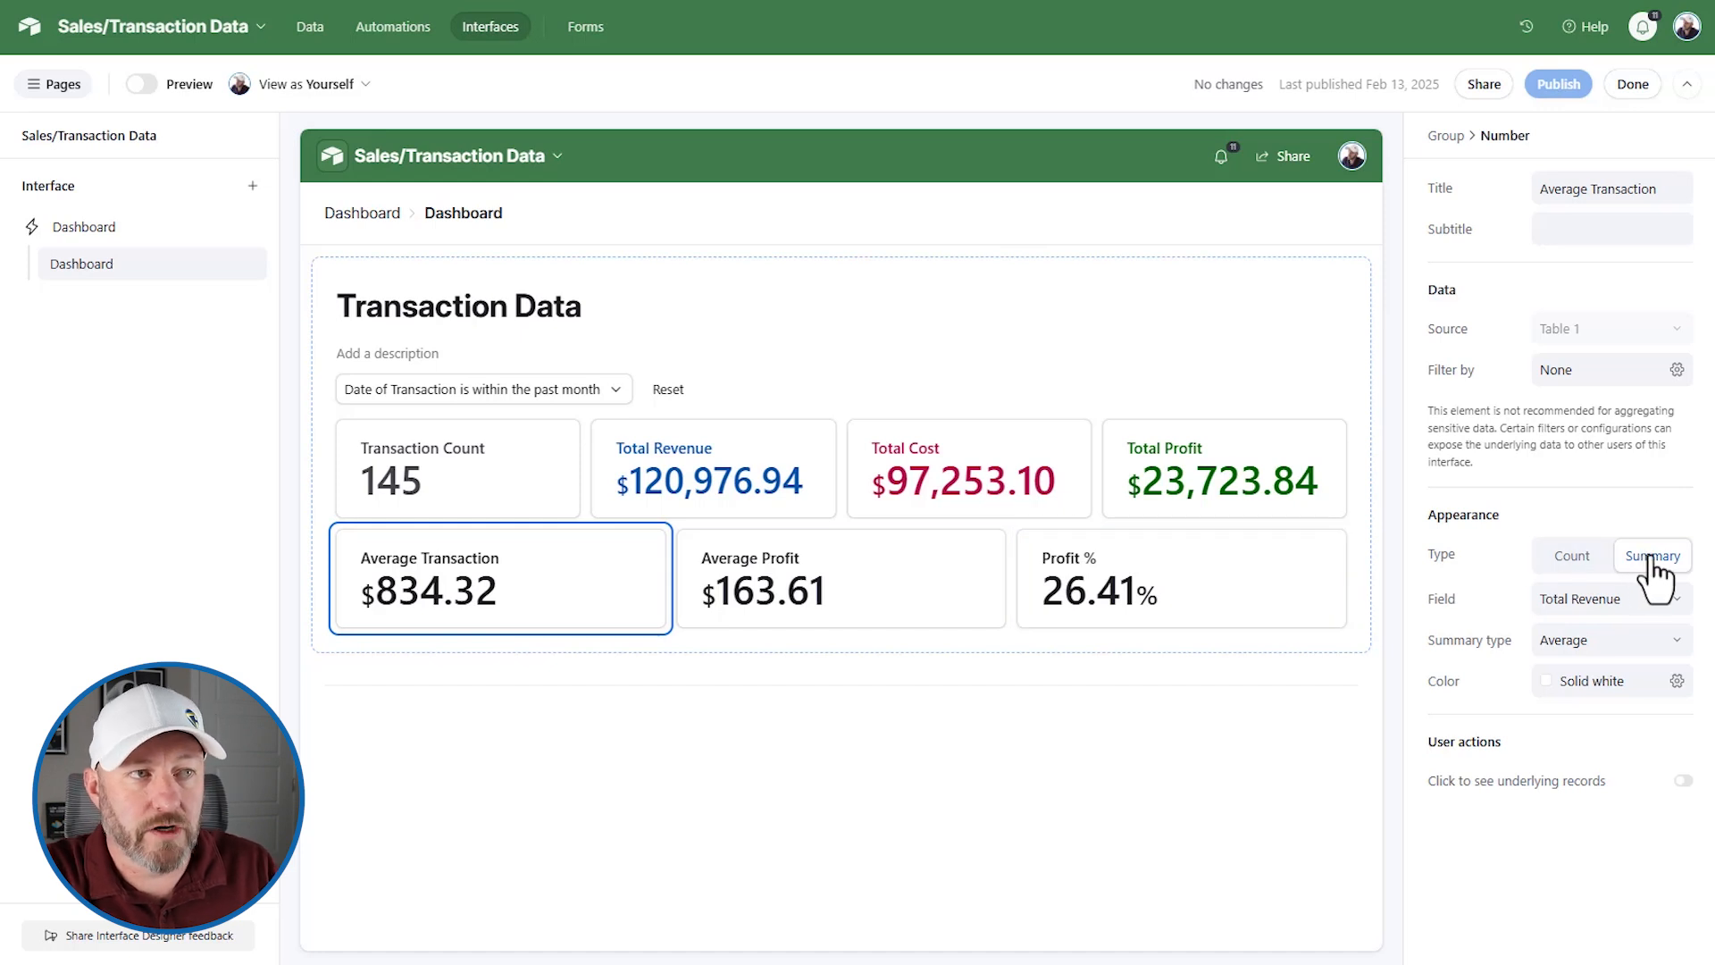
mouse_move(1637, 608)
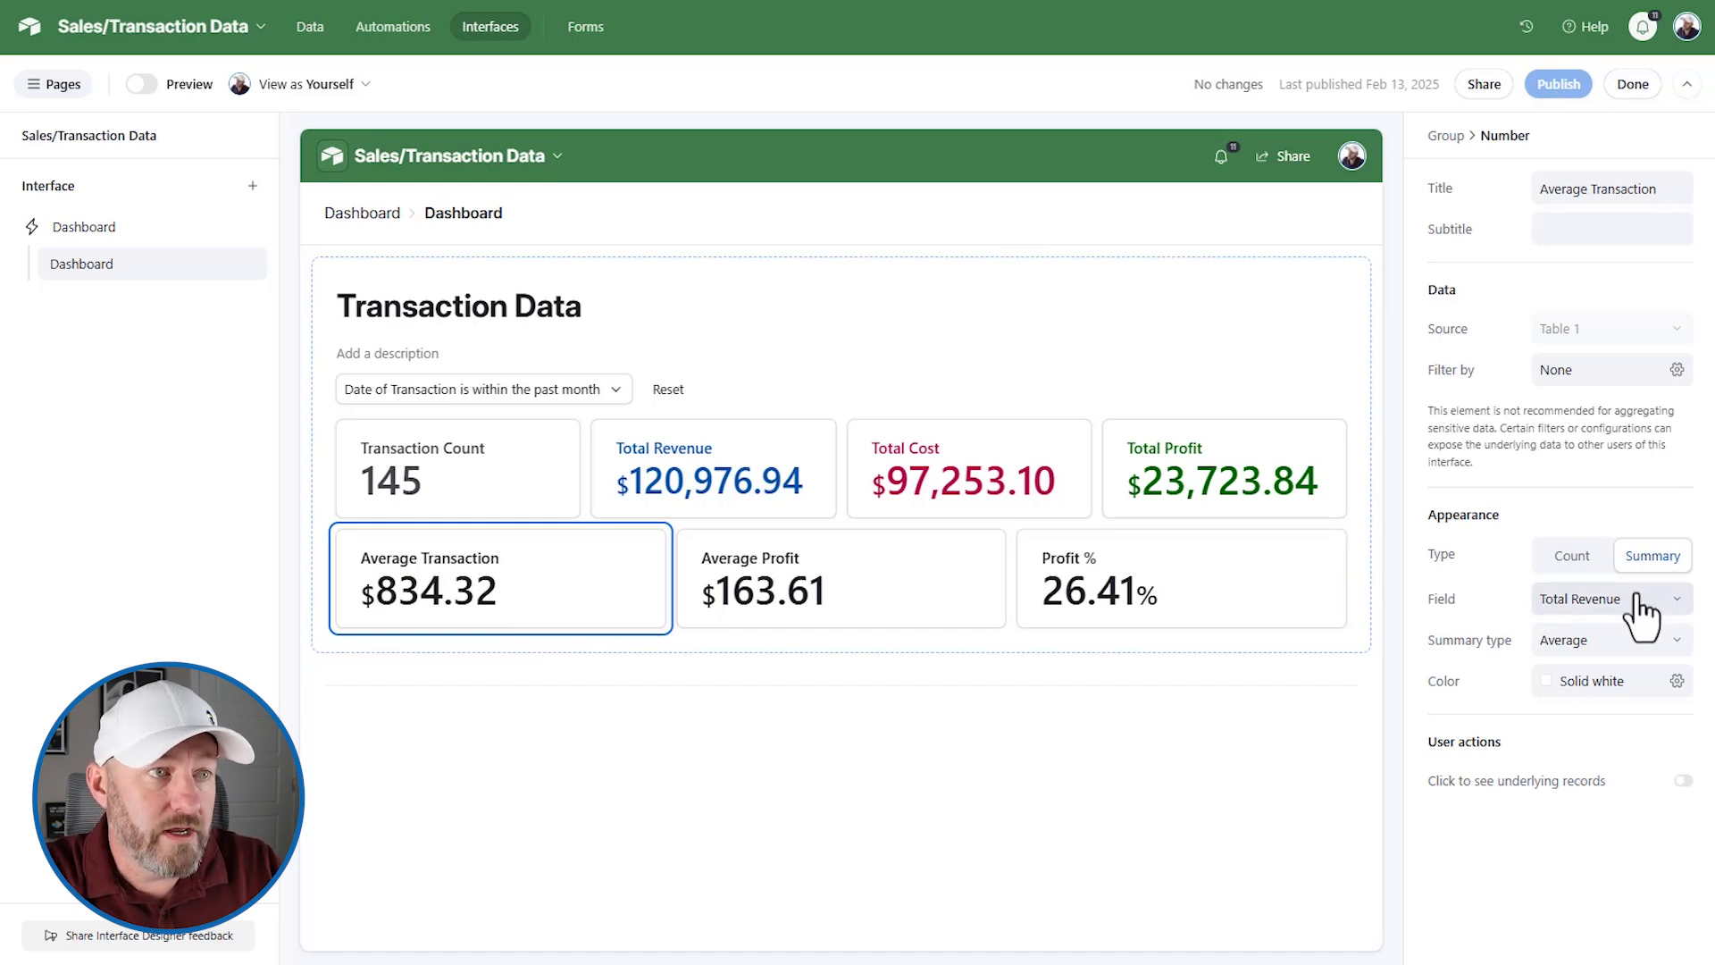
mouse_move(1635, 657)
text(145)
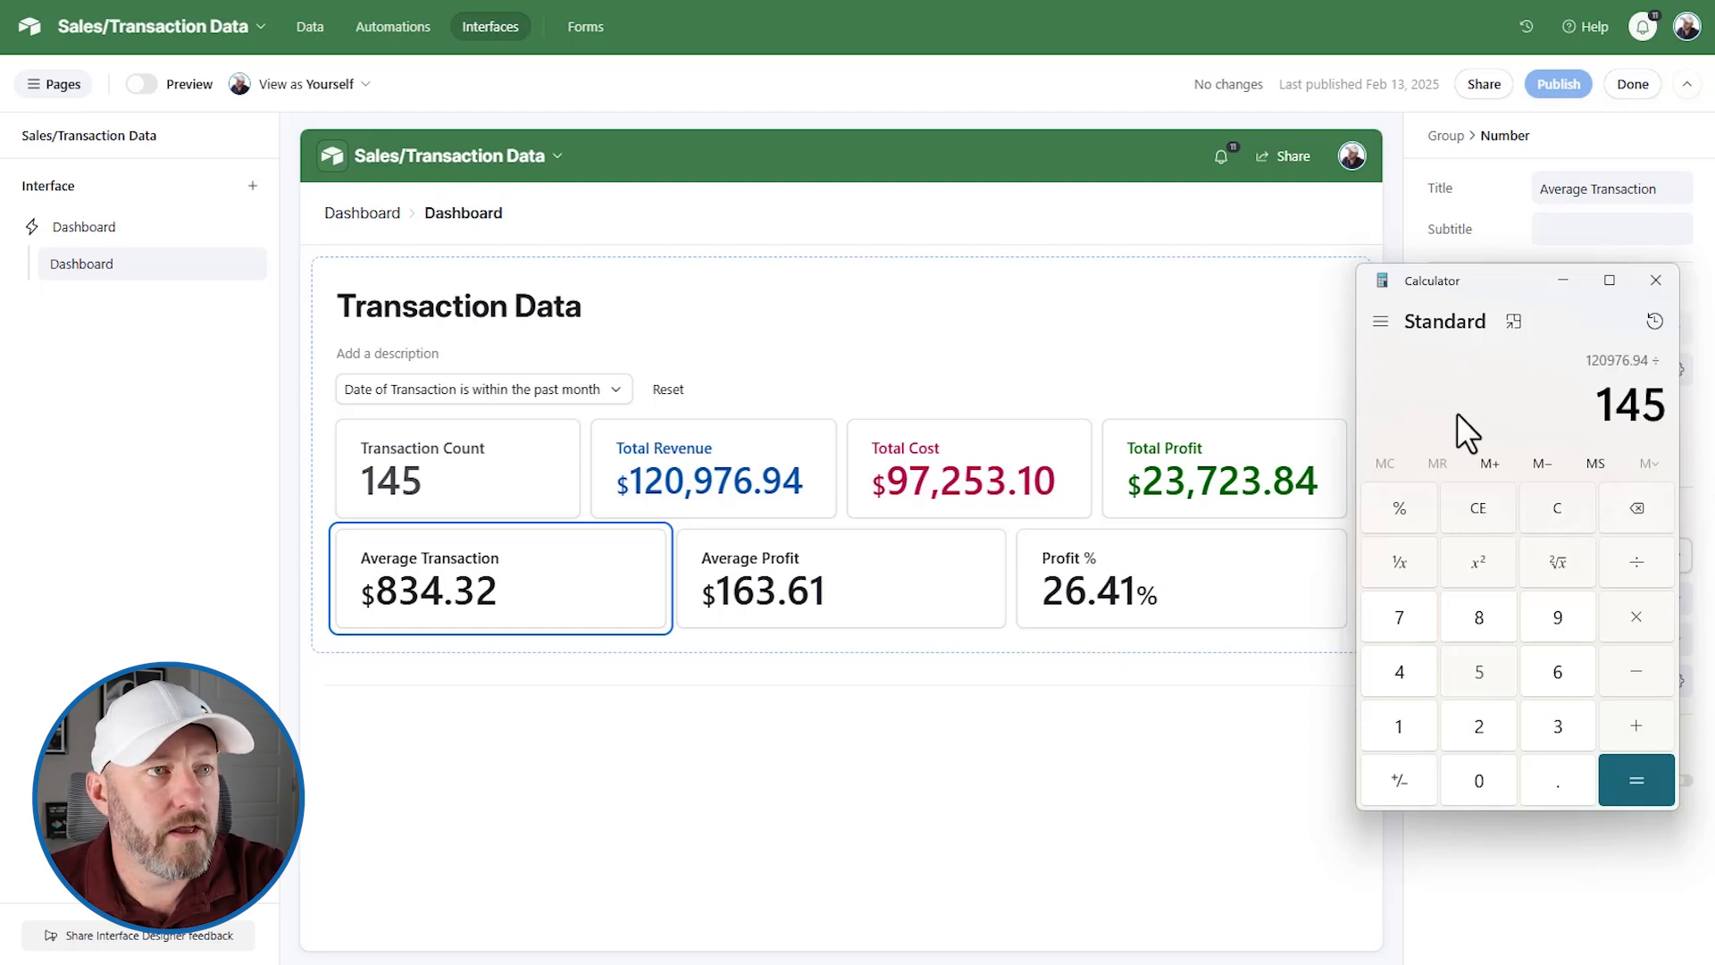
click(1637, 780)
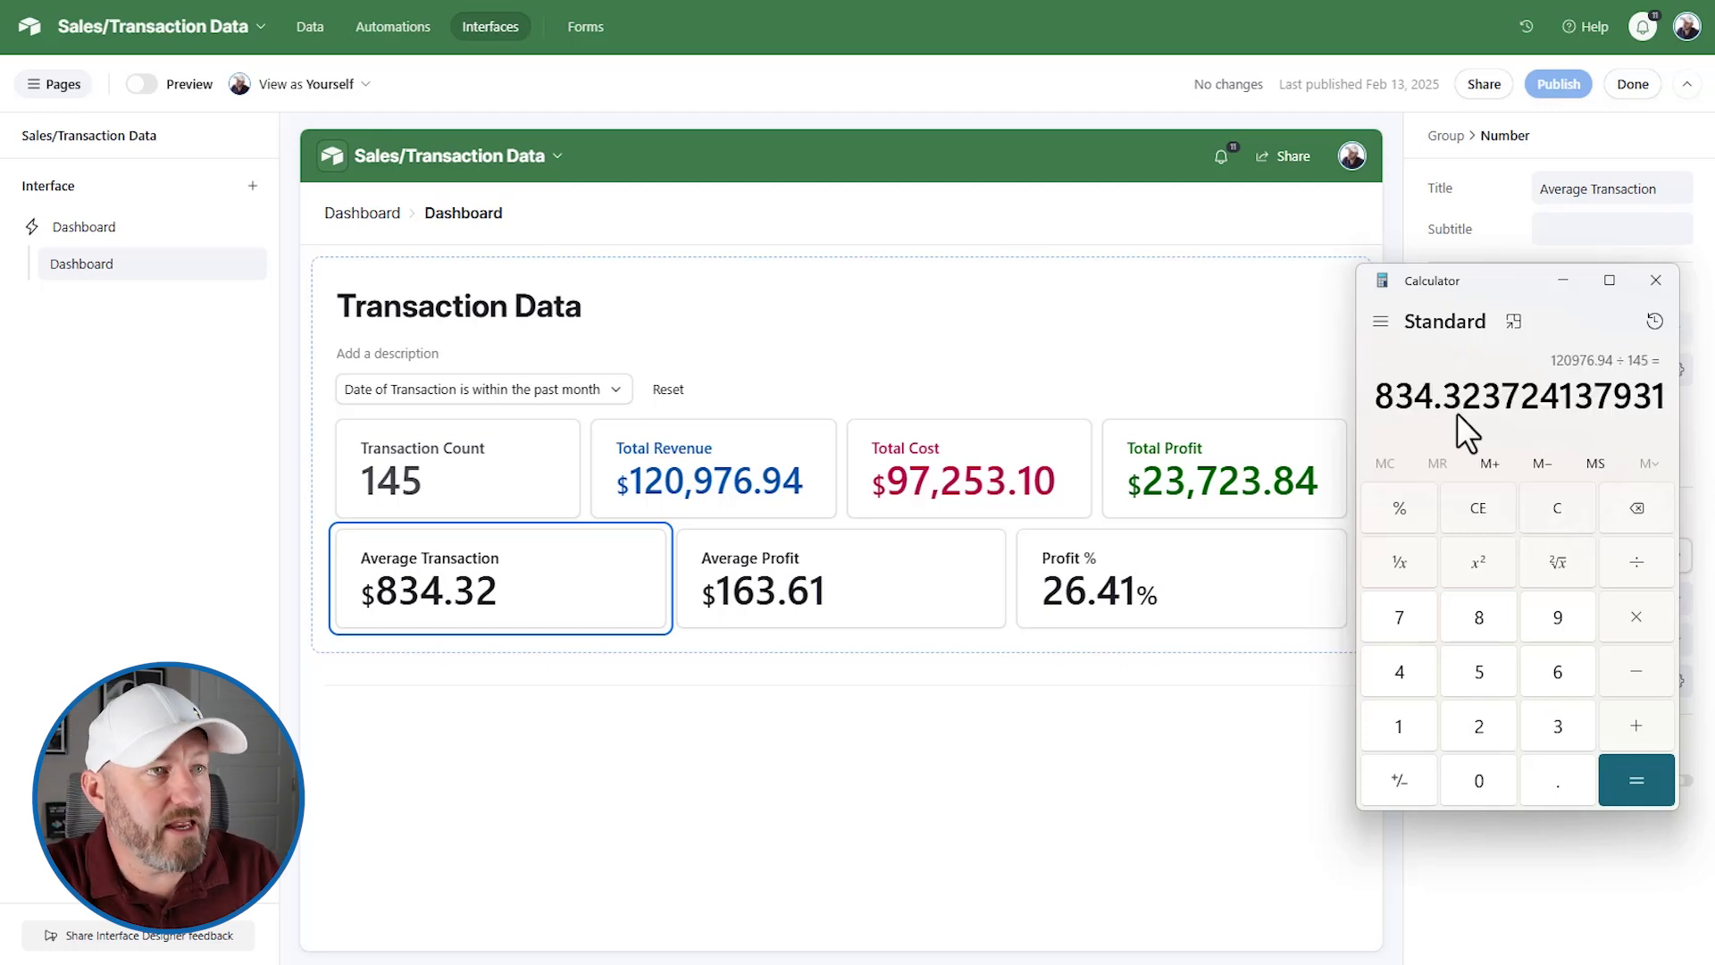
mouse_move(569, 623)
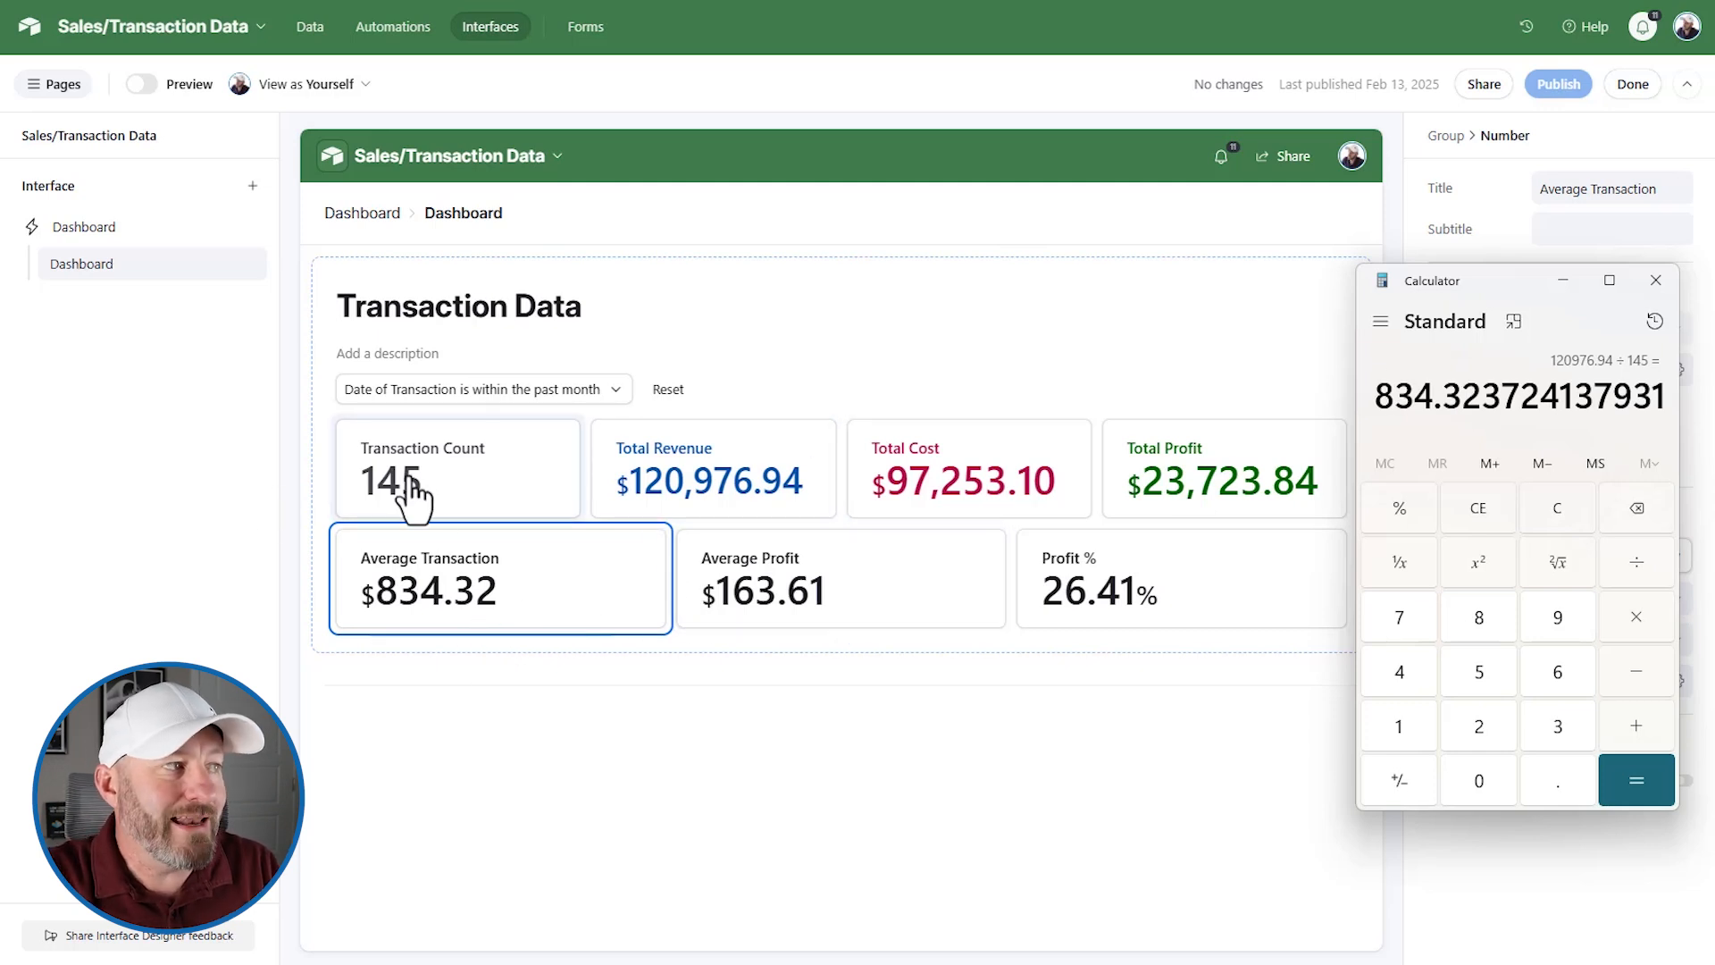
mouse_move(471, 482)
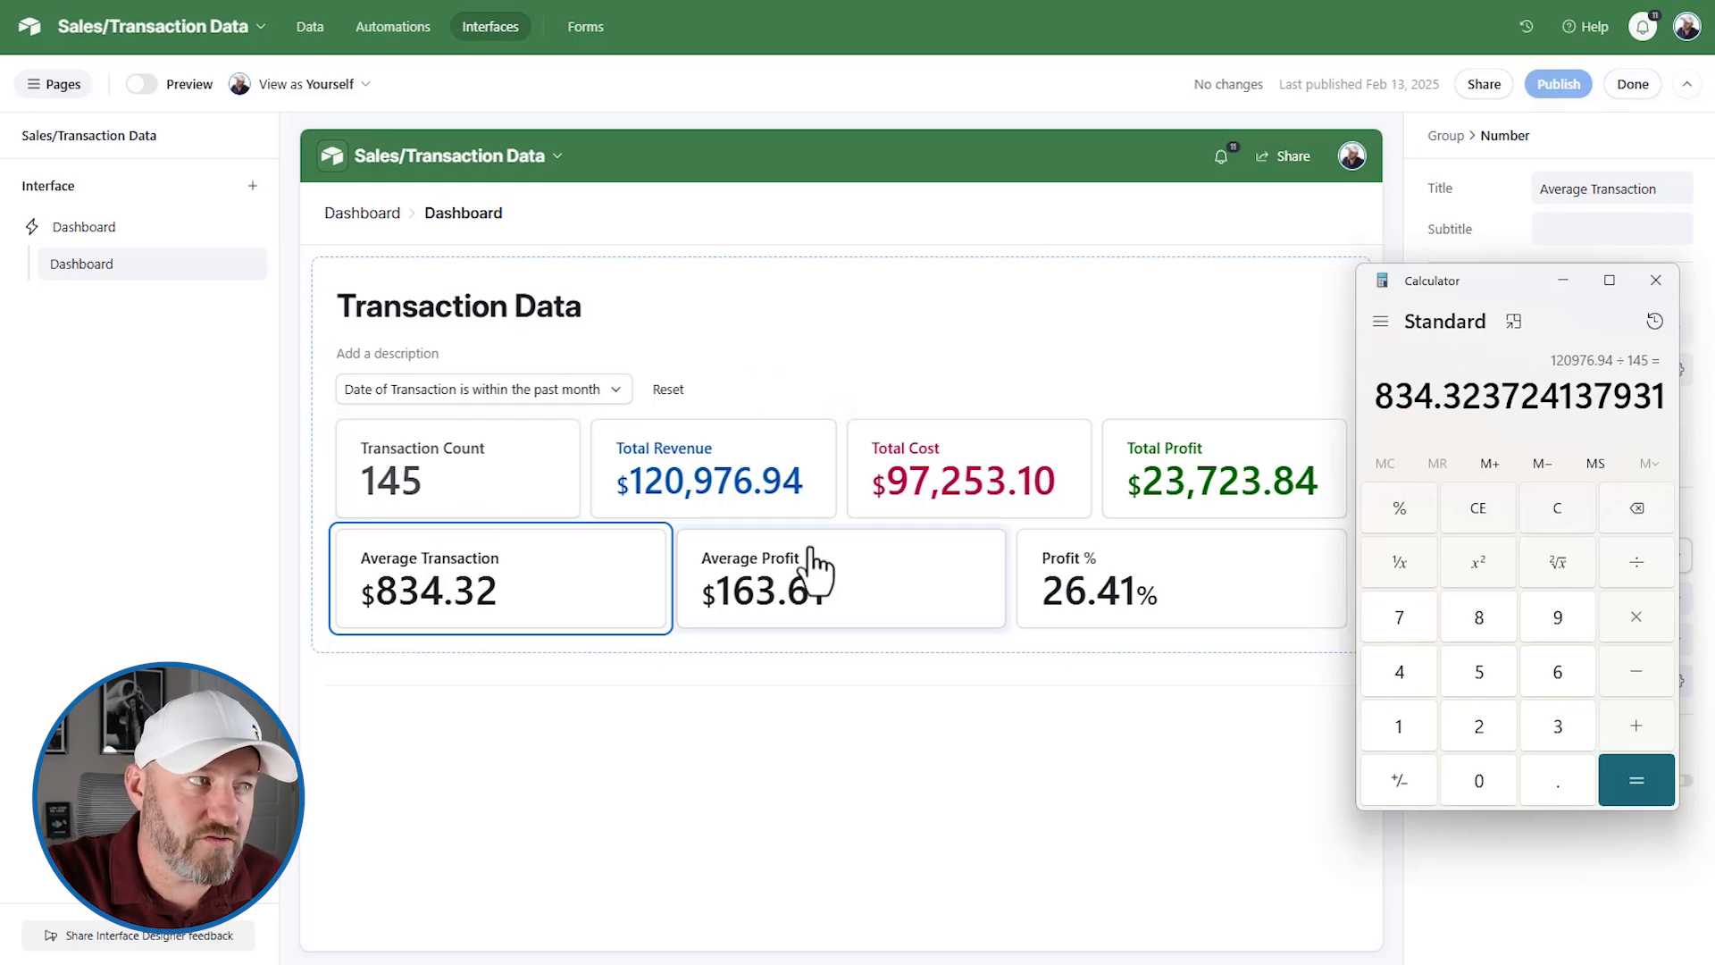
click(840, 578)
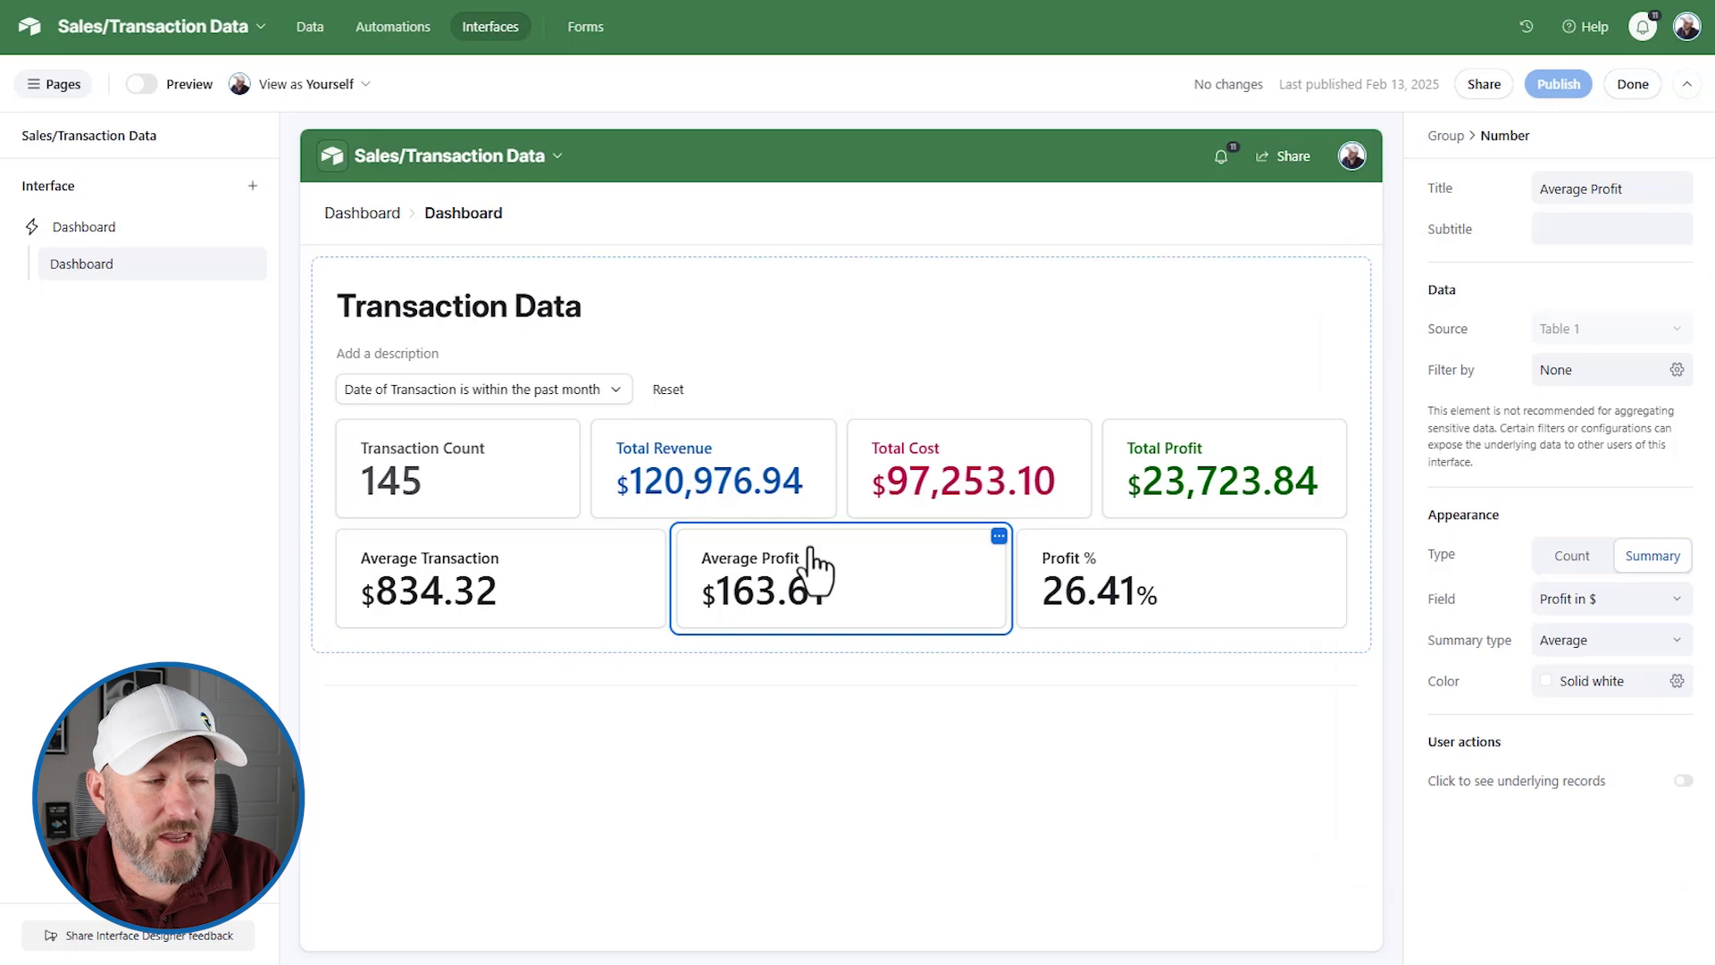
mouse_move(488, 505)
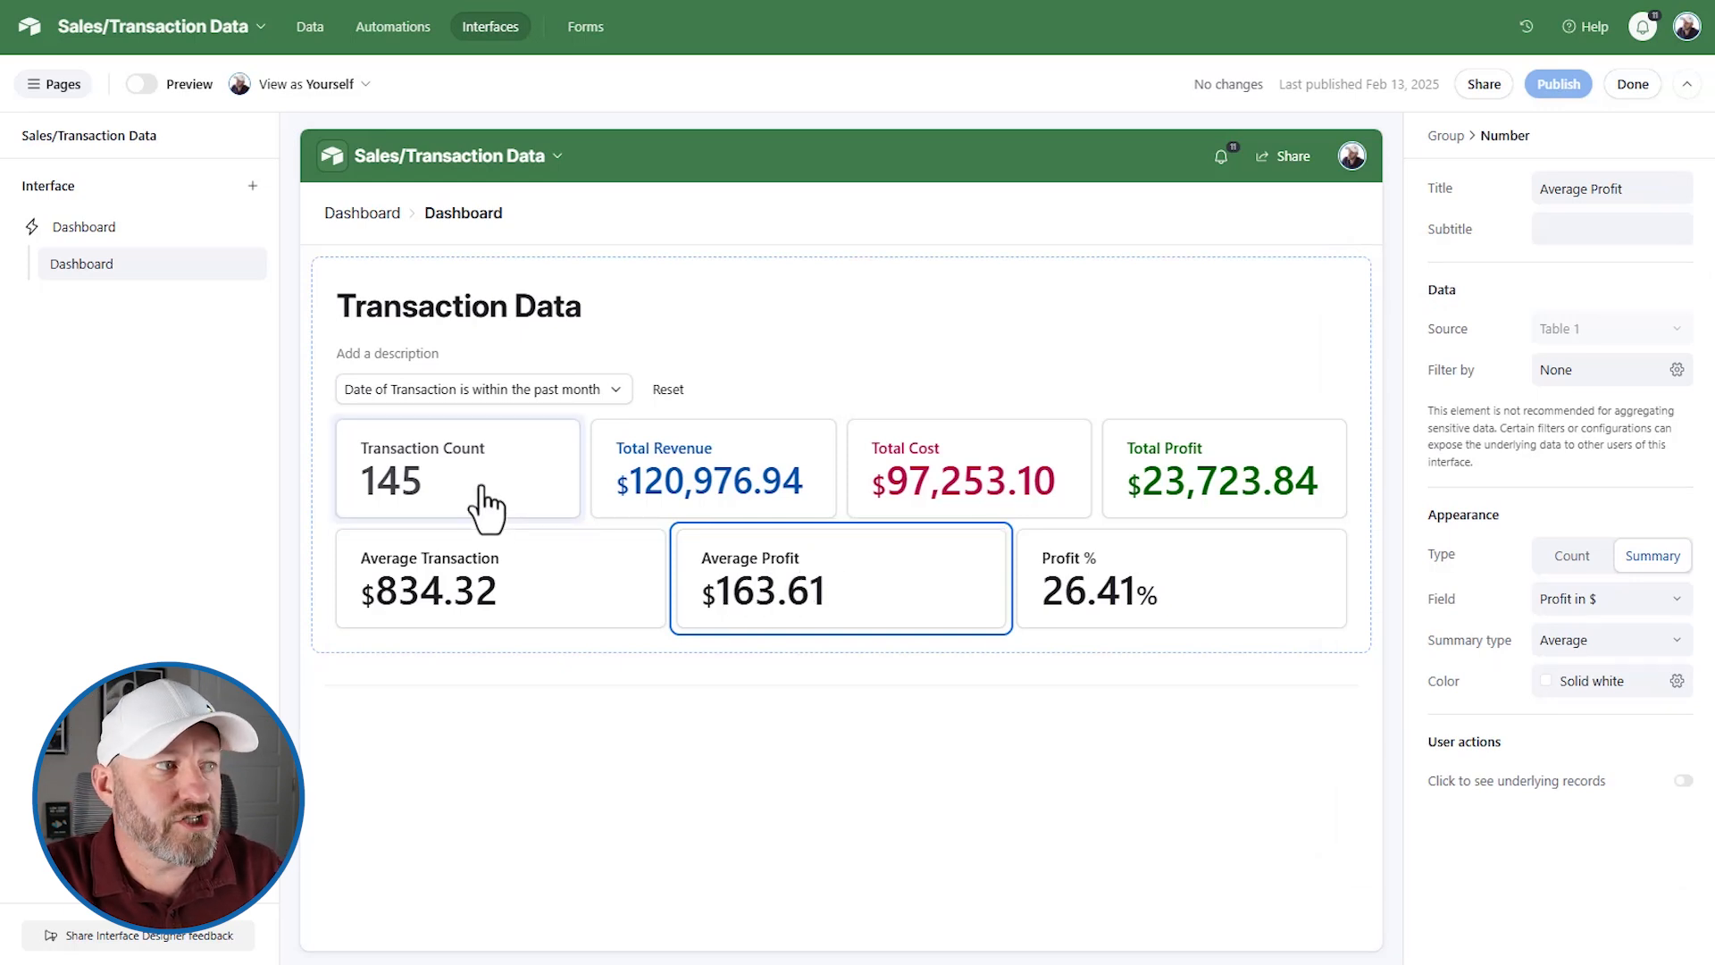
mouse_move(1288, 508)
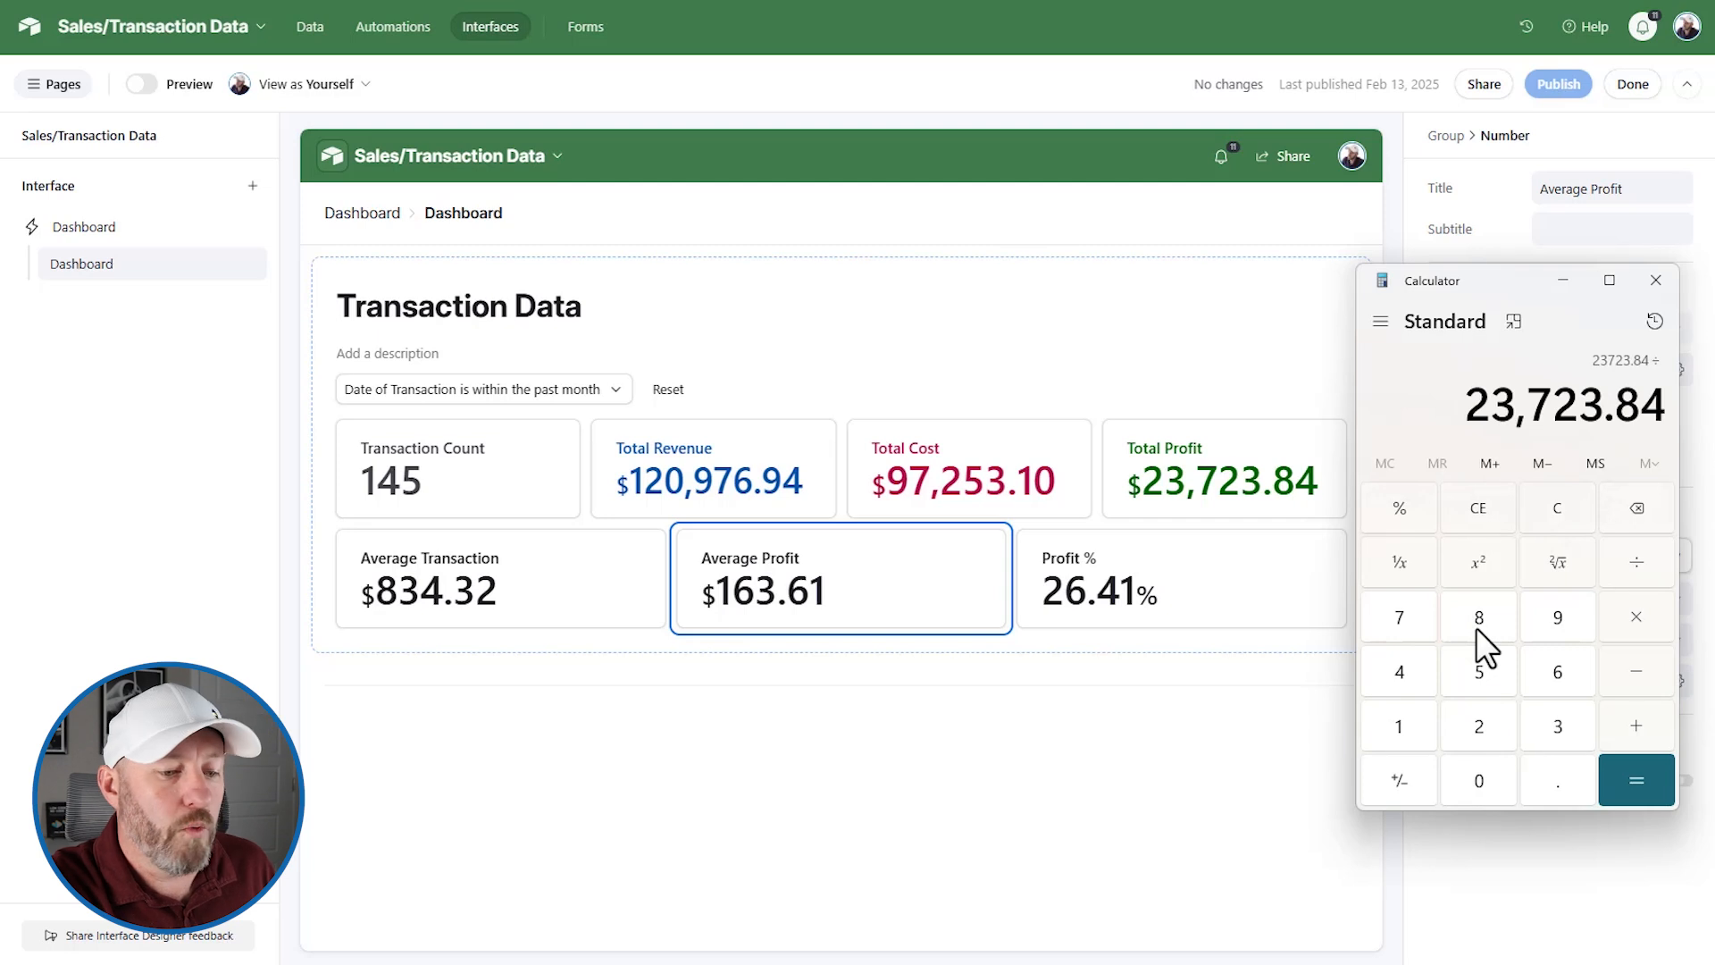
click(1636, 780)
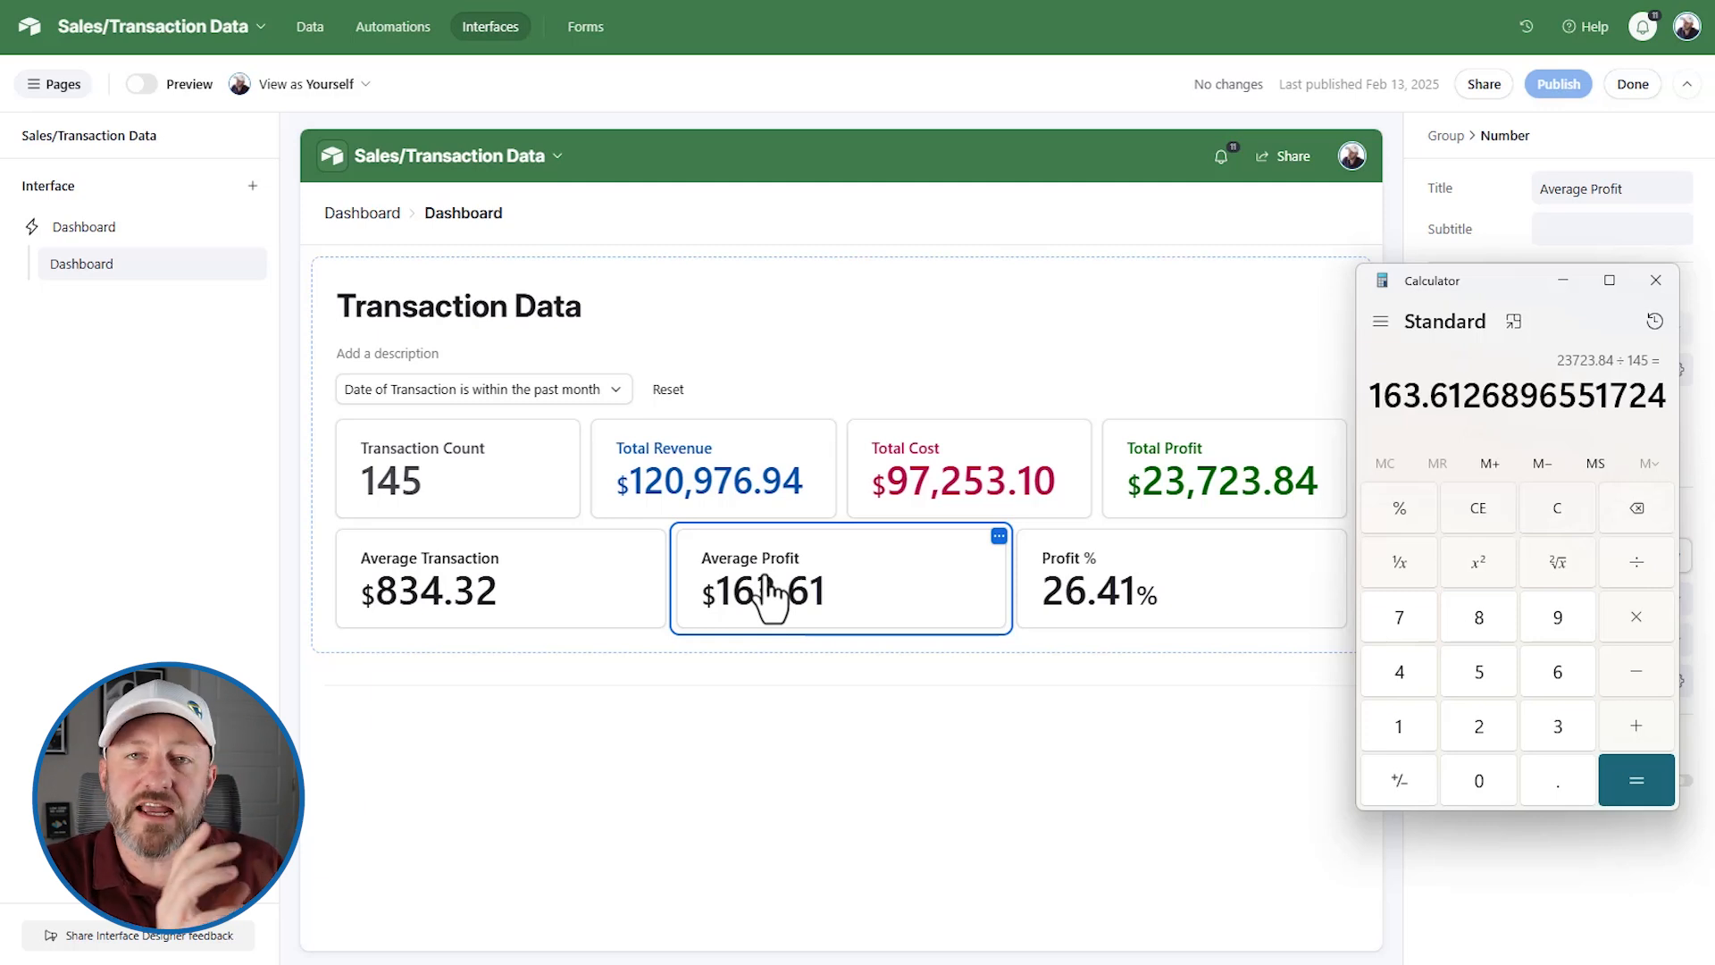
mouse_move(985, 608)
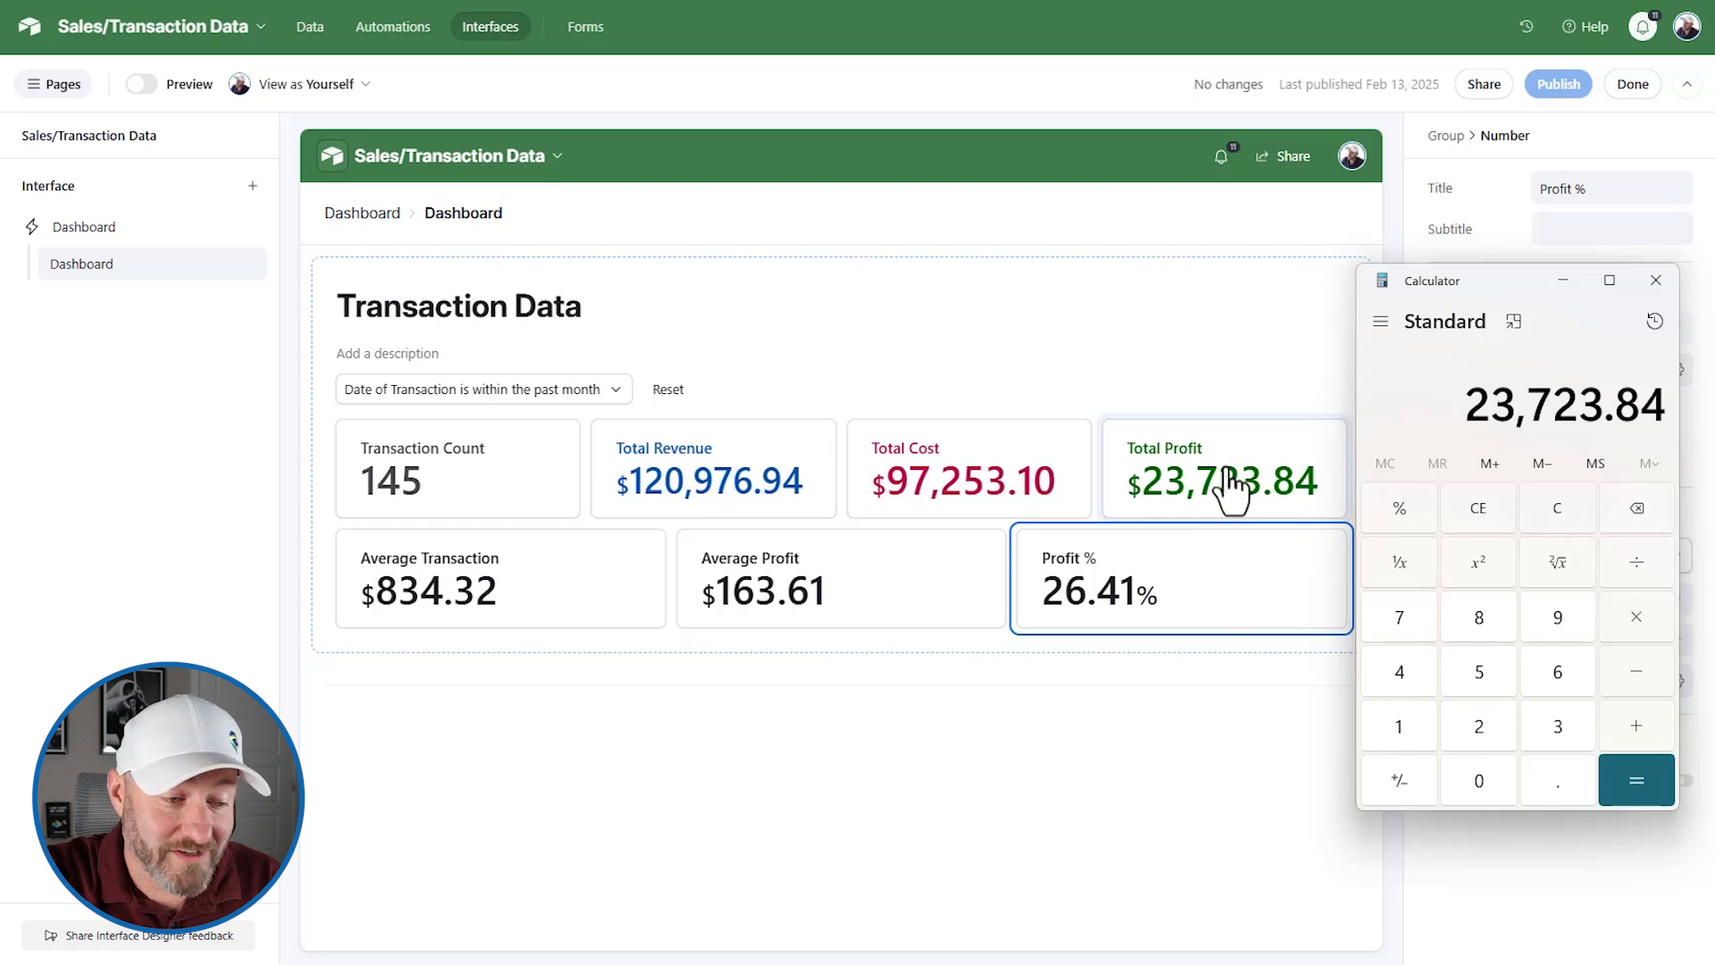
- Divide Total Profit by Total Revenue in Calculator, then review both cards' calculation settings
click(1637, 561)
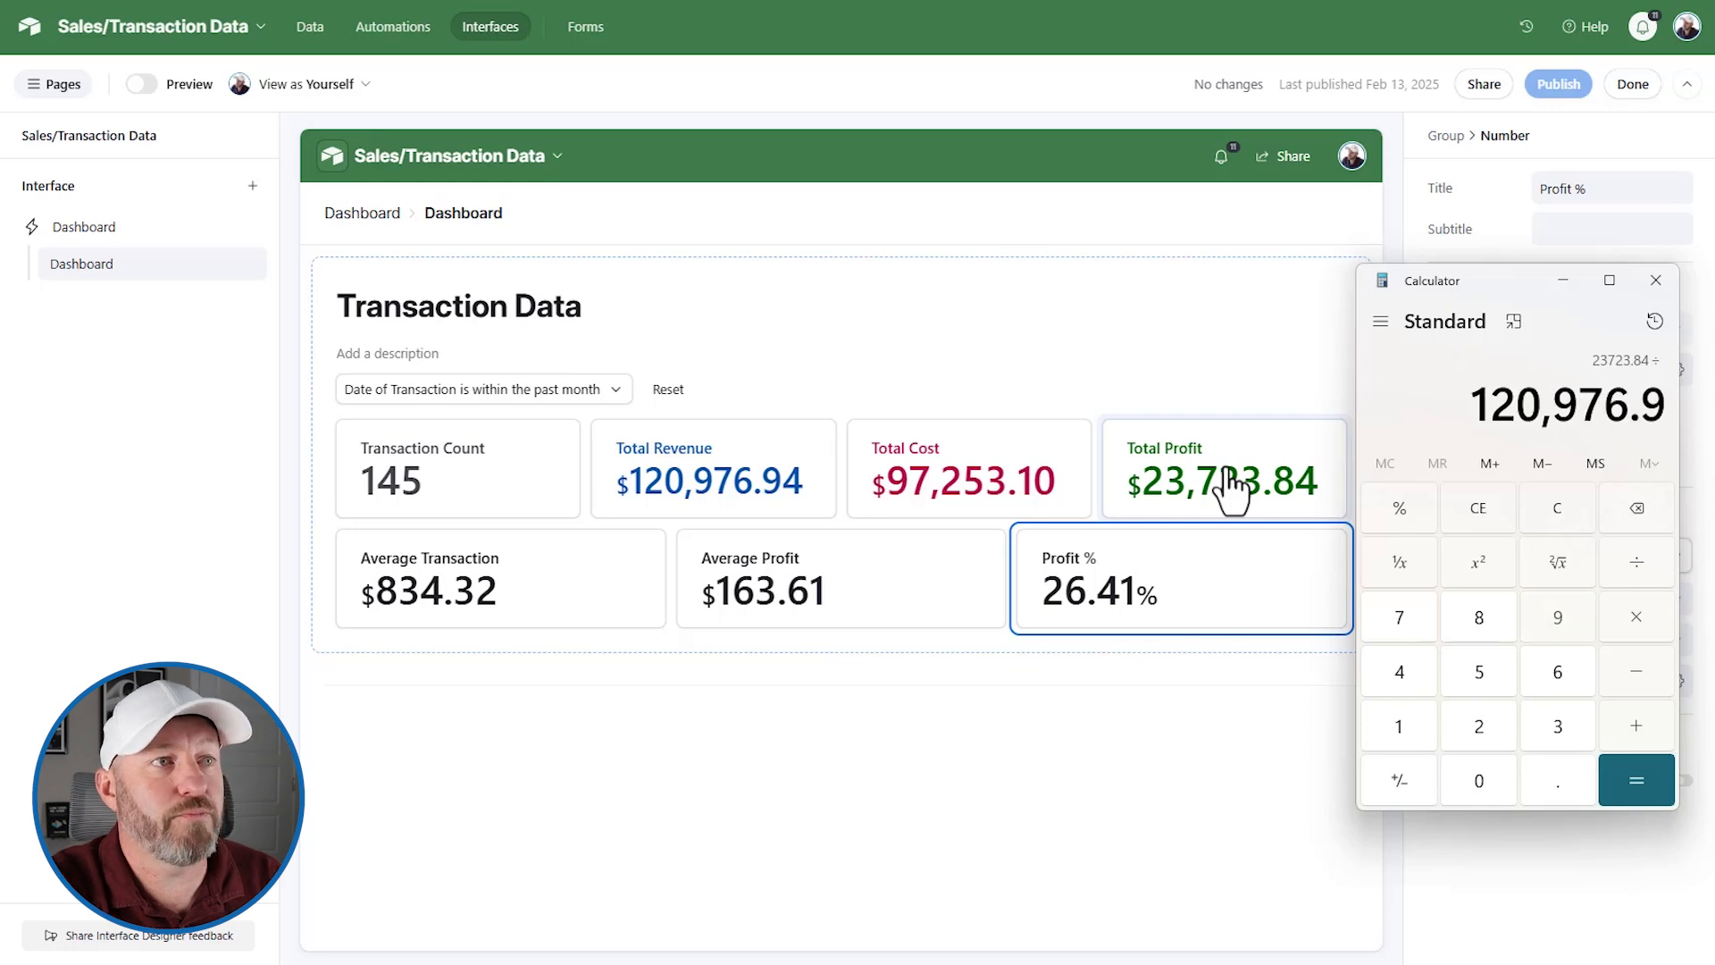
click(1637, 779)
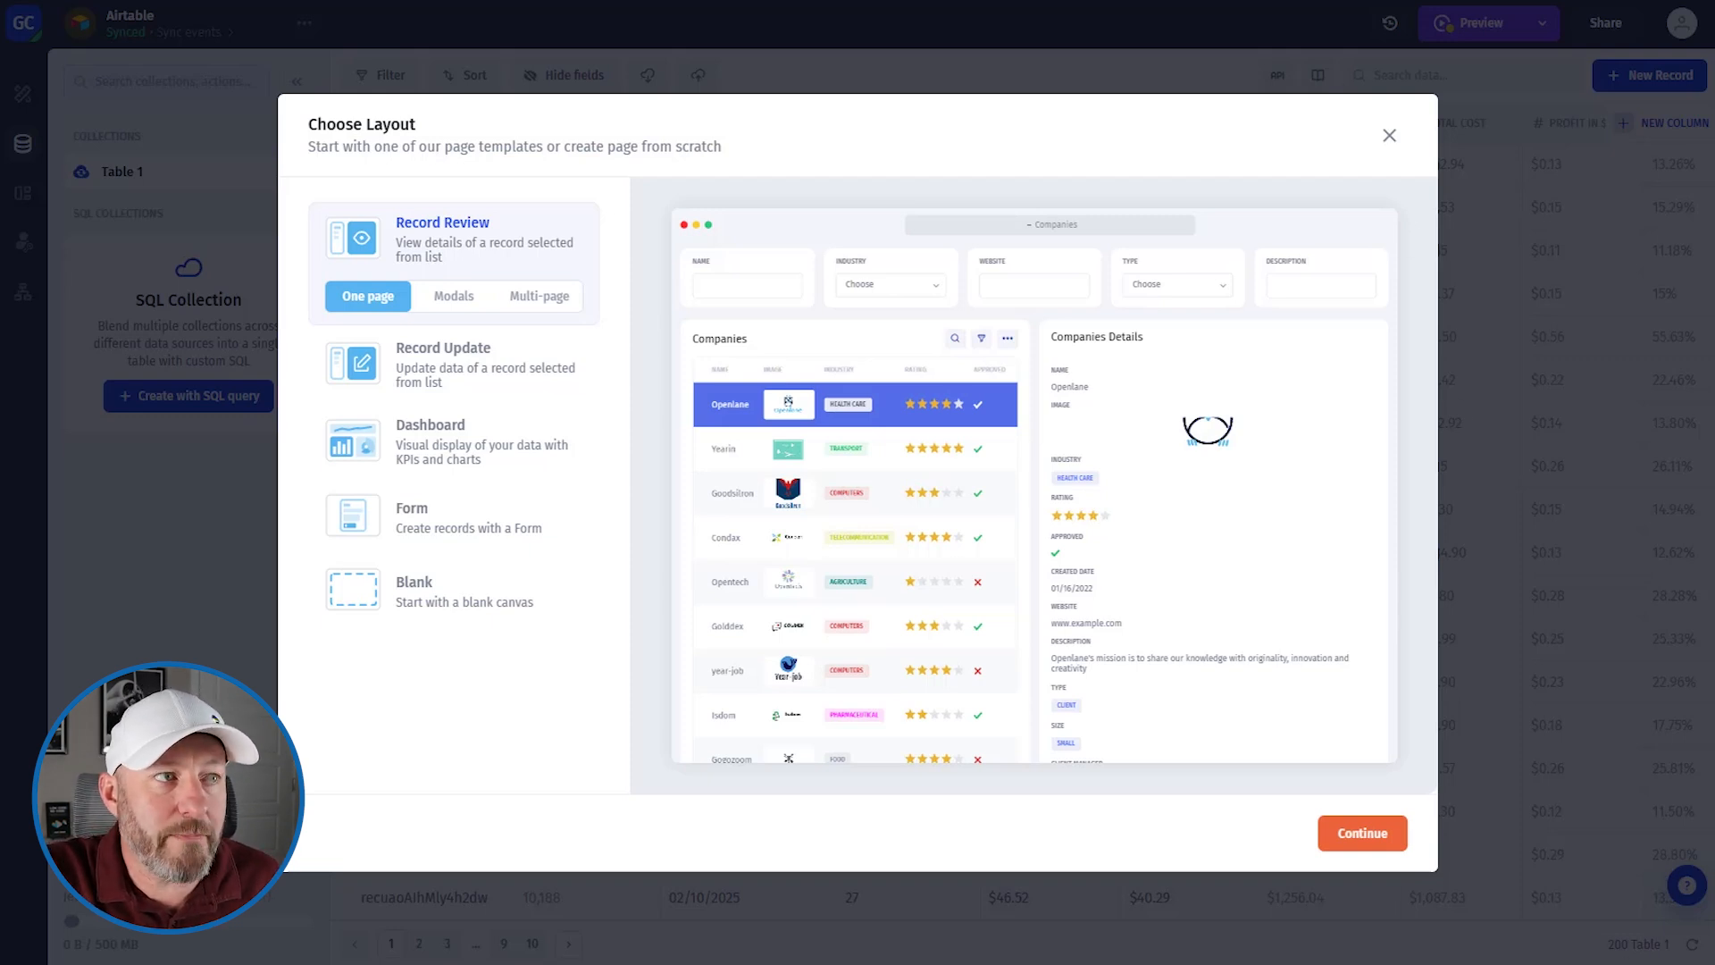
click(1361, 833)
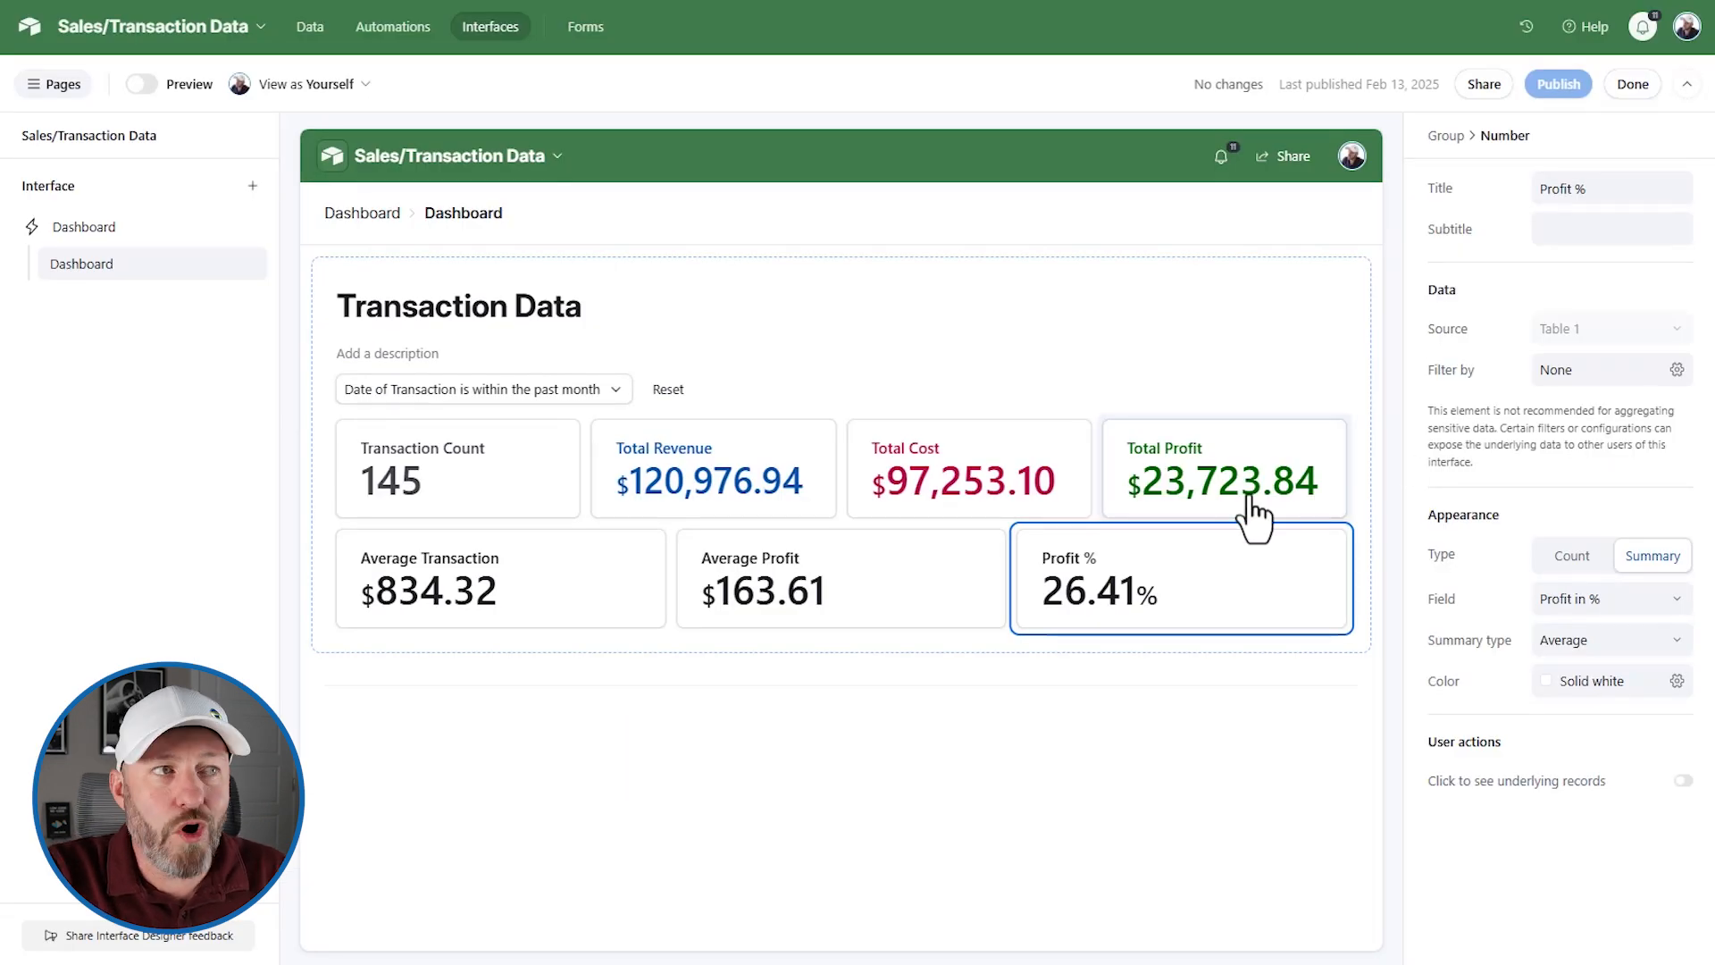
mouse_move(1231, 624)
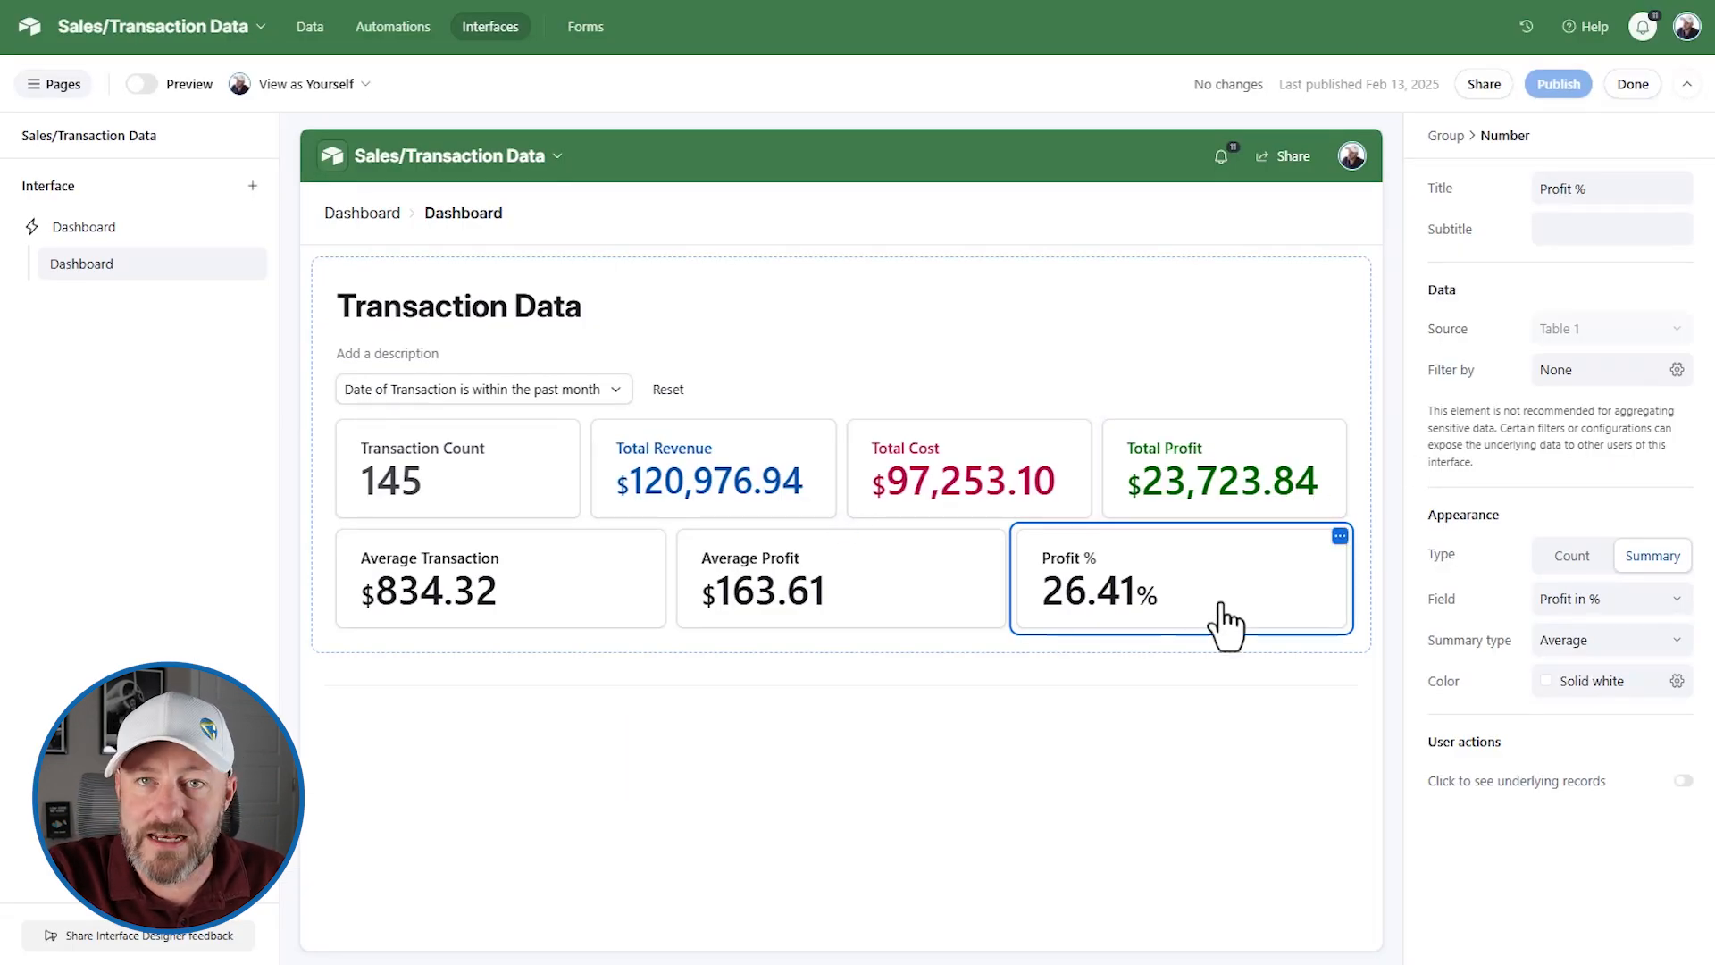
mouse_move(1174, 490)
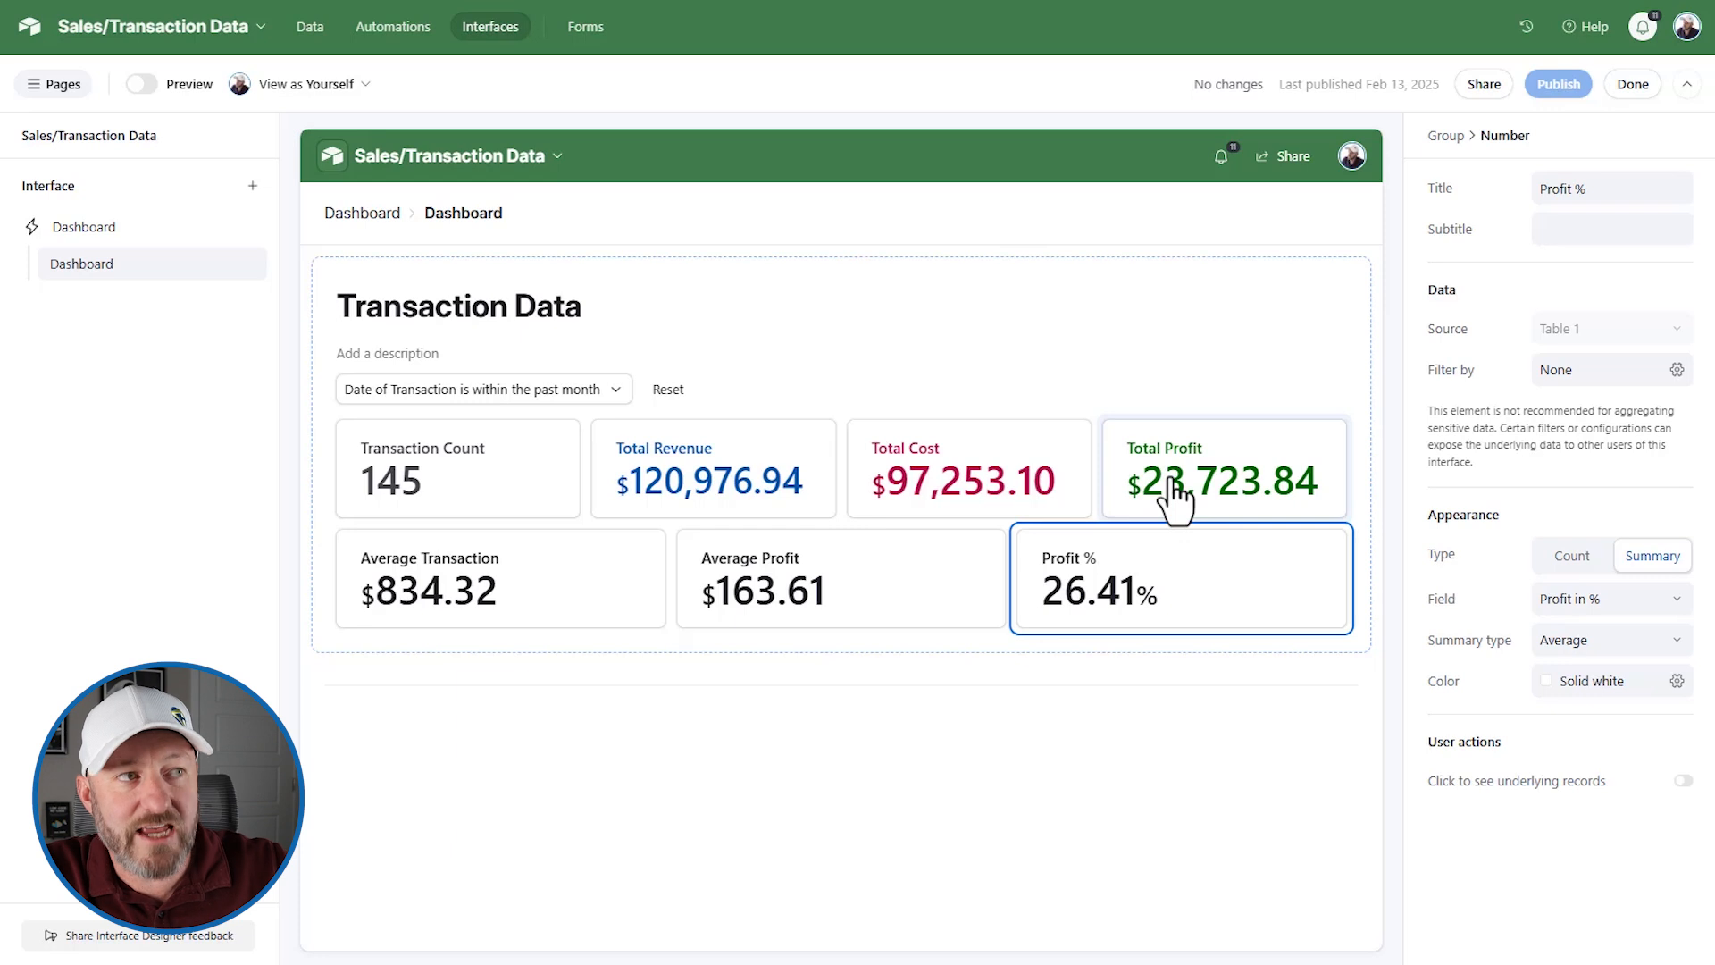
click(1223, 468)
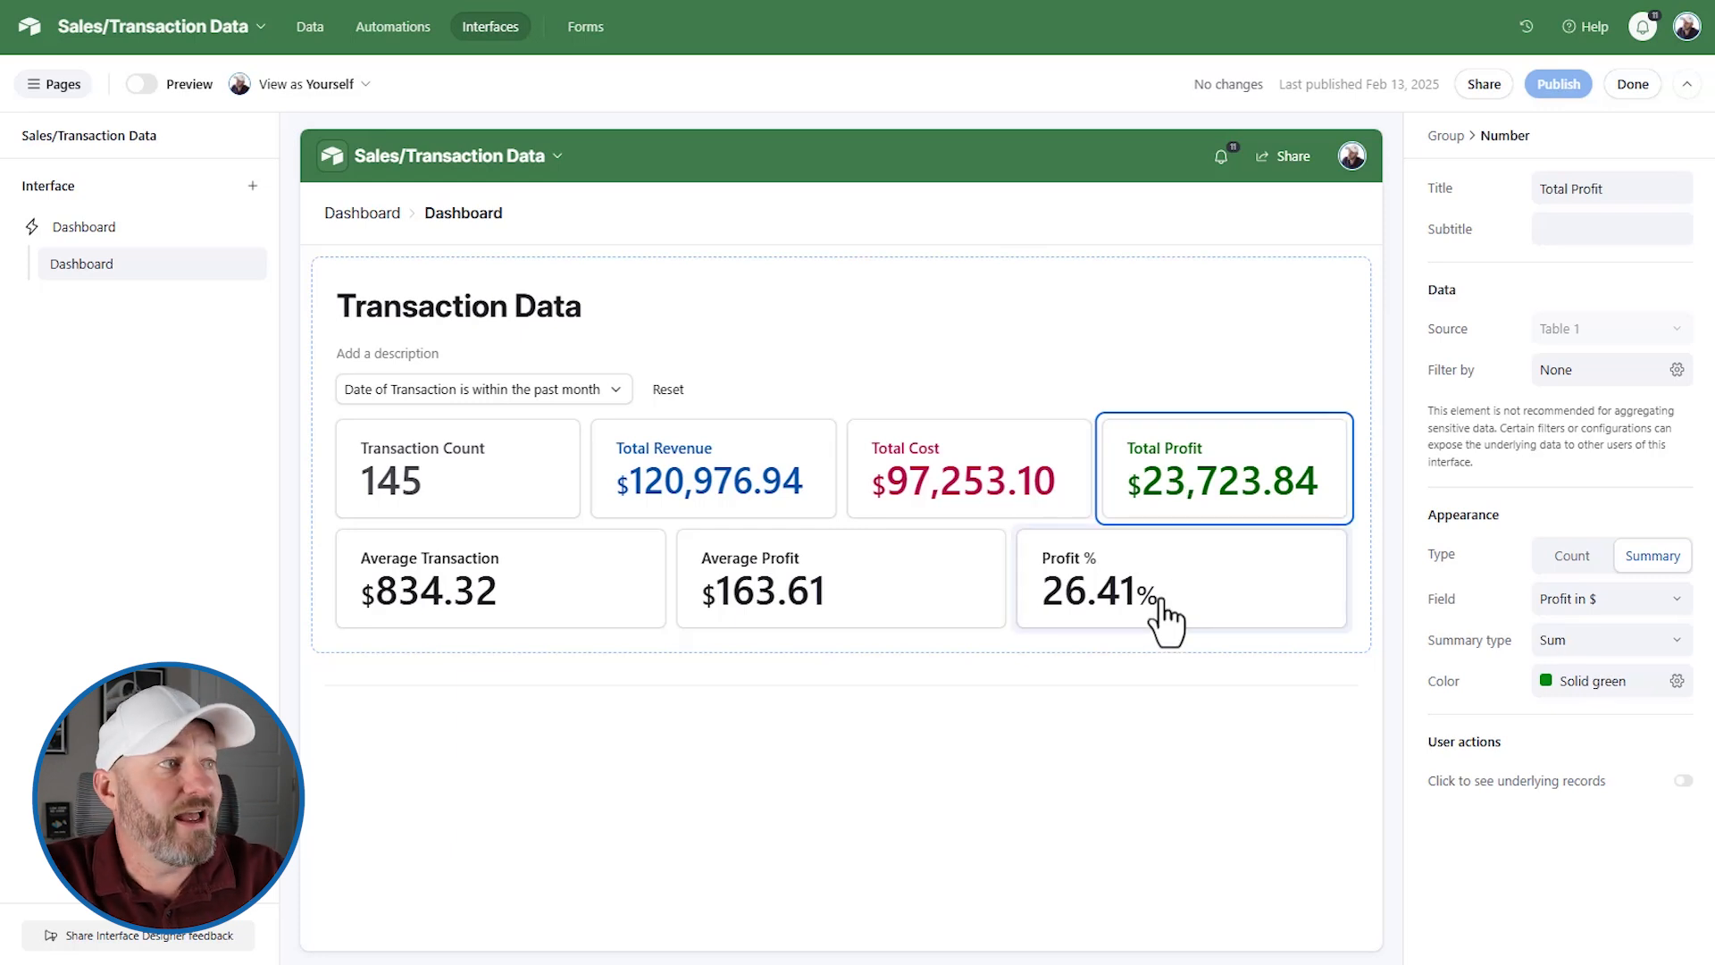
click(713, 468)
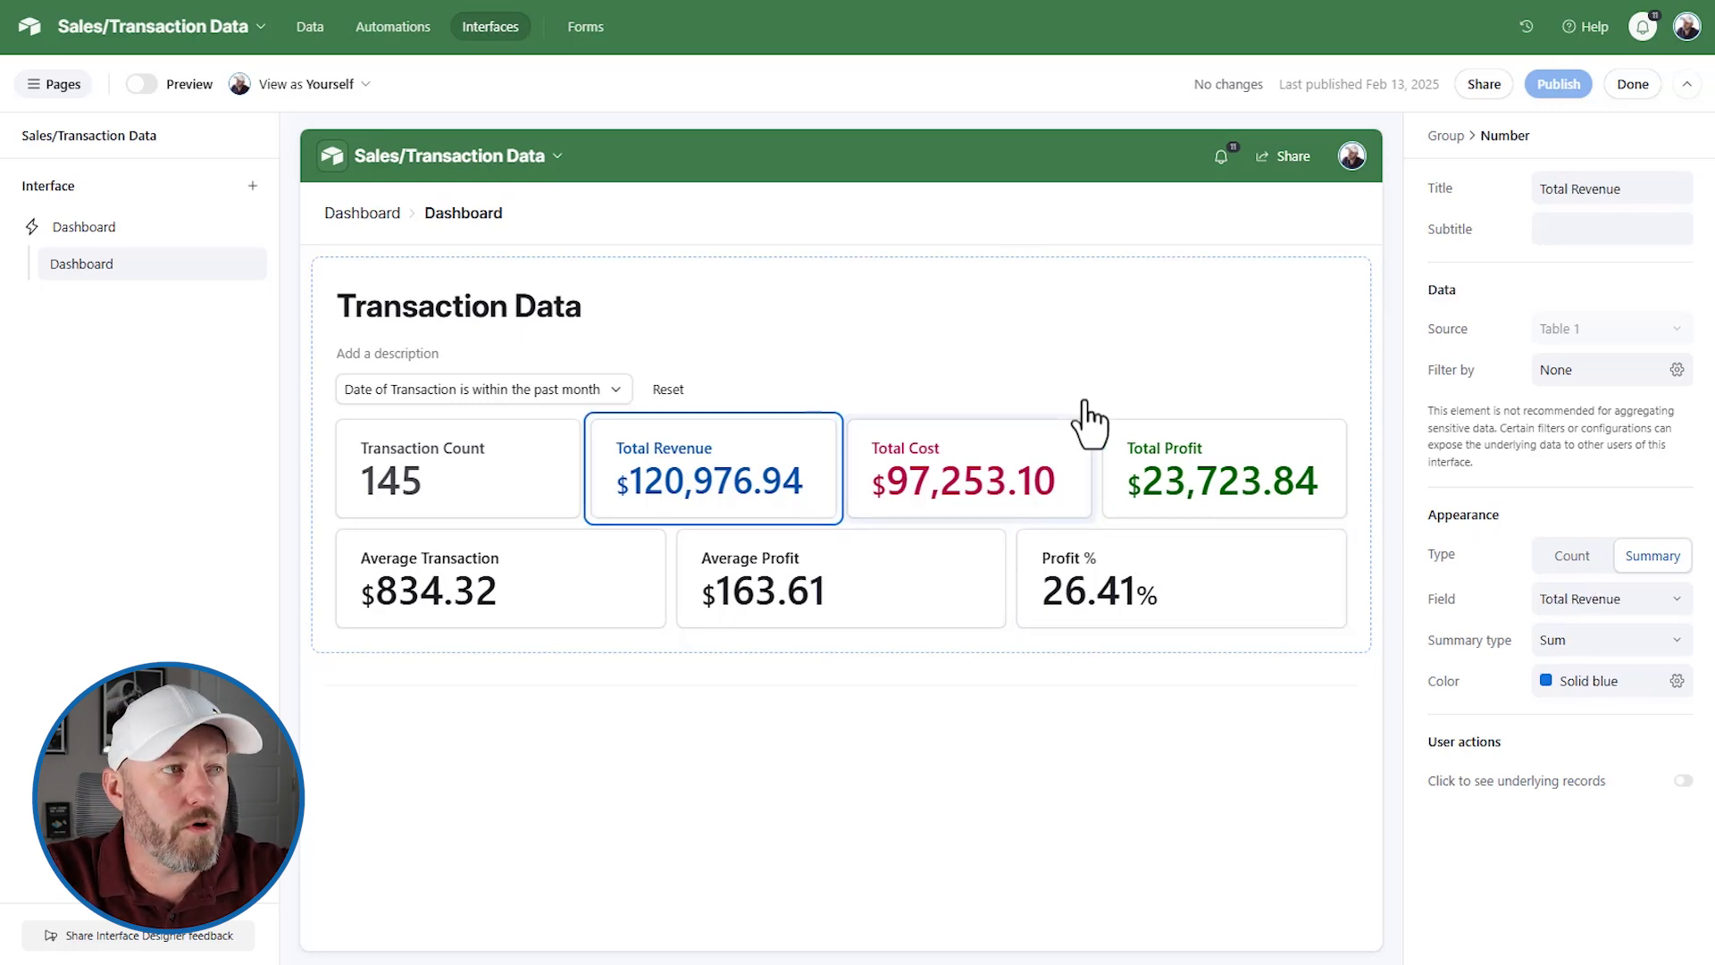
mouse_move(1228, 511)
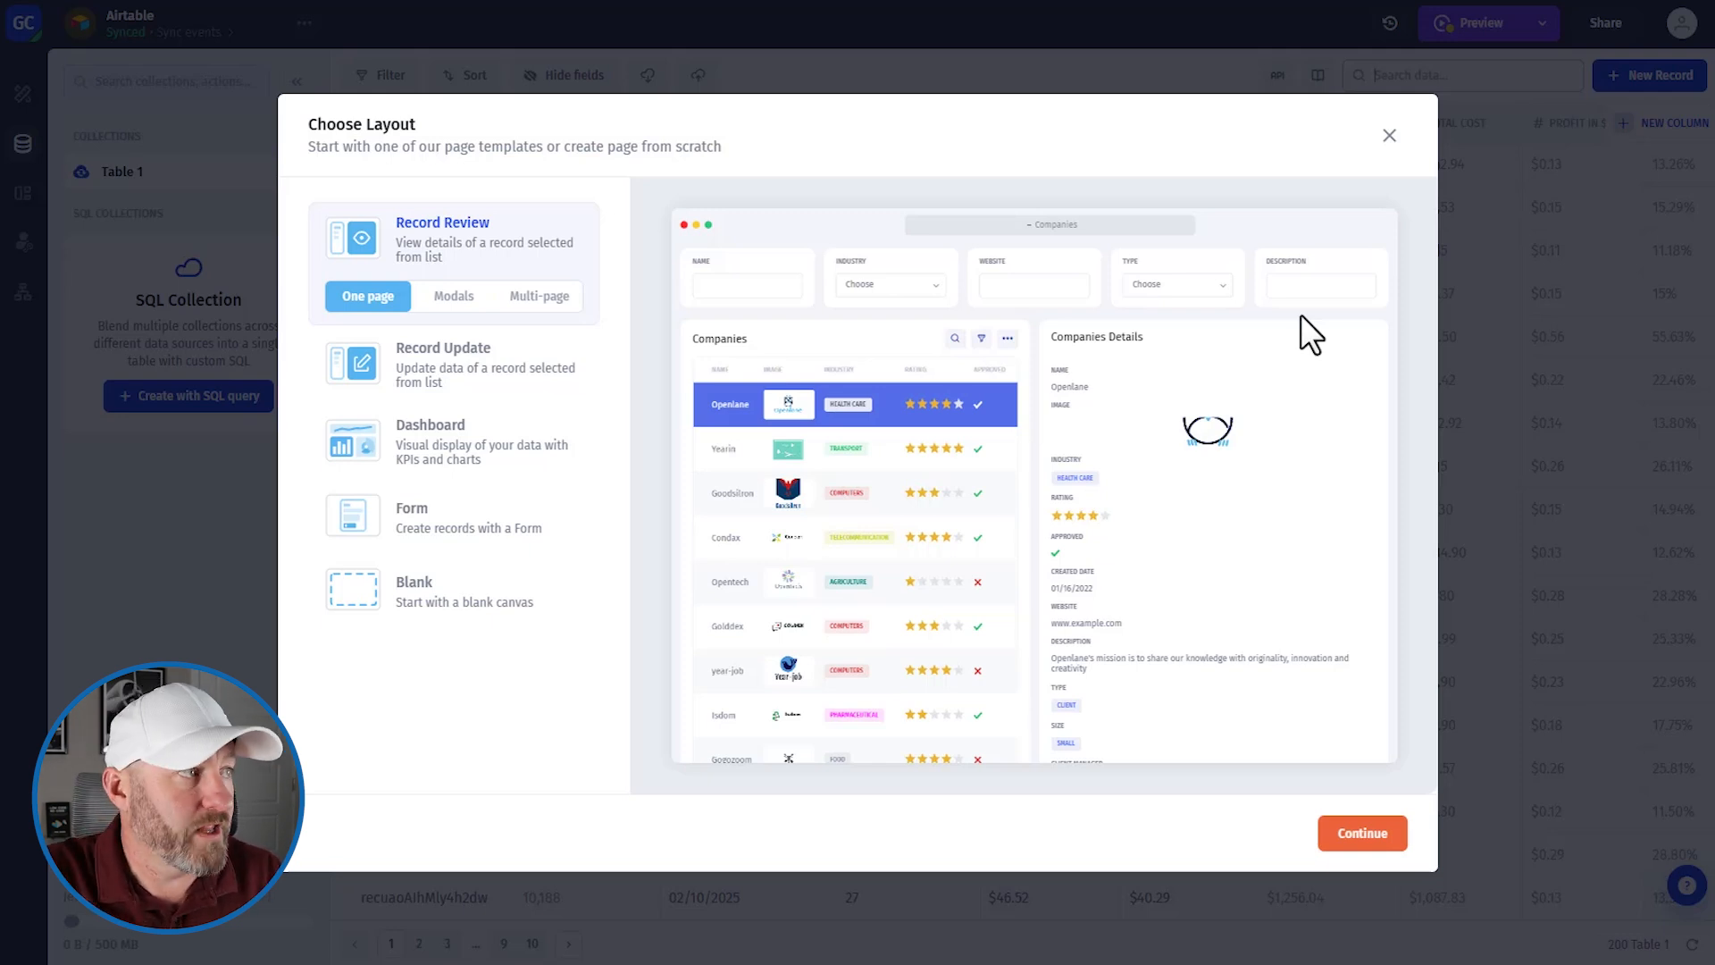
mouse_move(503, 360)
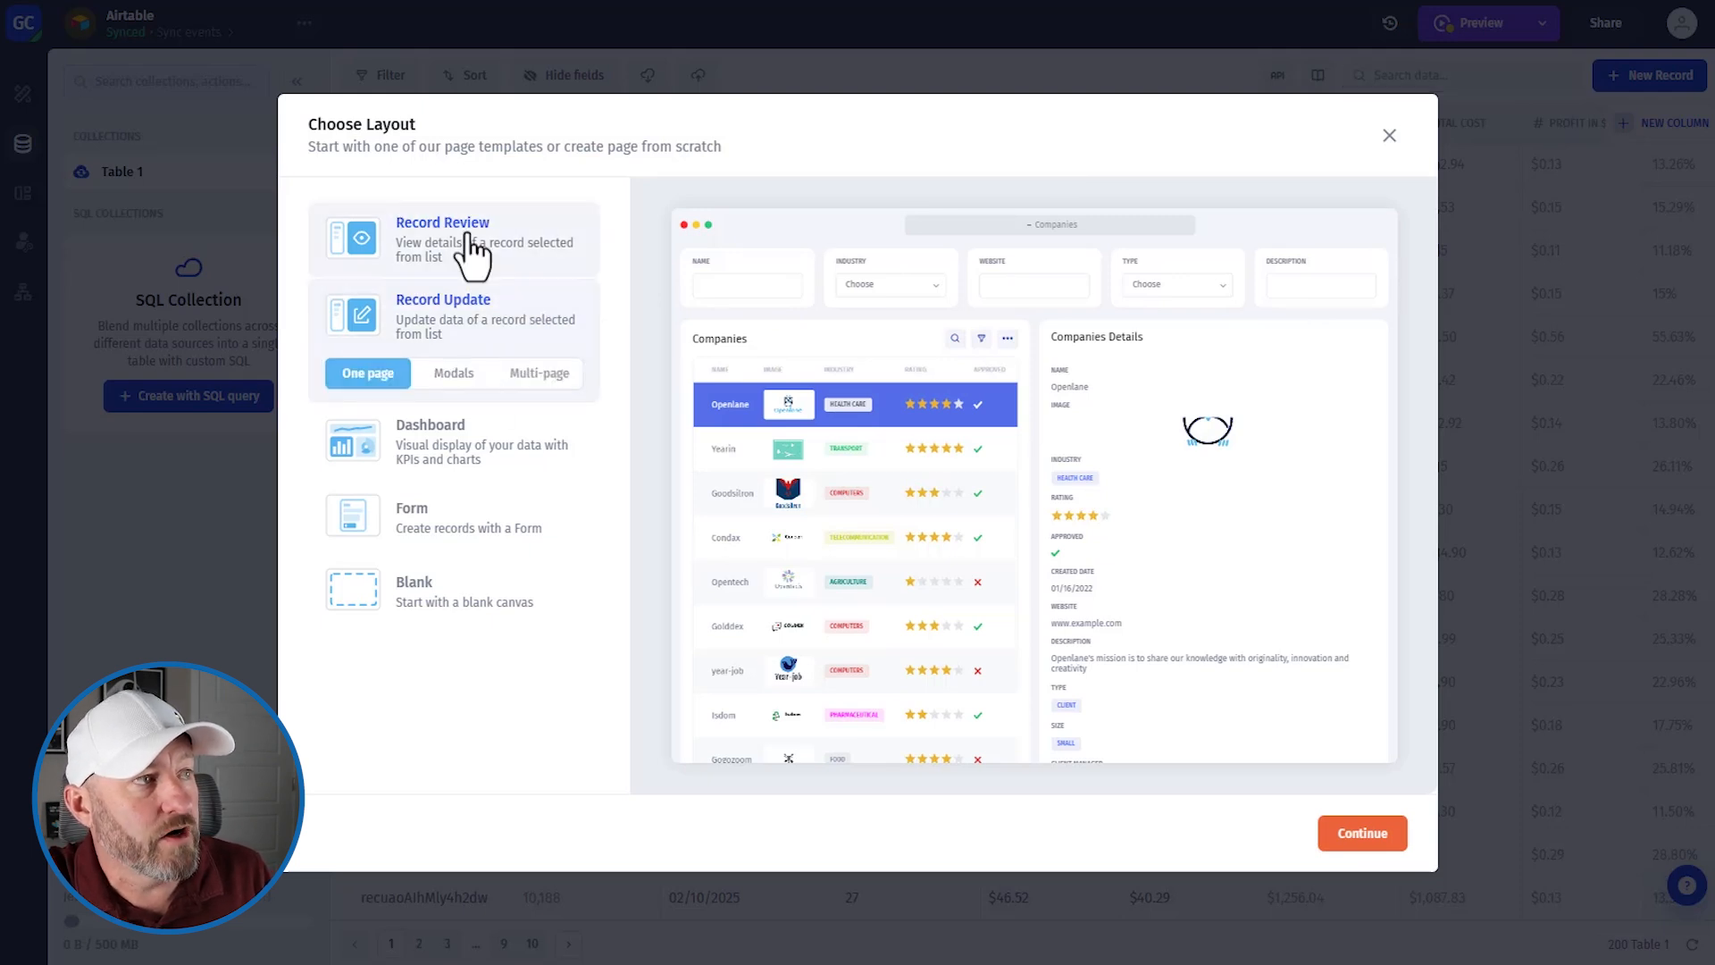
- Choose the Dashboard layout for the Table 1 page
click(443, 316)
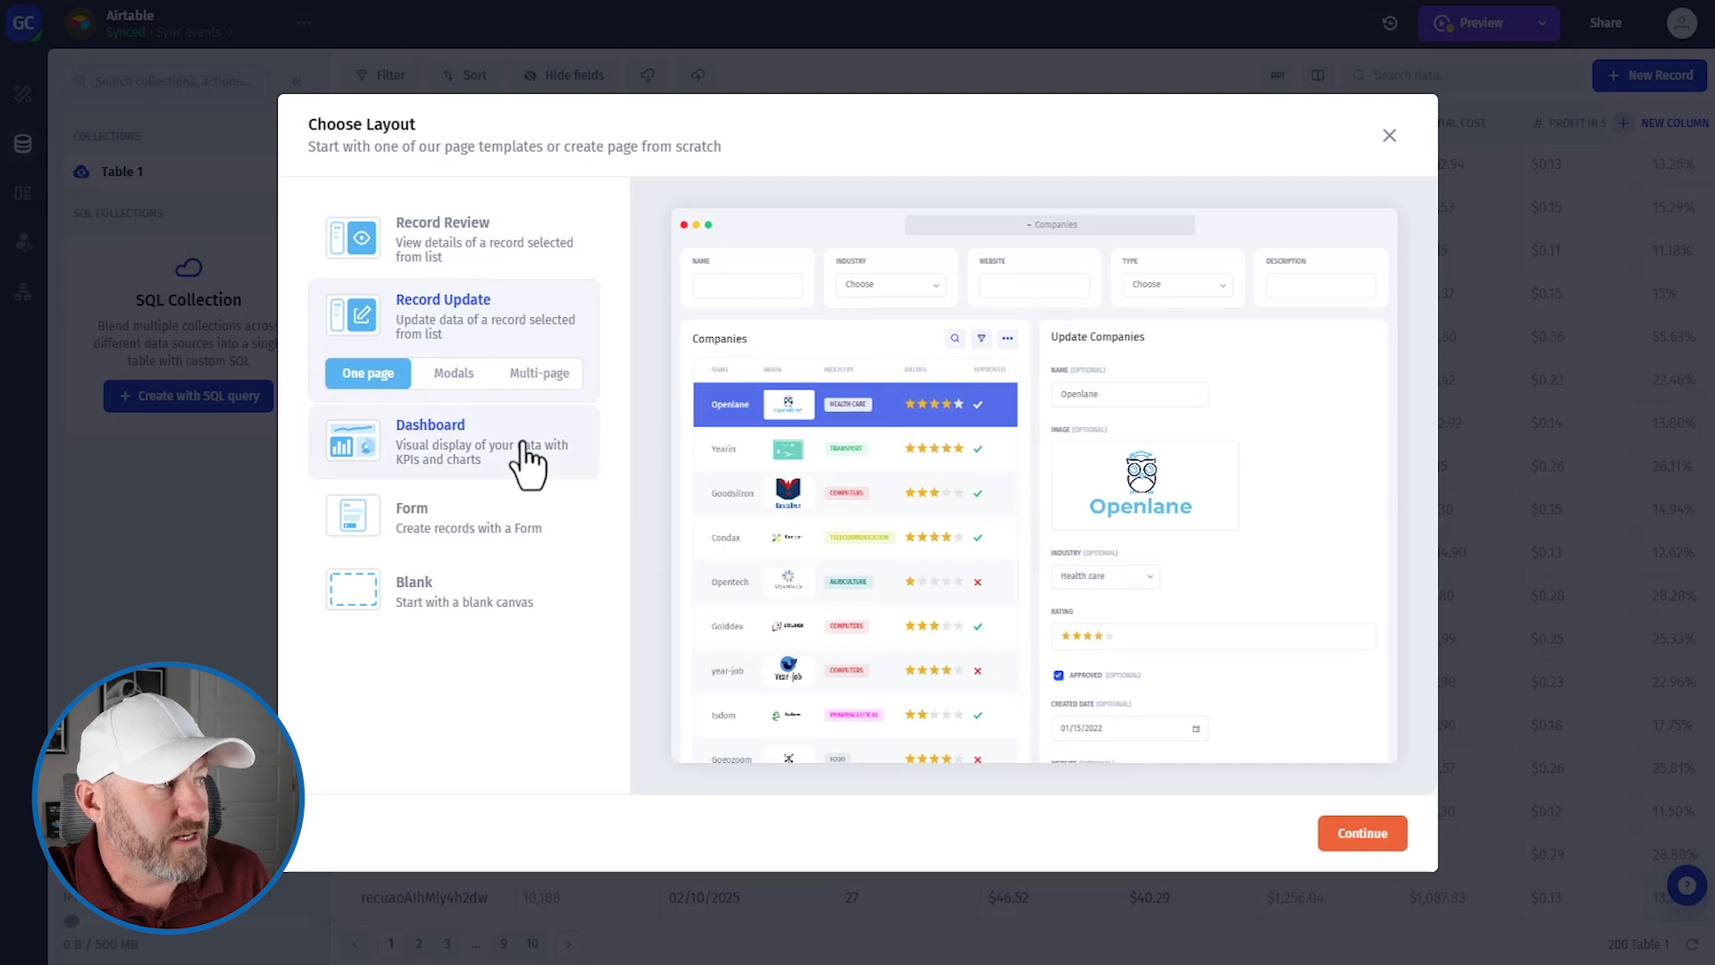
click(429, 443)
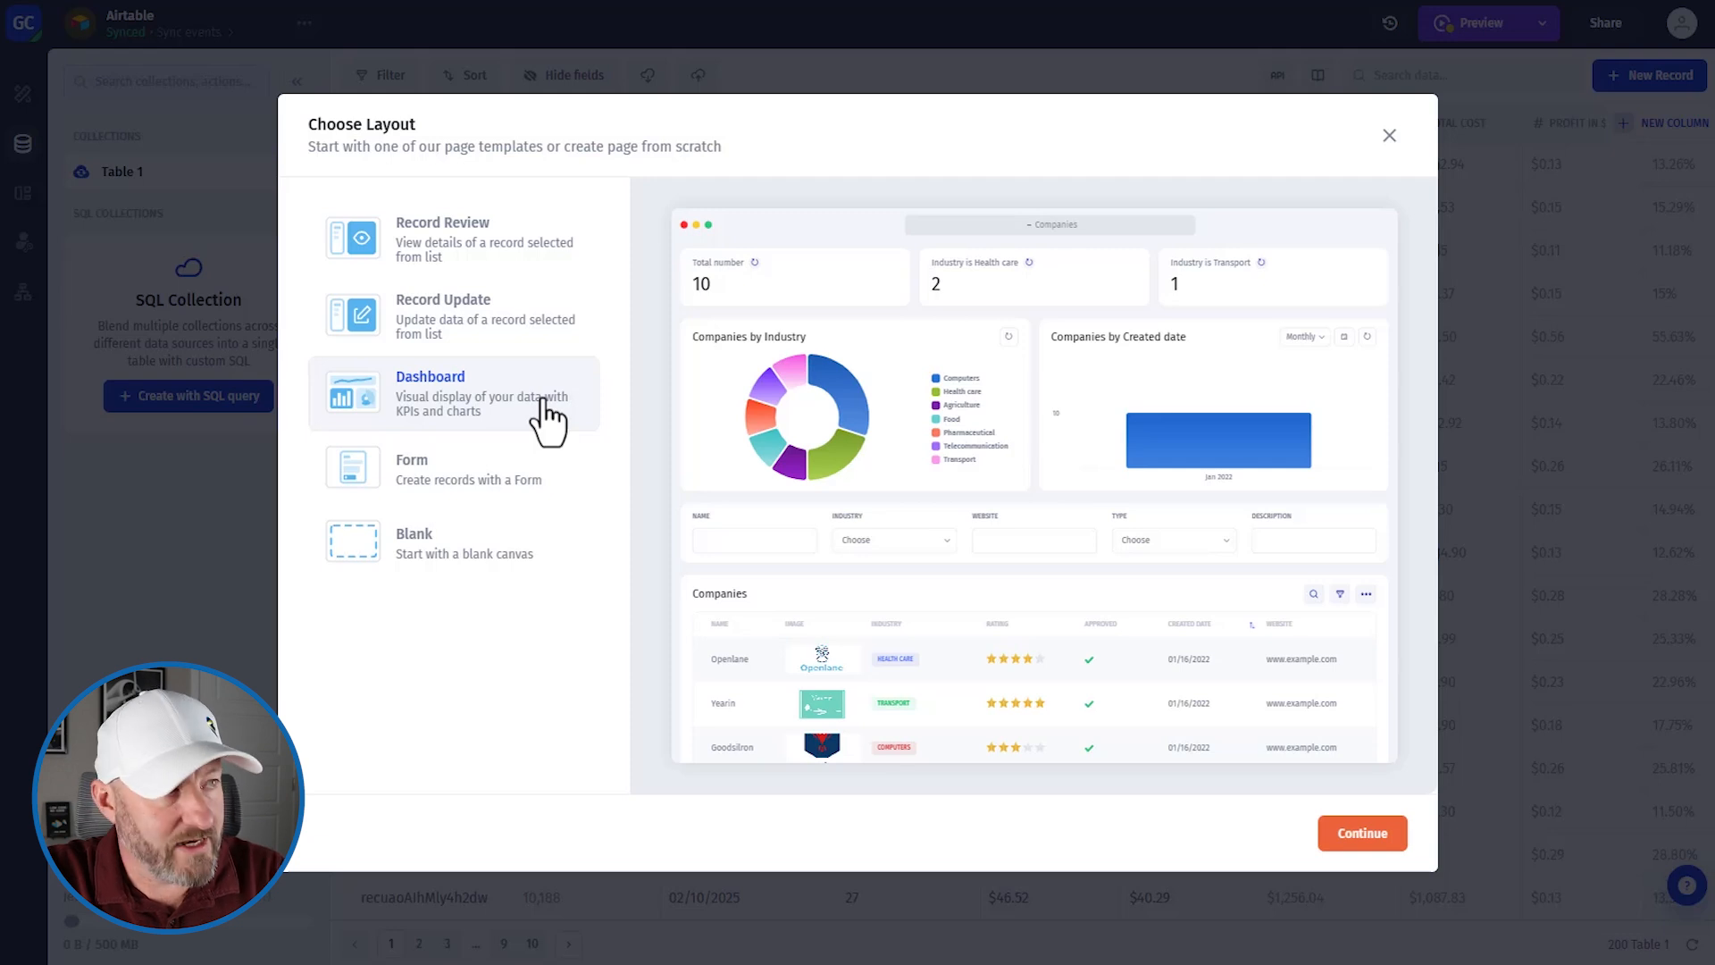
click(1361, 832)
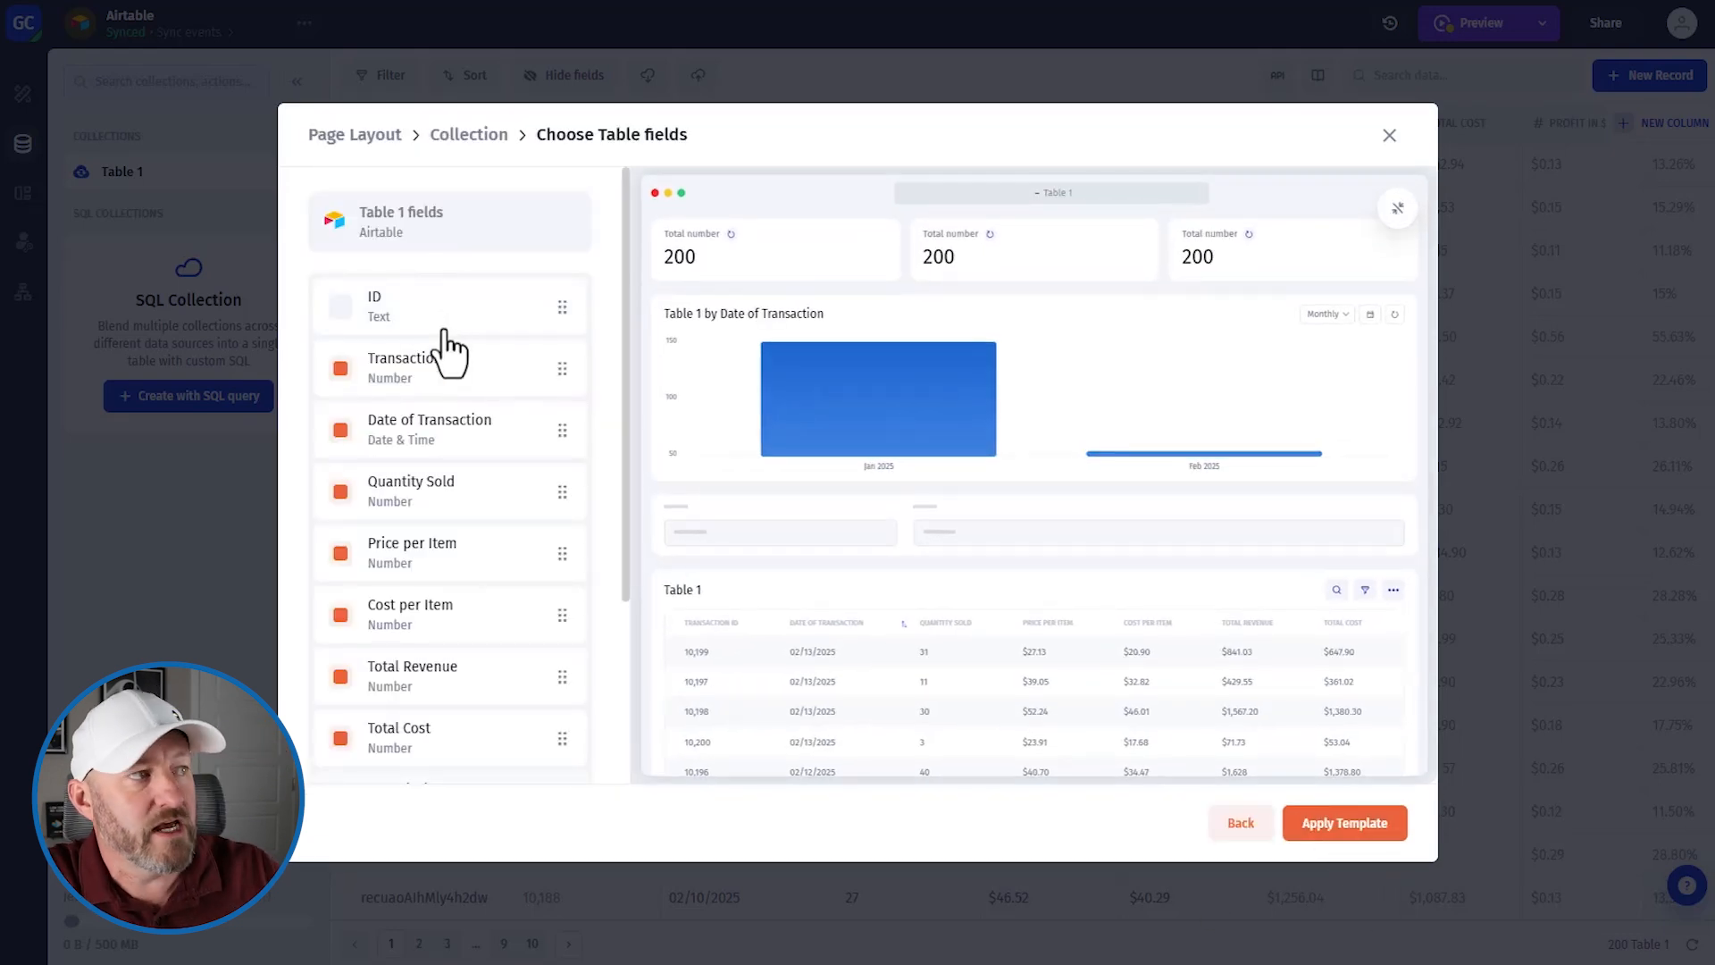
scroll(down, 3)
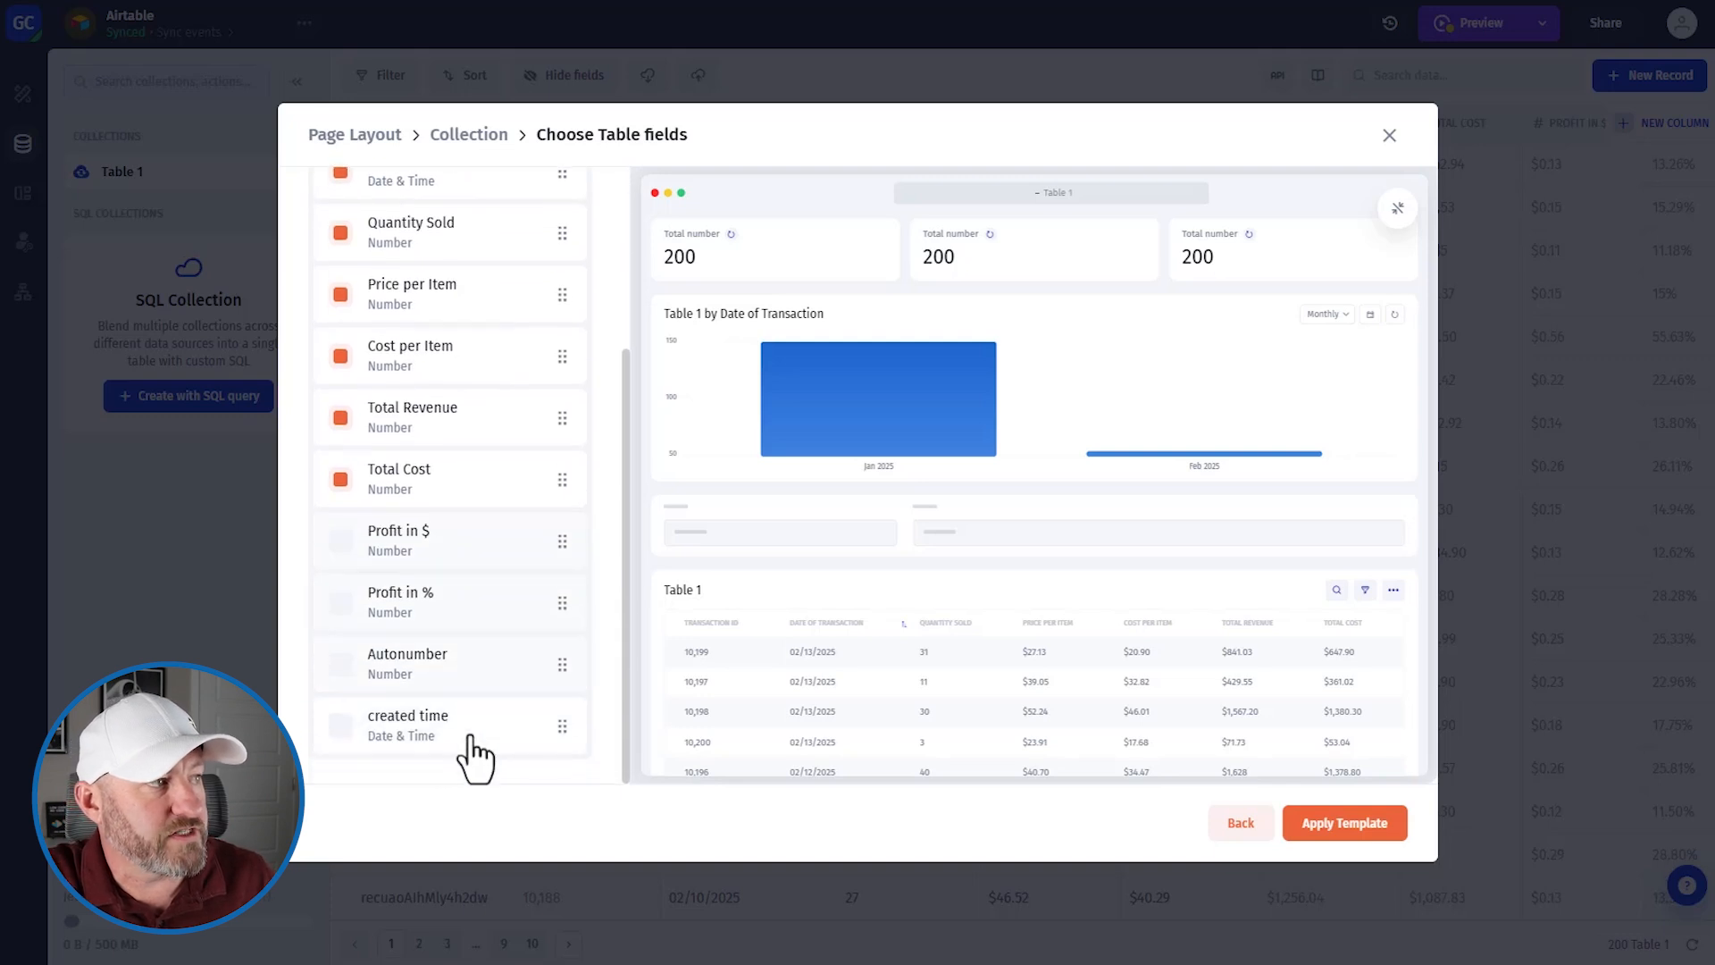
scroll(up, 3)
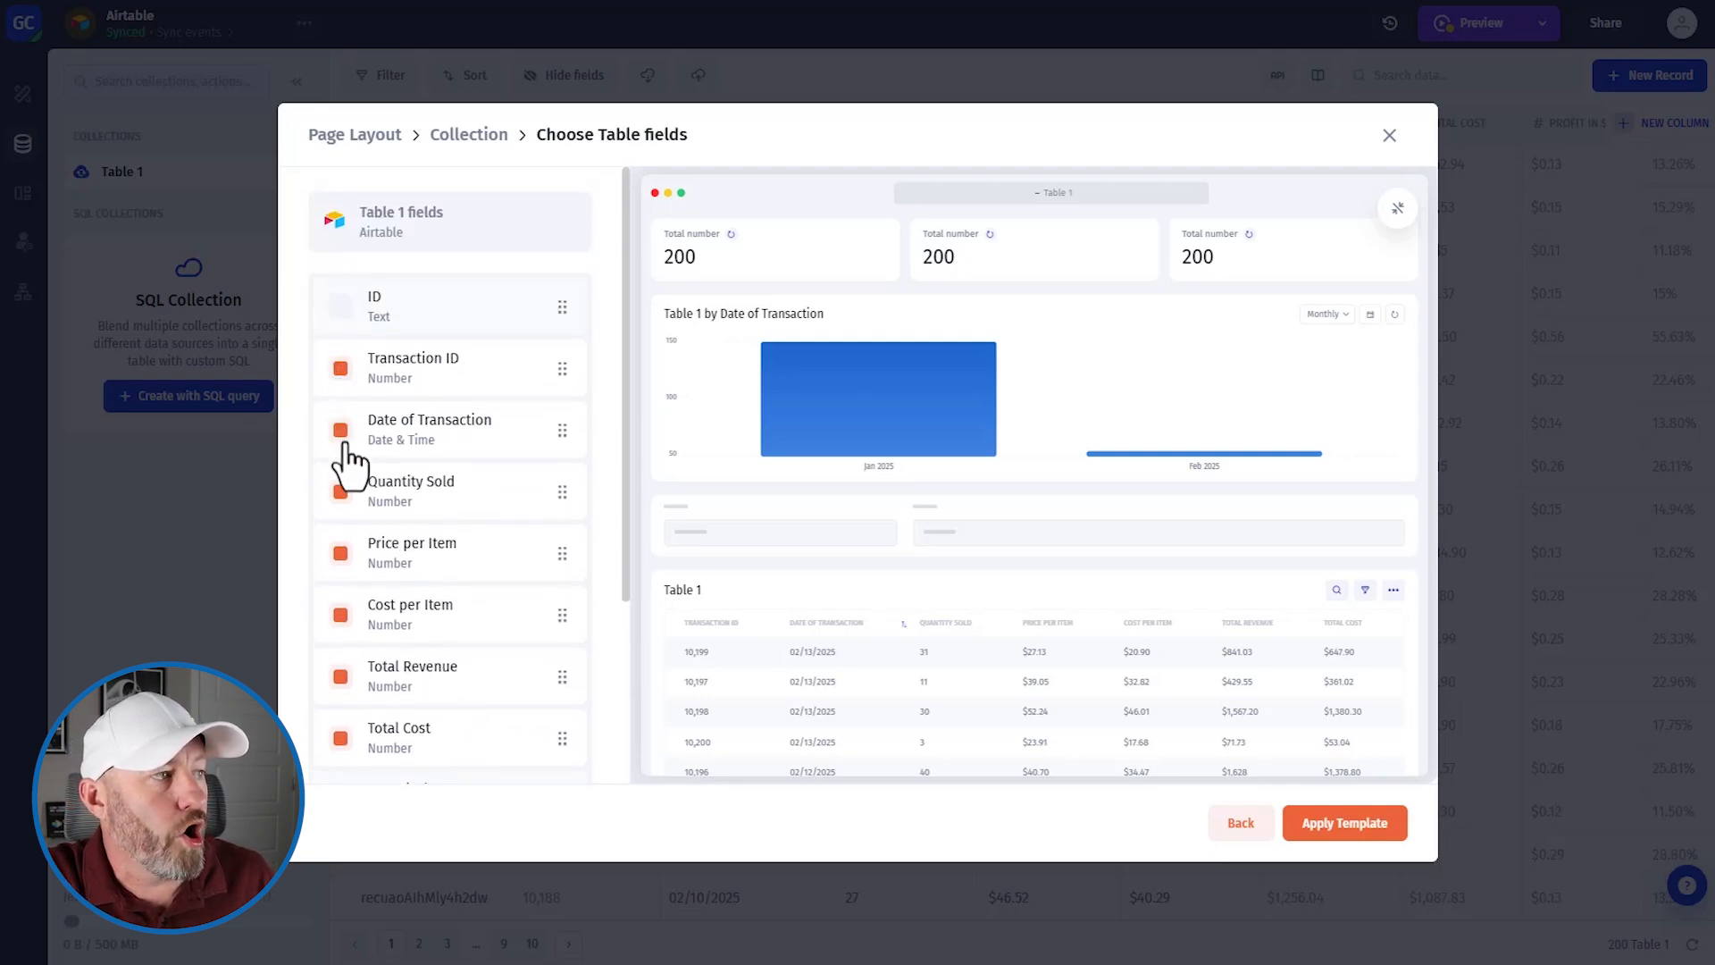
scroll(down, 3)
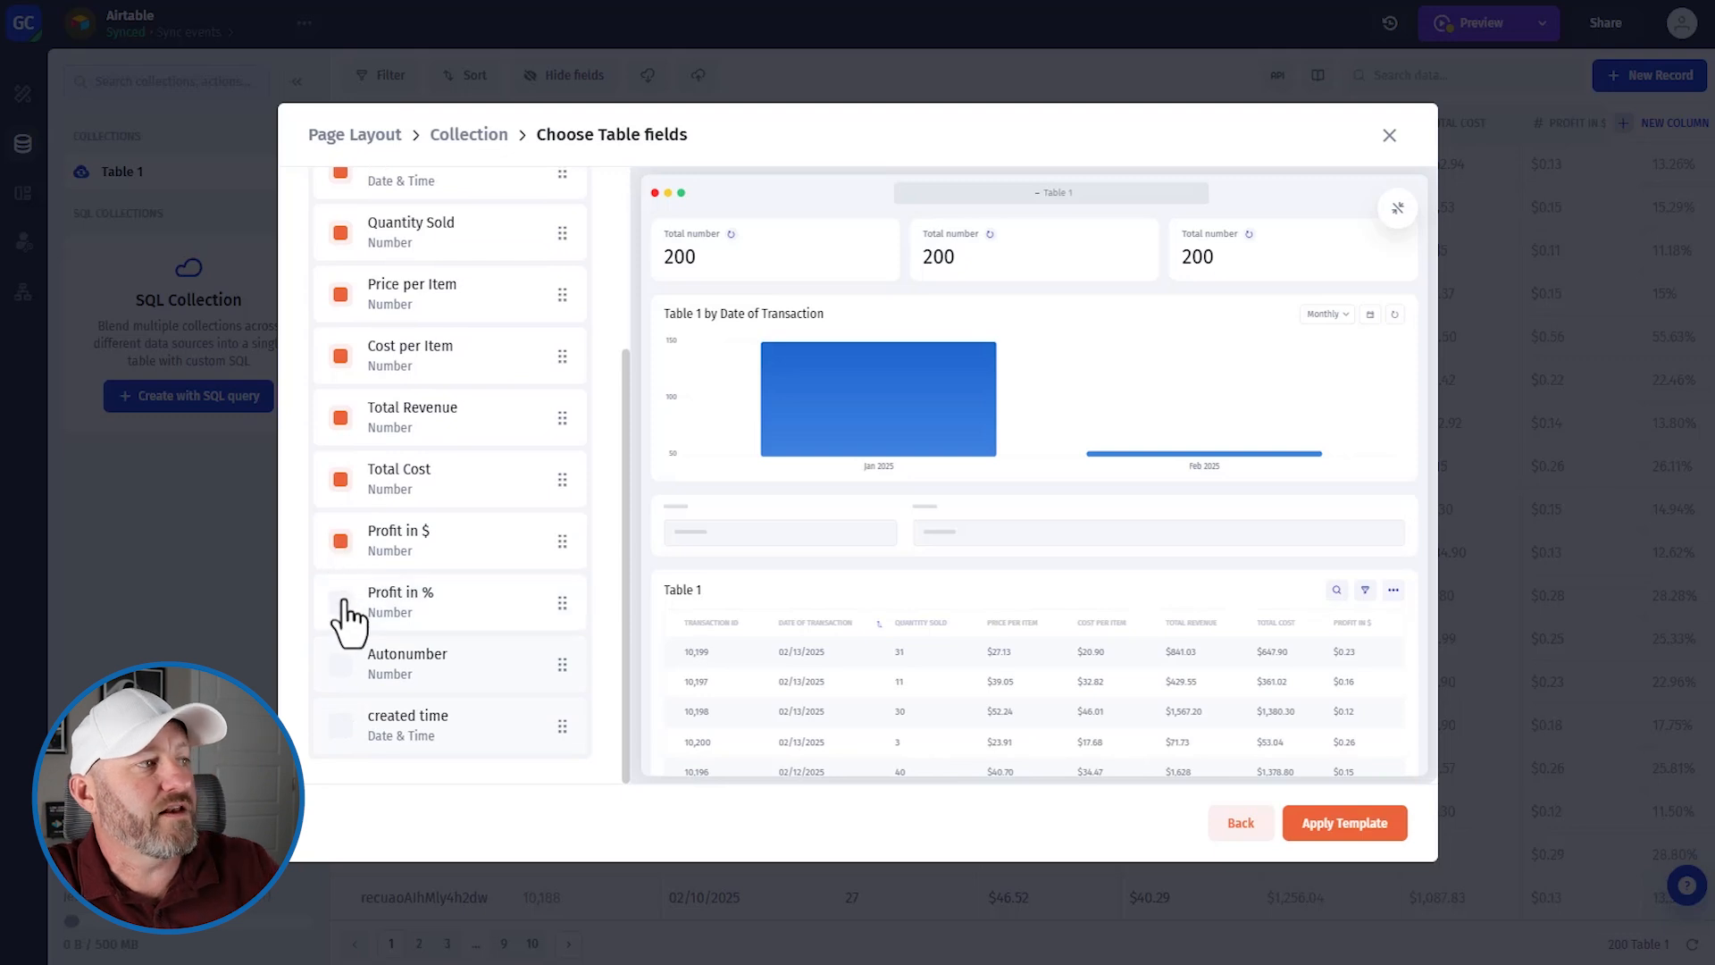
- Include the Profit in % and Autonumber fields and apply the dashboard template
click(341, 600)
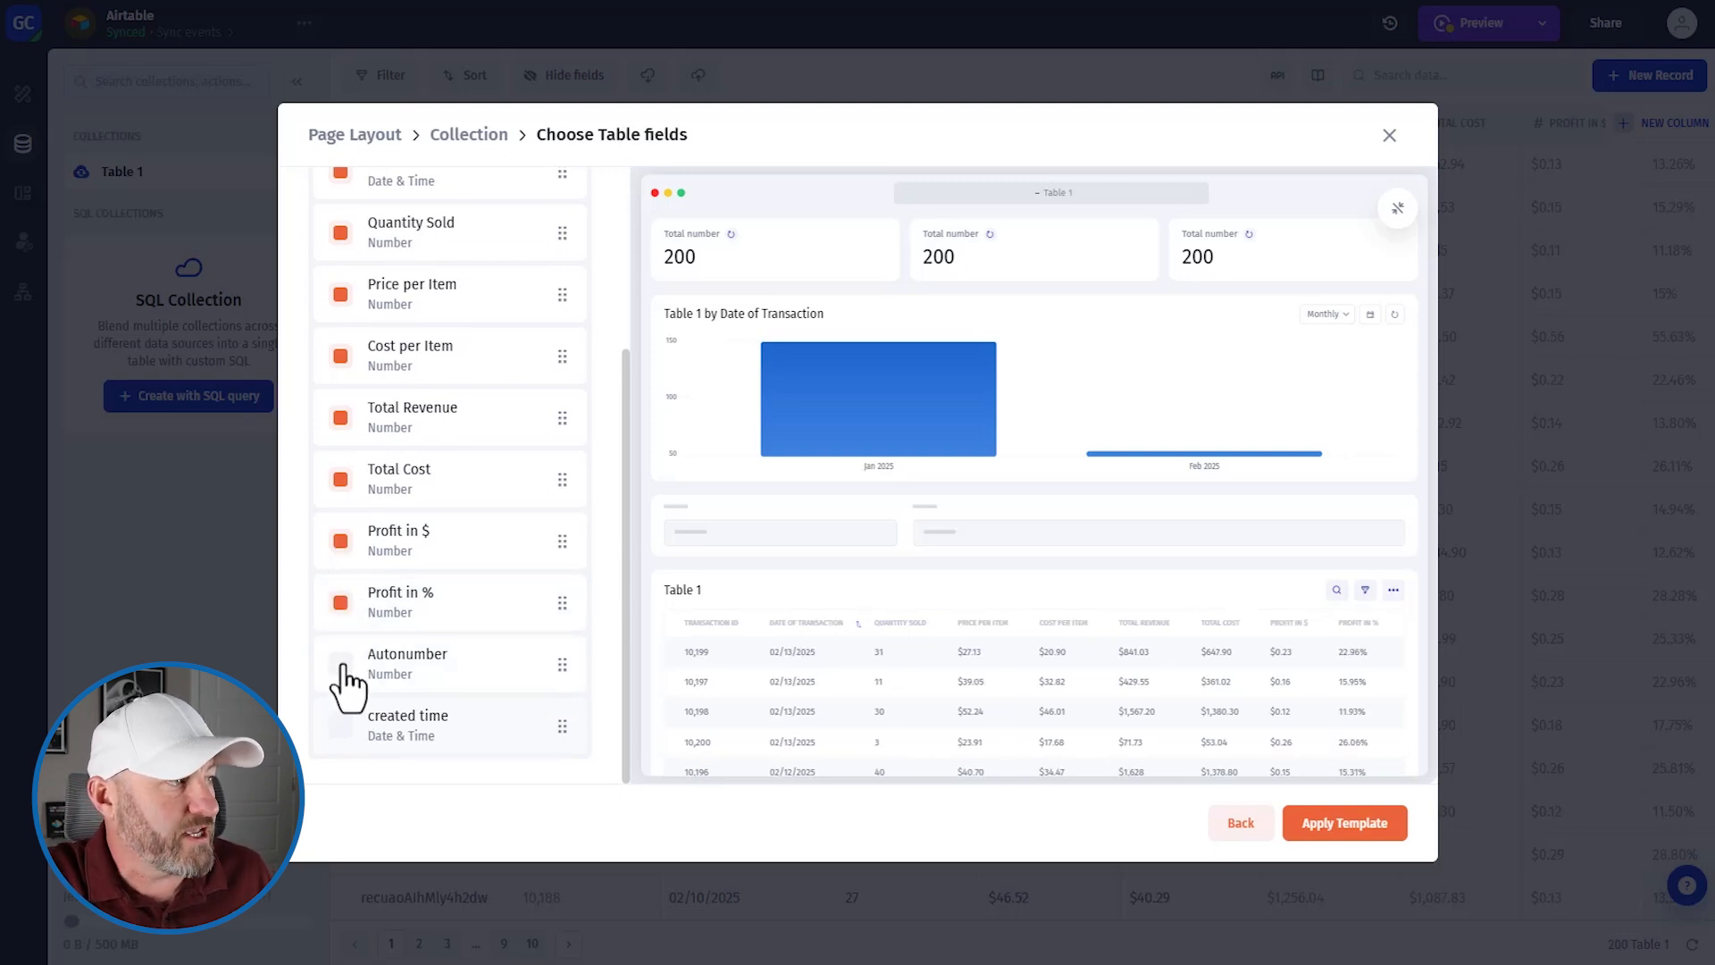
click(341, 664)
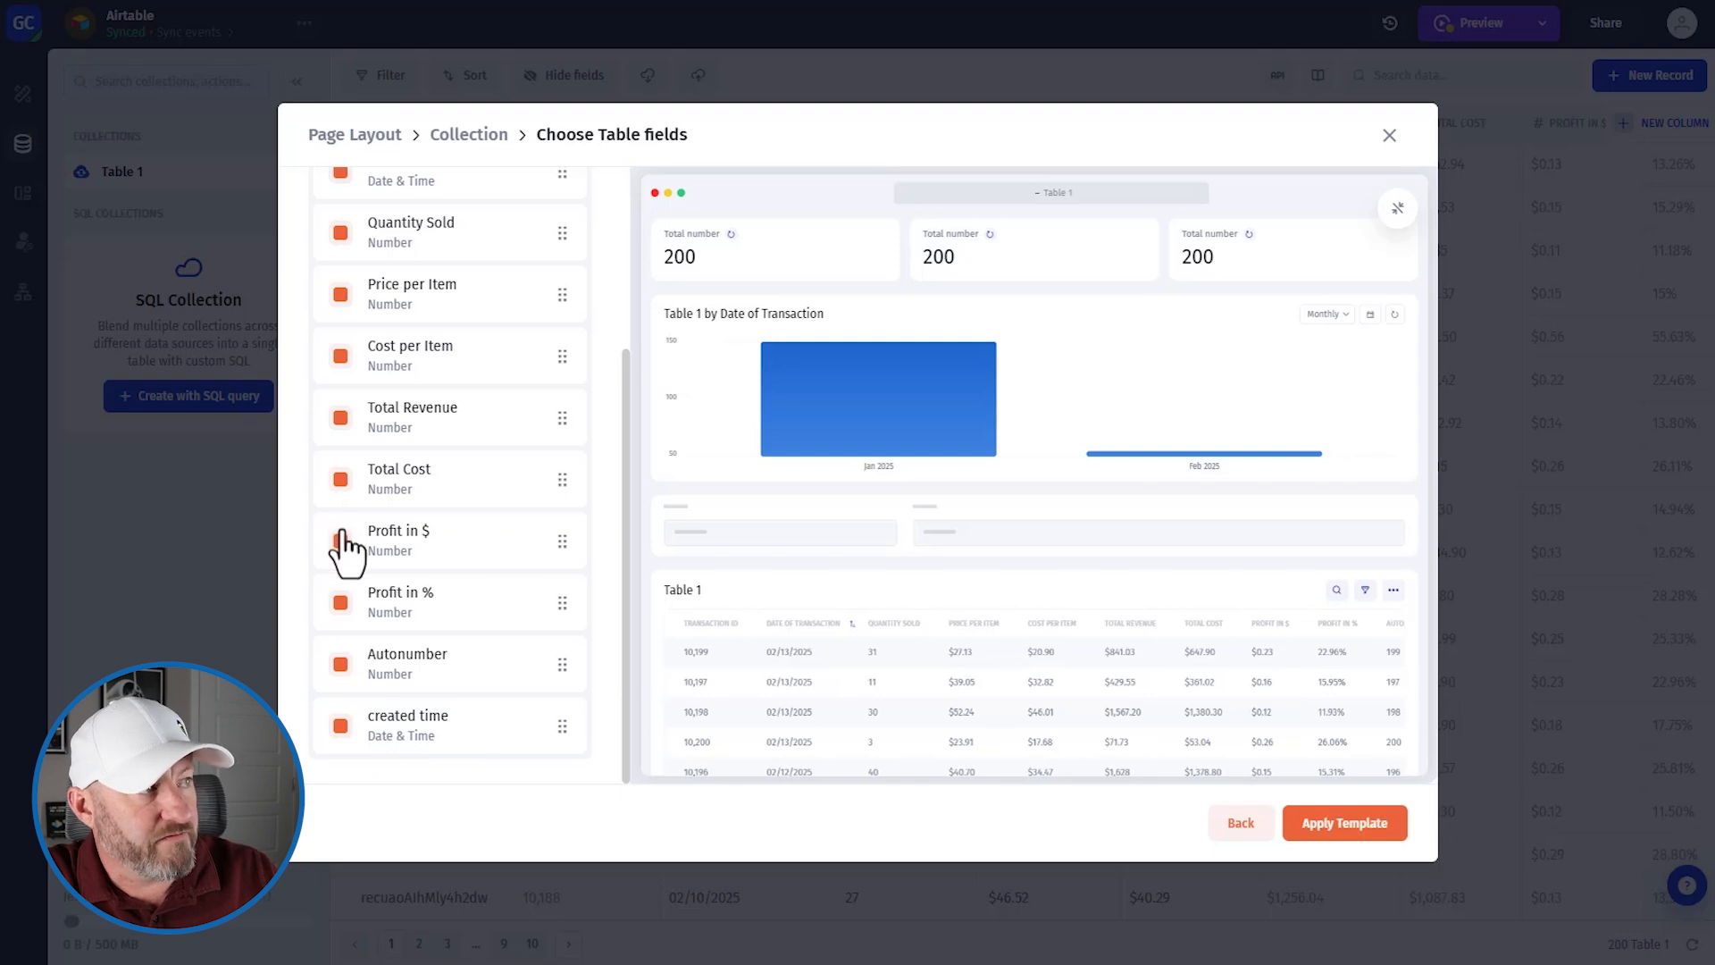
mouse_move(345, 613)
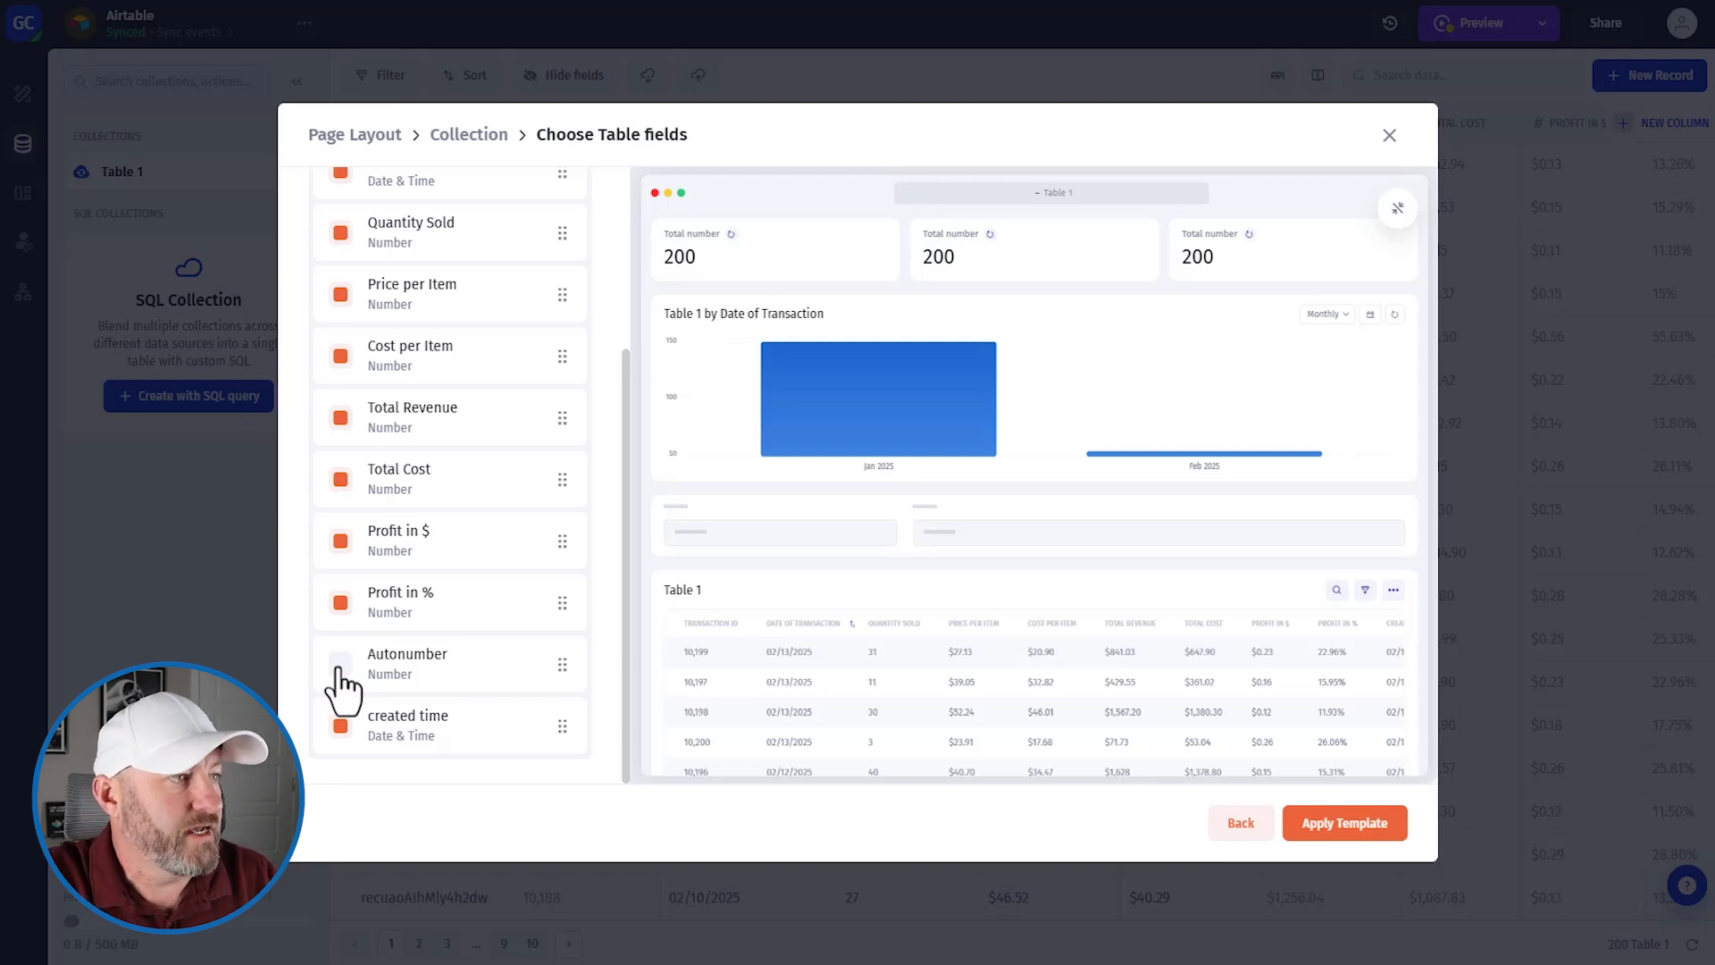
mouse_move(341, 750)
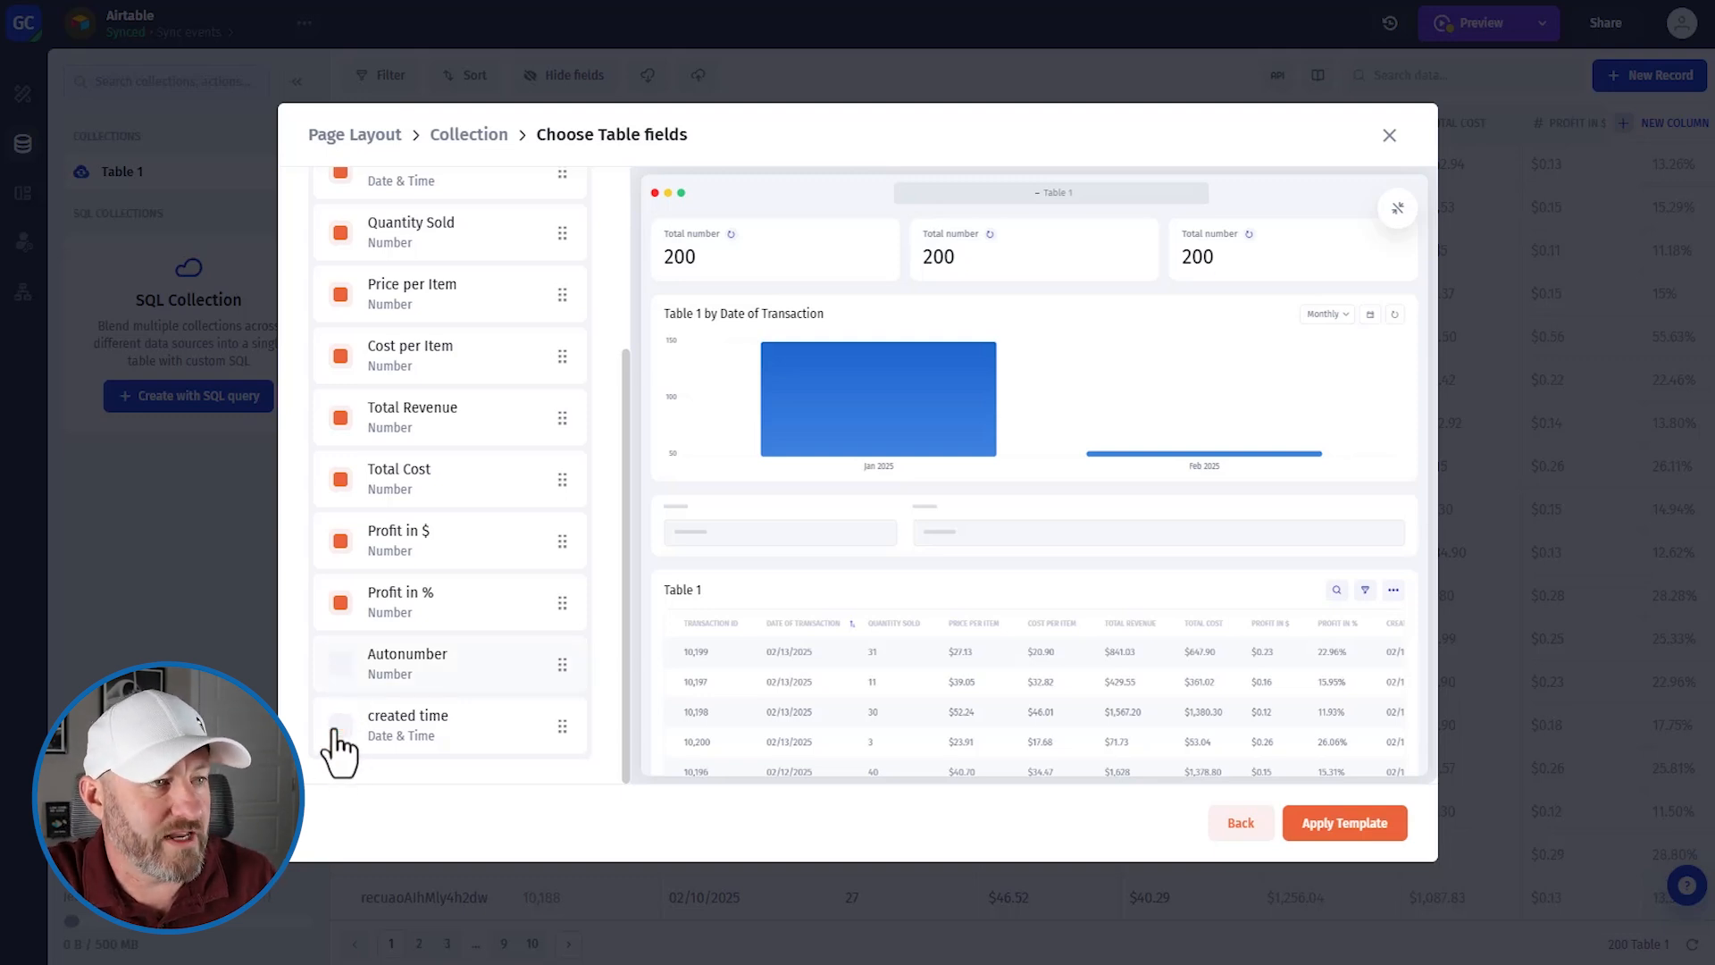
mouse_move(833, 502)
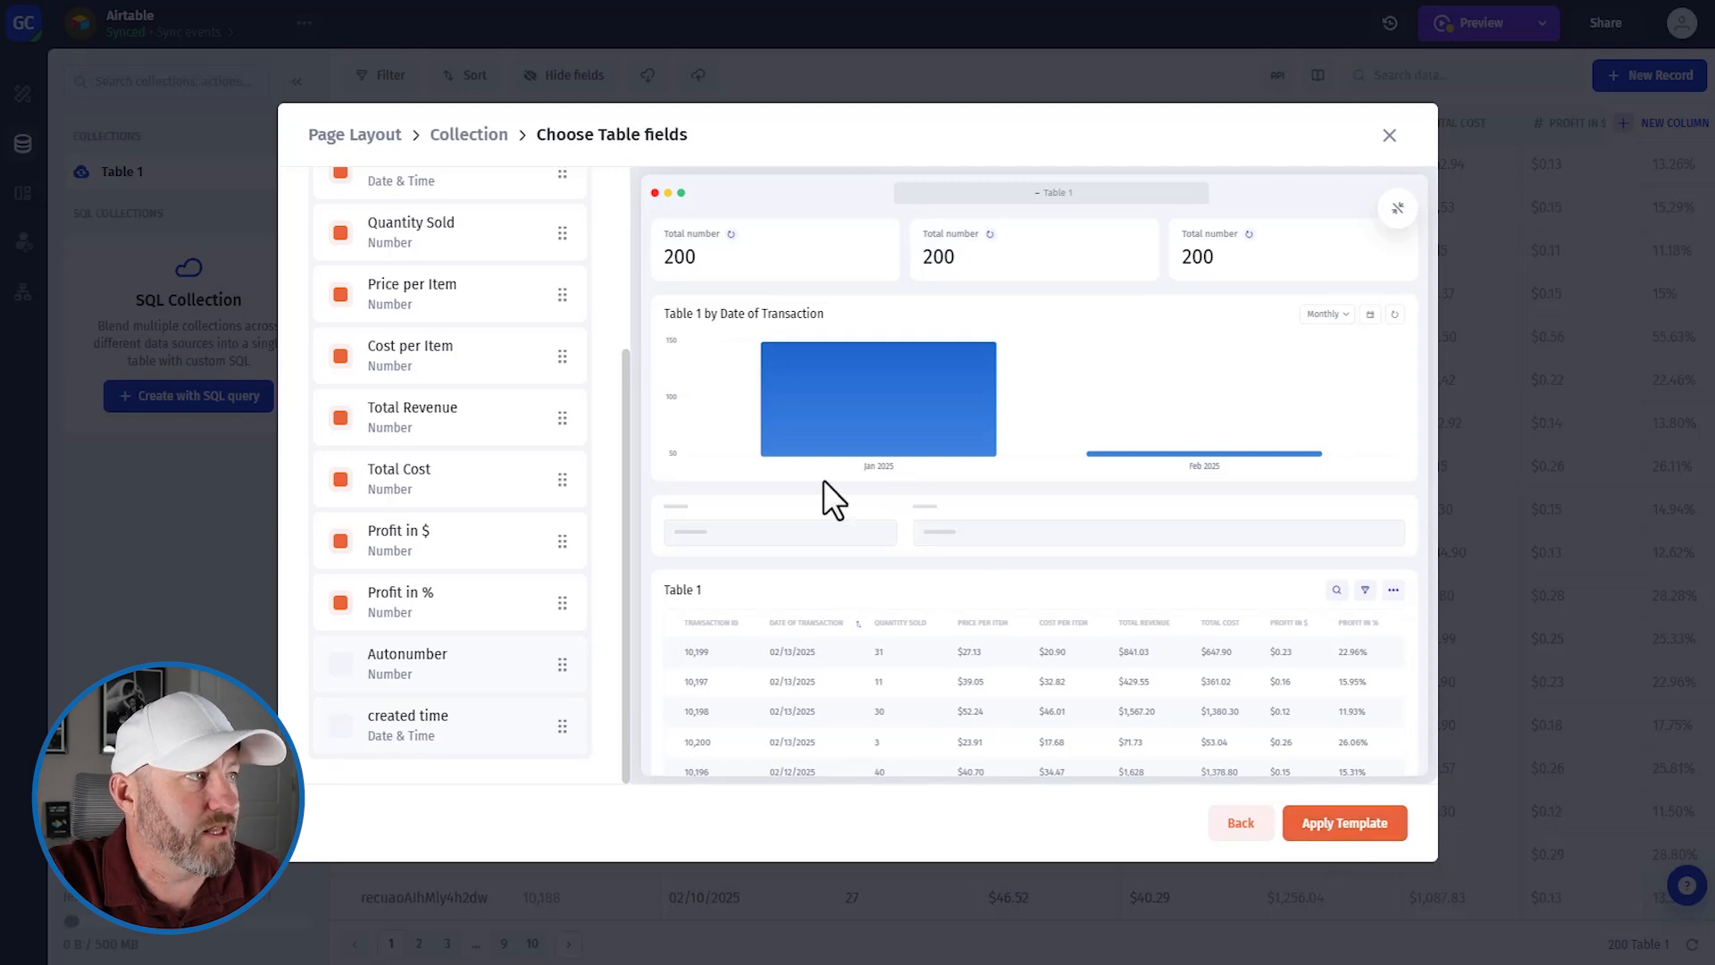
scroll(up, 3)
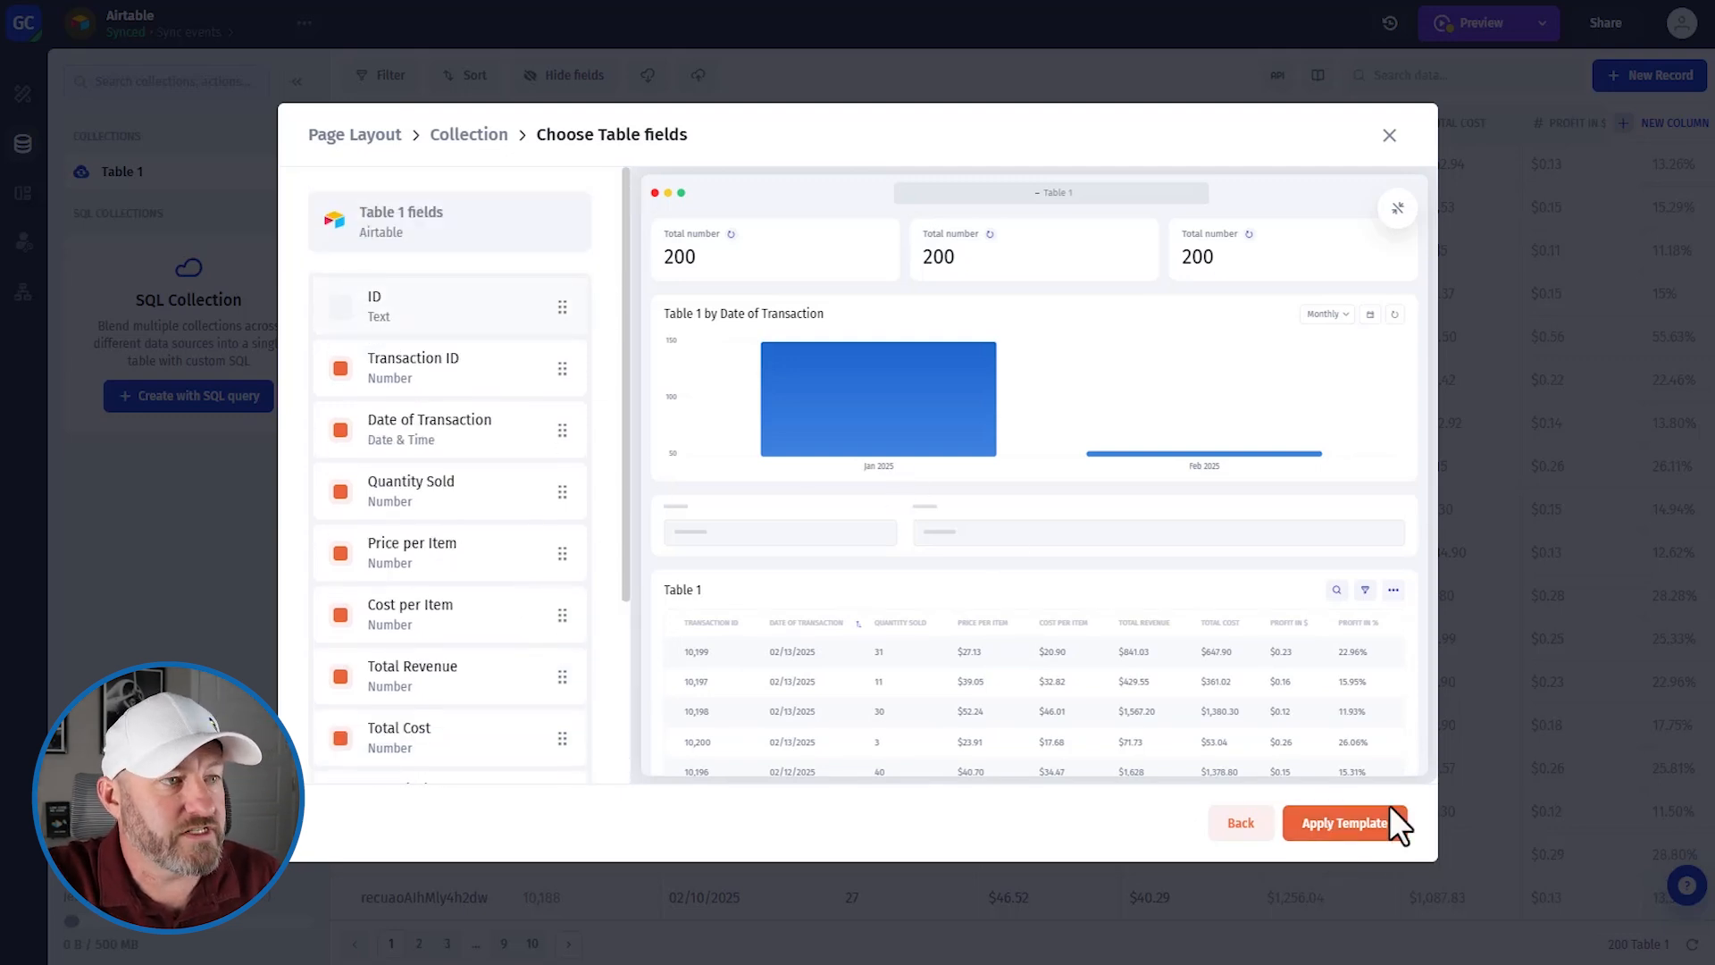
click(1344, 822)
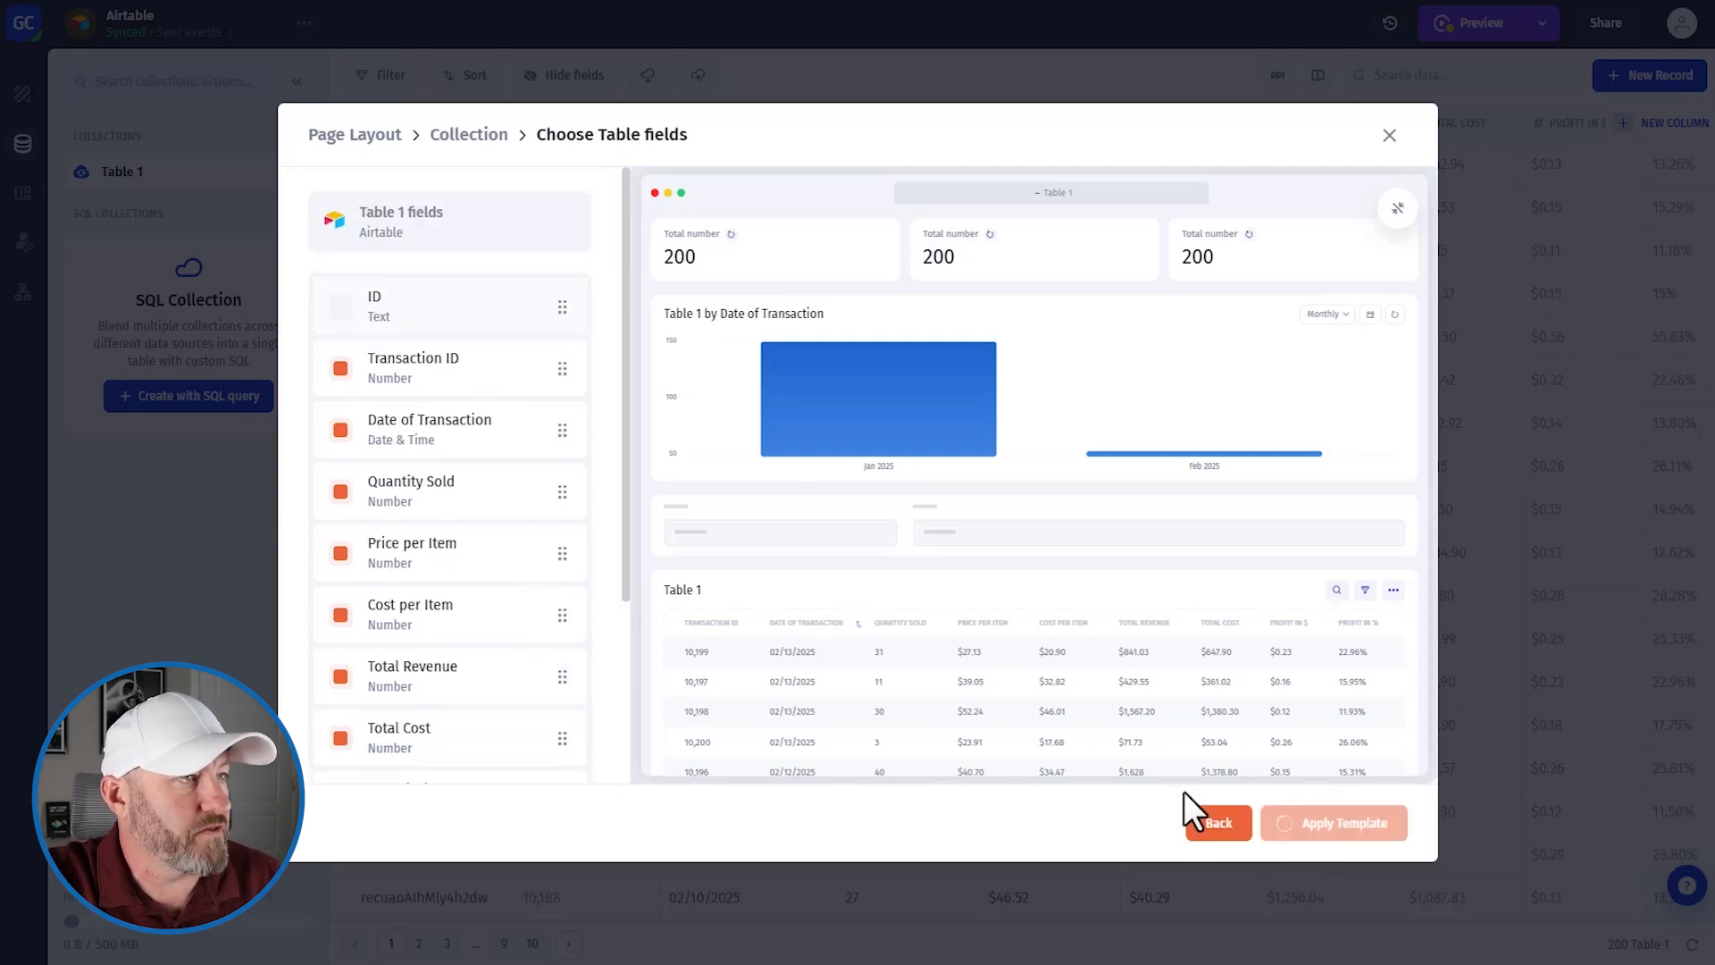
click(1334, 822)
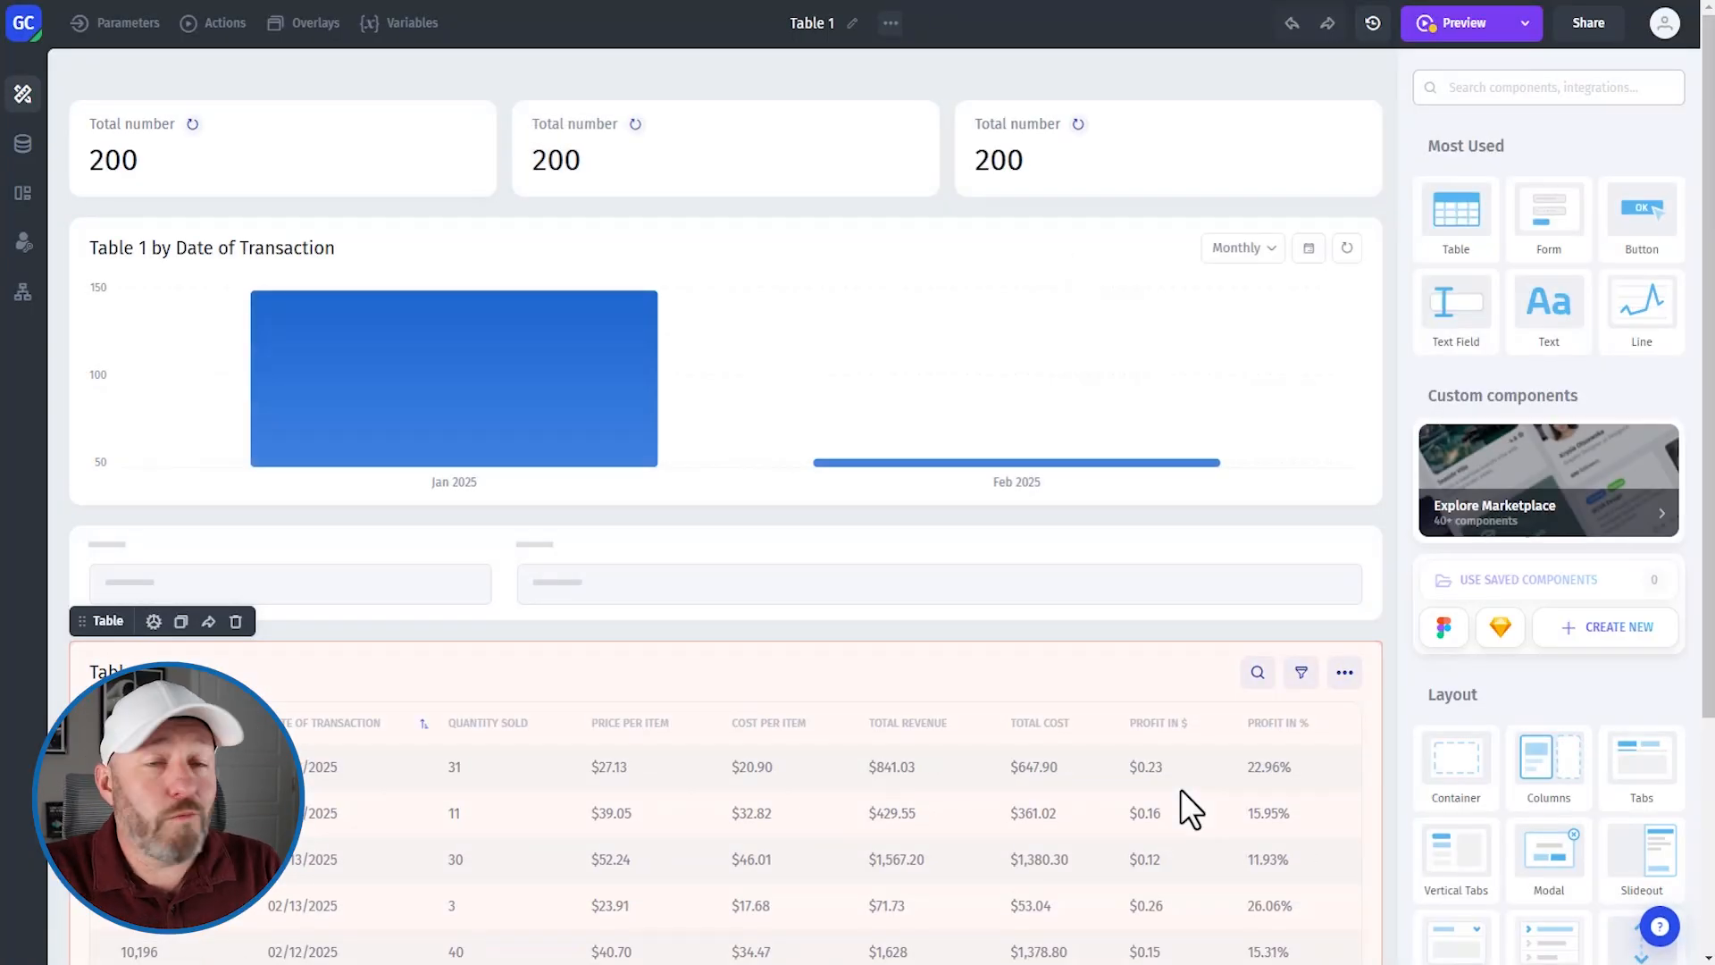
mouse_move(1163, 788)
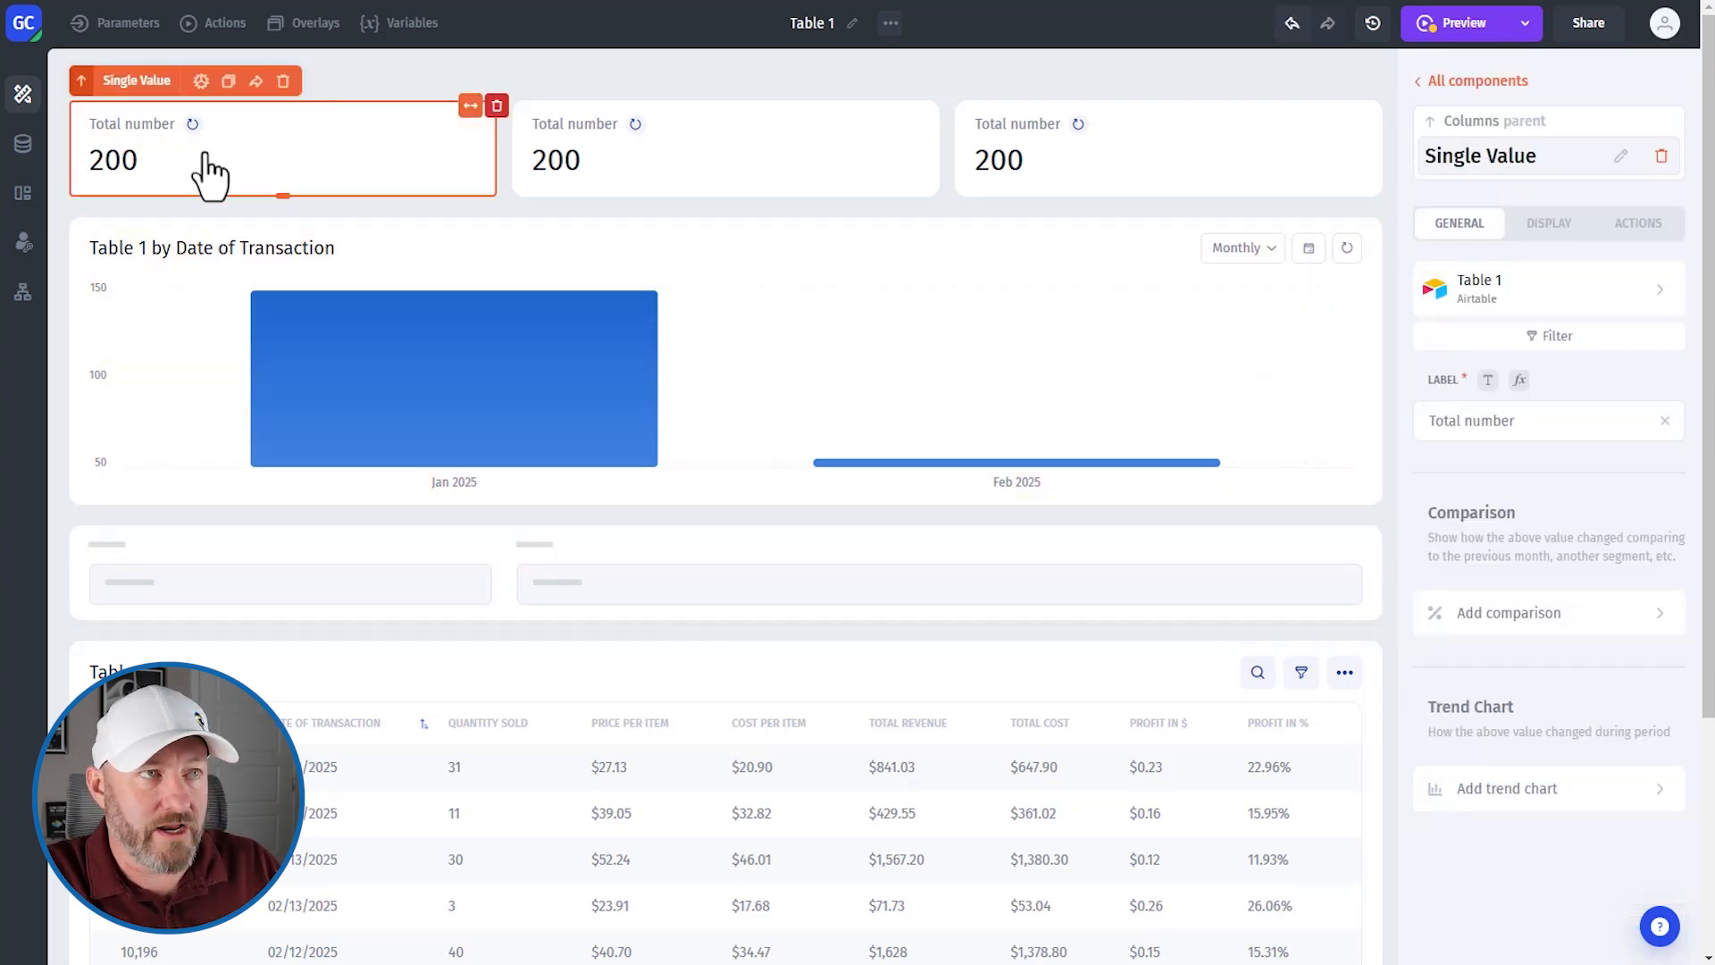
mouse_move(317, 170)
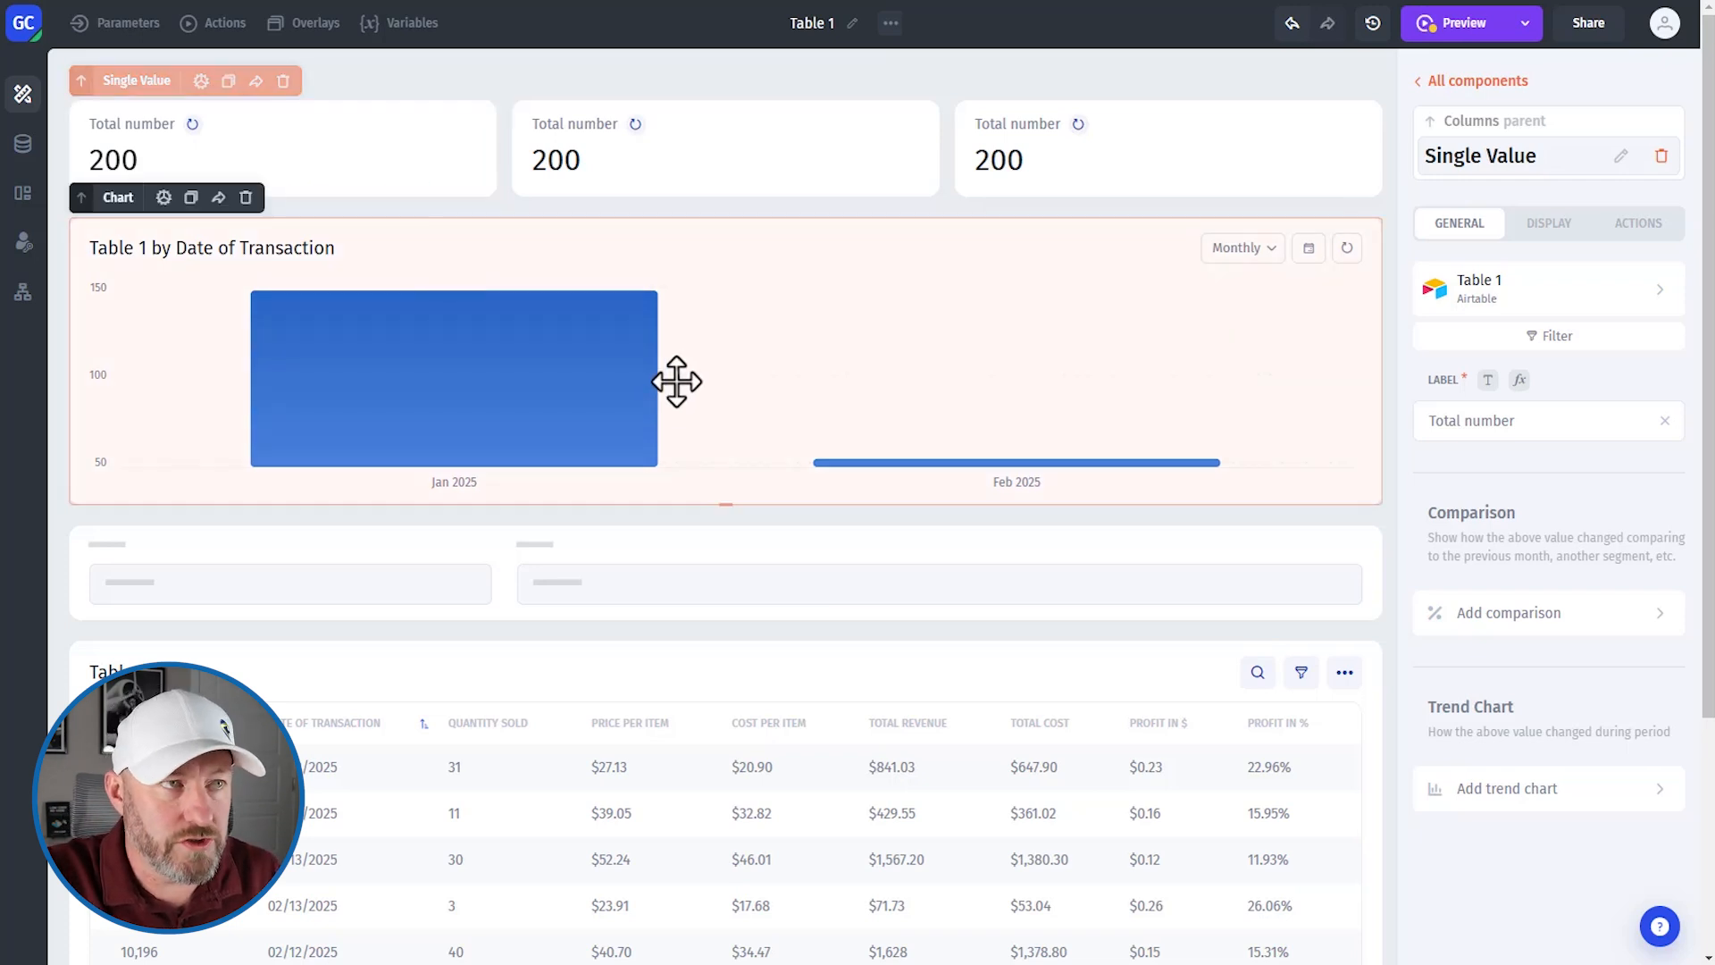
- Rename the first Total number card's label to 'Total Revenue'
click(283, 148)
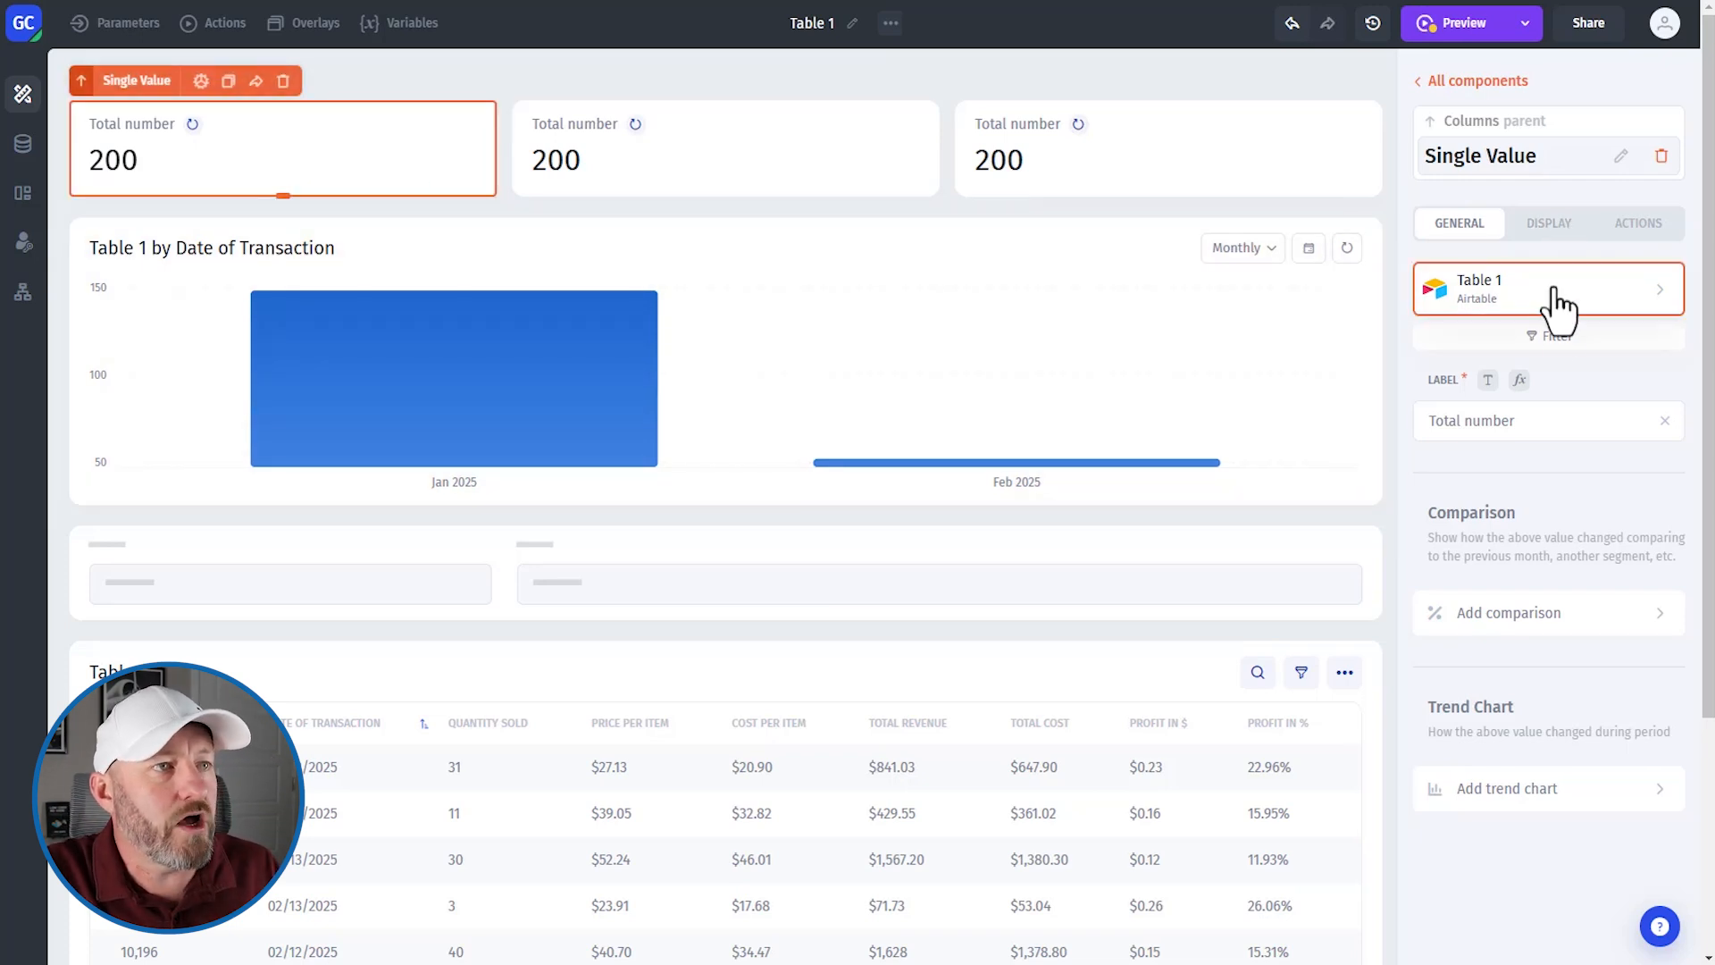
triple_click(1472, 420)
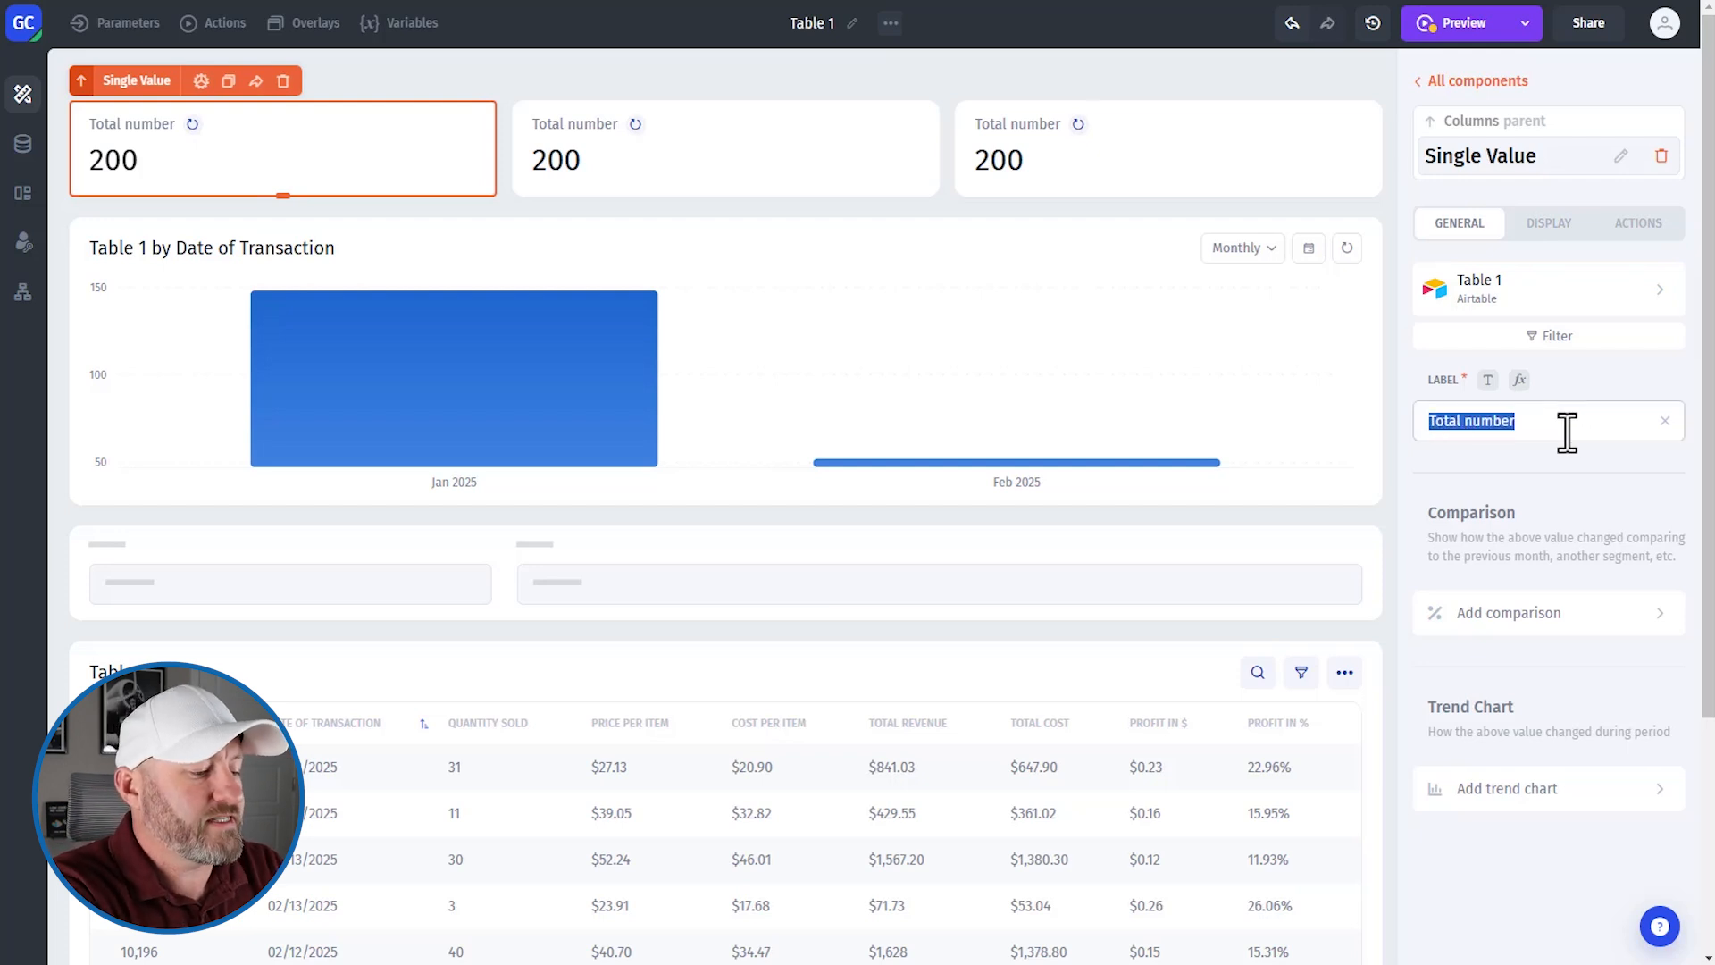
text(Total Reve)
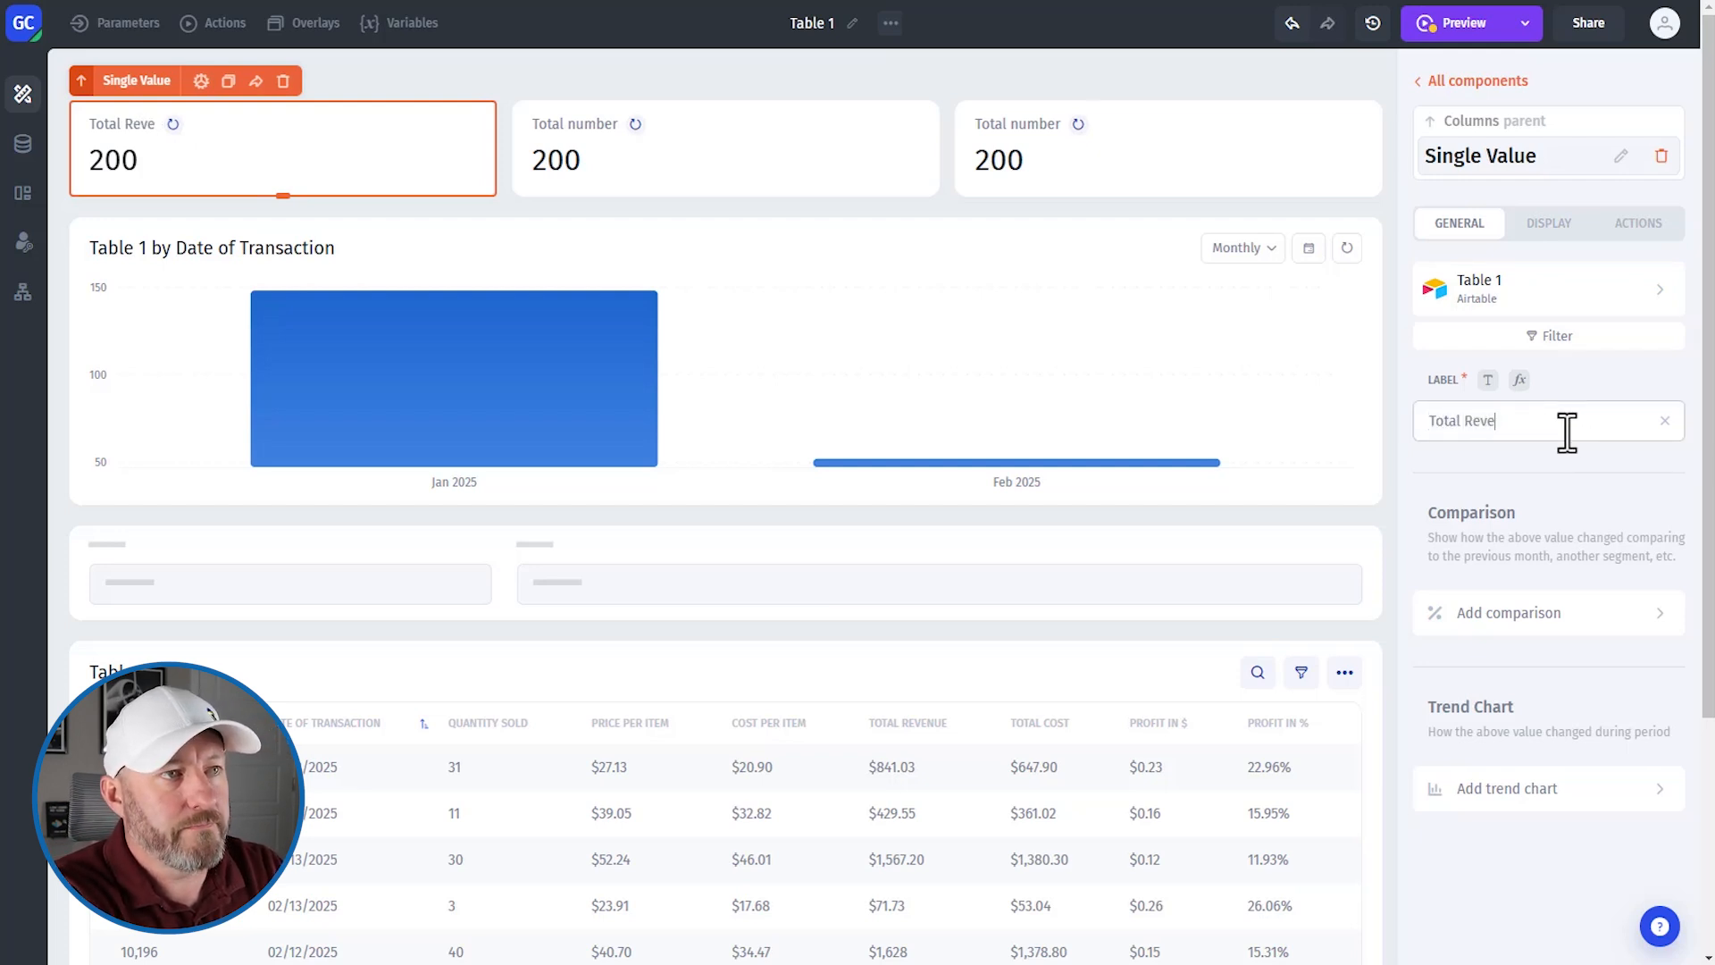
text(nue)
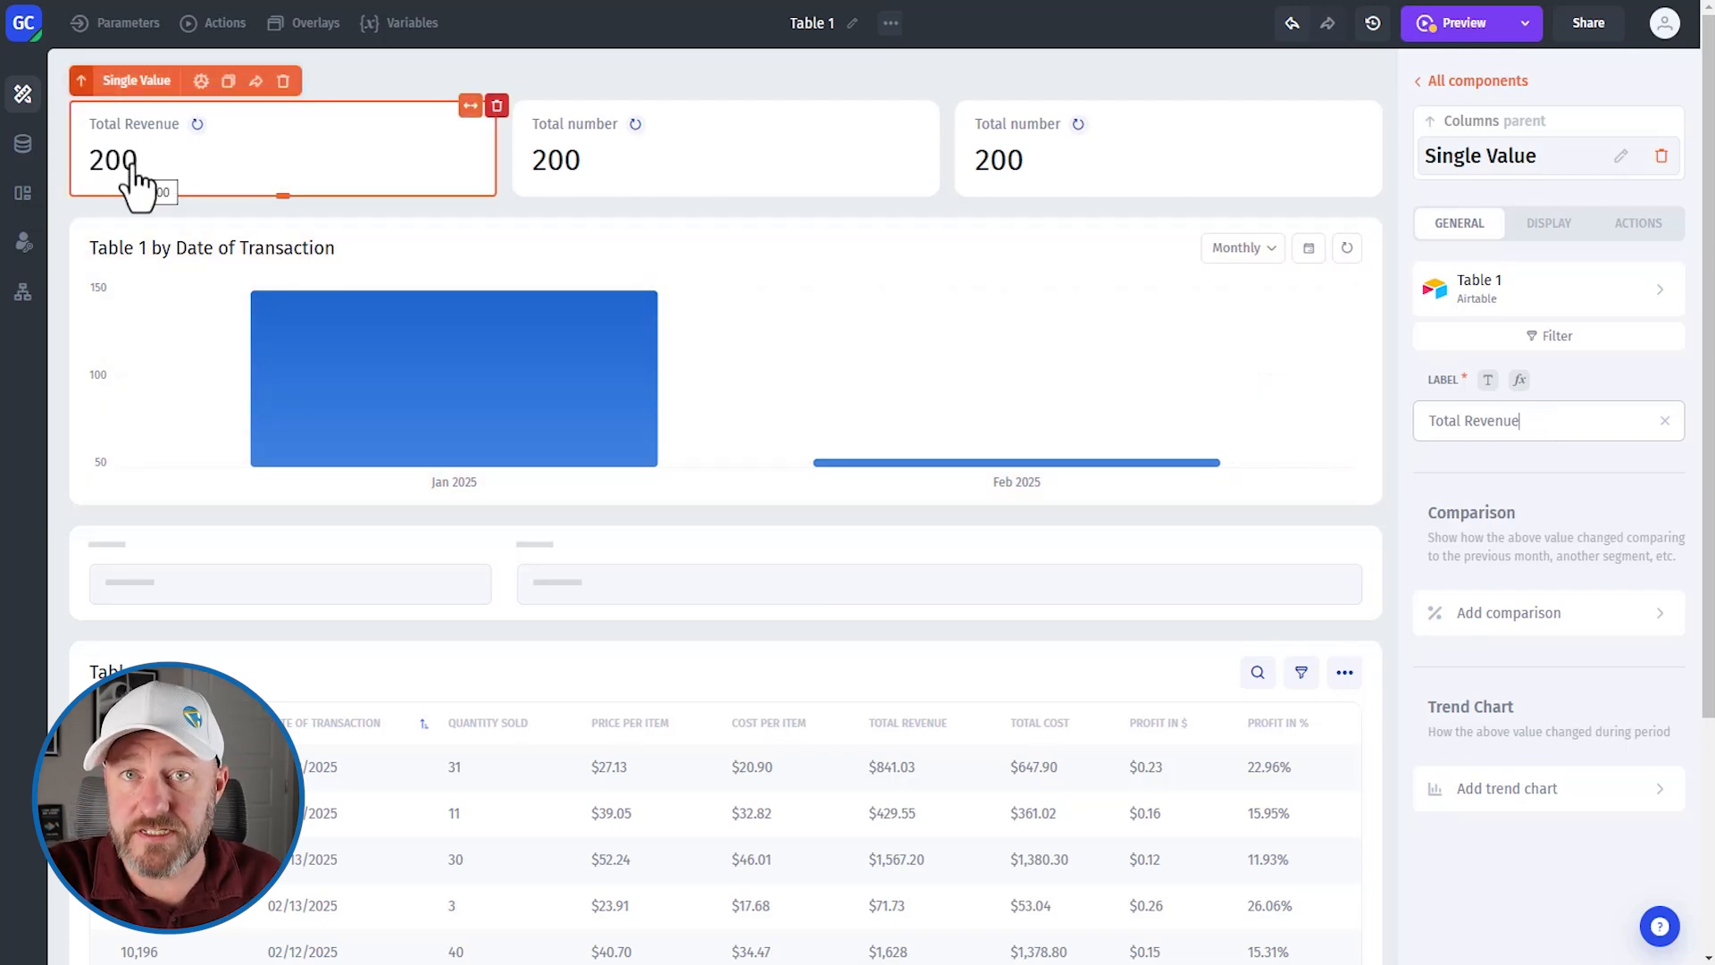
mouse_move(296, 159)
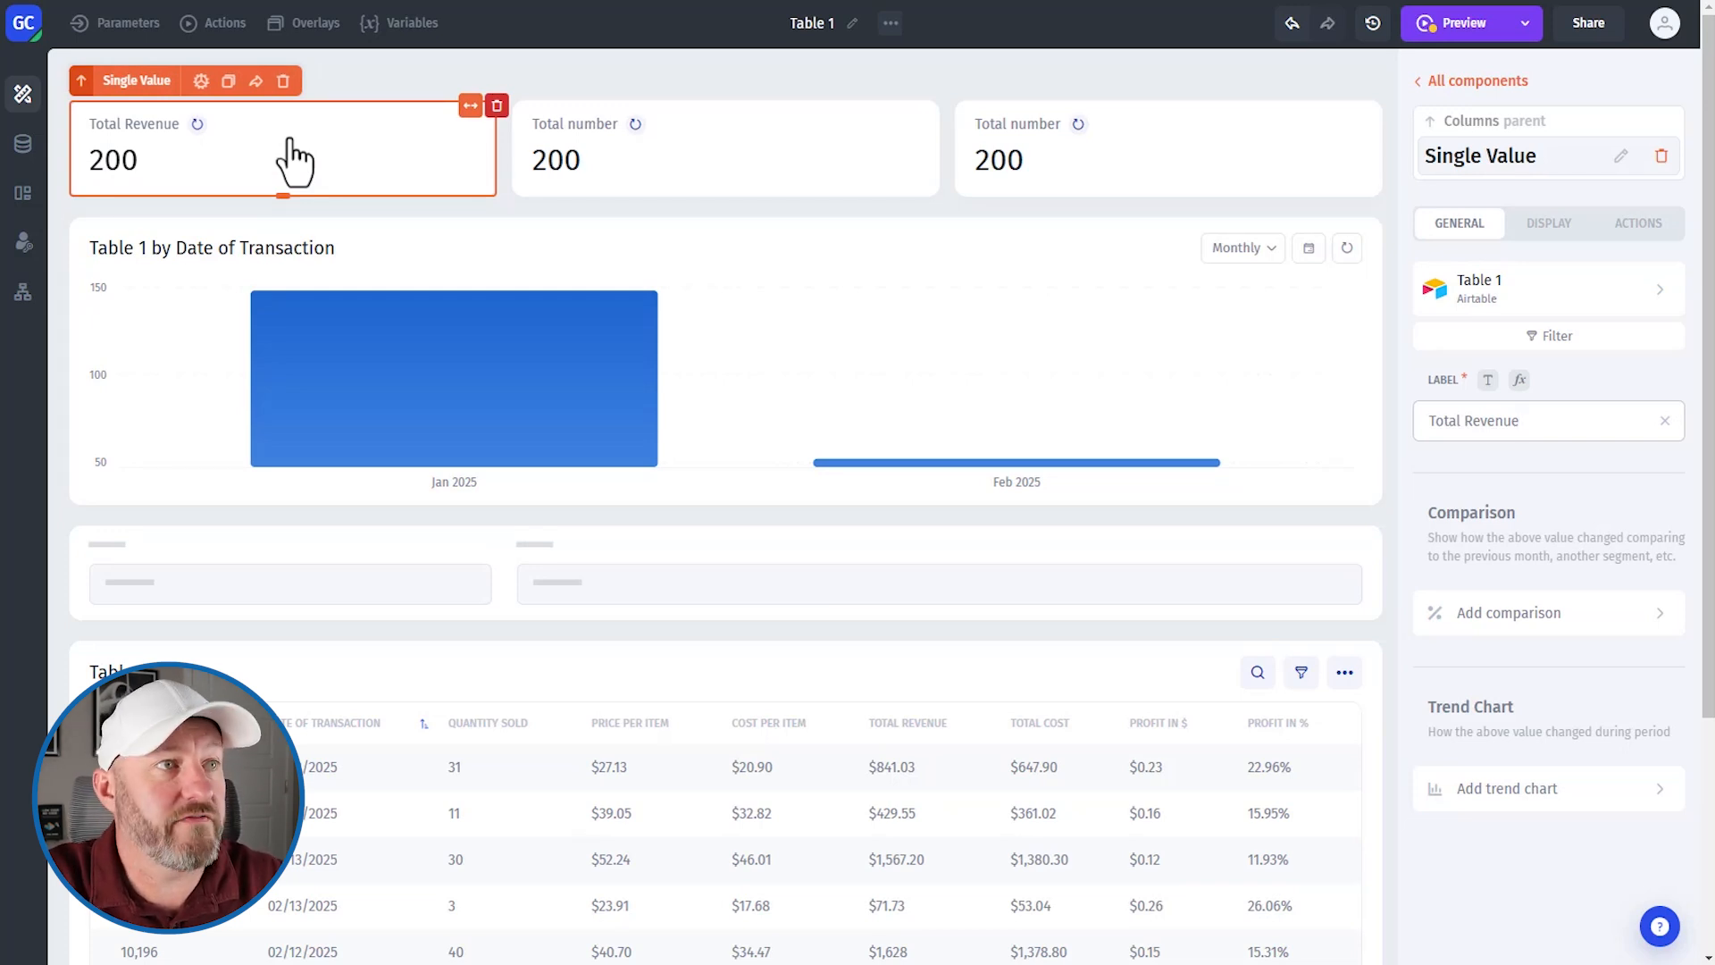
mouse_move(1548, 288)
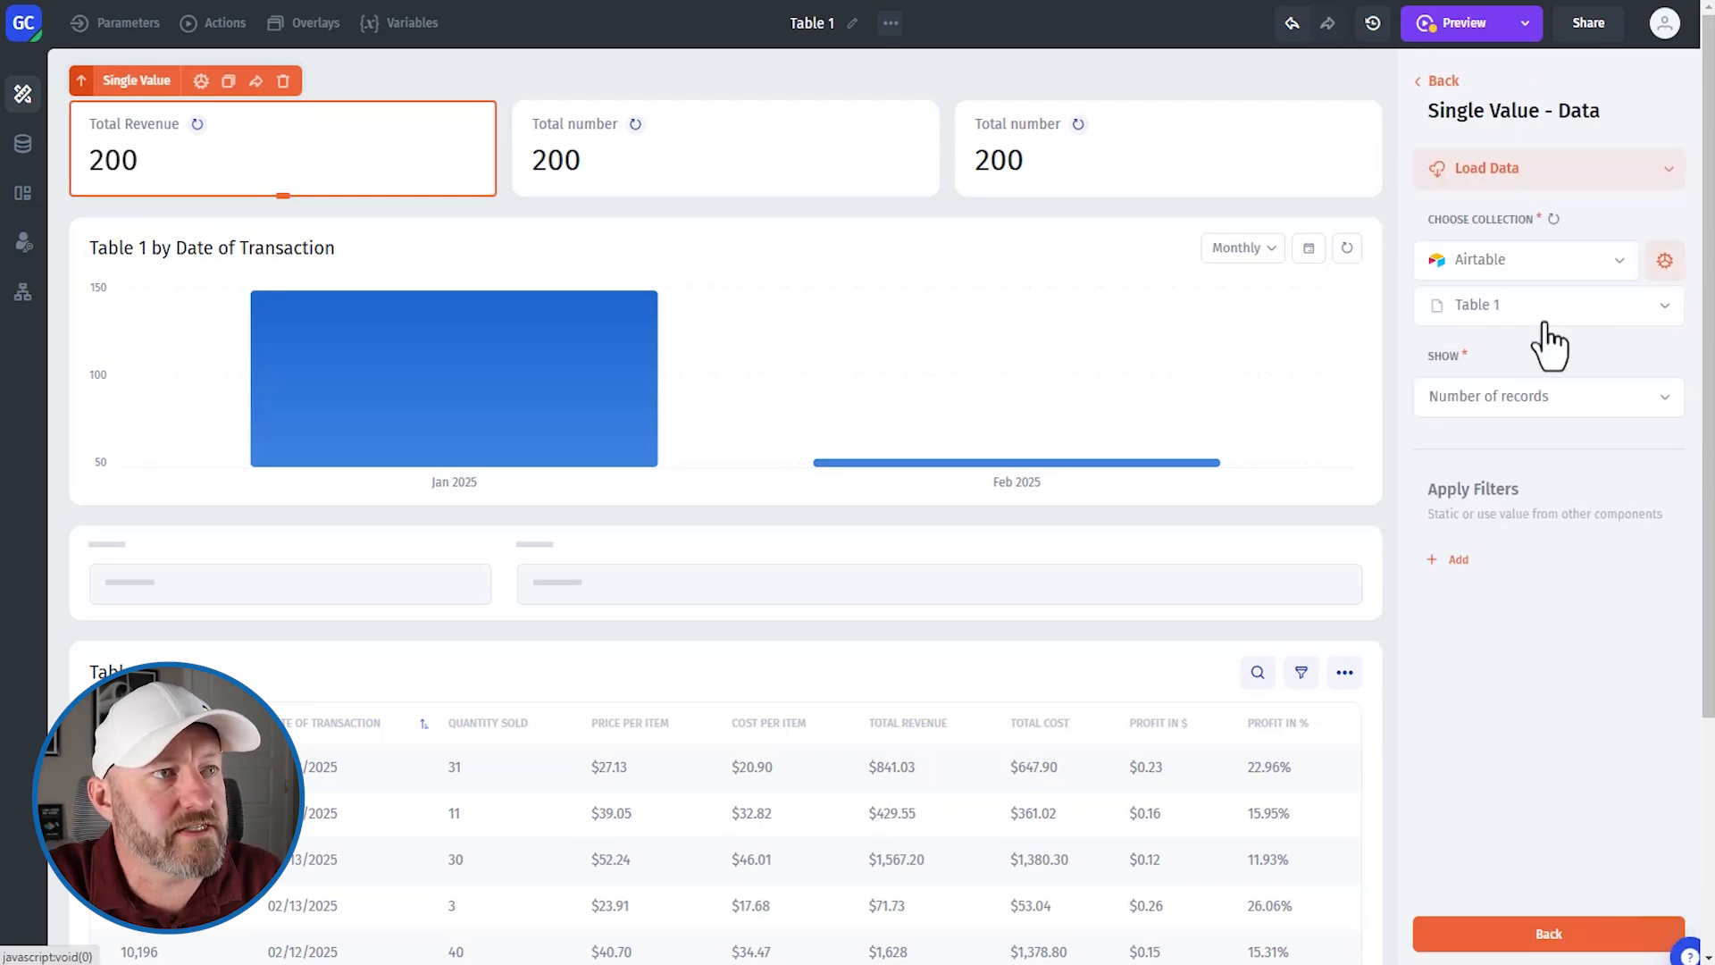
- Make the card show Sum of field Total Revenue, displaying 165100.9500000001
click(1547, 394)
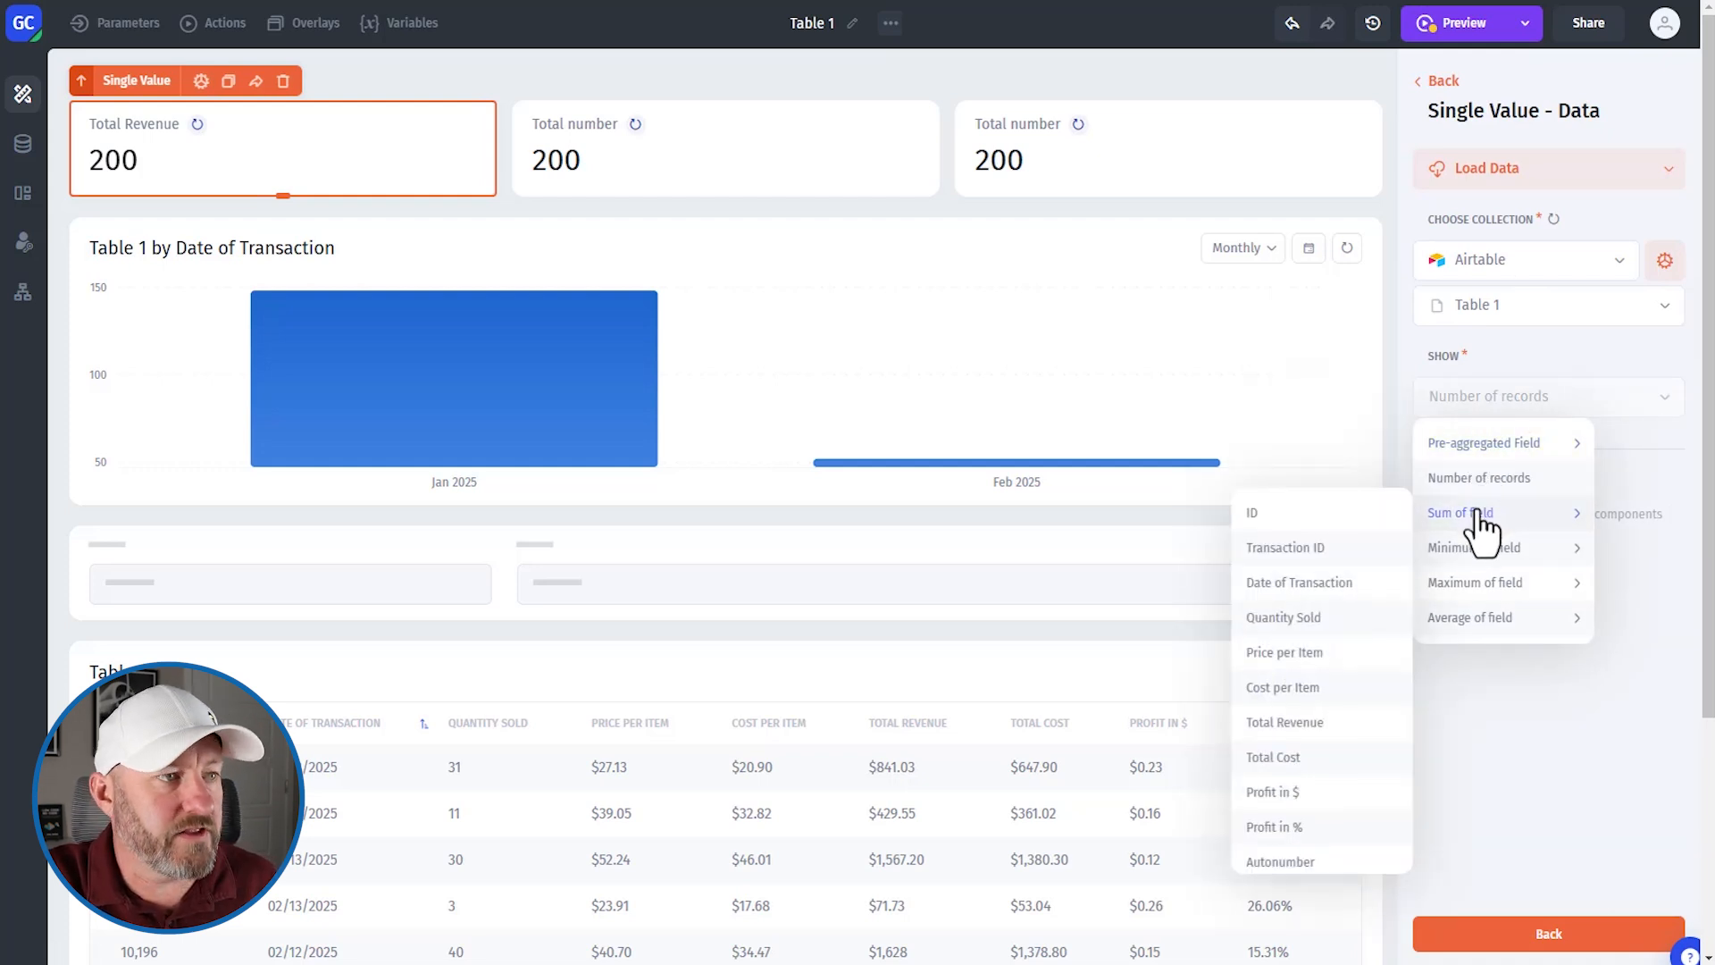
mouse_move(1375, 542)
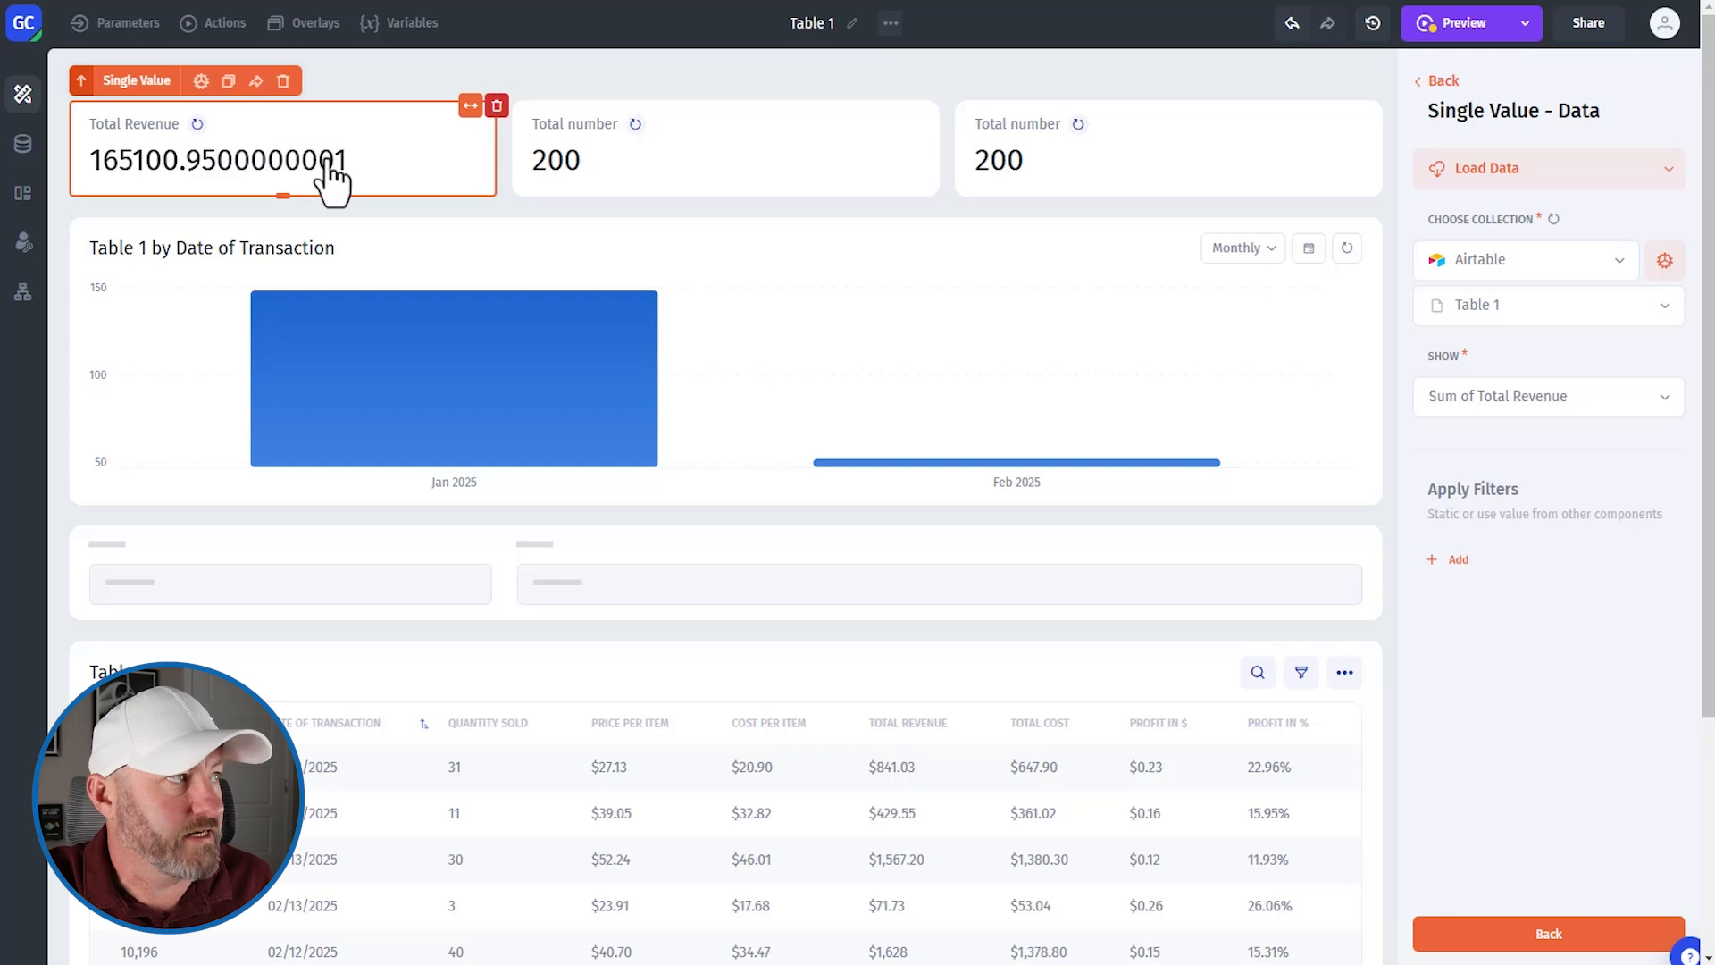
mouse_move(1431, 131)
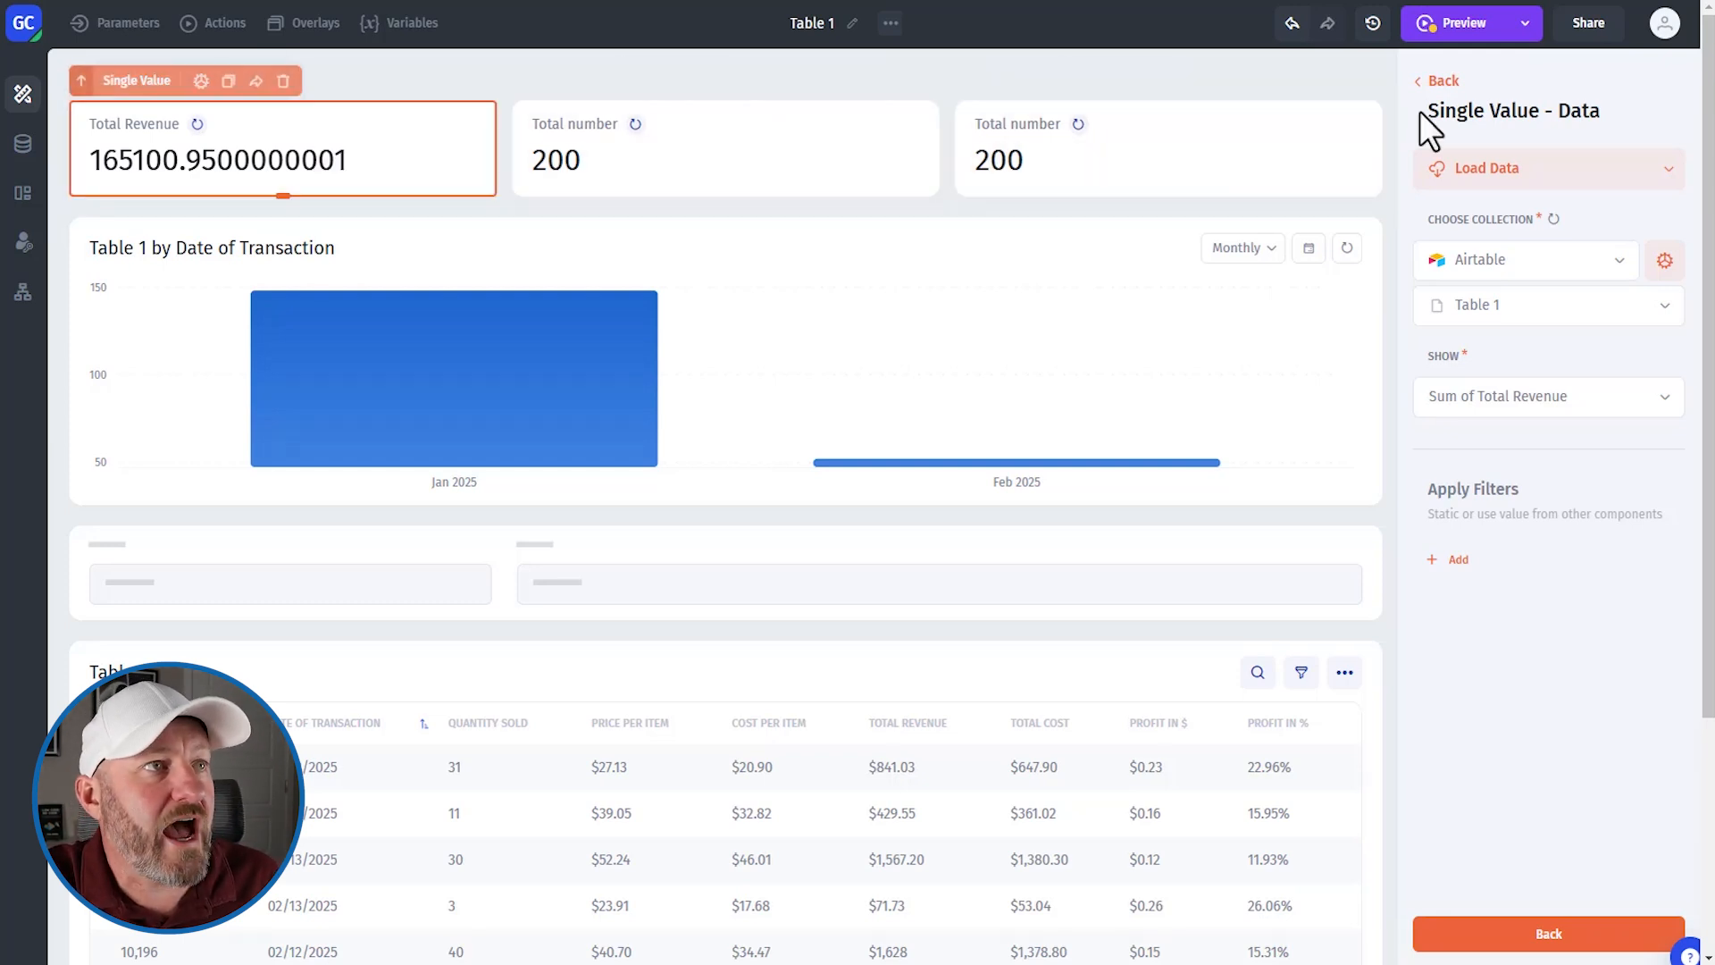
click(282, 160)
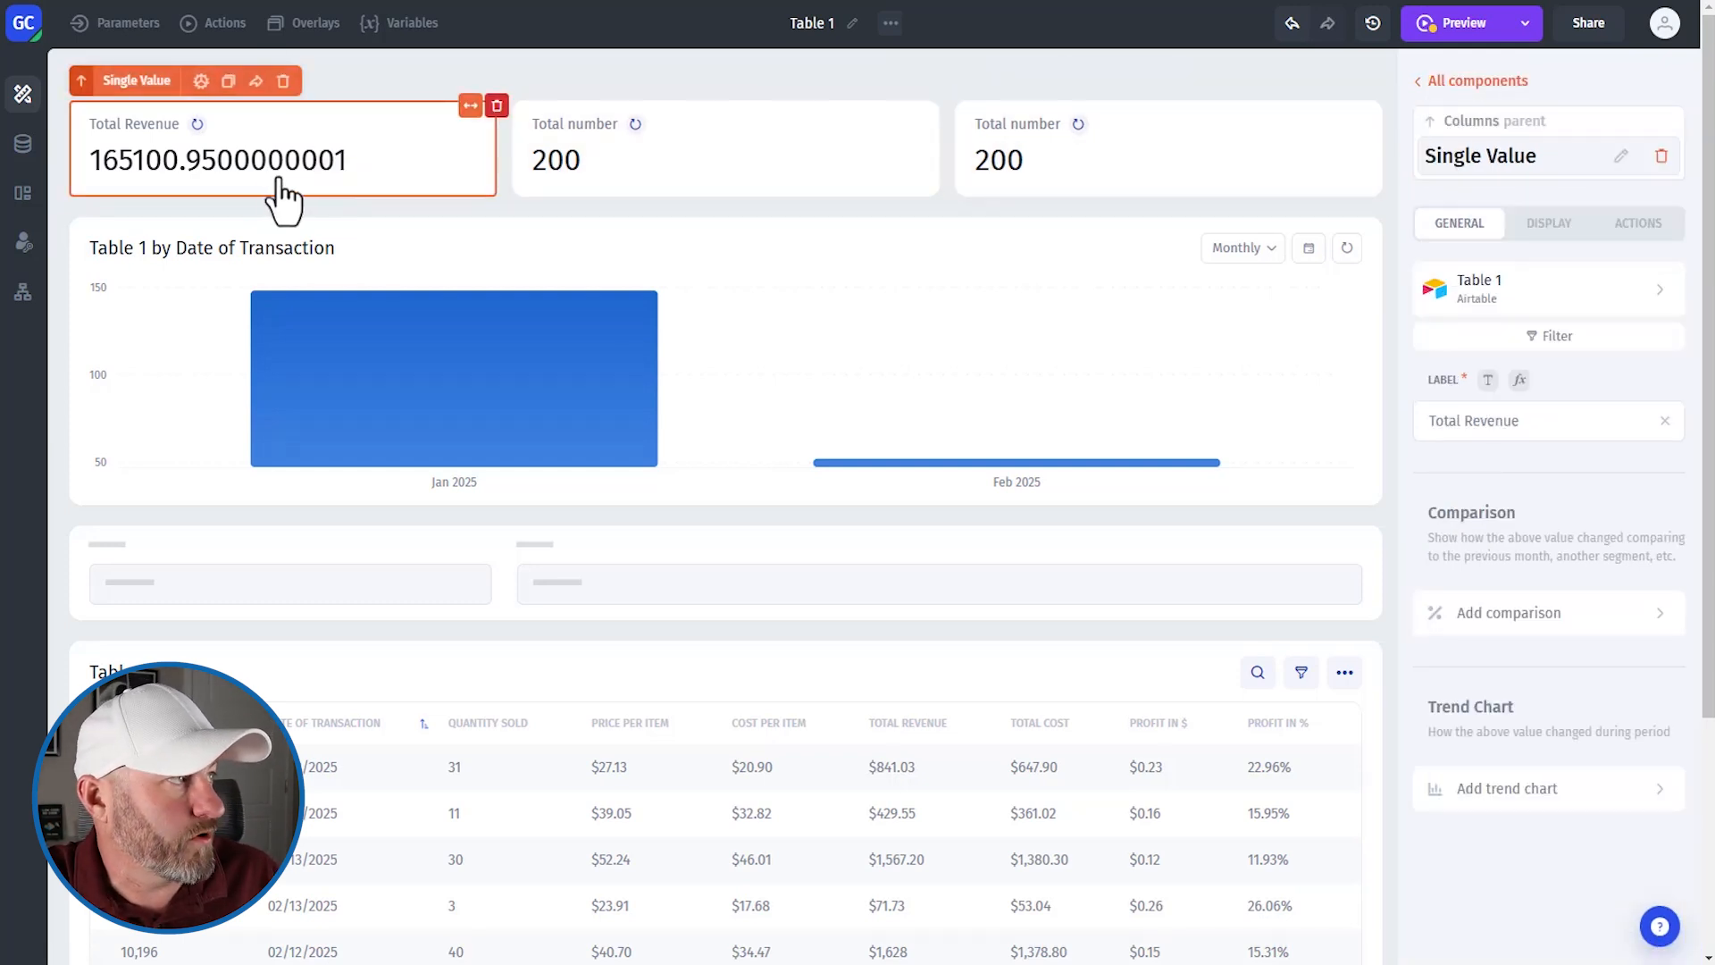
mouse_move(1580, 498)
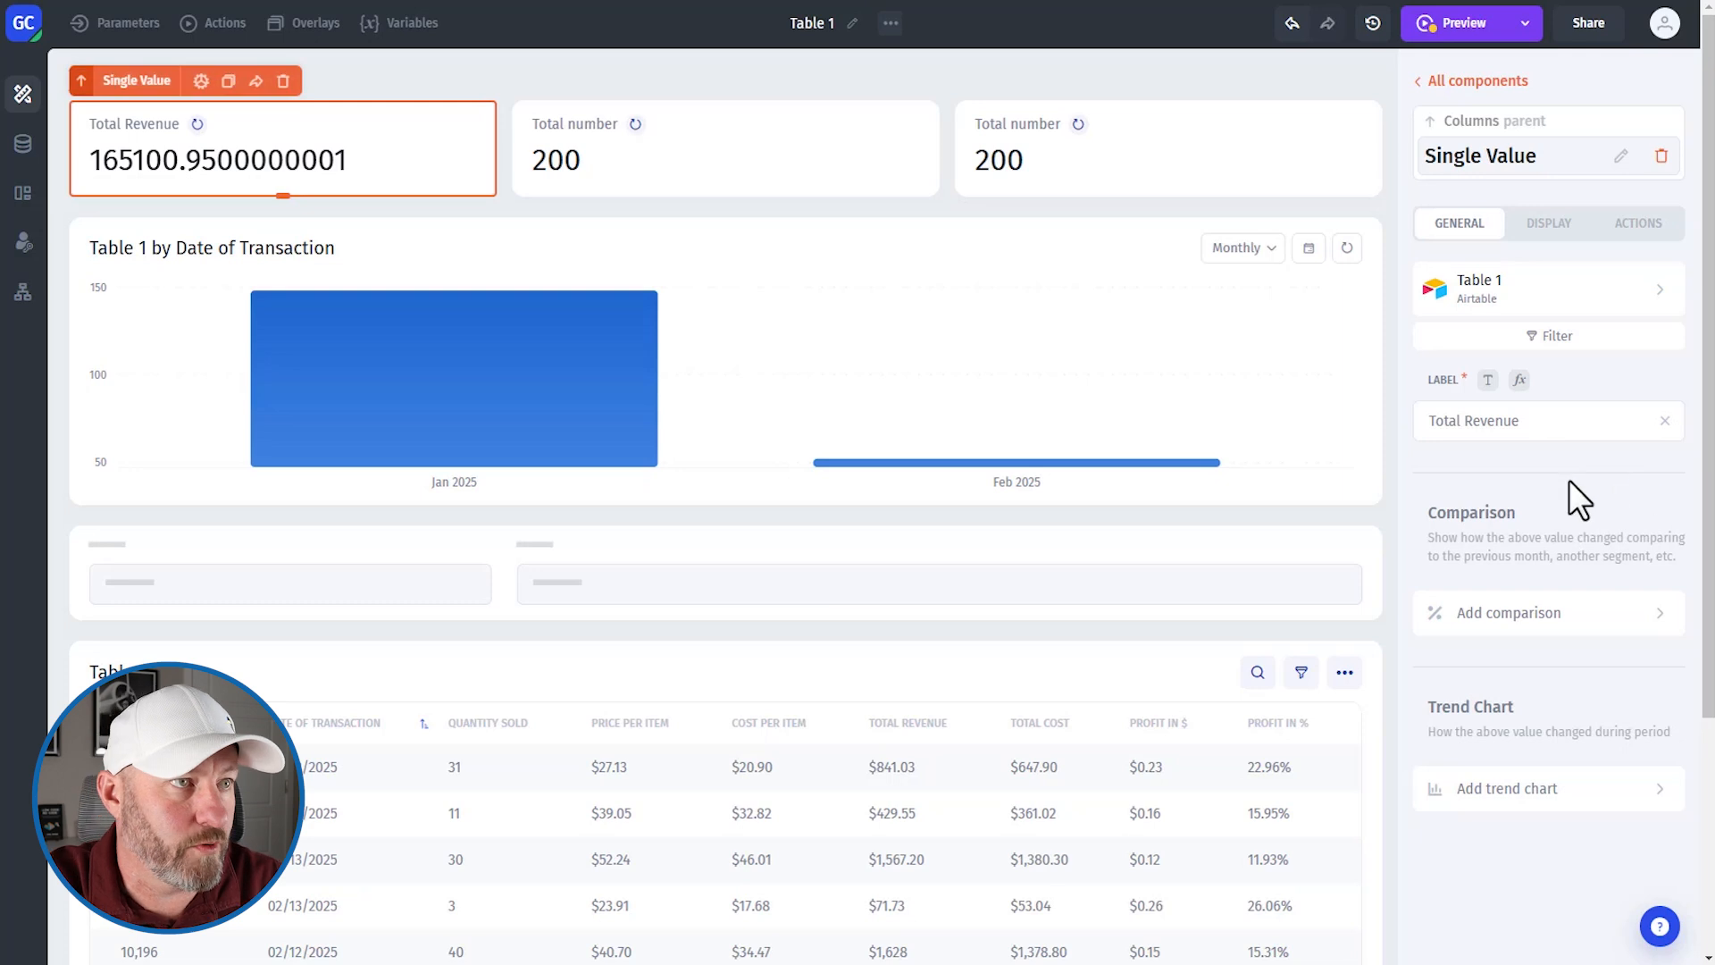
- Set the Total Revenue value format to 0,000.00 with a $ prefix
click(1549, 223)
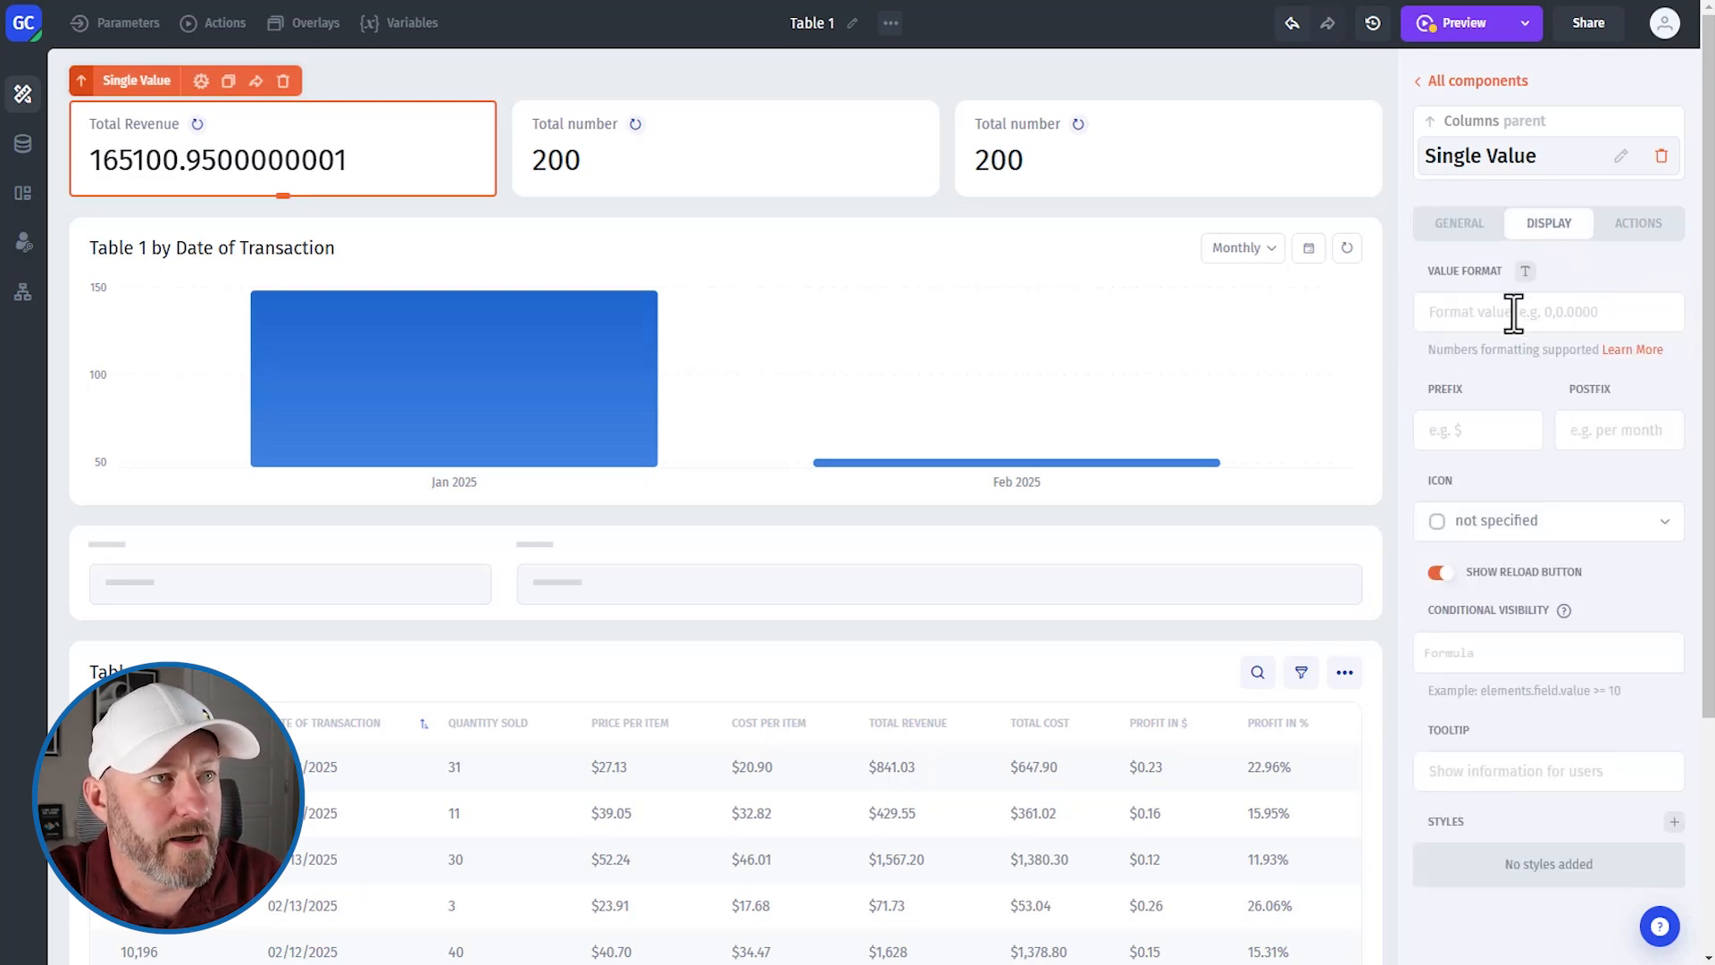
click(1549, 312)
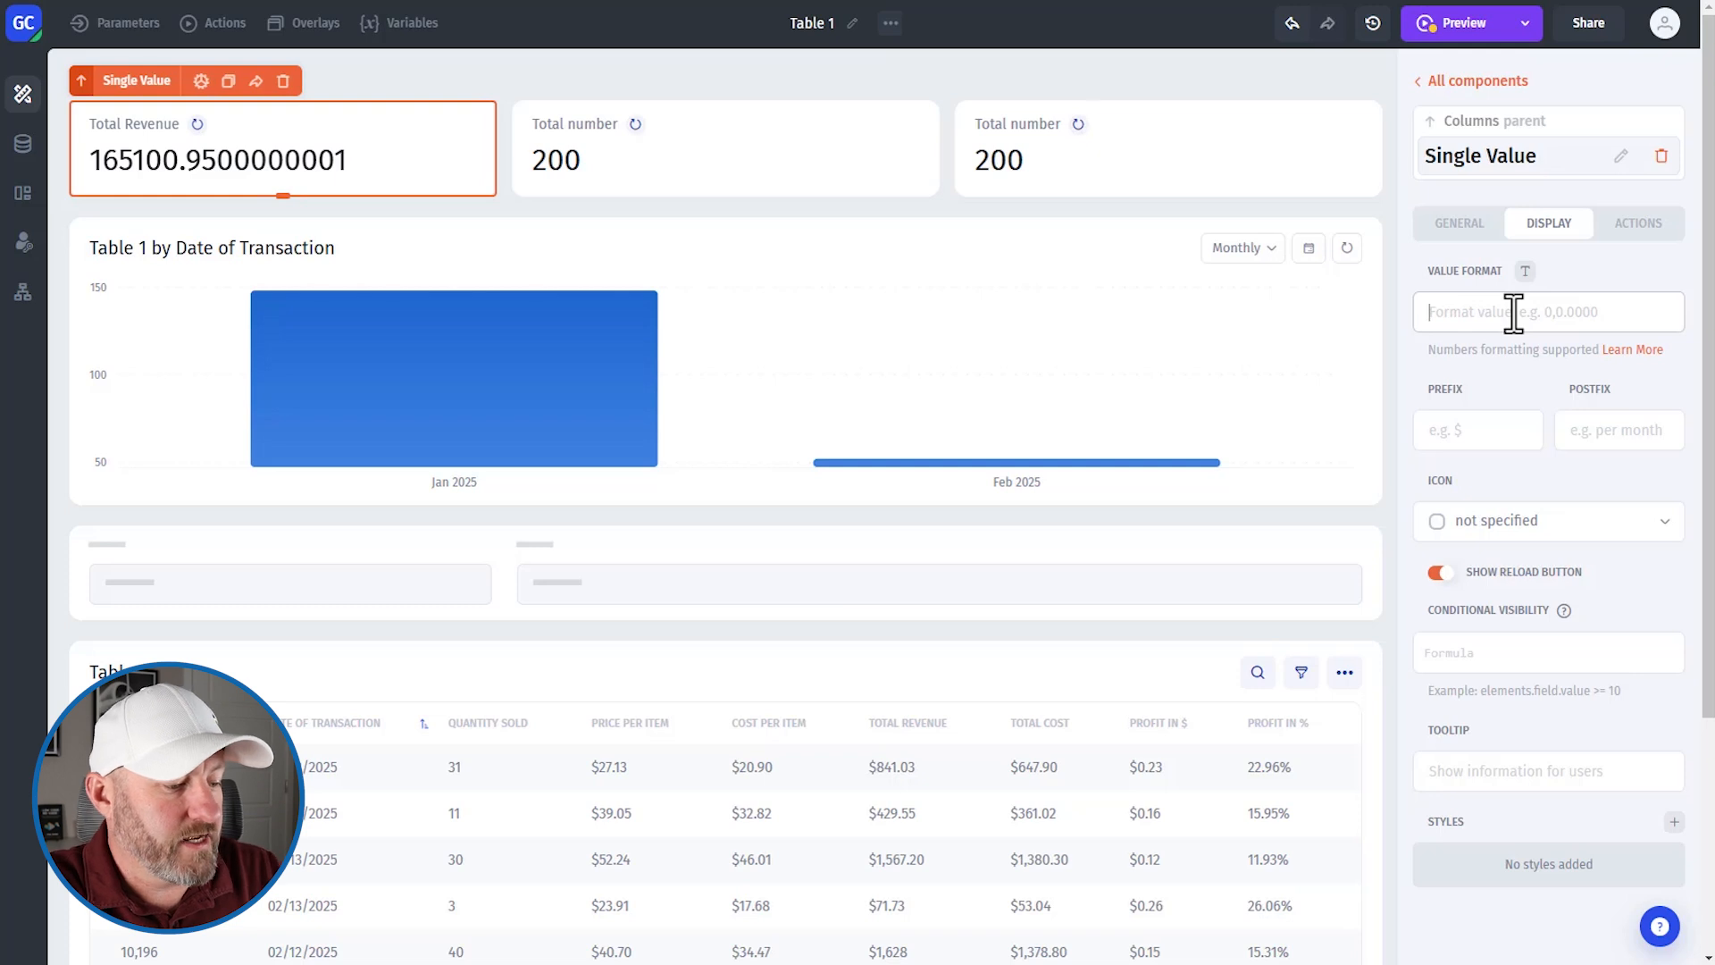
text(0,000.00)
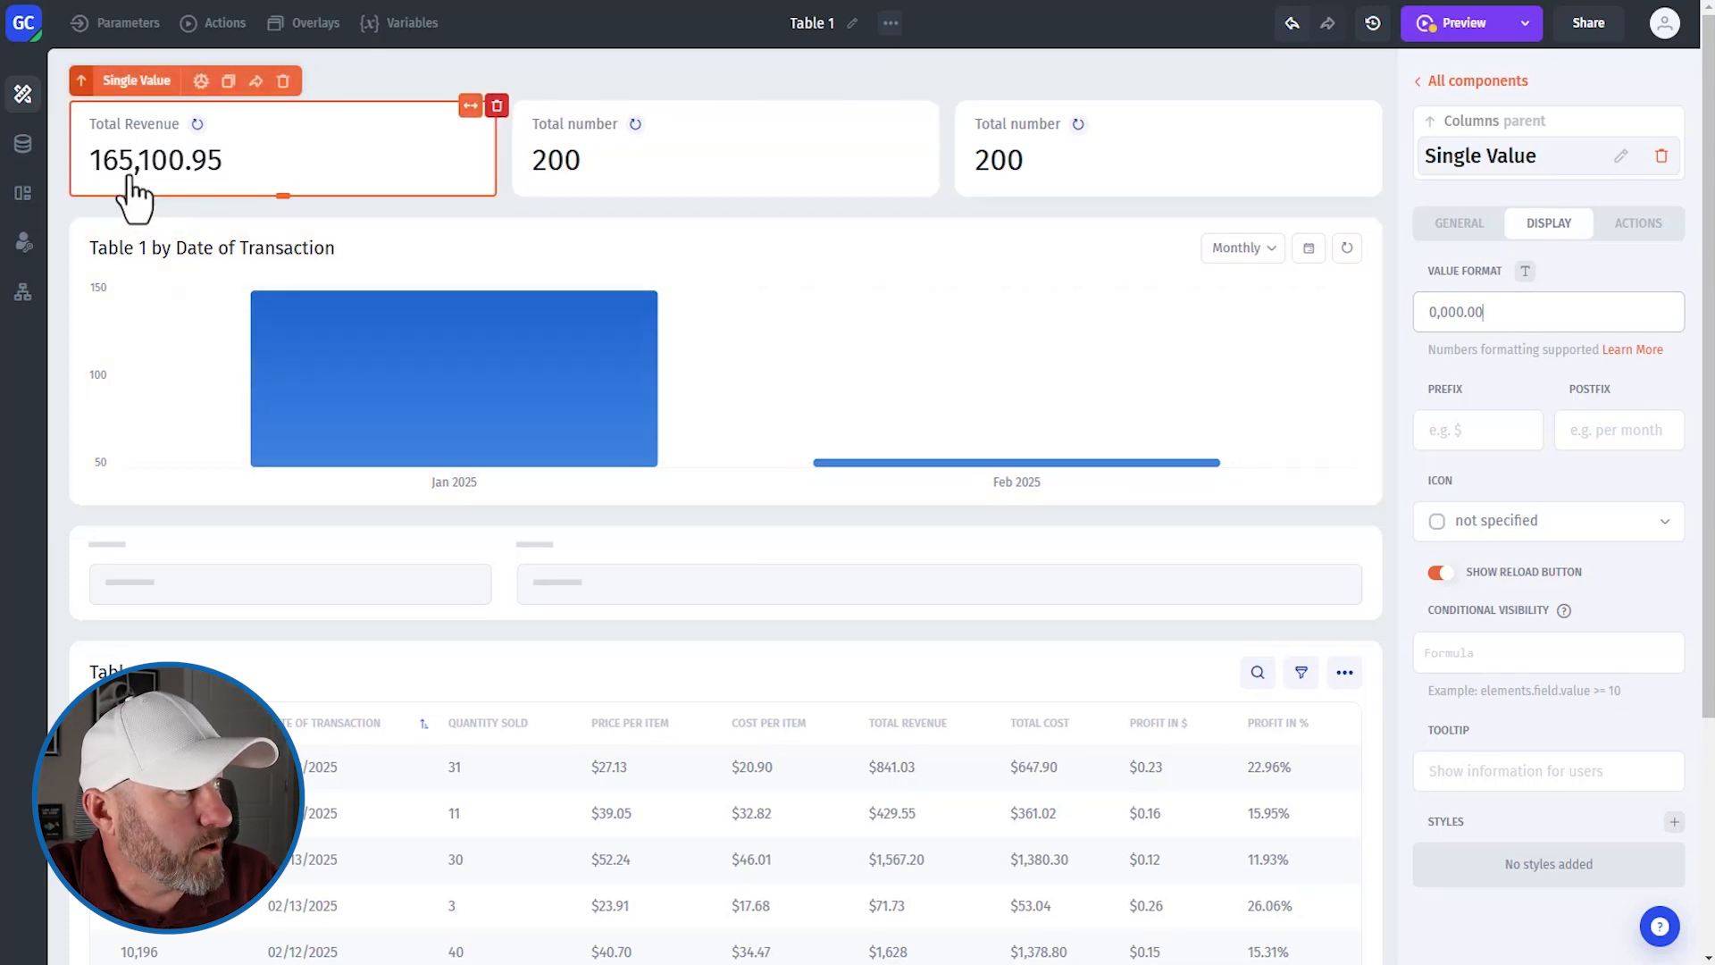
mouse_move(131, 175)
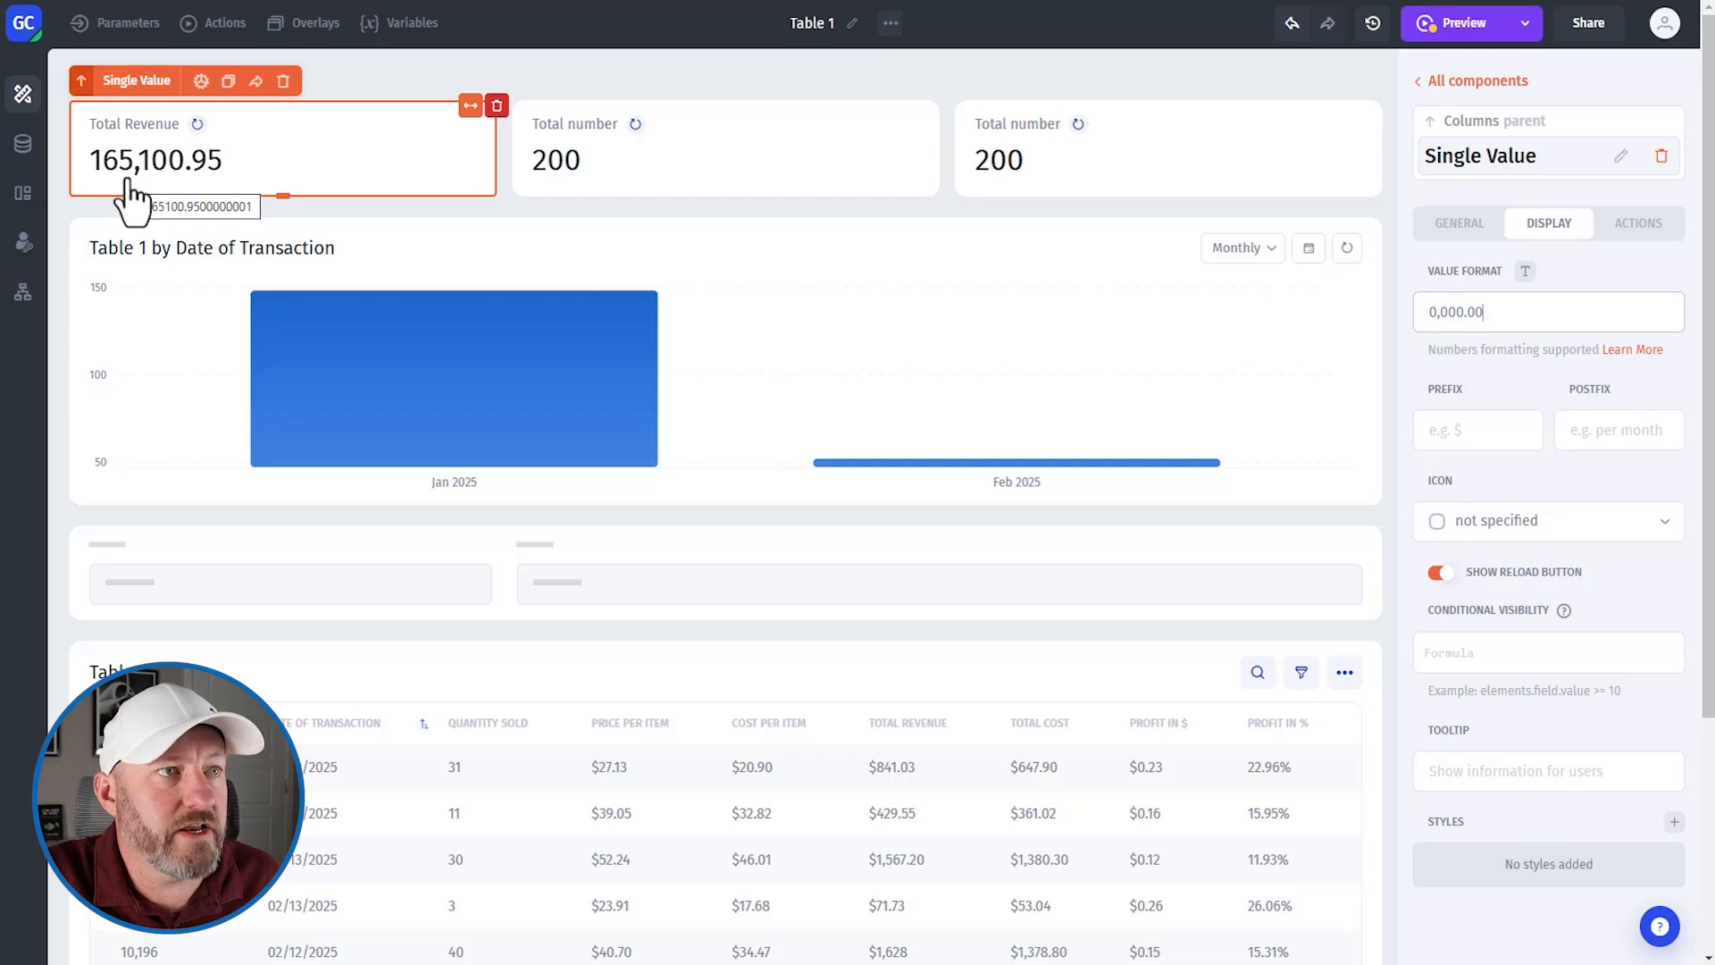
mouse_move(252, 153)
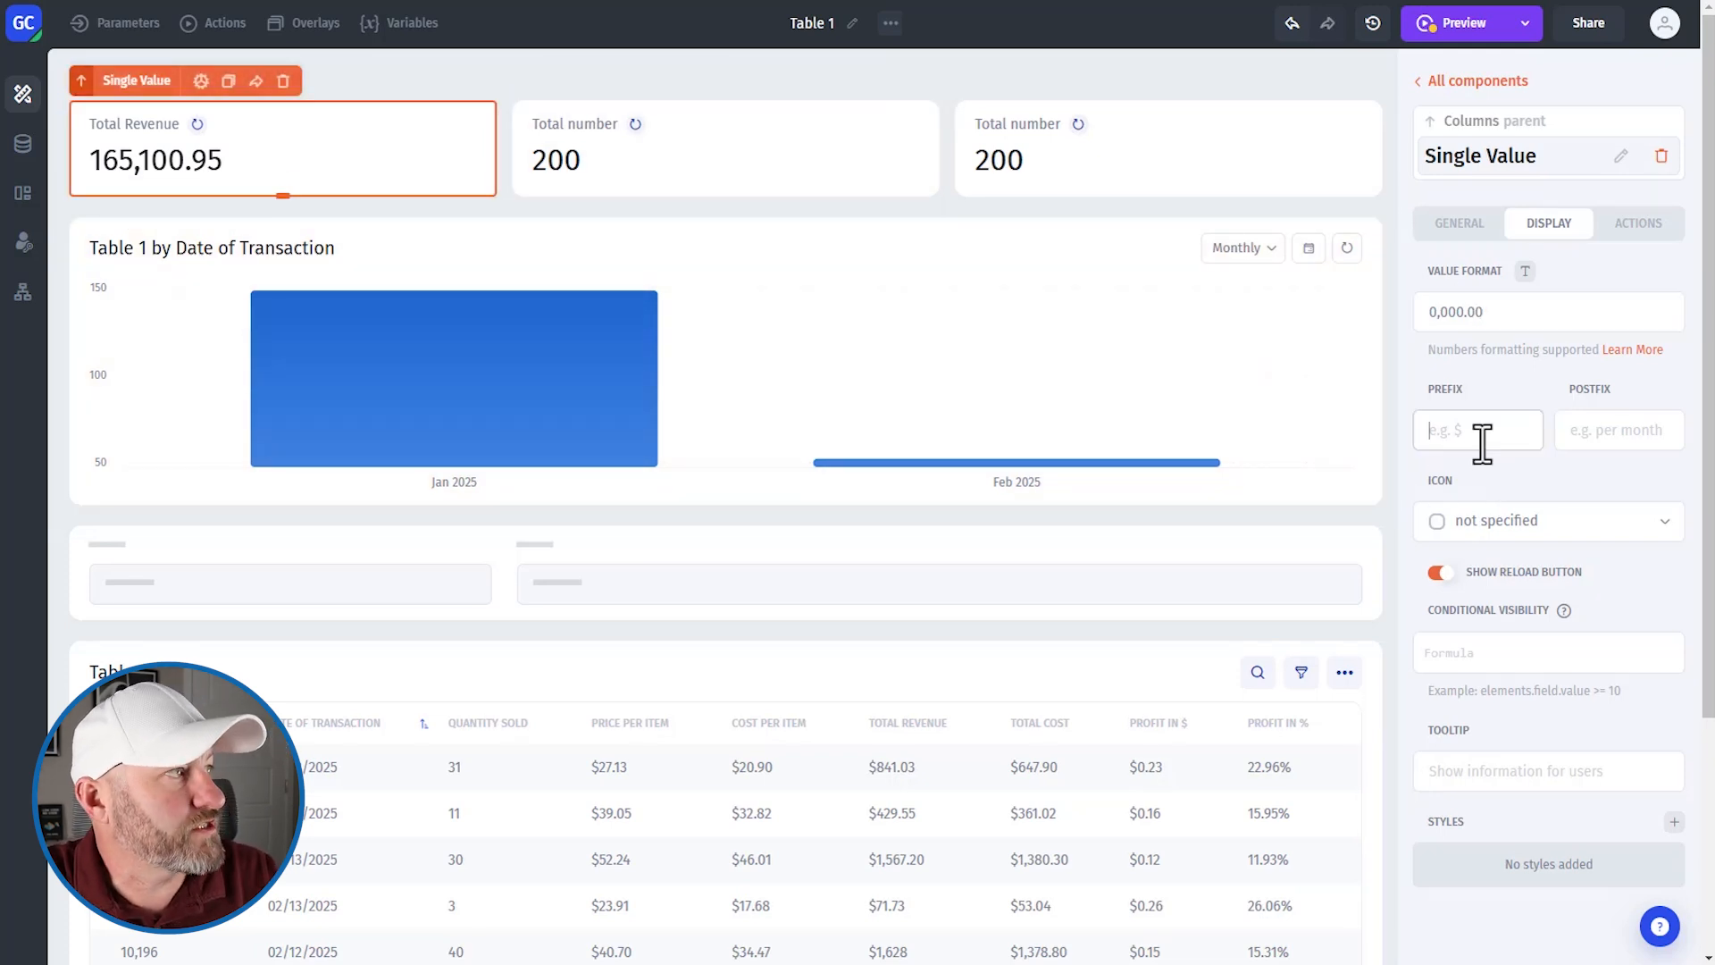
text($)
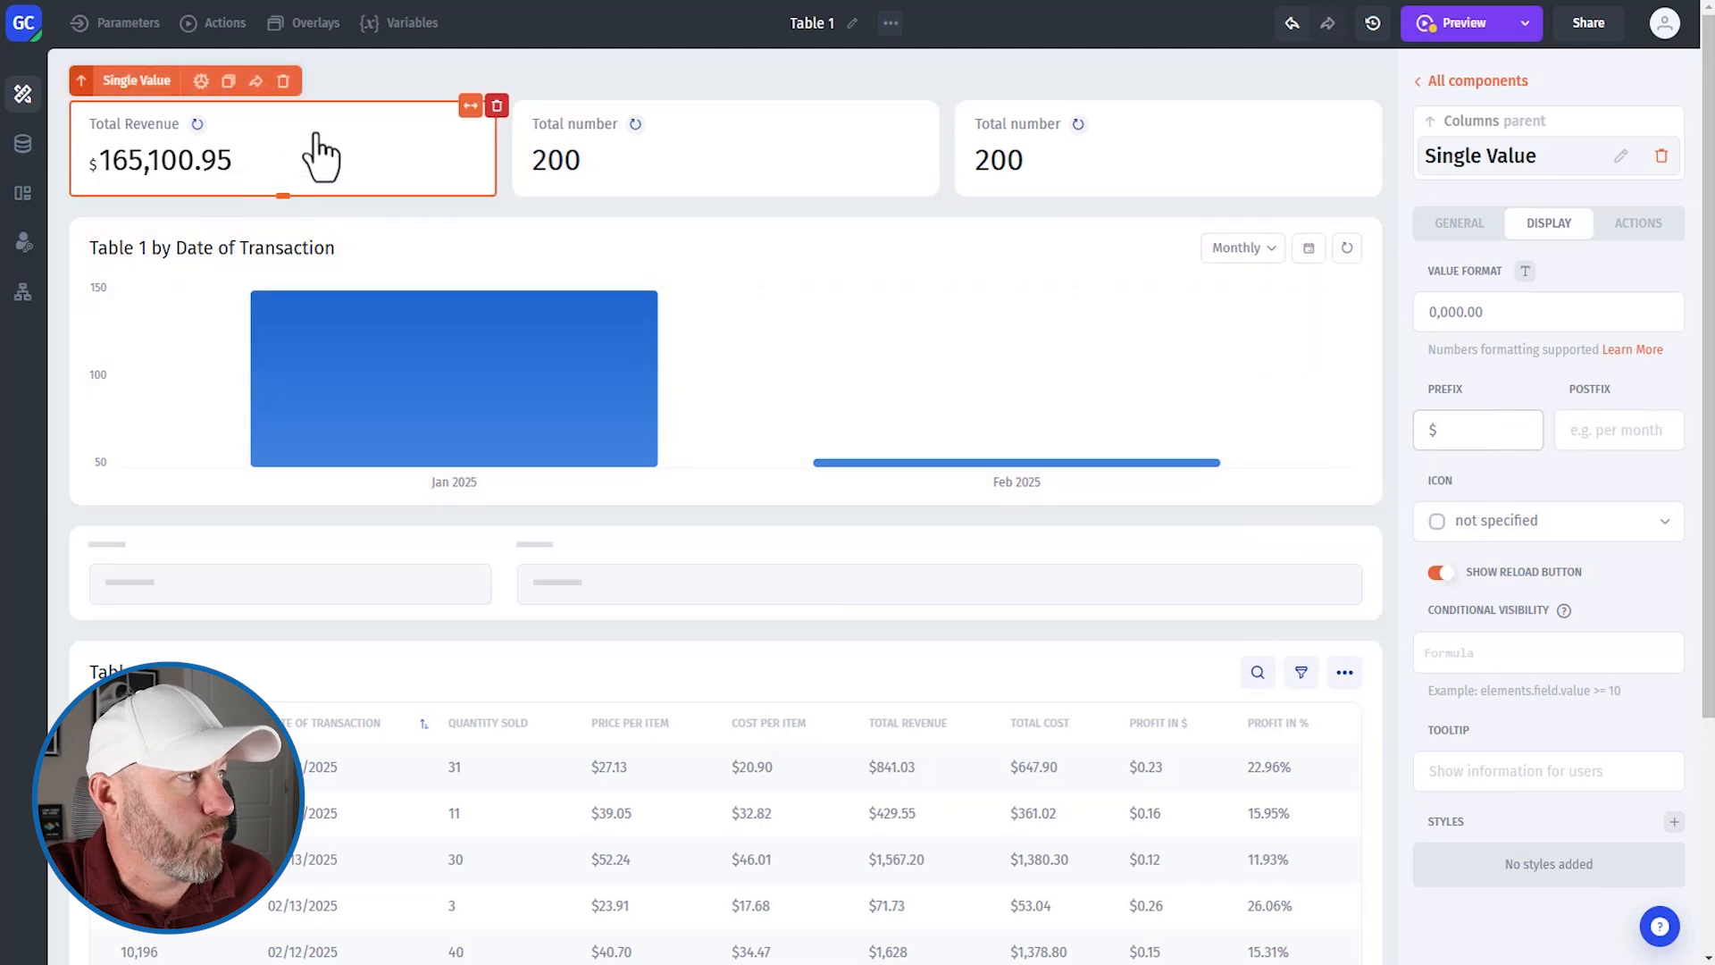
mouse_move(287, 186)
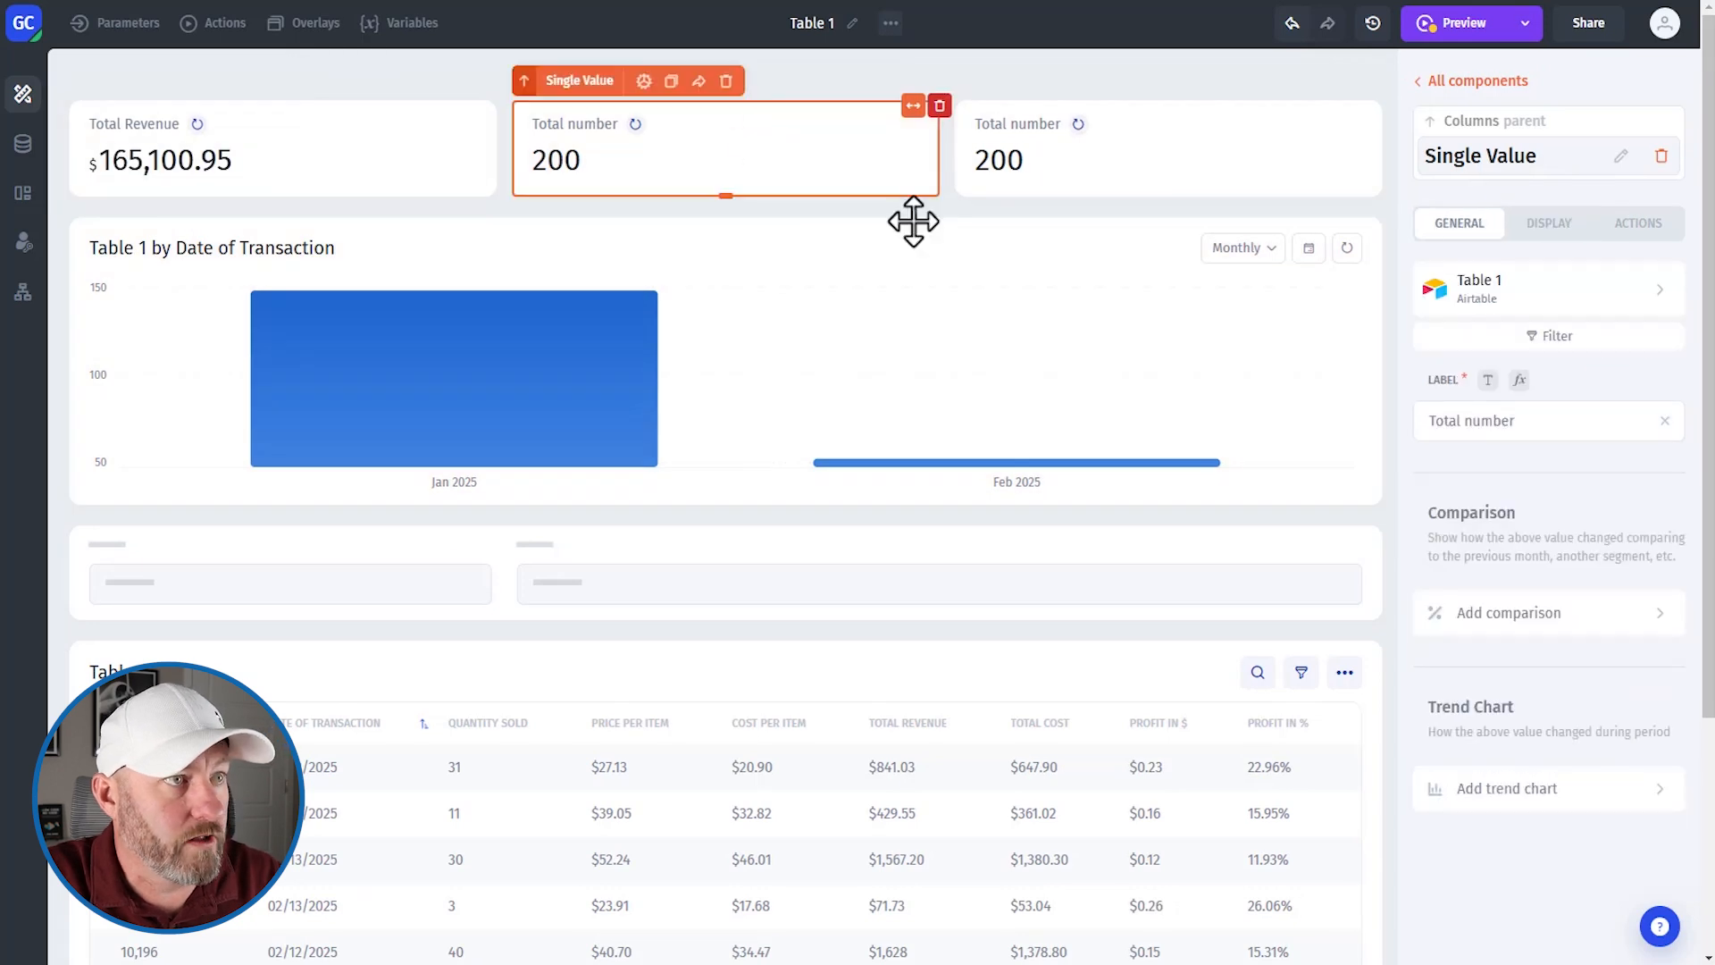
mouse_move(662, 175)
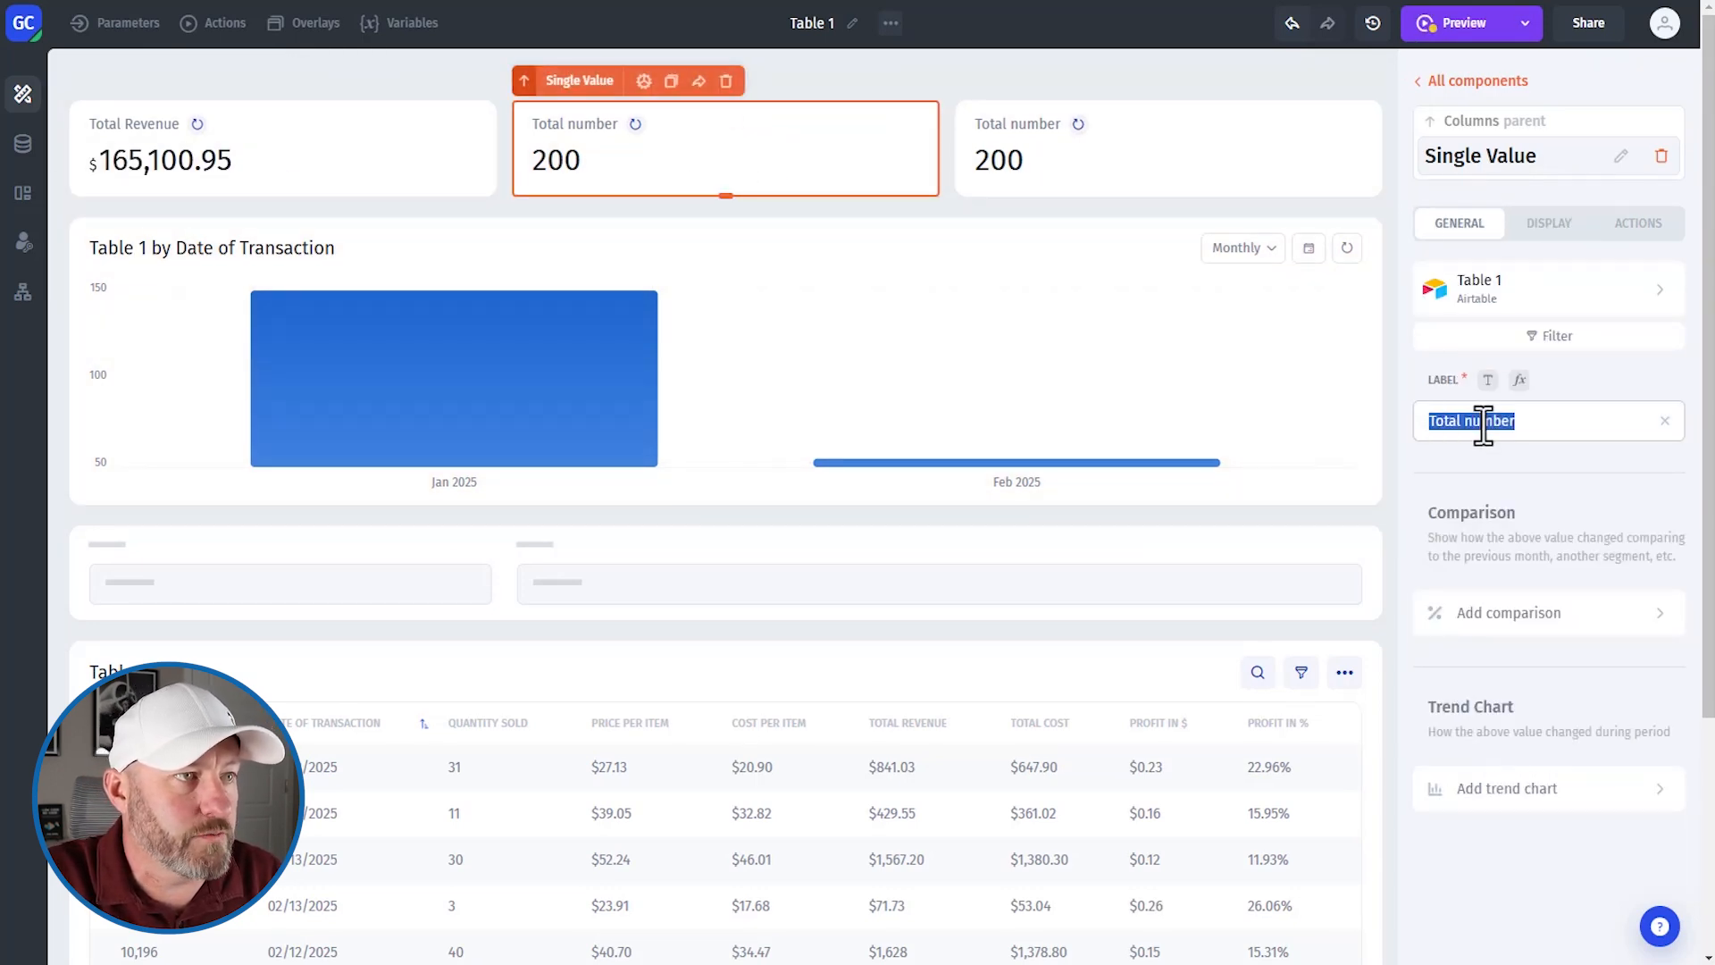
- Relabel the middle card 'Total Profit' and show the sum of Profit in $
text(TOt)
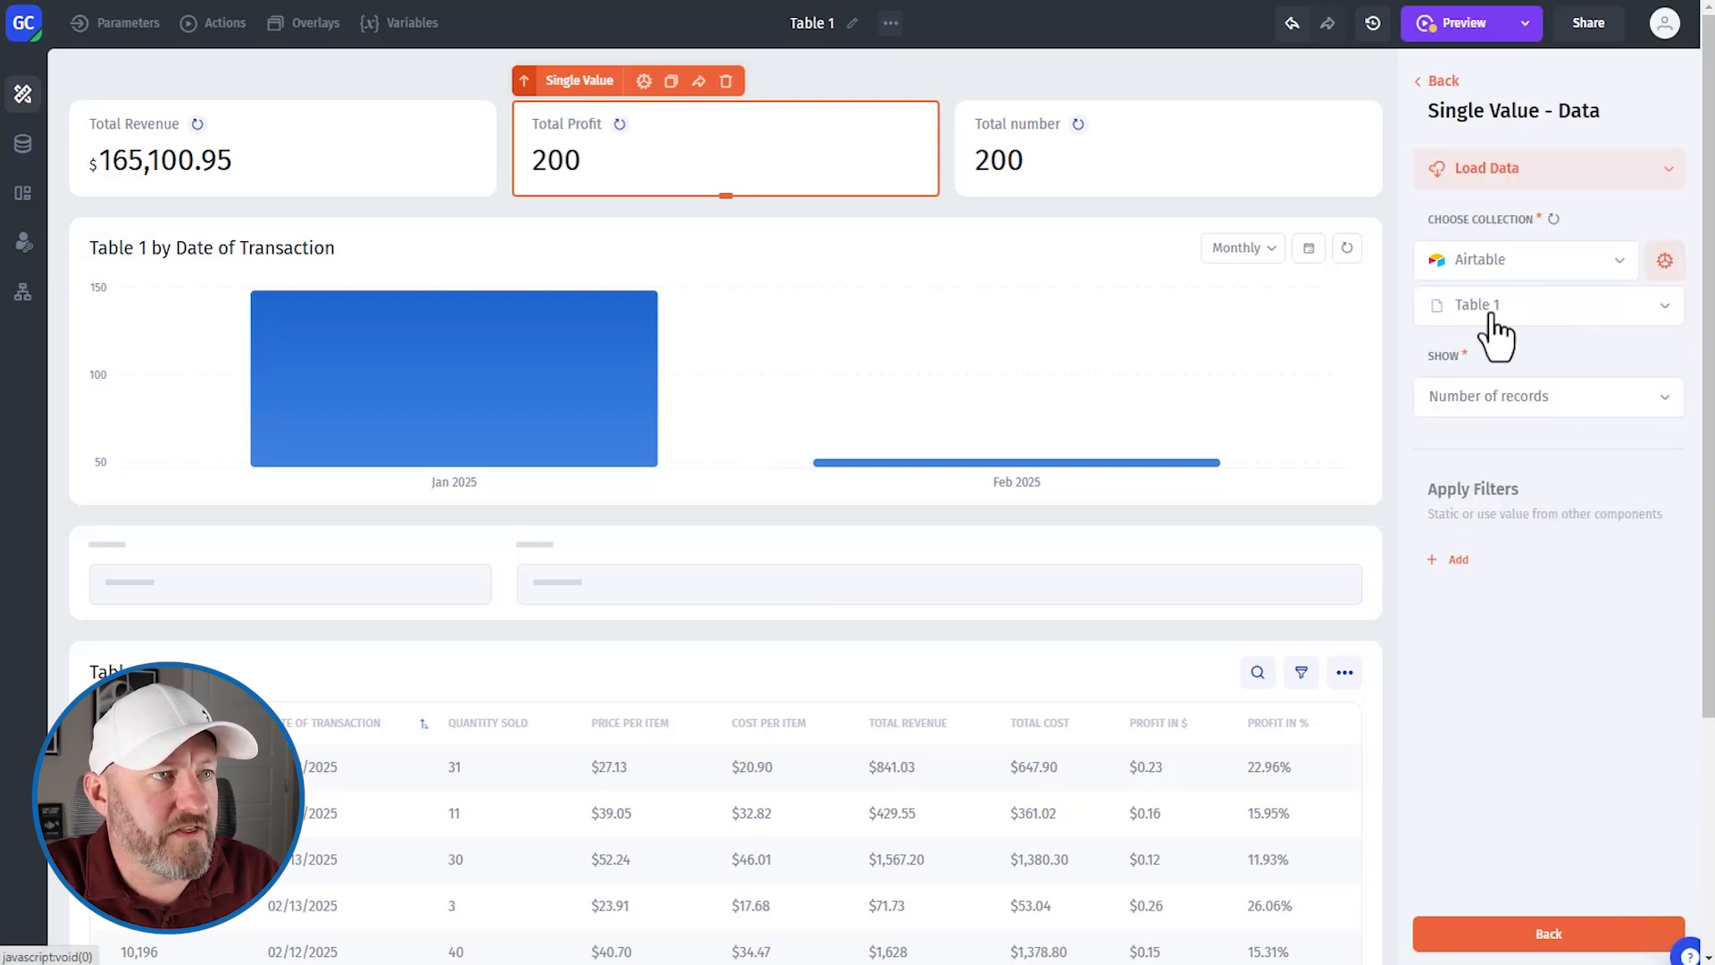
mouse_move(1514, 420)
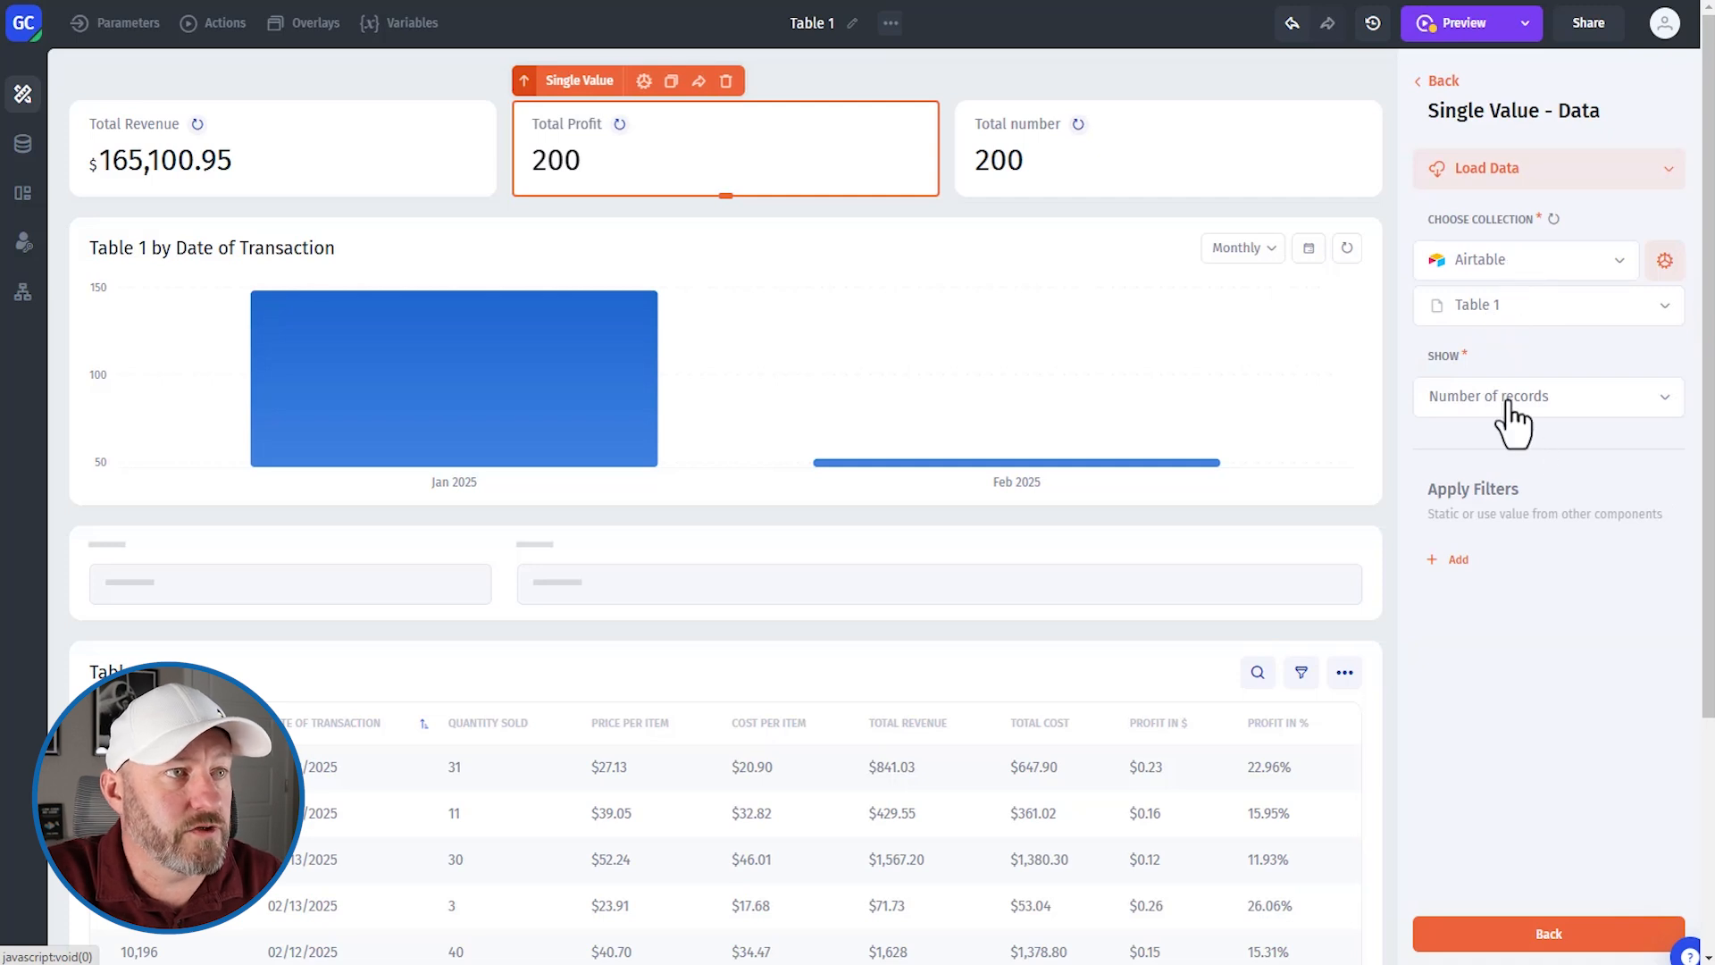
click(1546, 395)
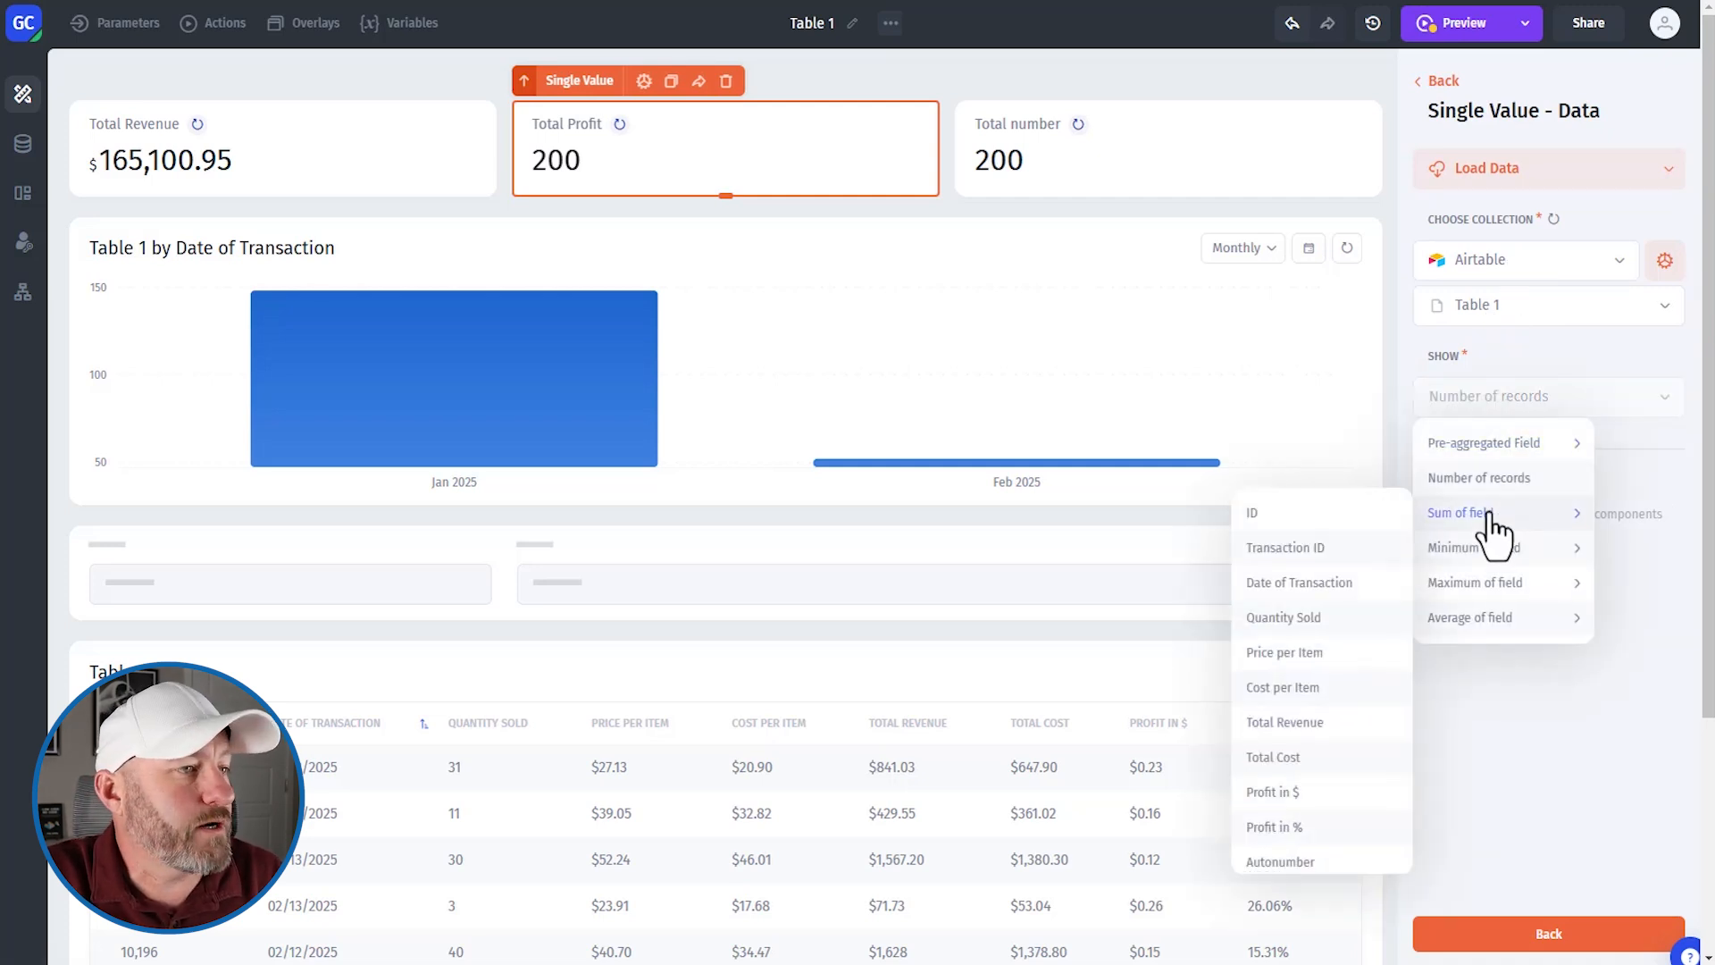
mouse_move(1324, 558)
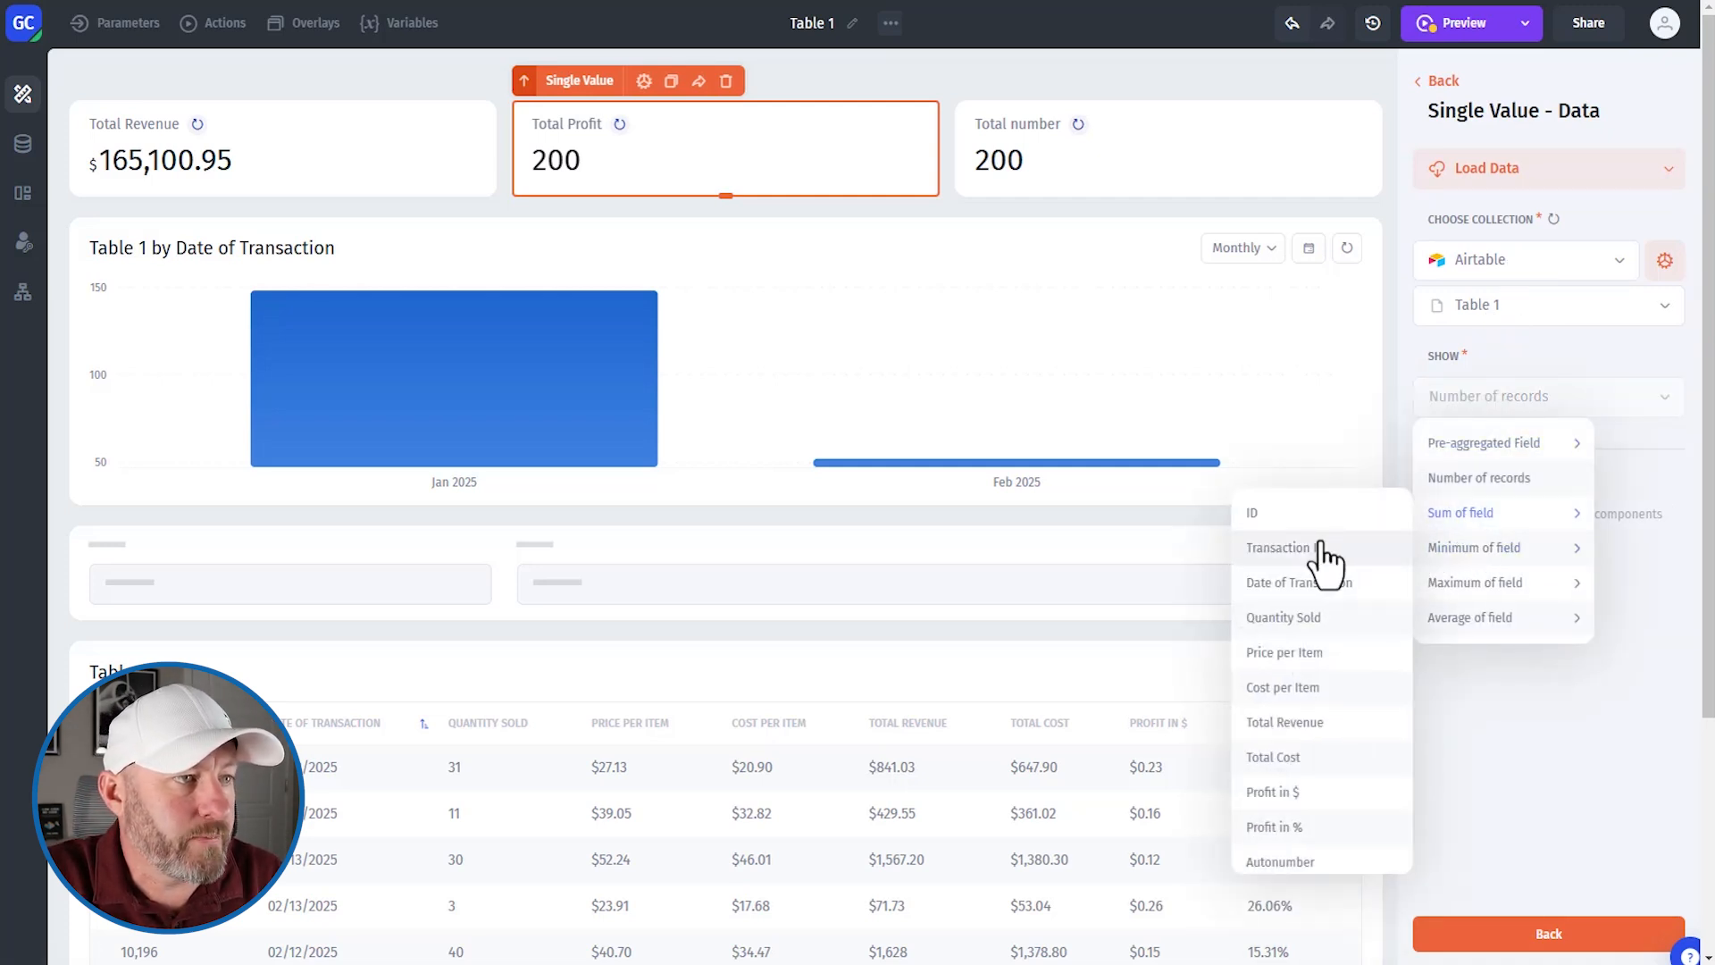
mouse_move(1296, 858)
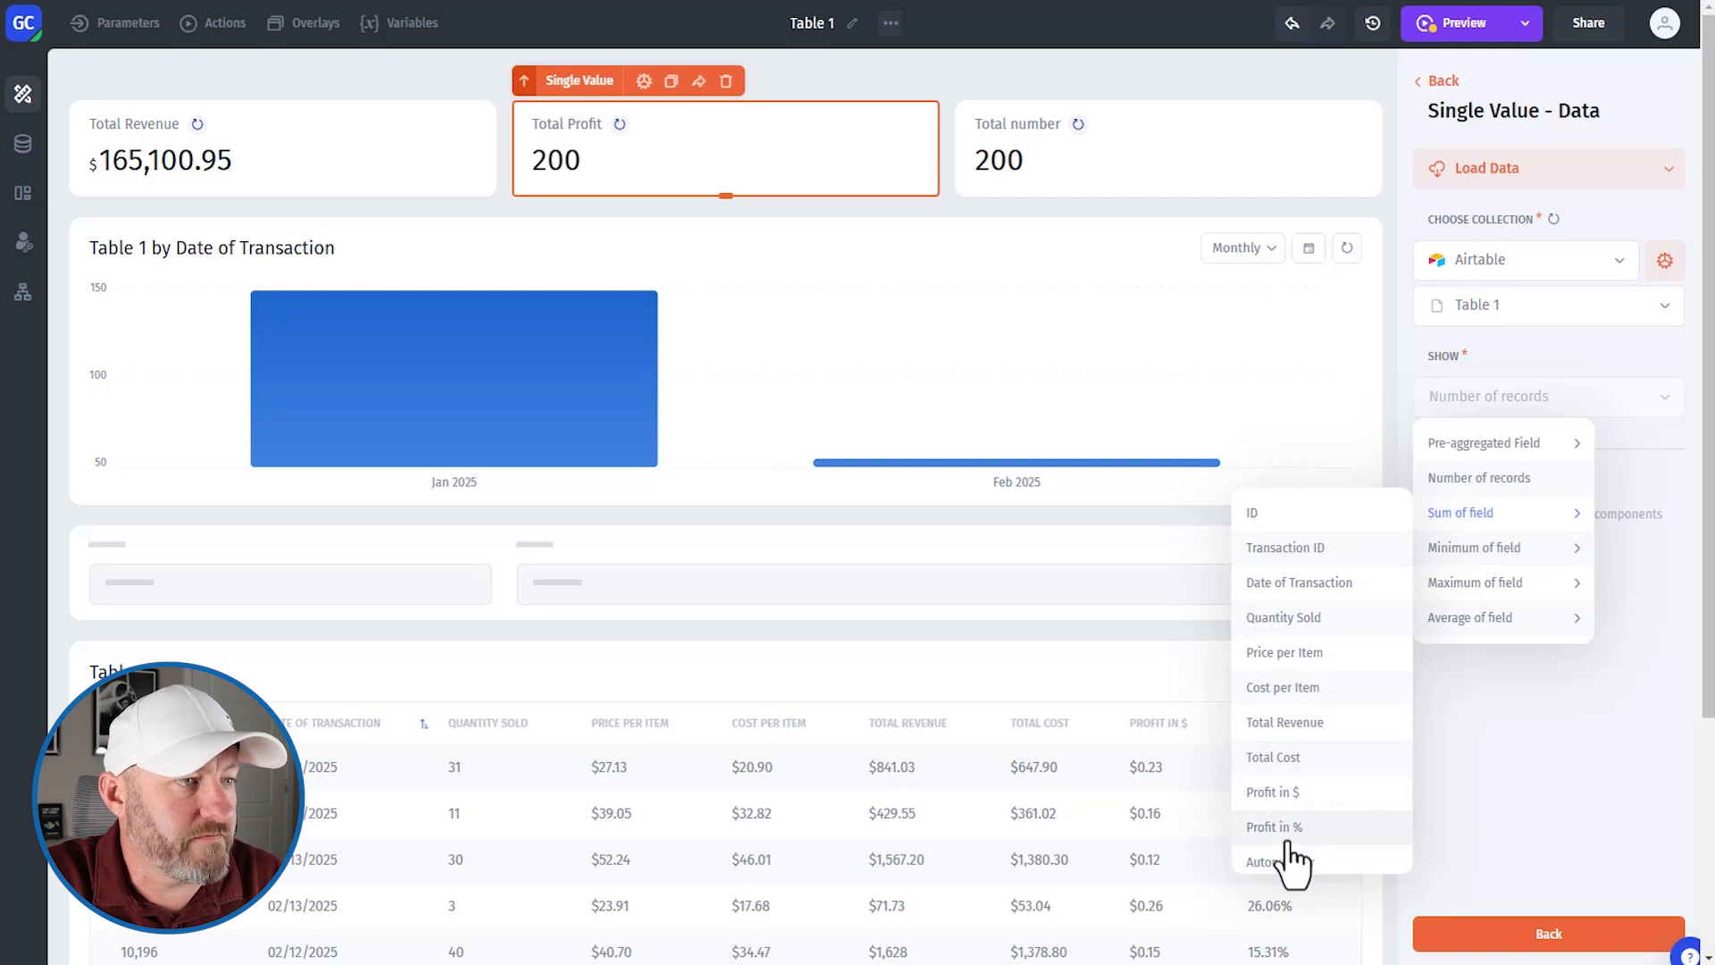
click(1273, 791)
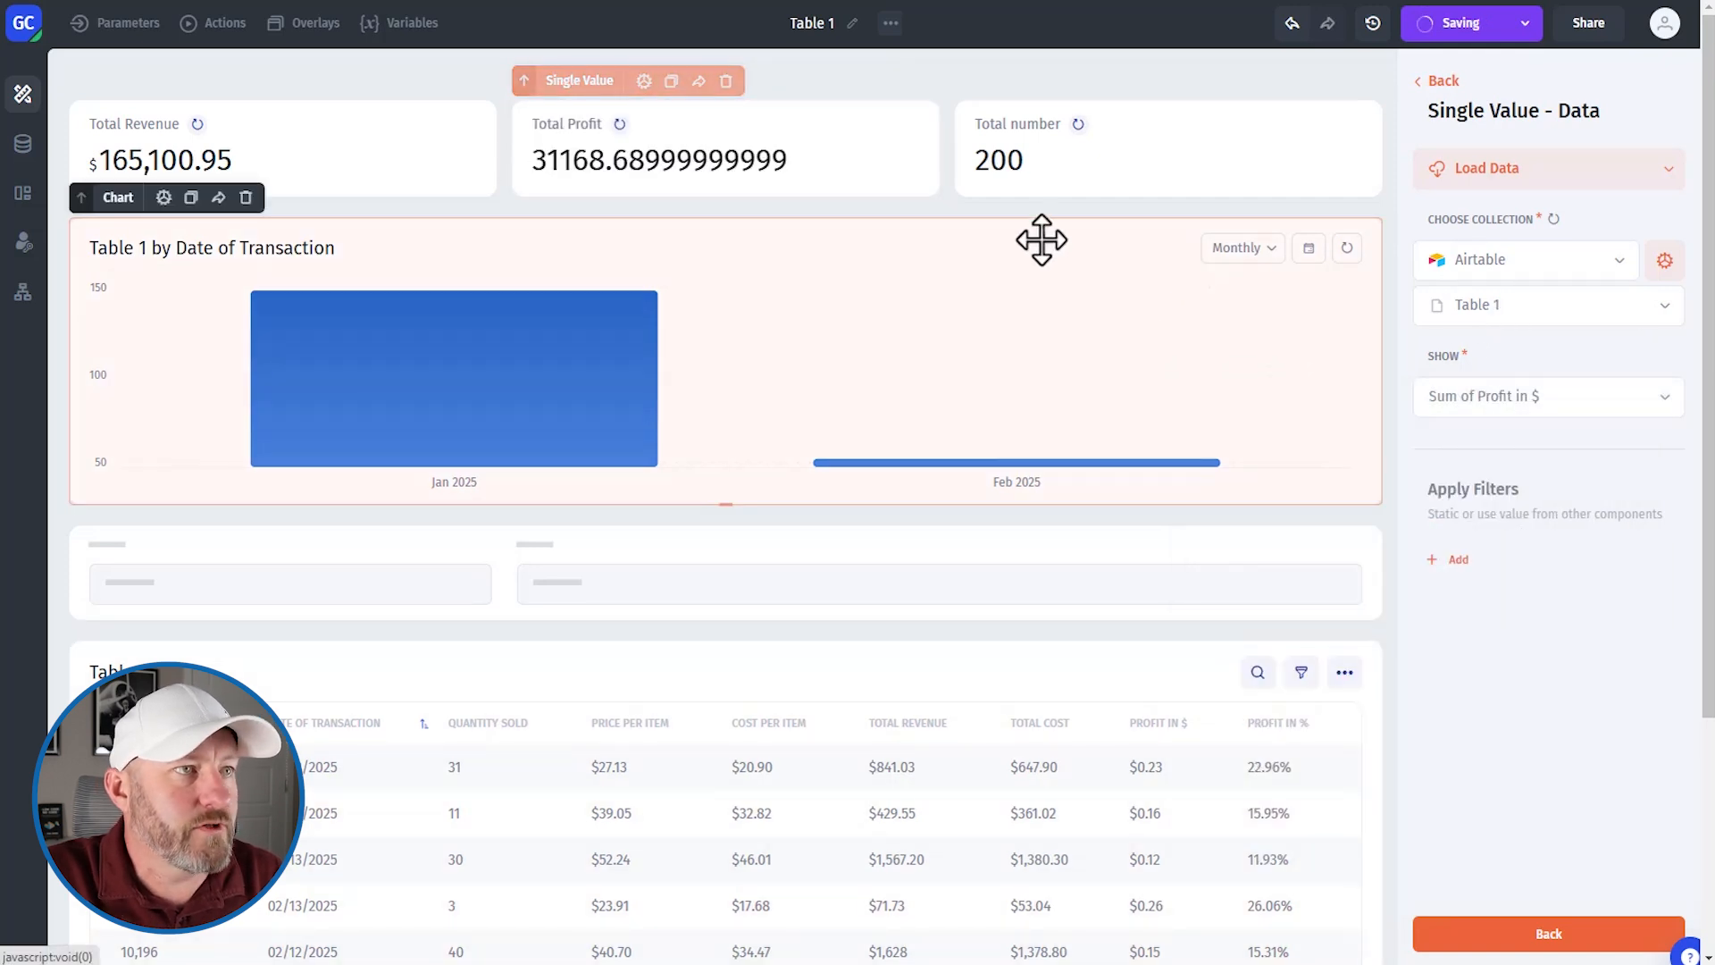
click(725, 147)
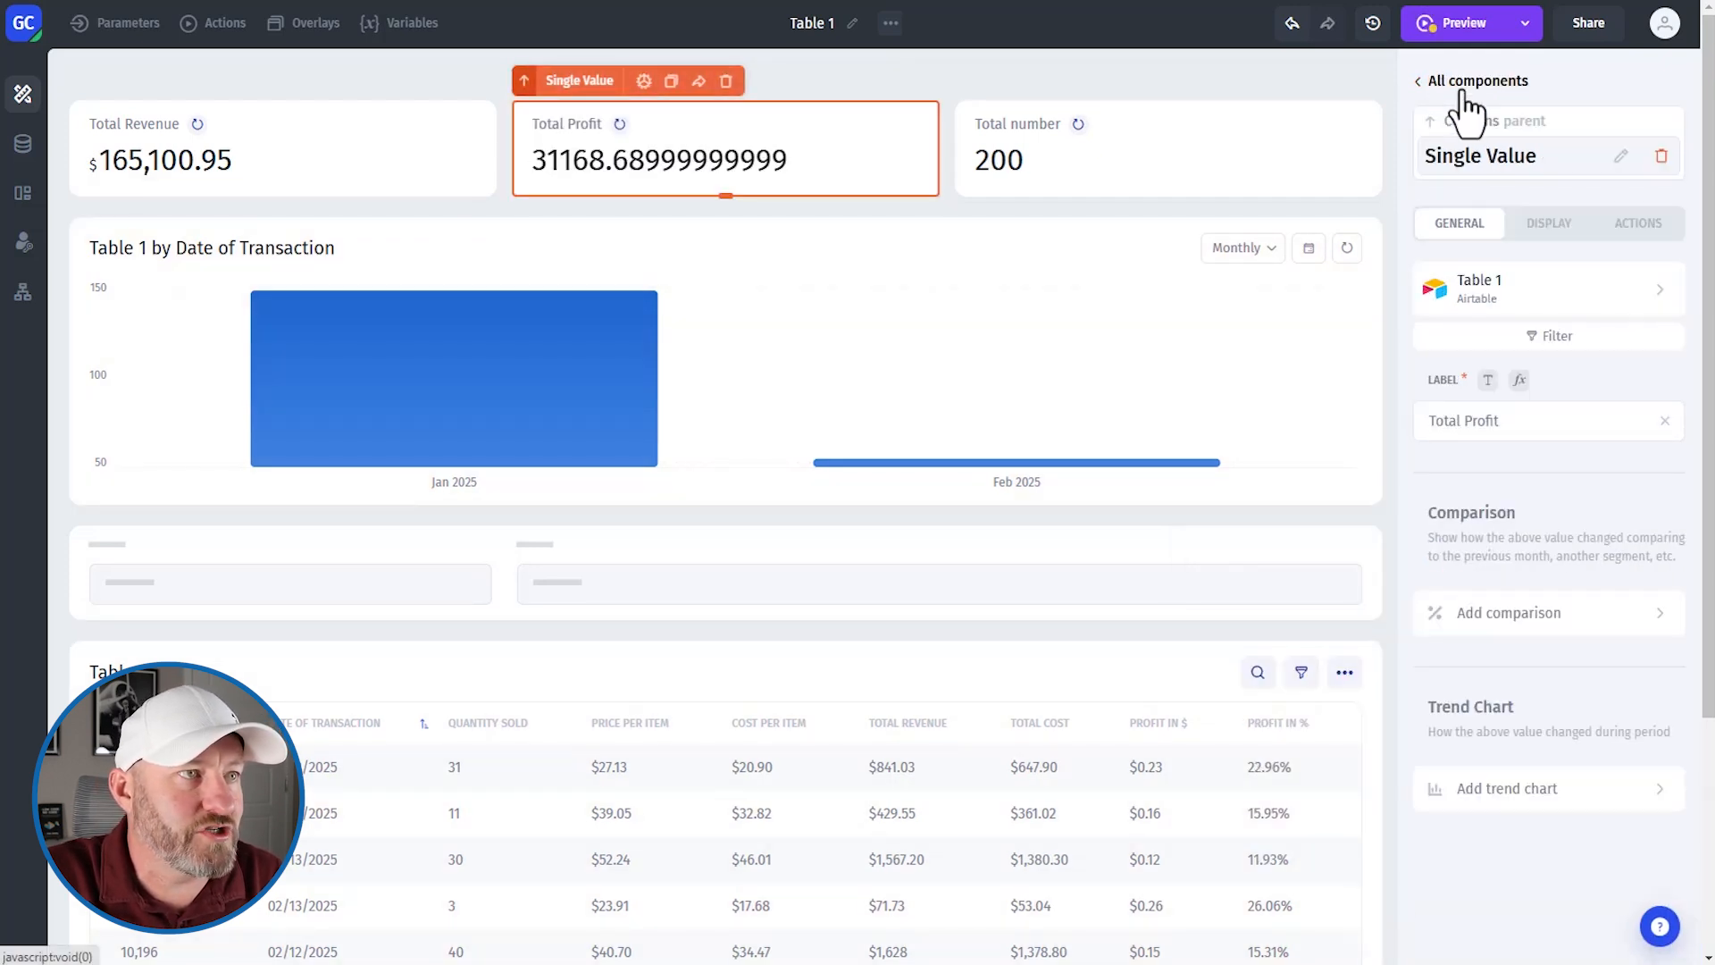
- Format Total Profit as 0,000.00 with a $ prefix, showing $31,168.69
click(1549, 223)
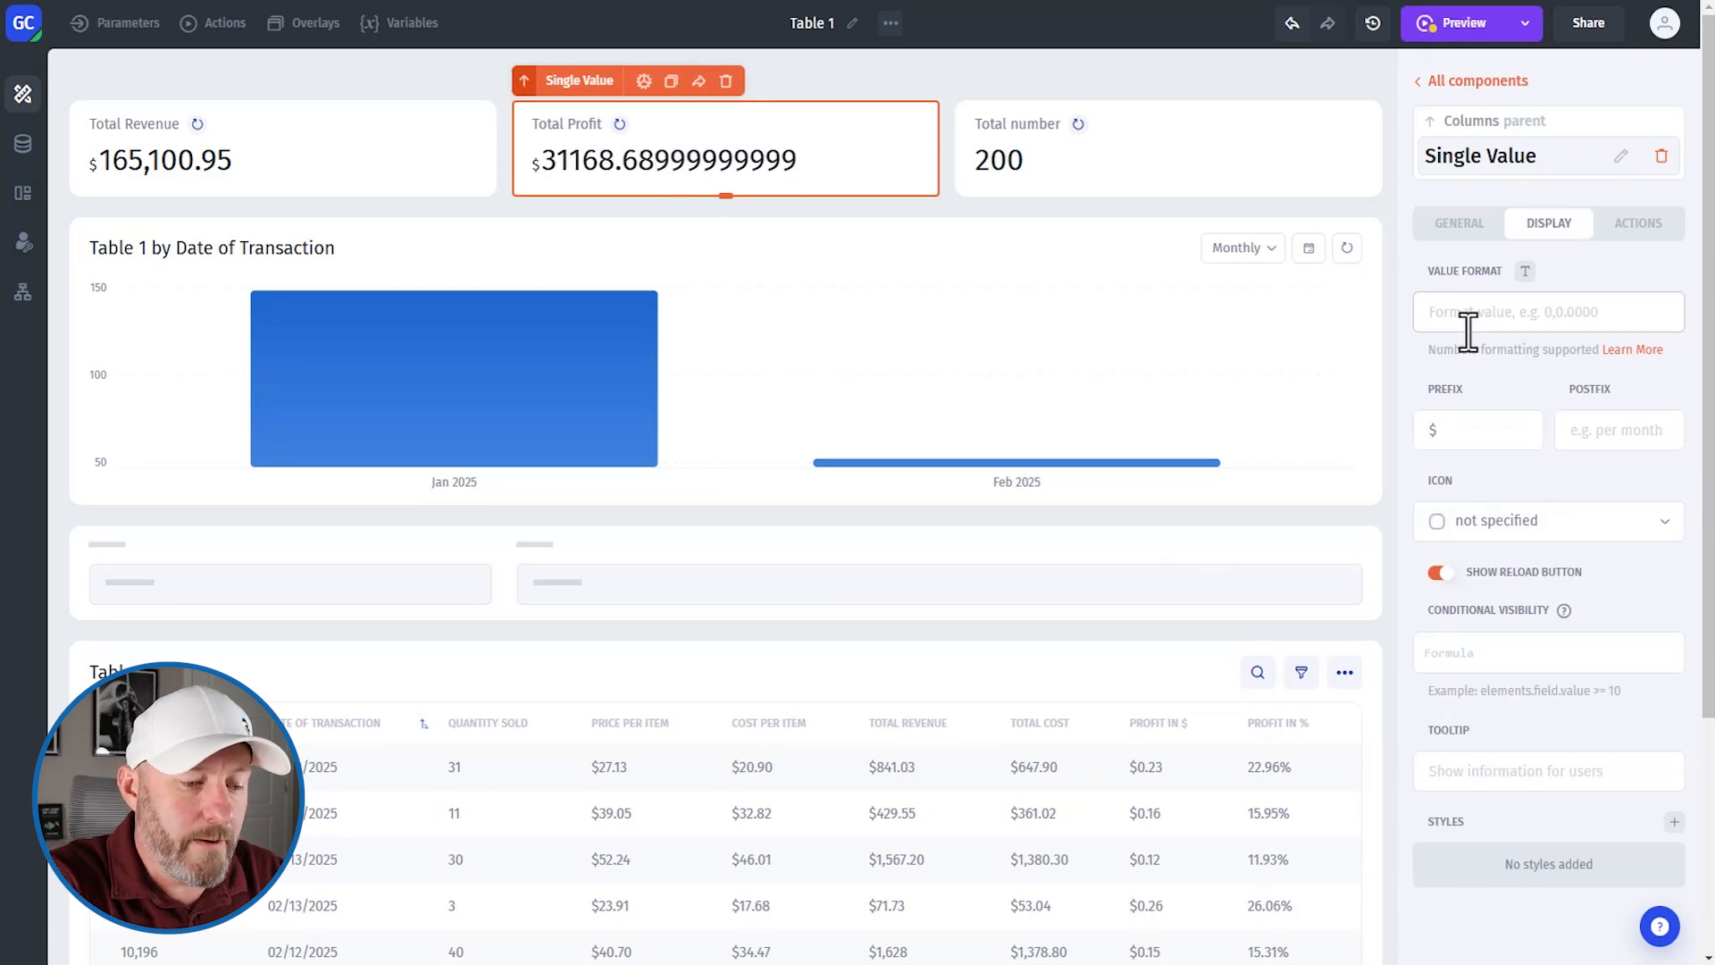
text(0,000)
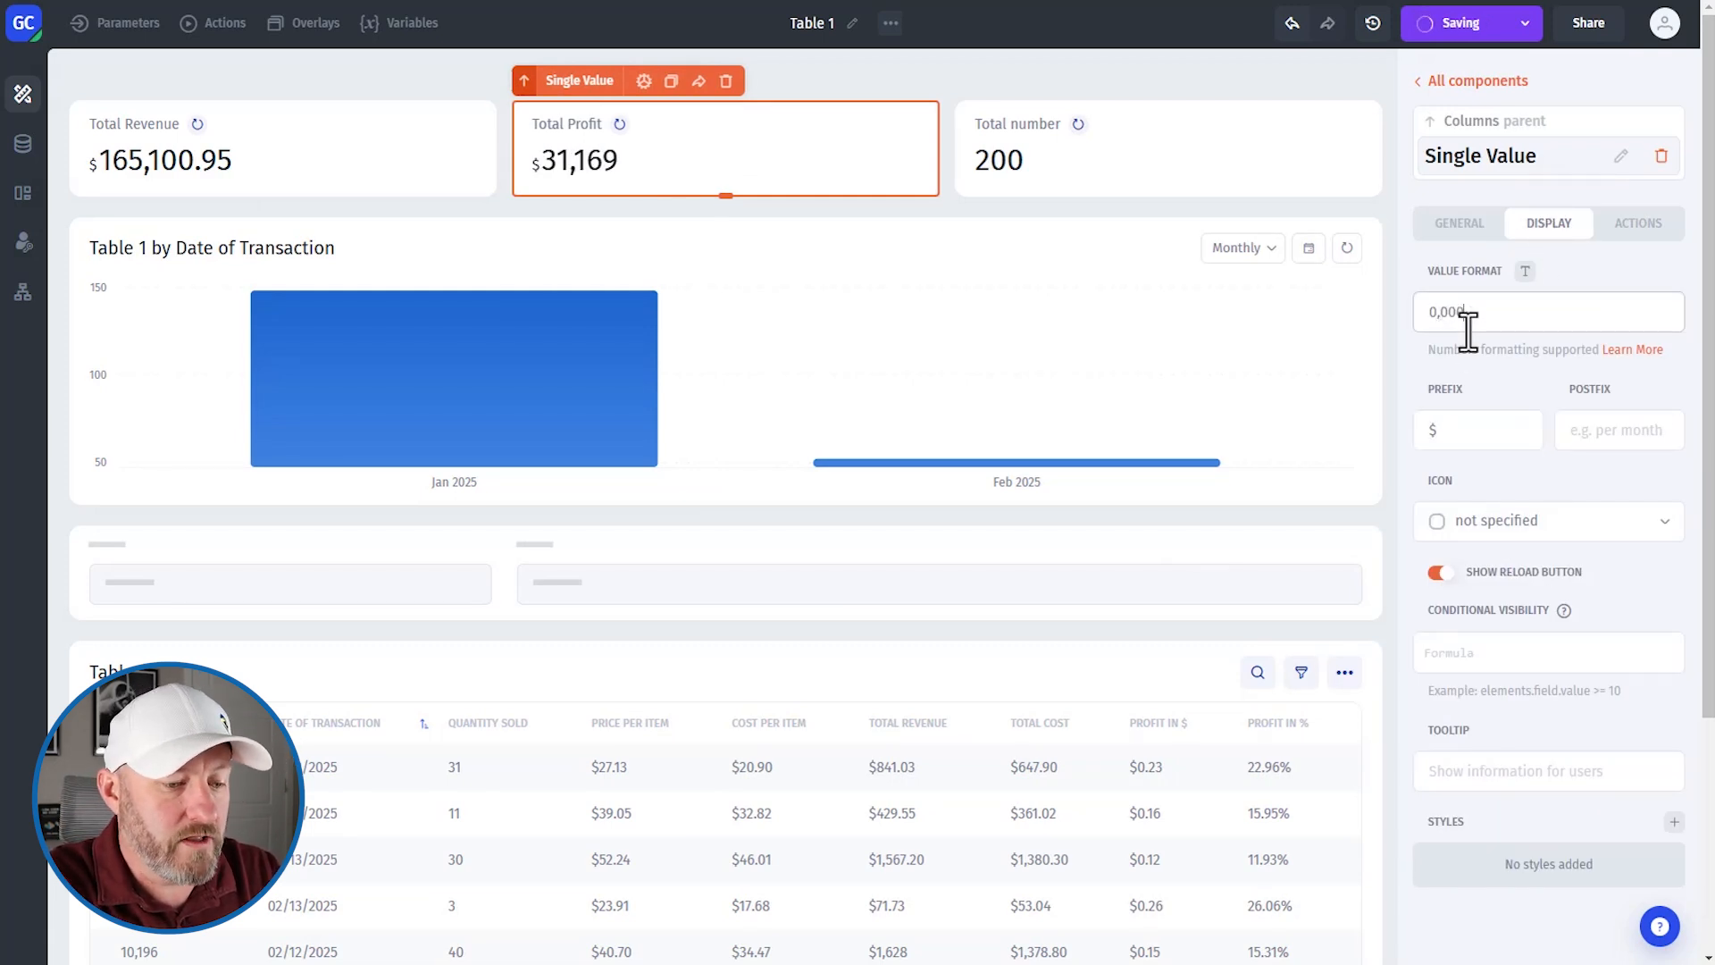
text(.00)
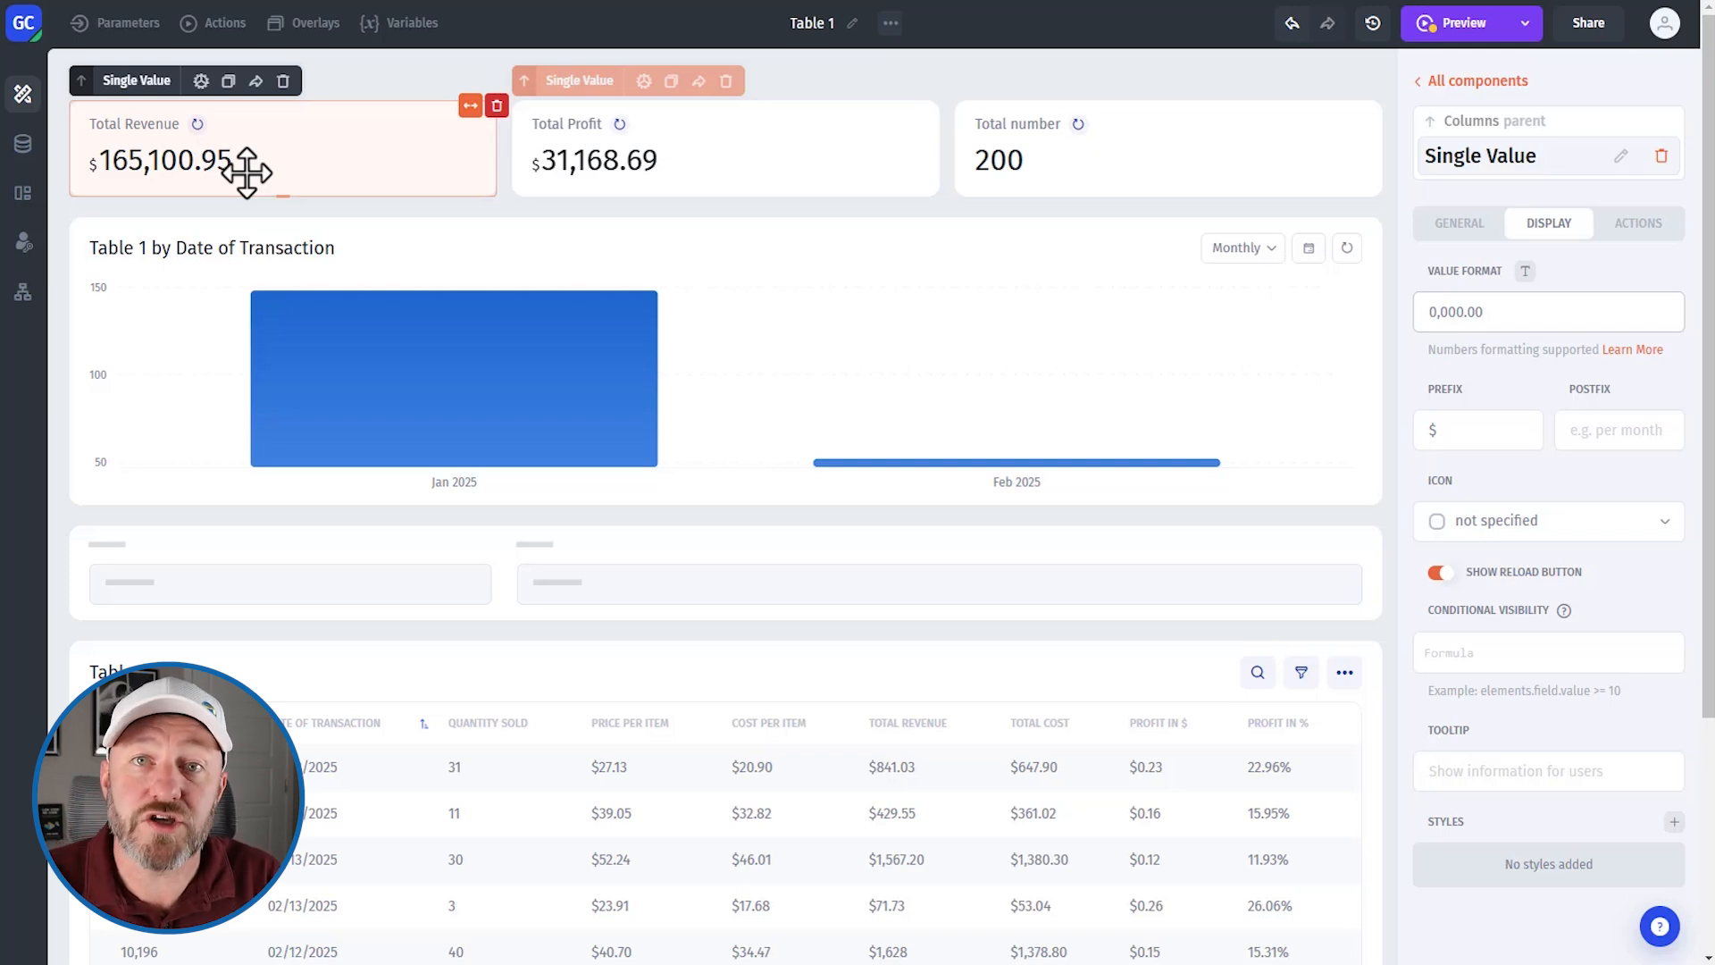
click(1549, 311)
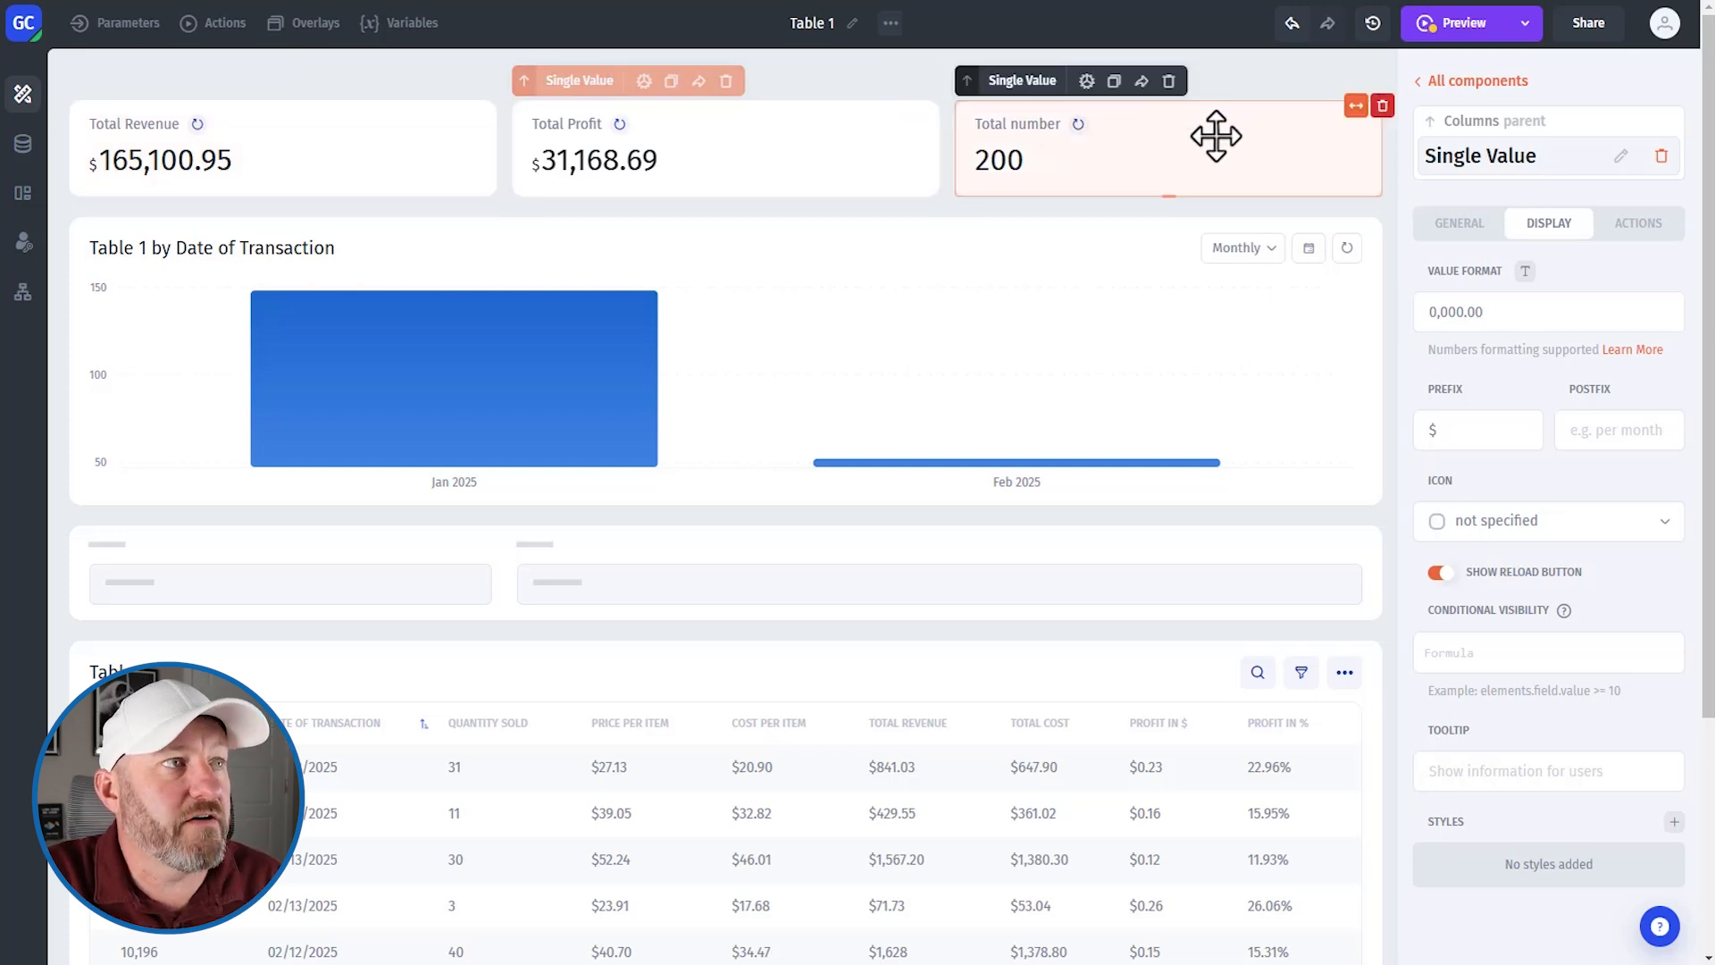
click(1458, 223)
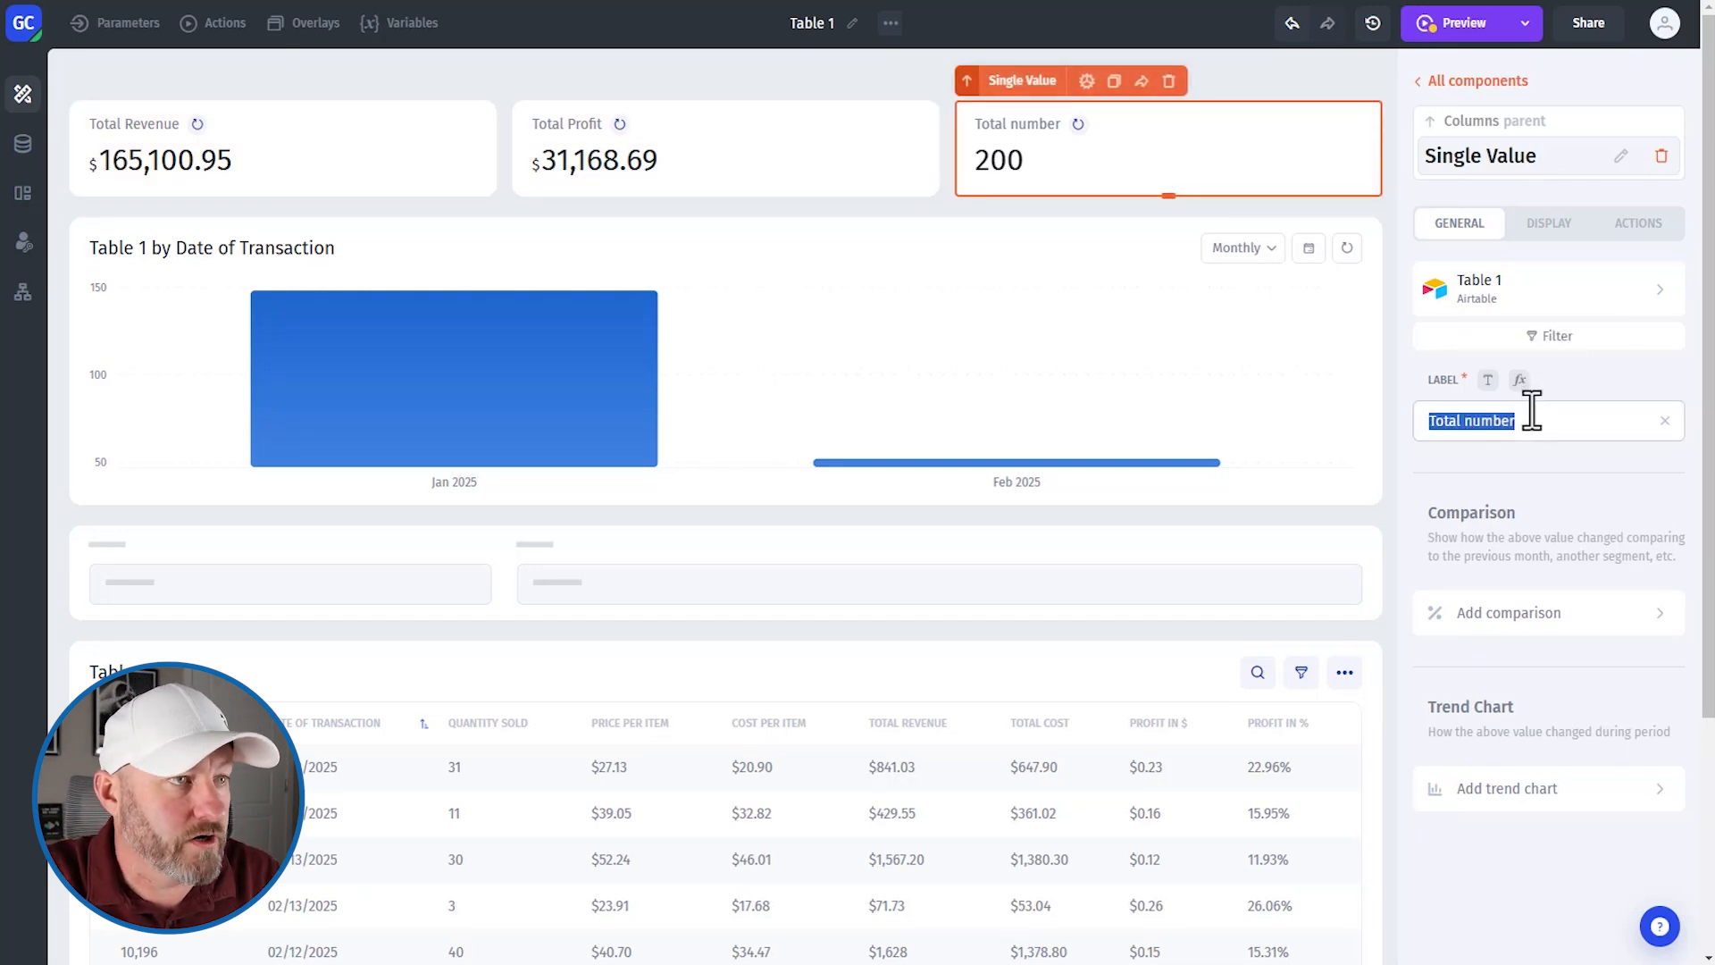
- Rename the third card's label to 'Profit as a % of Revenue'
text(G)
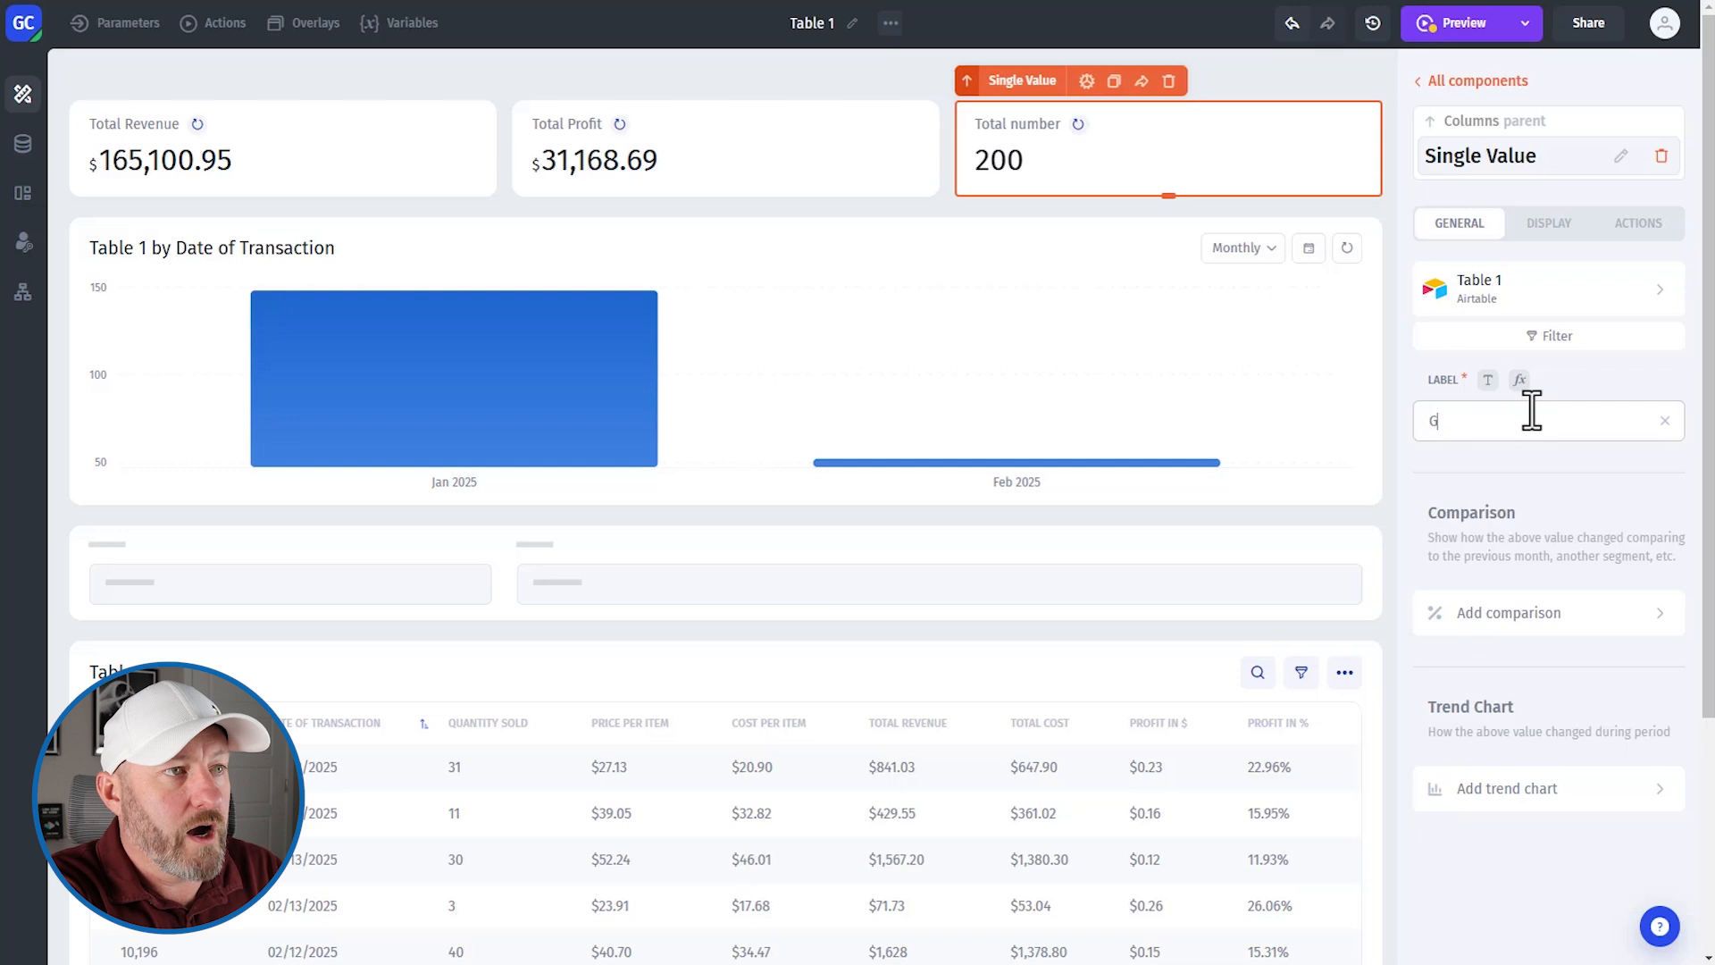
text(Profit as a %)
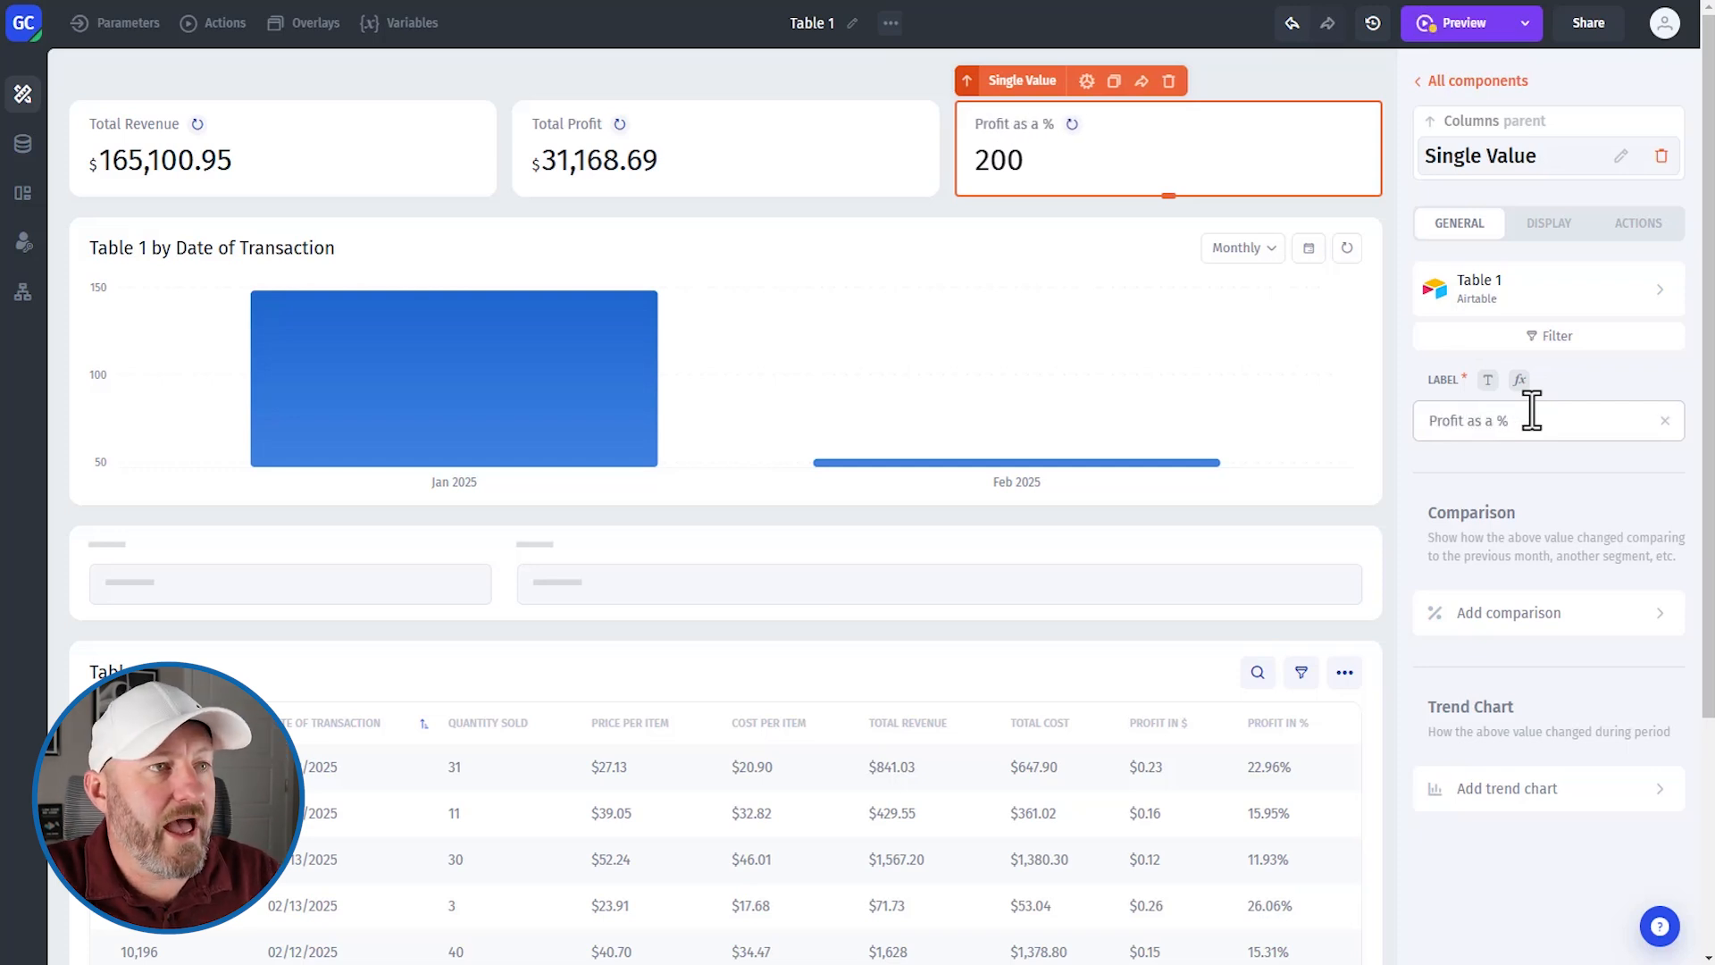
text(of rev)
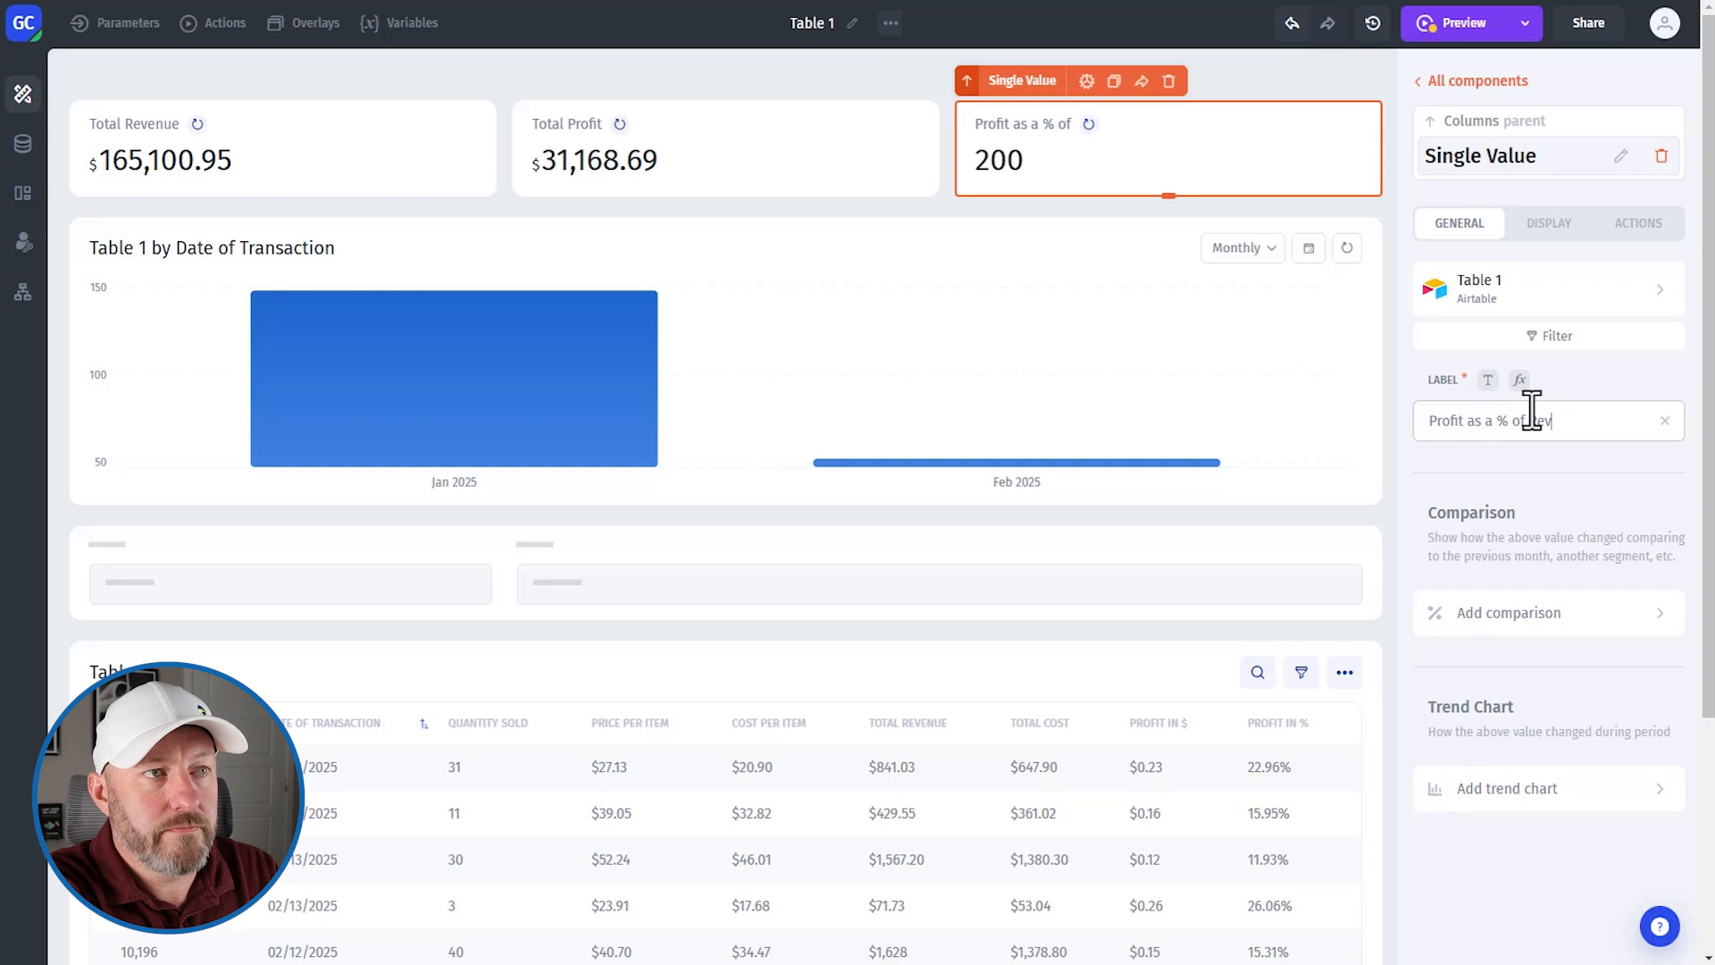
- Give the card a % suffix and 0.00 value format, reading 200.00 %
click(1546, 224)
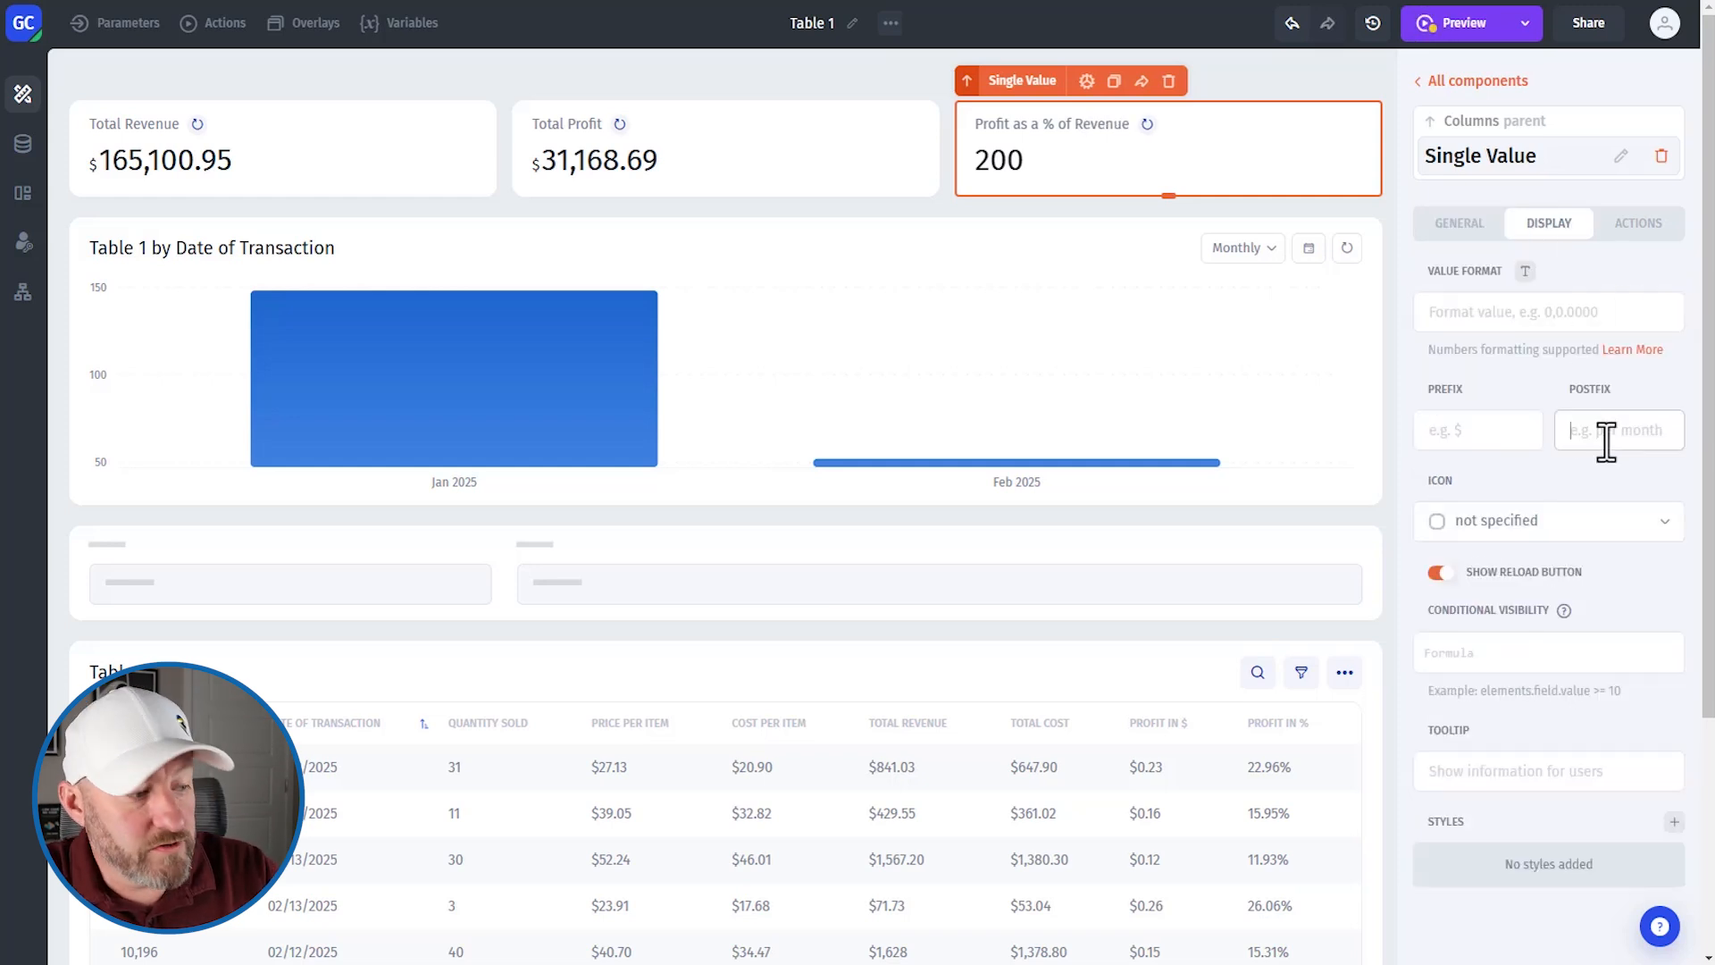
text(%)
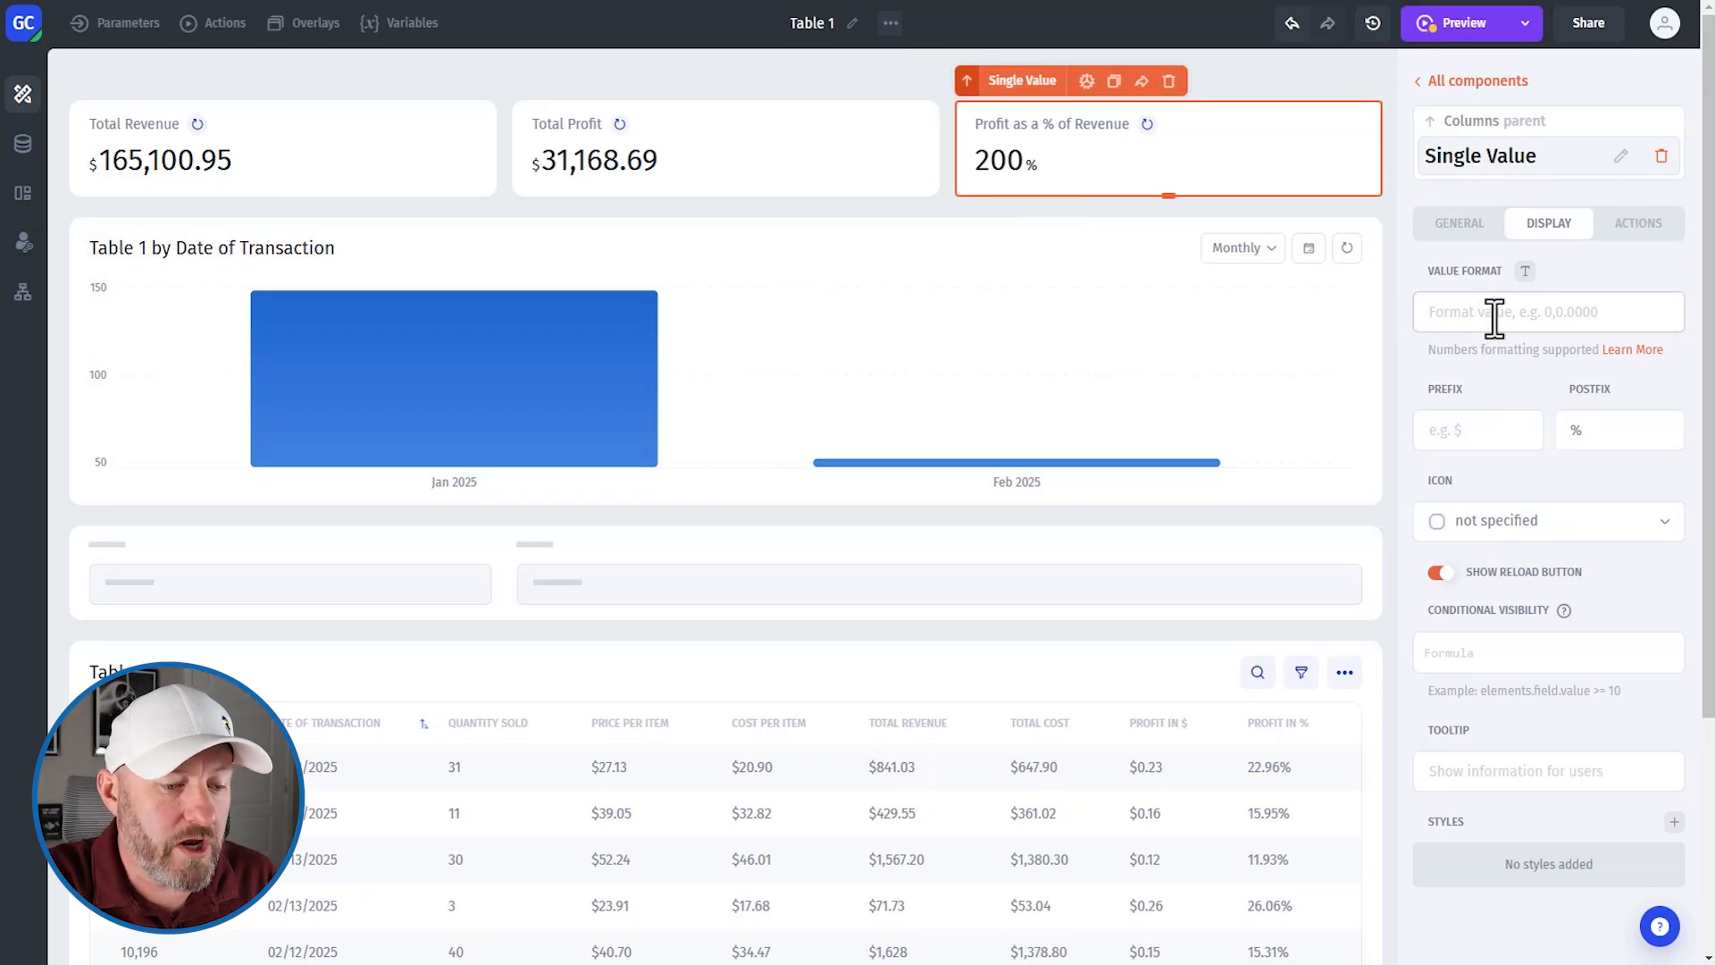
text(0)
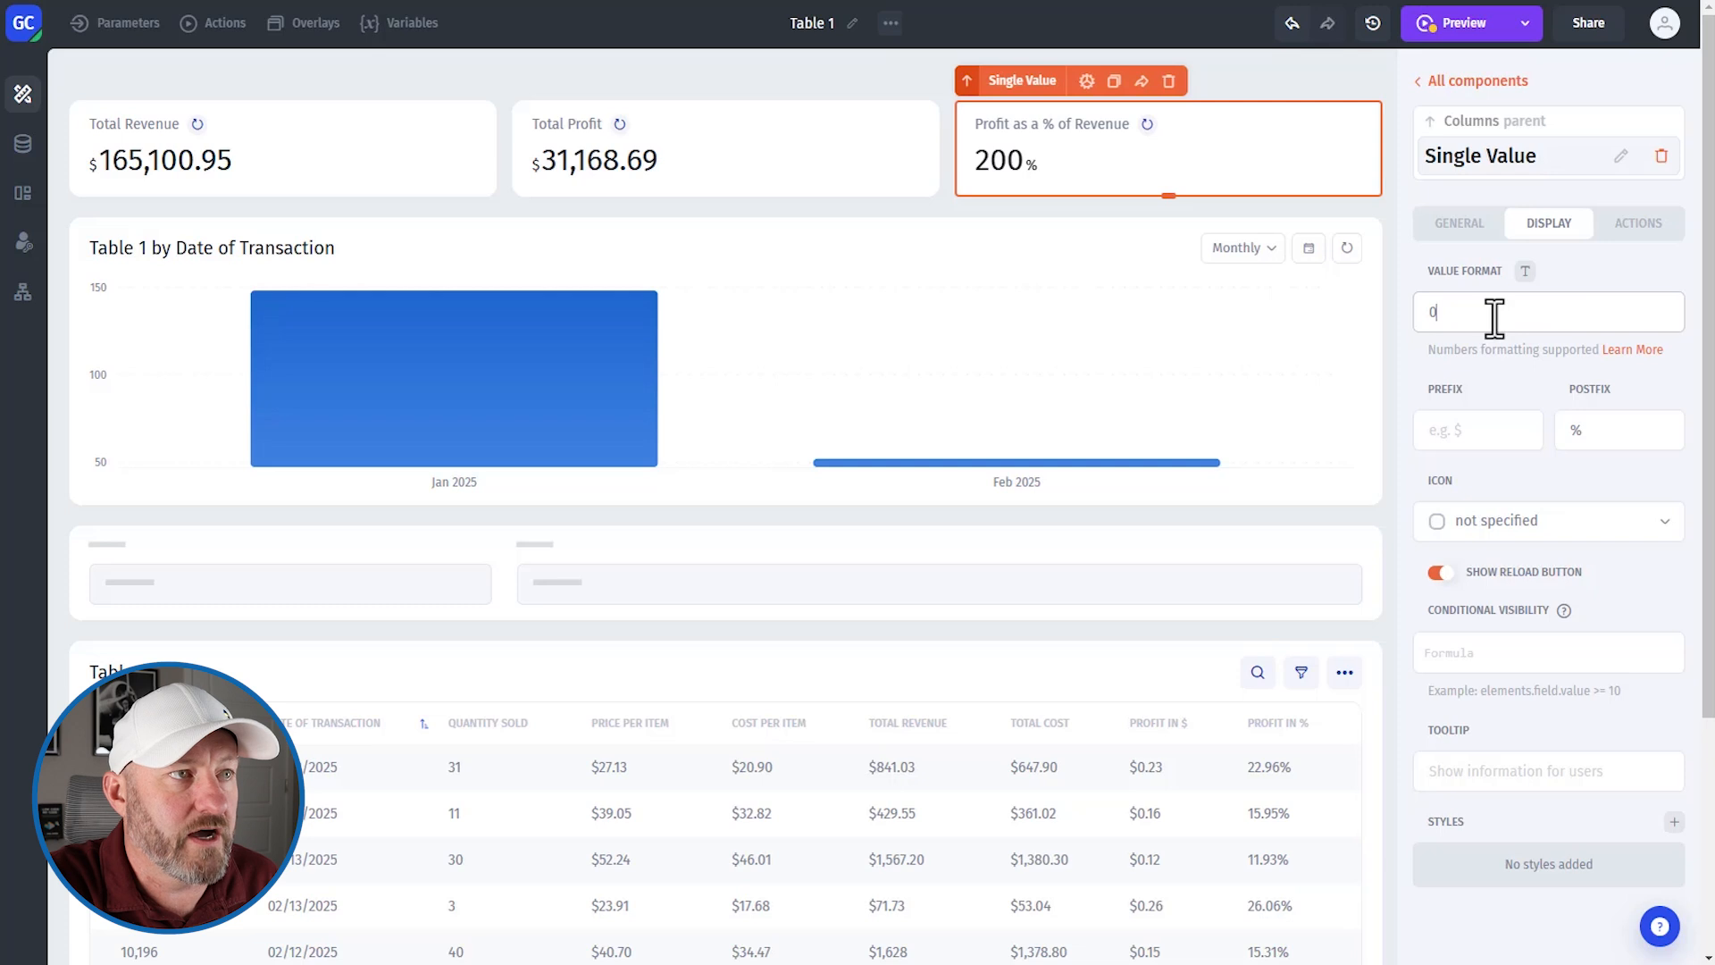
text(.00)
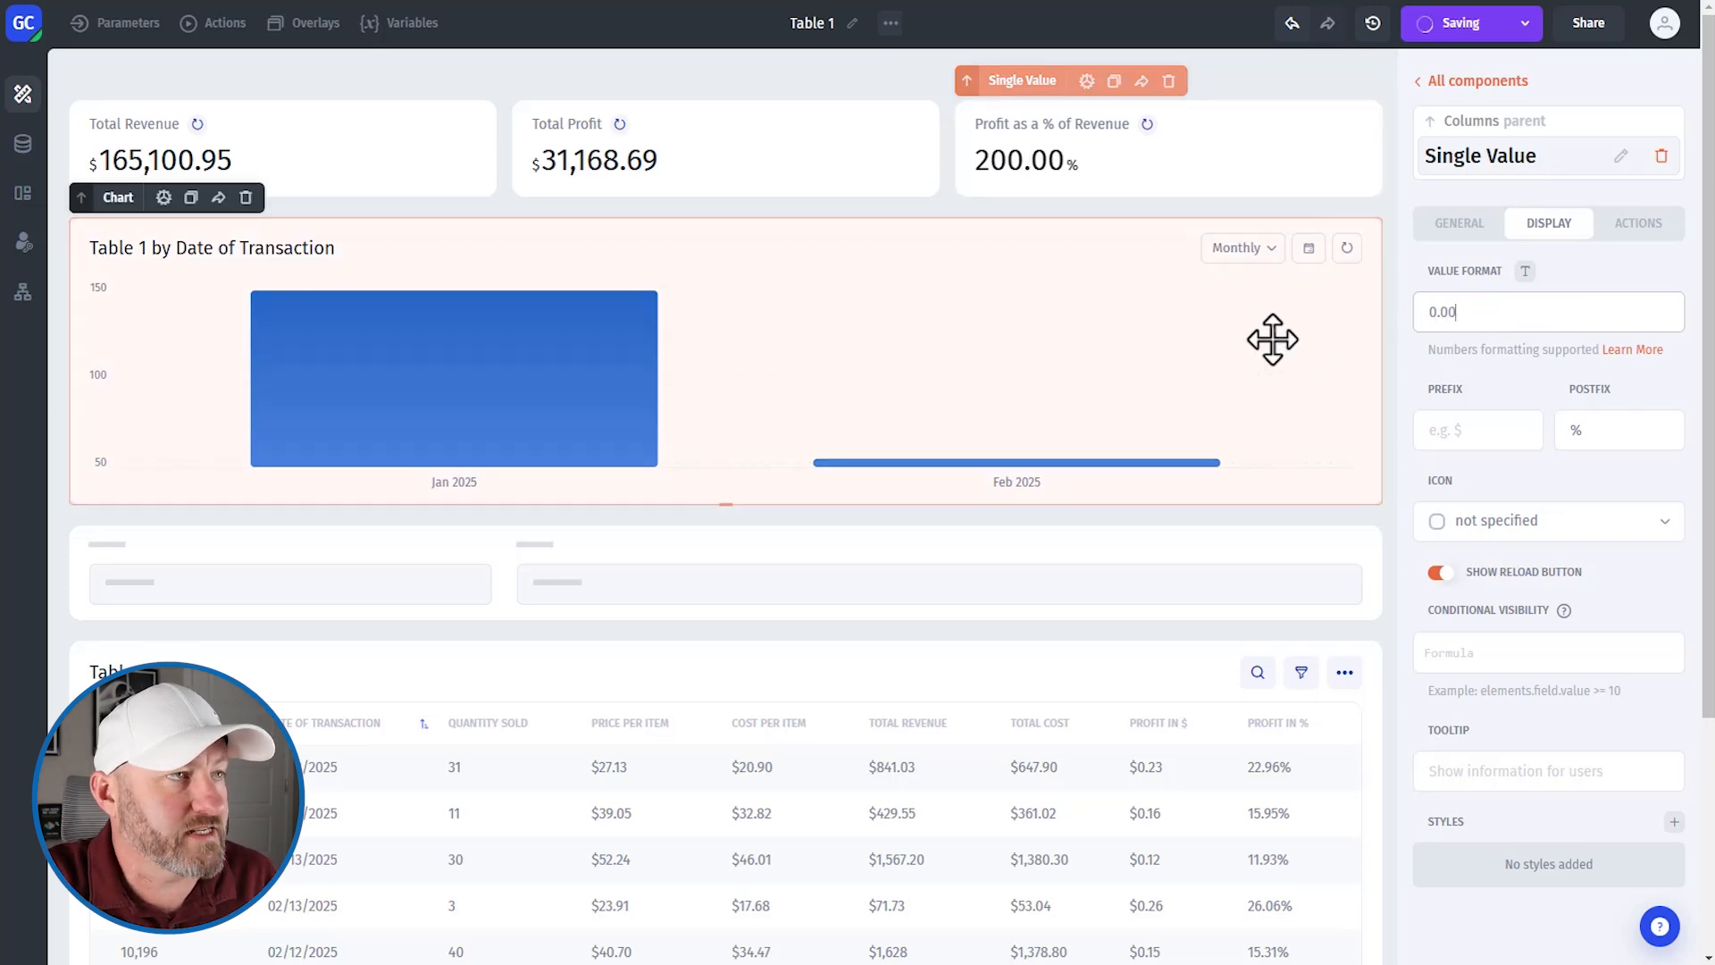
click(1061, 175)
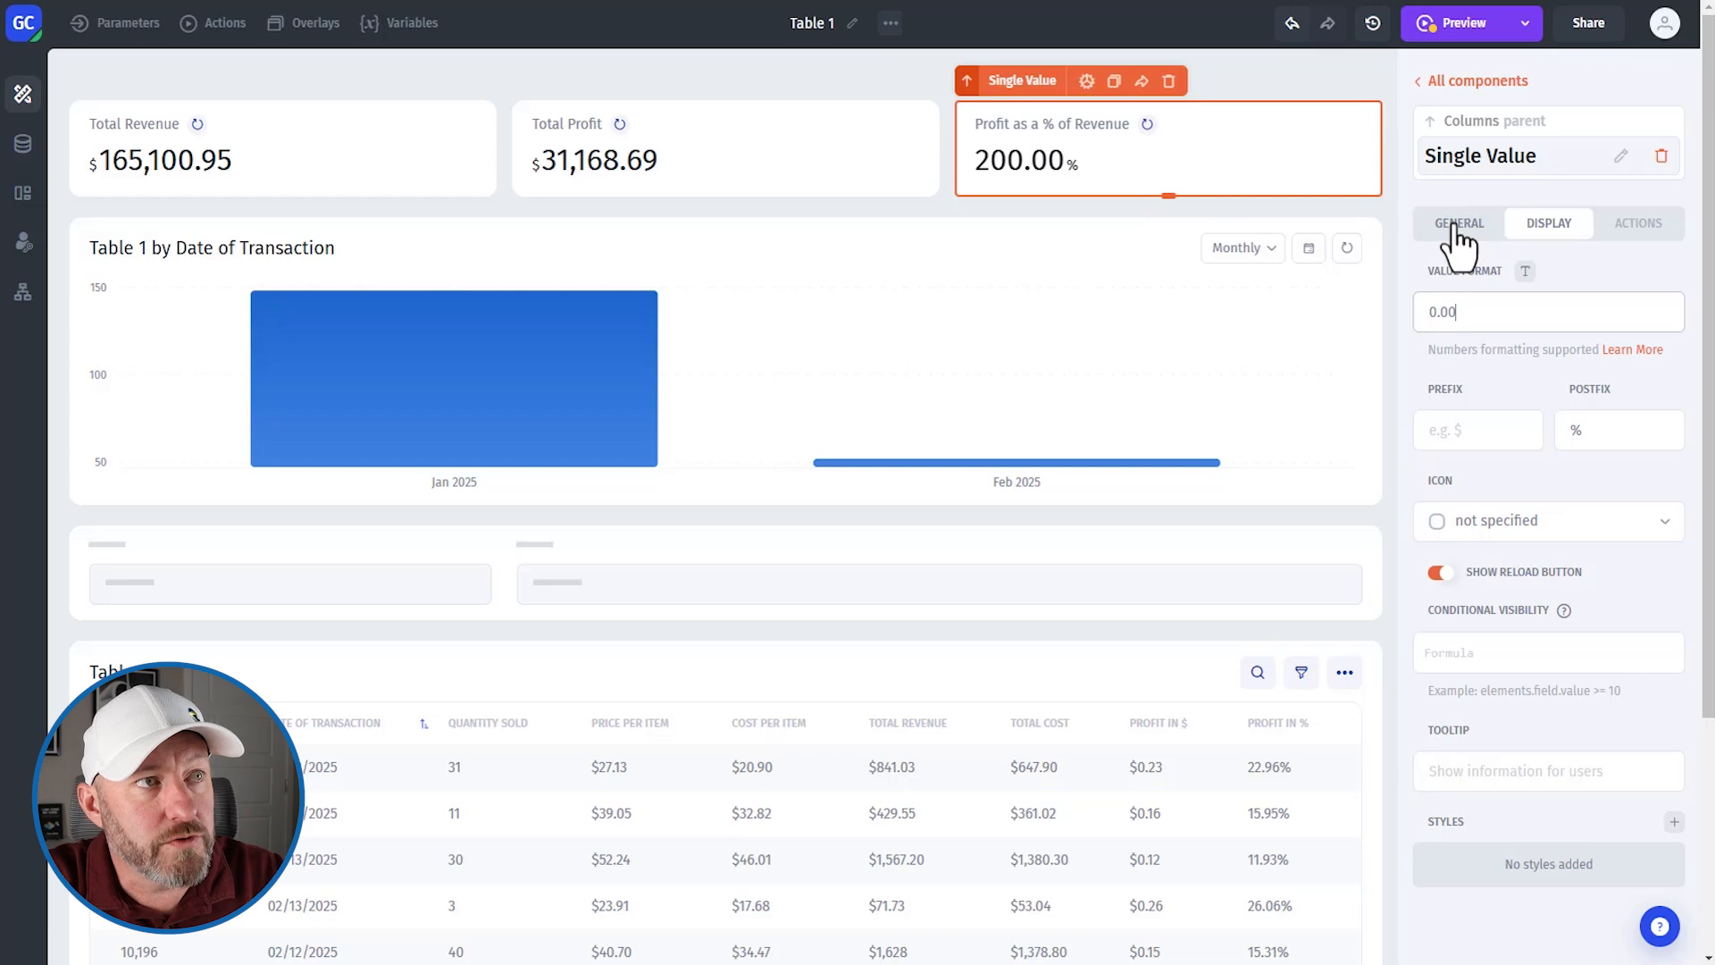
- Switch the Profit as a % of Revenue card's data source from Table 1 to Specify Data
click(1459, 223)
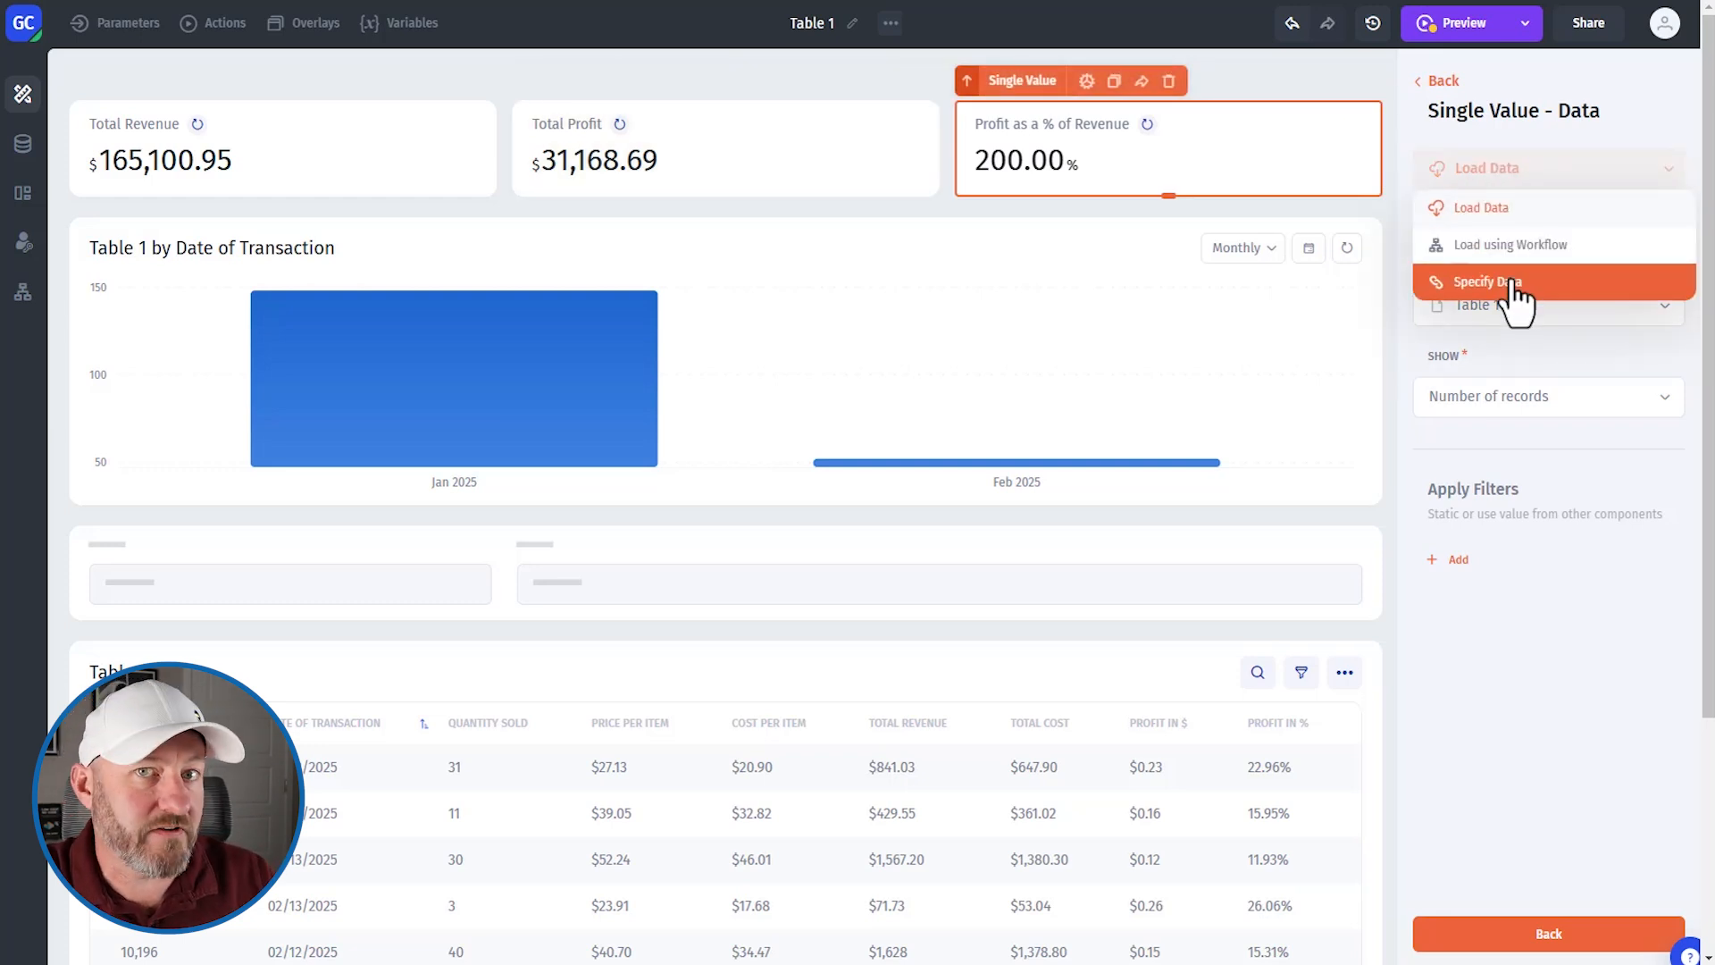
click(1487, 283)
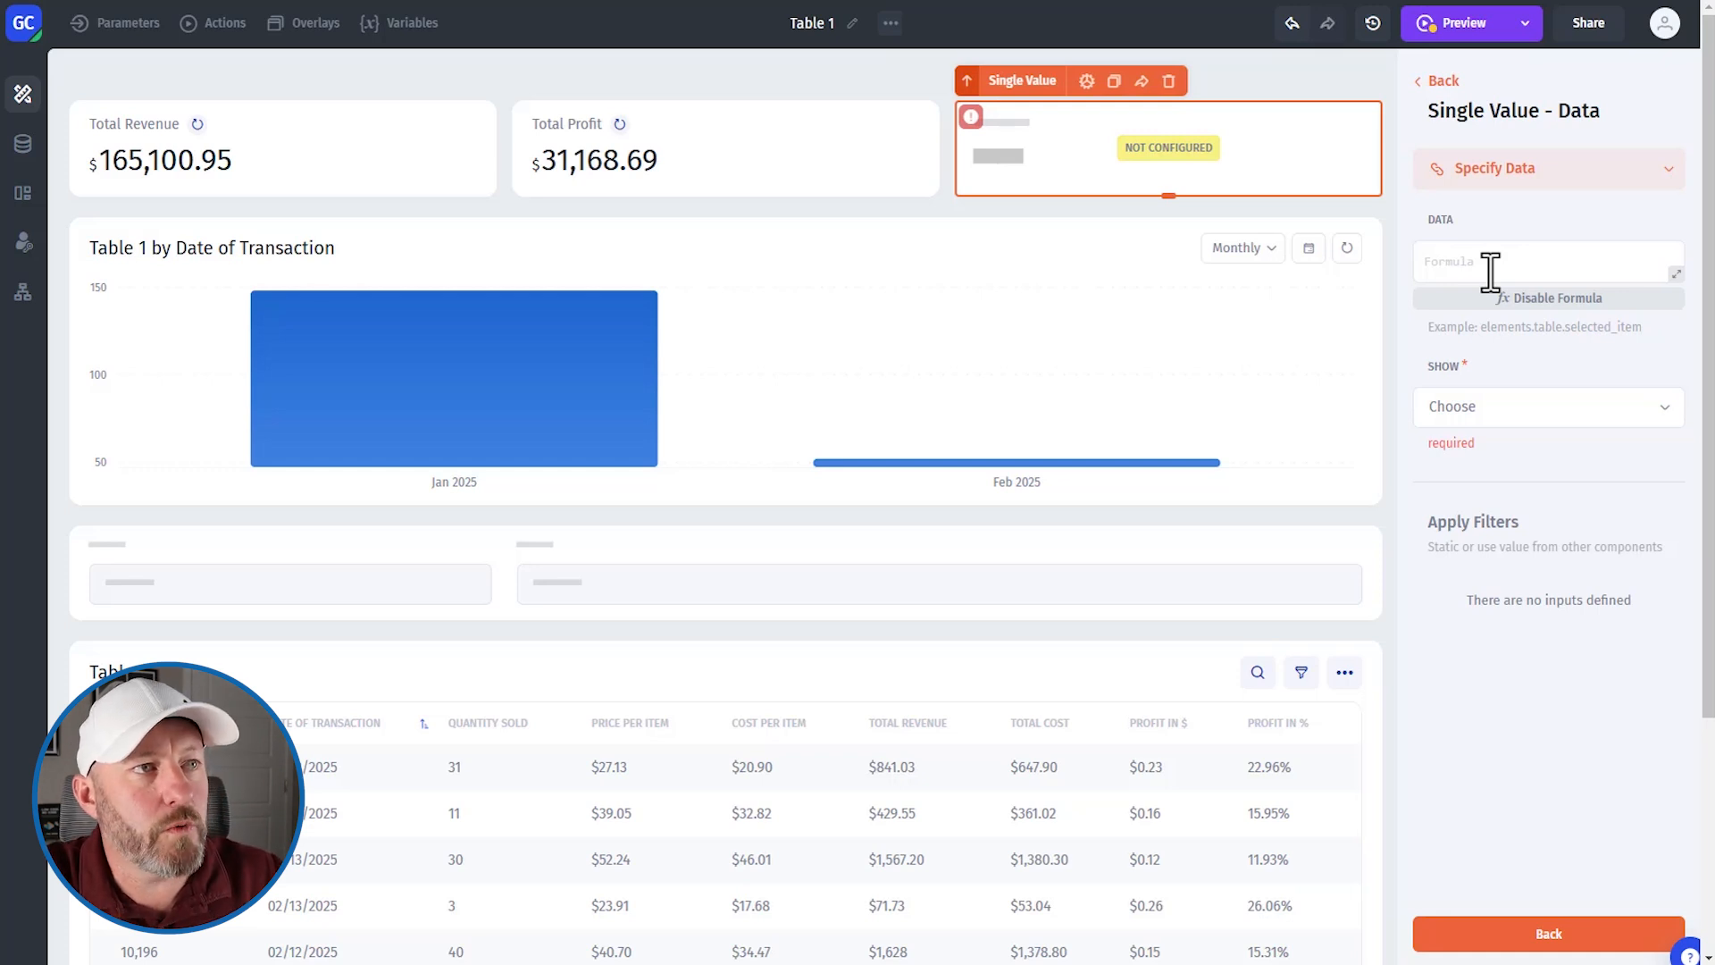
click(1531, 262)
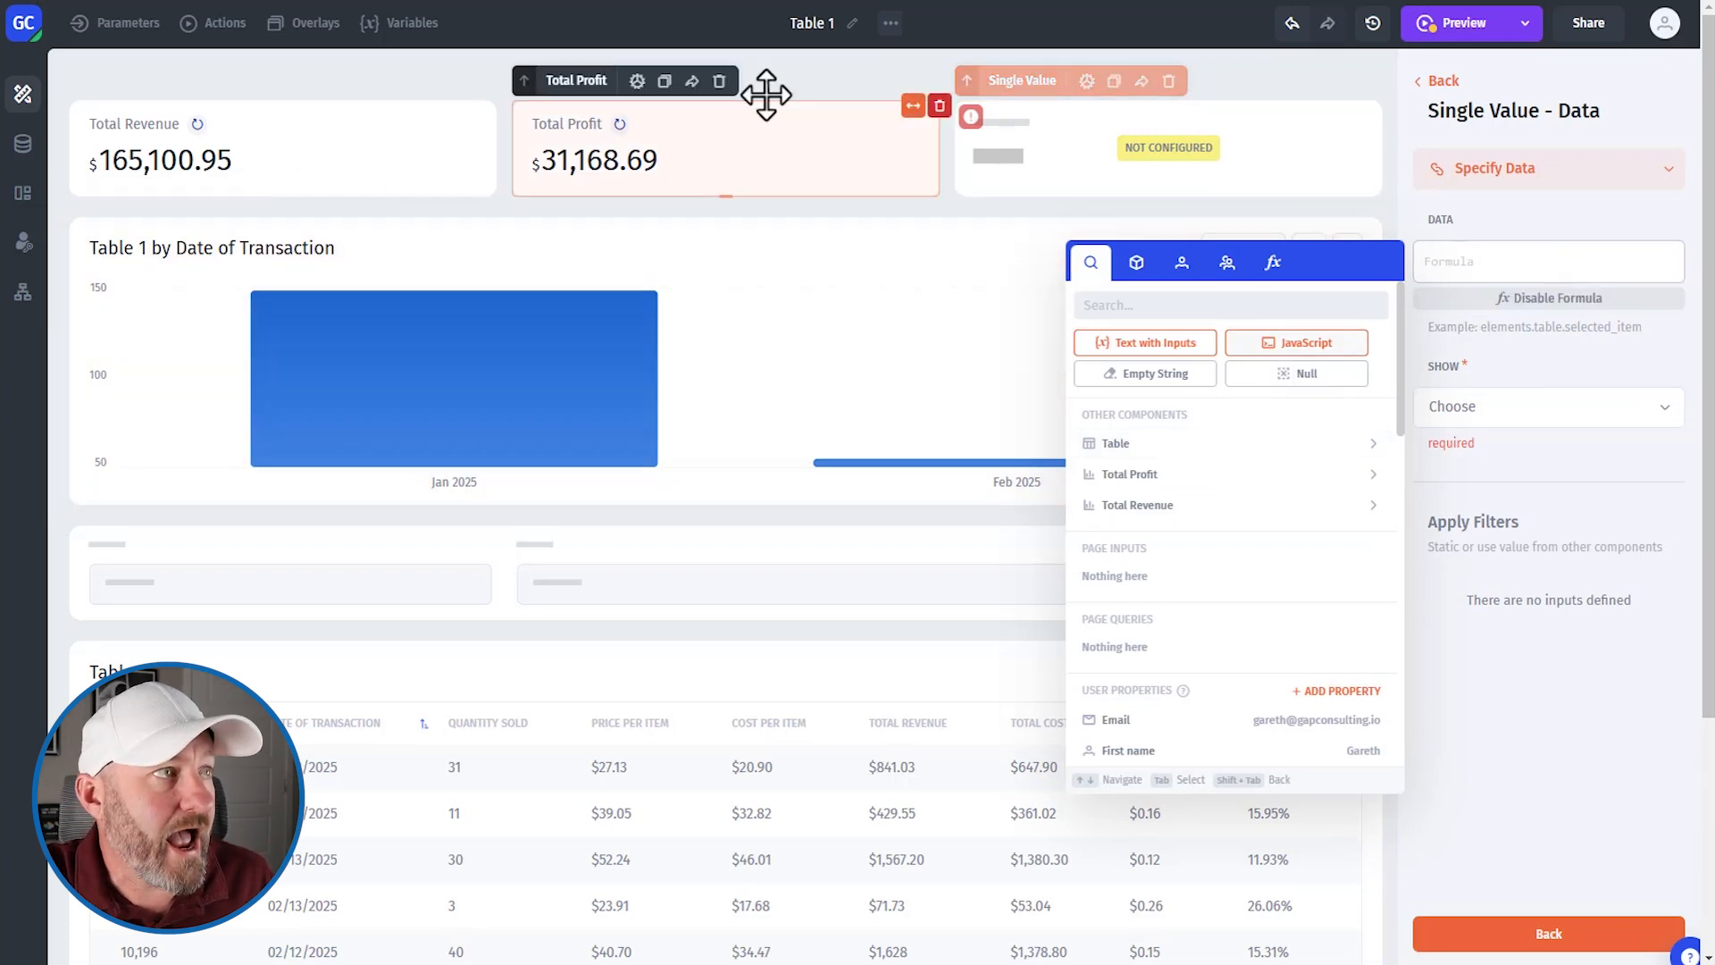
click(282, 147)
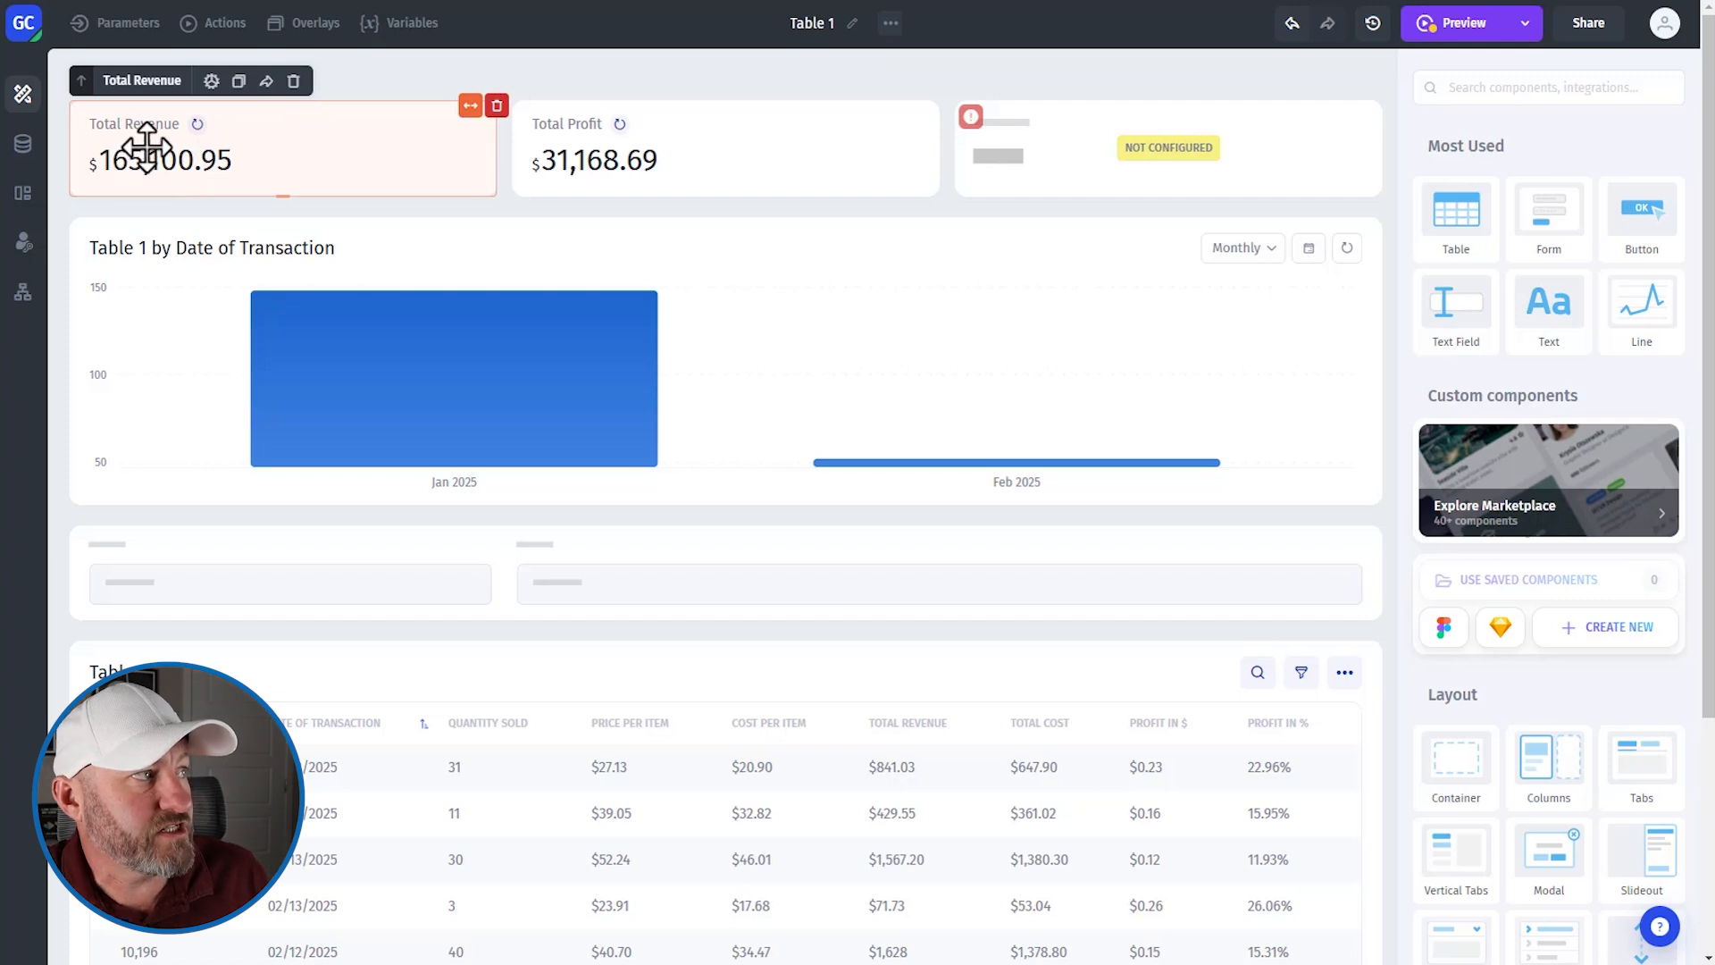
- Select the Total Revenue and Total Profit cards to check their component names
click(281, 160)
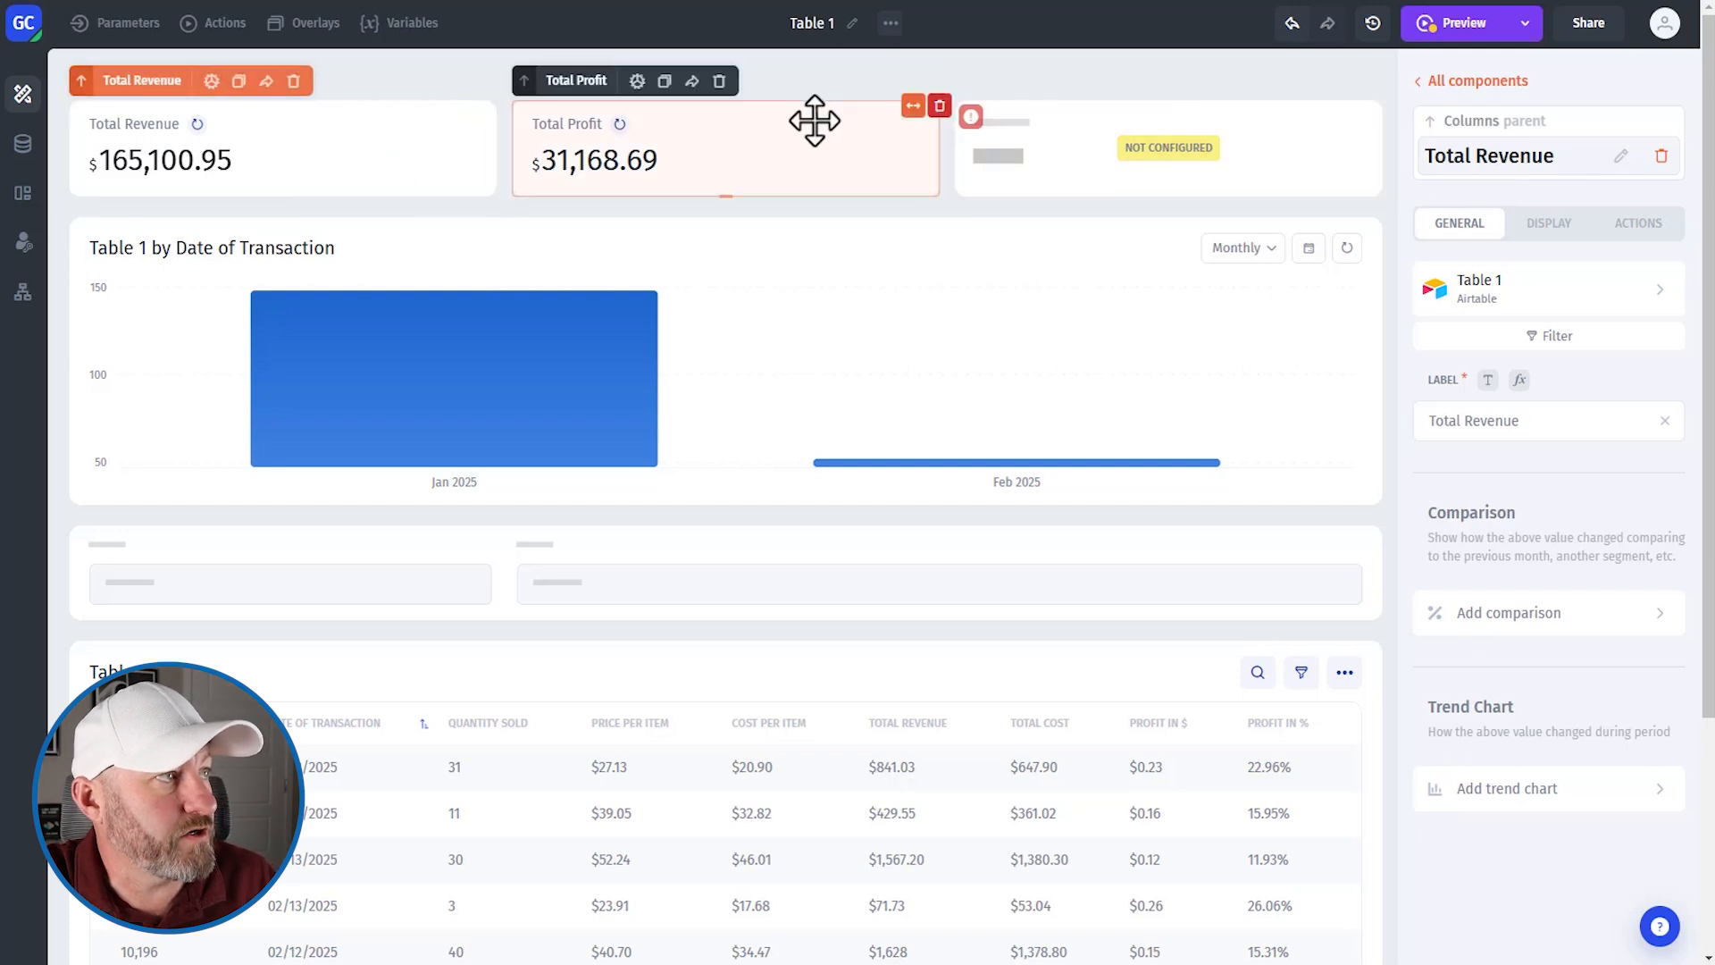
click(726, 147)
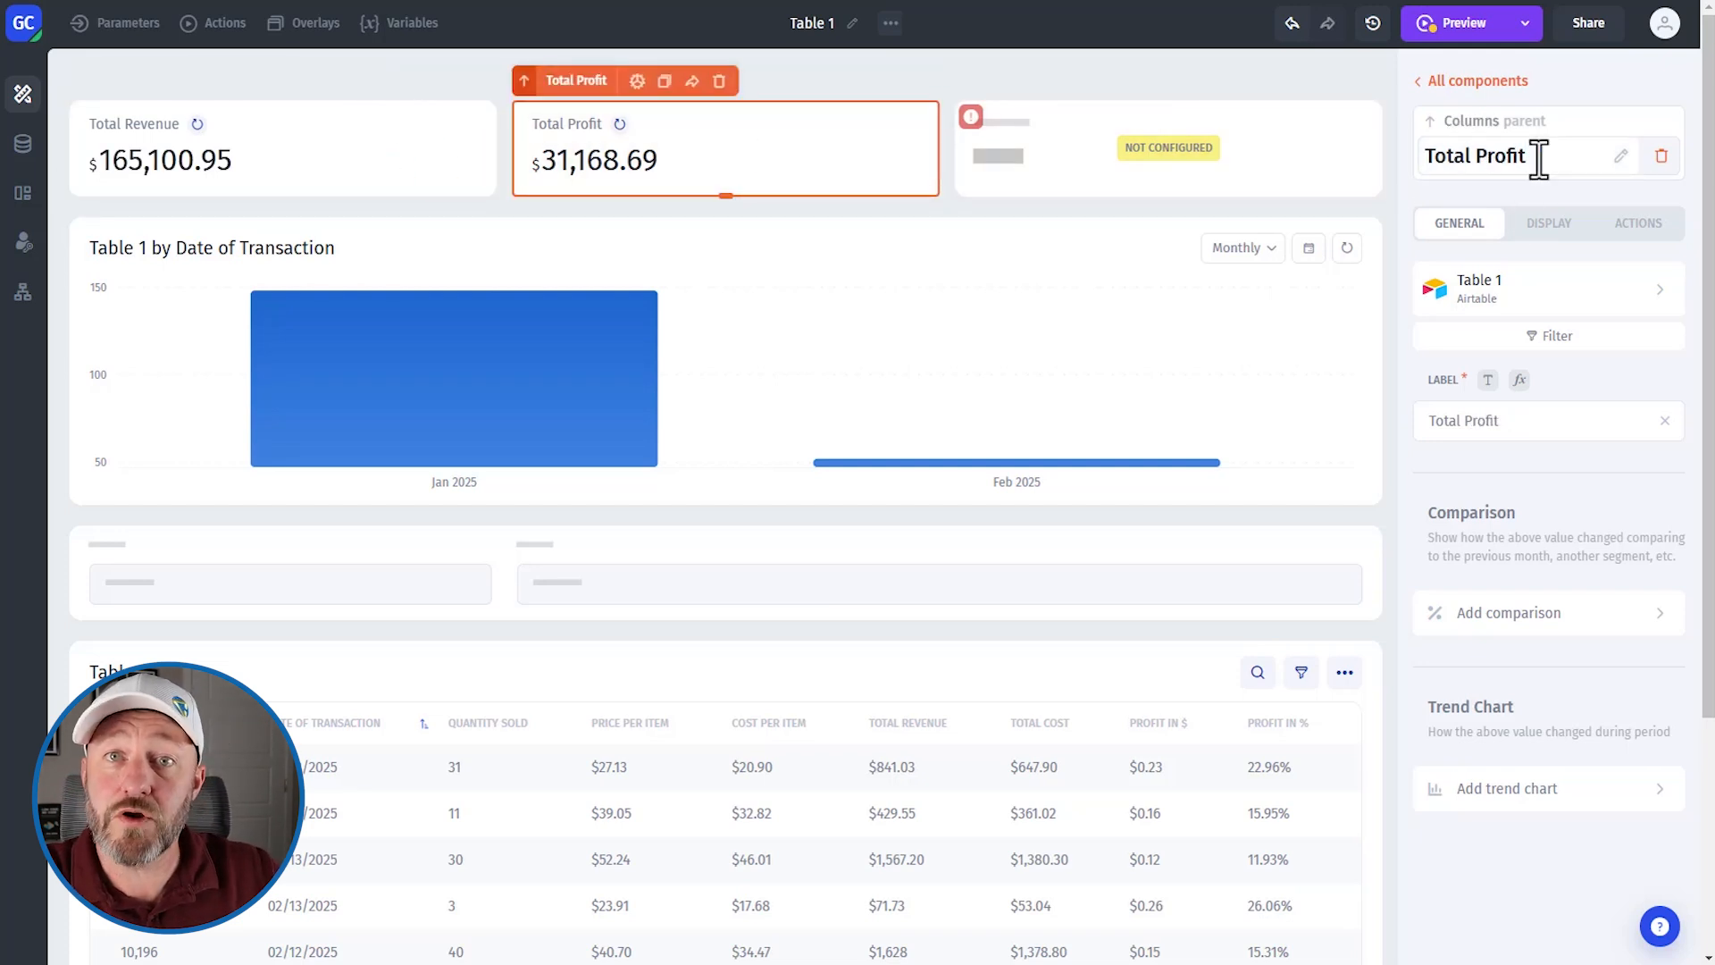
click(1167, 147)
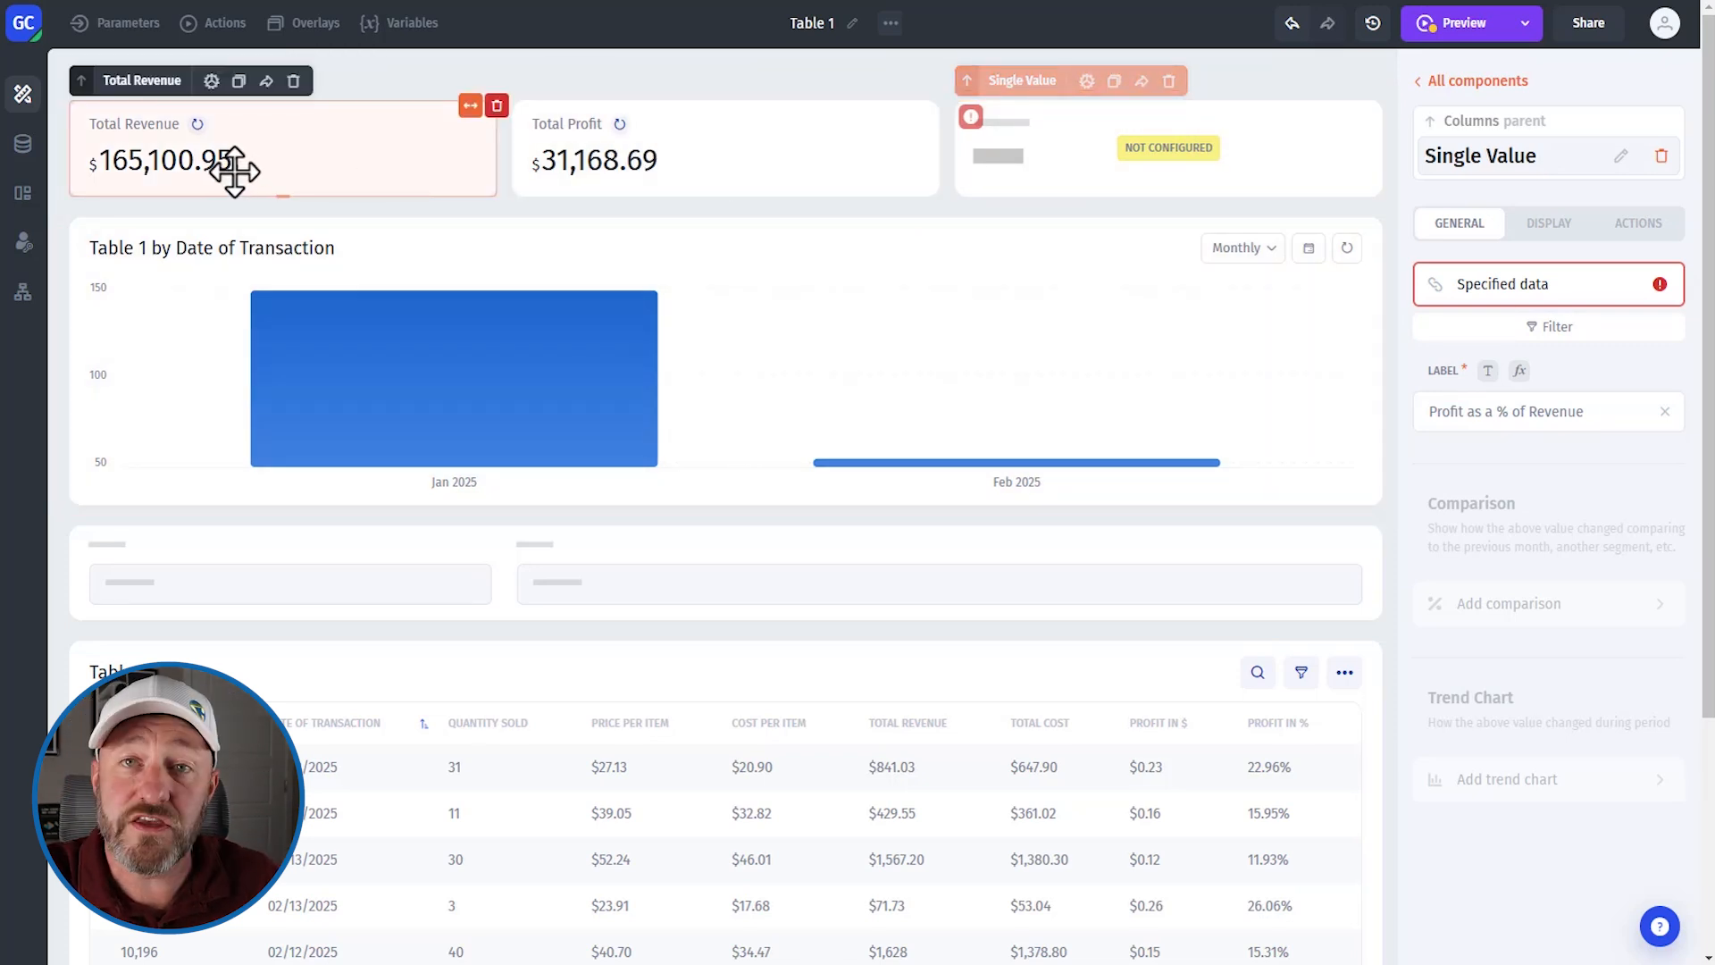
- Enter the formula elements["Total Profit"].value / elements["Total Revenue"].value * 100 in Specify Data
click(1504, 283)
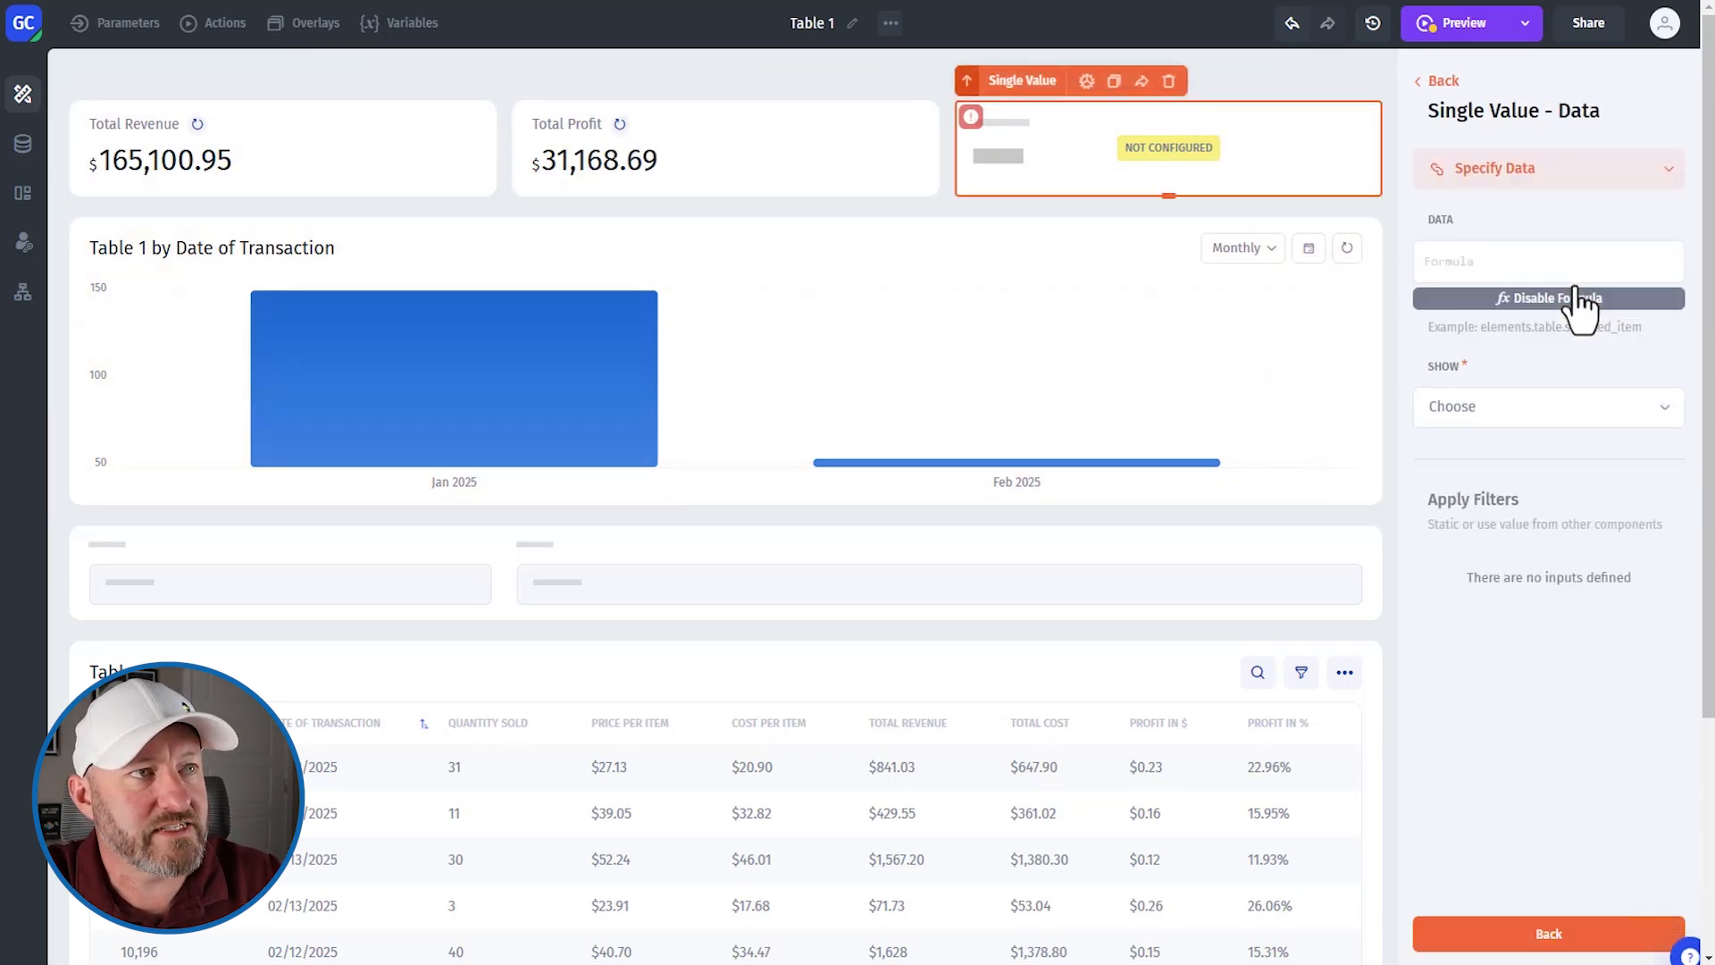
click(1547, 261)
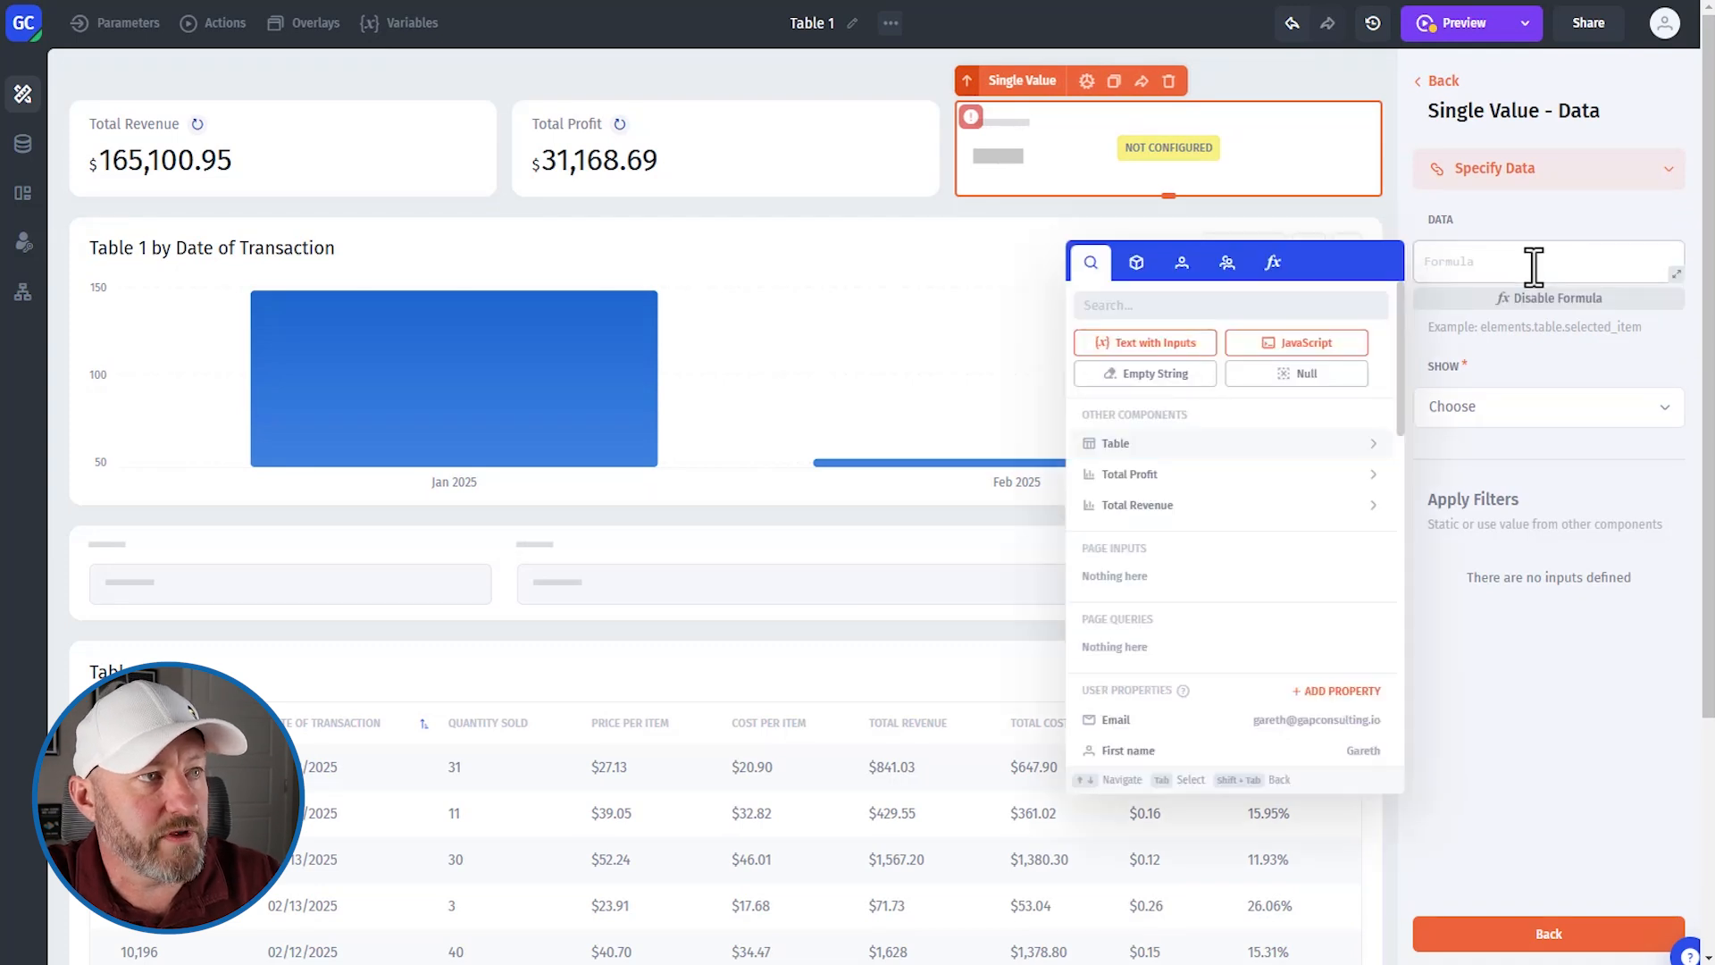
mouse_move(1165, 459)
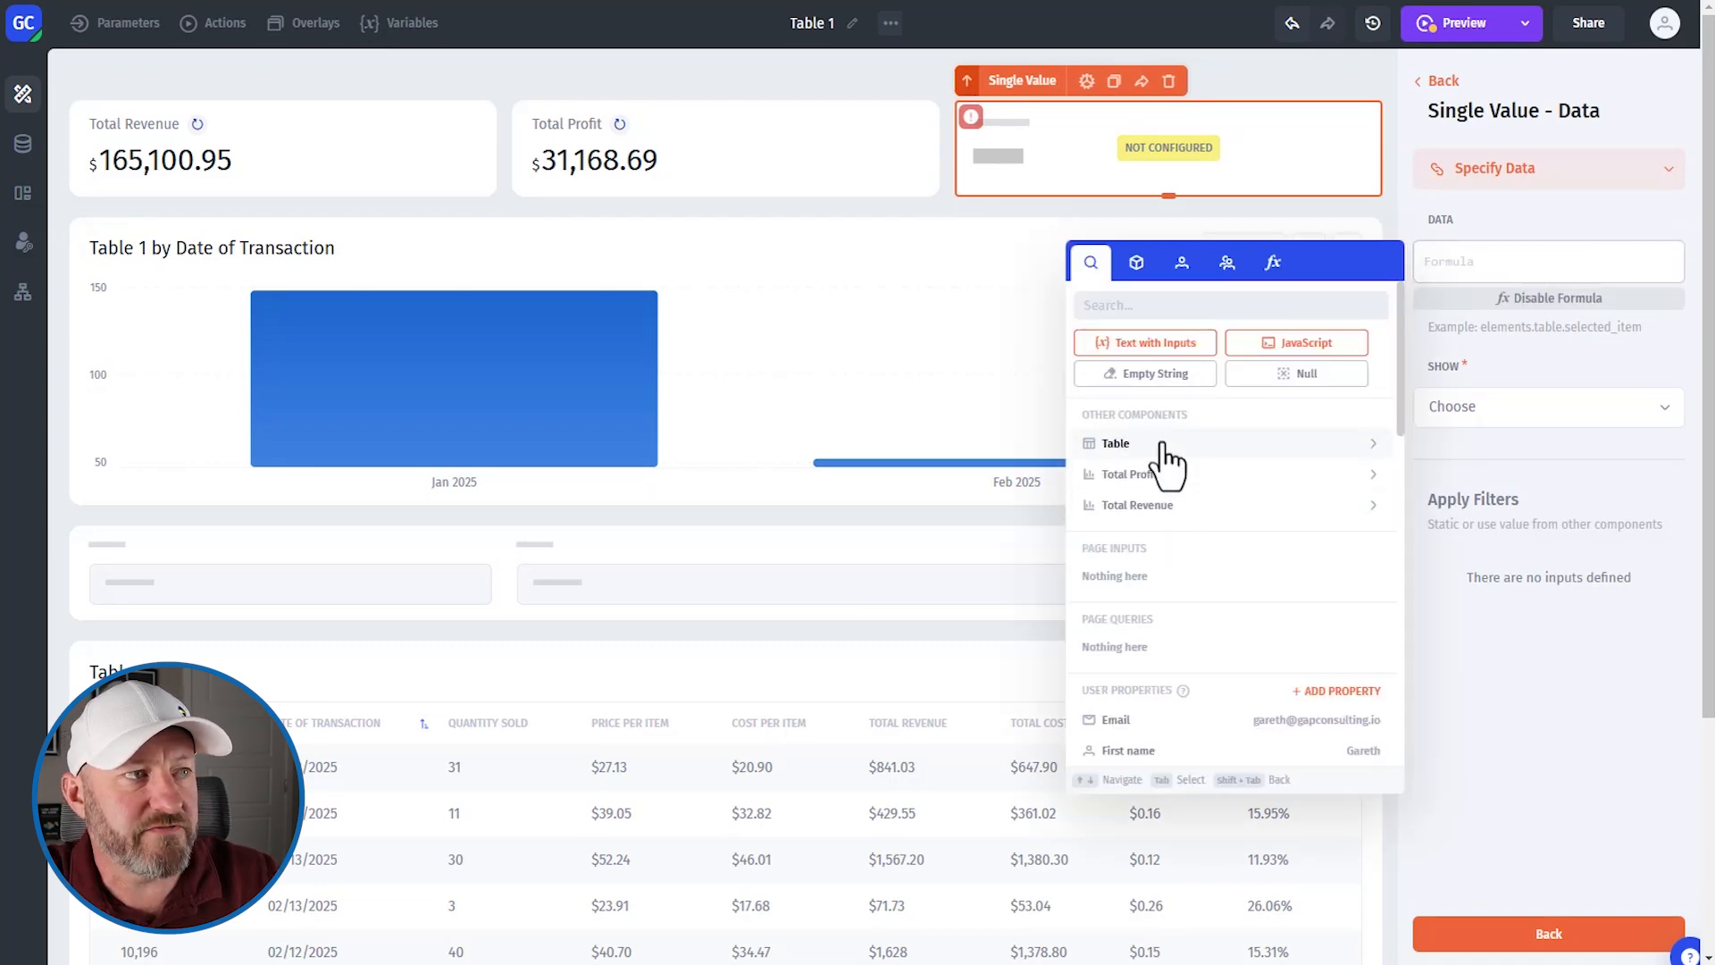
mouse_move(1170, 515)
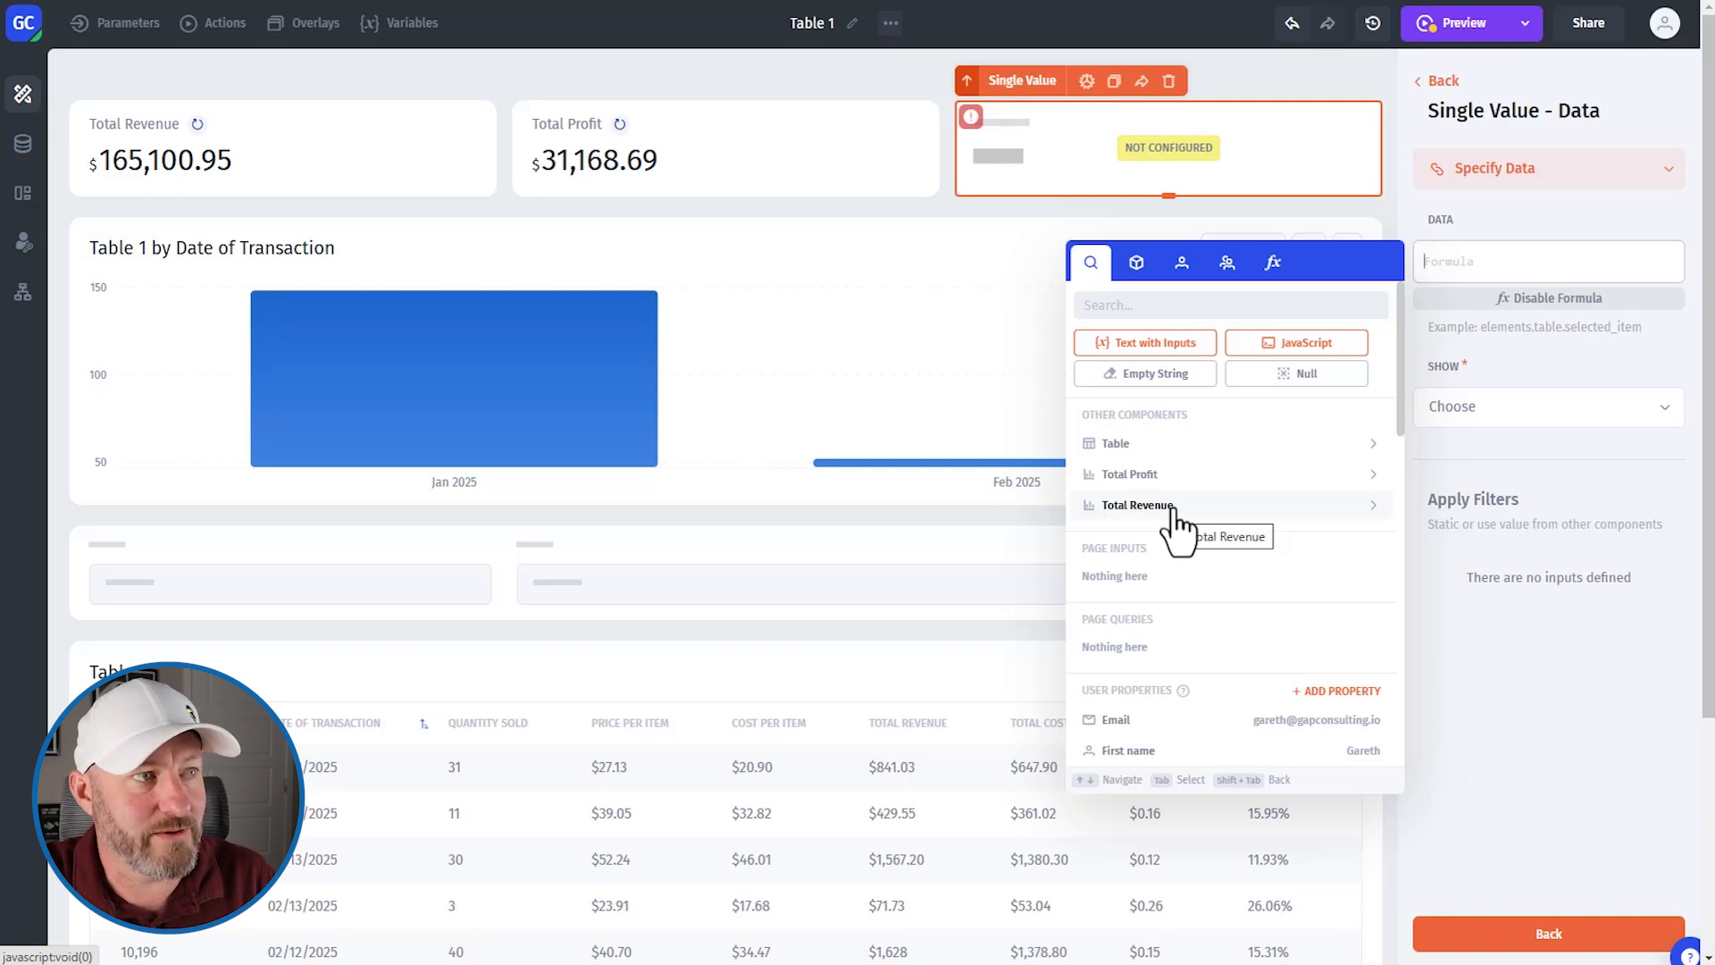
mouse_move(1181, 492)
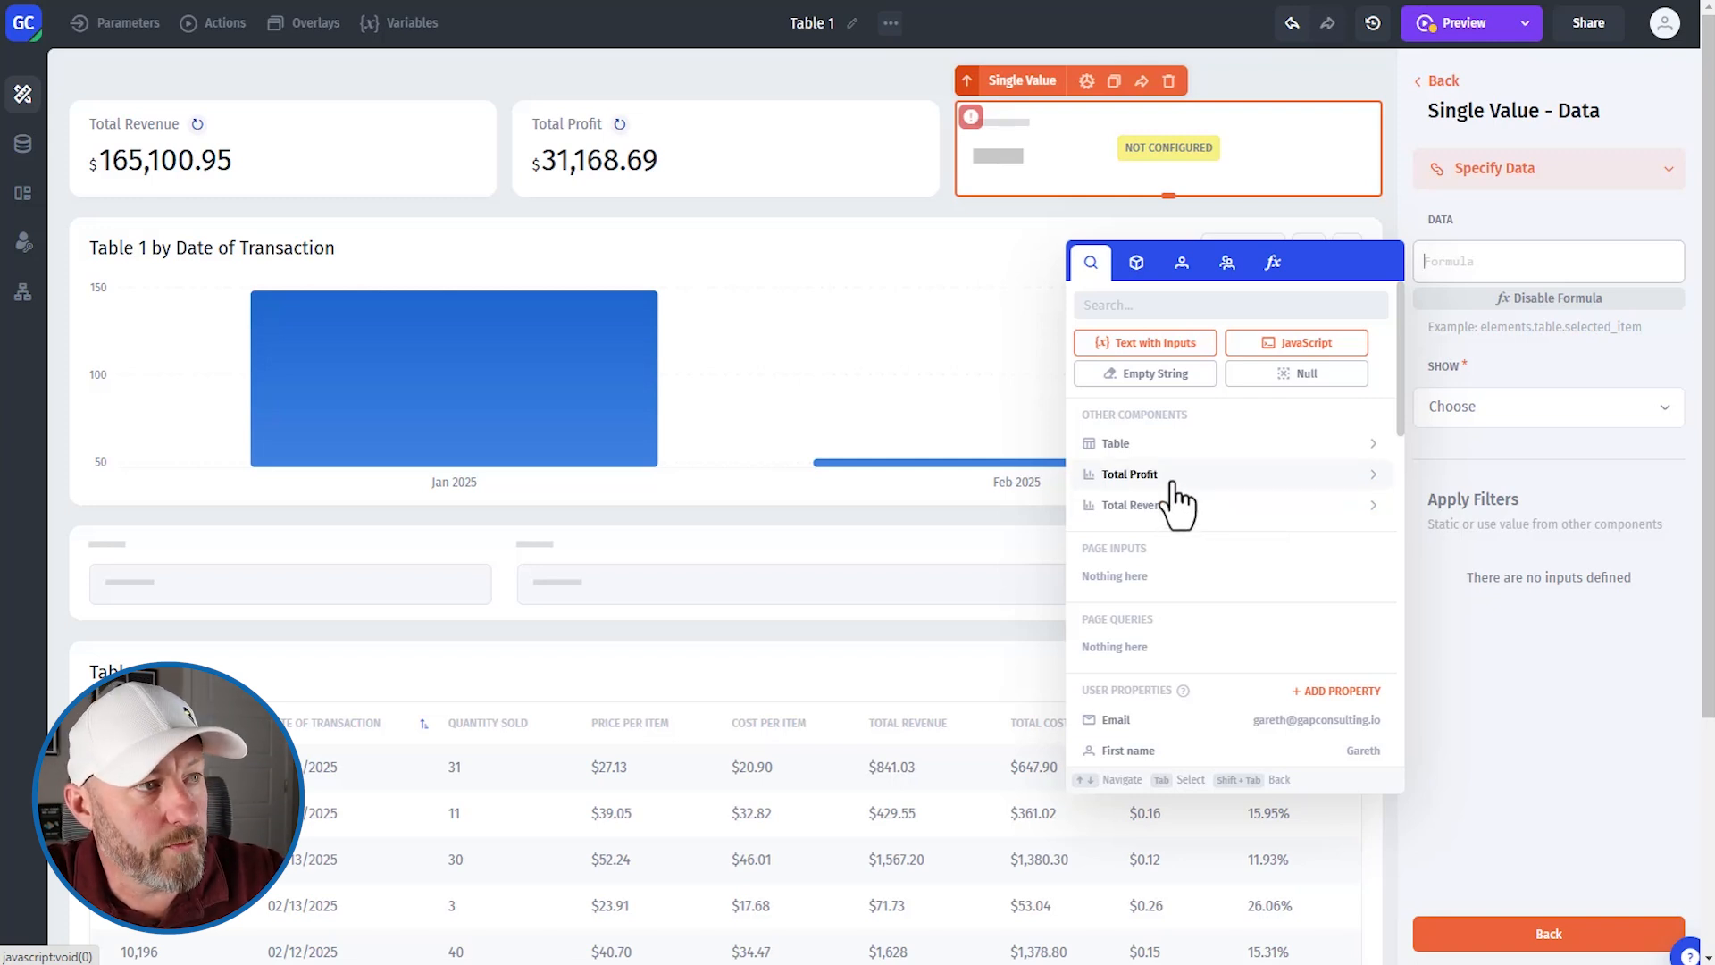
click(1130, 474)
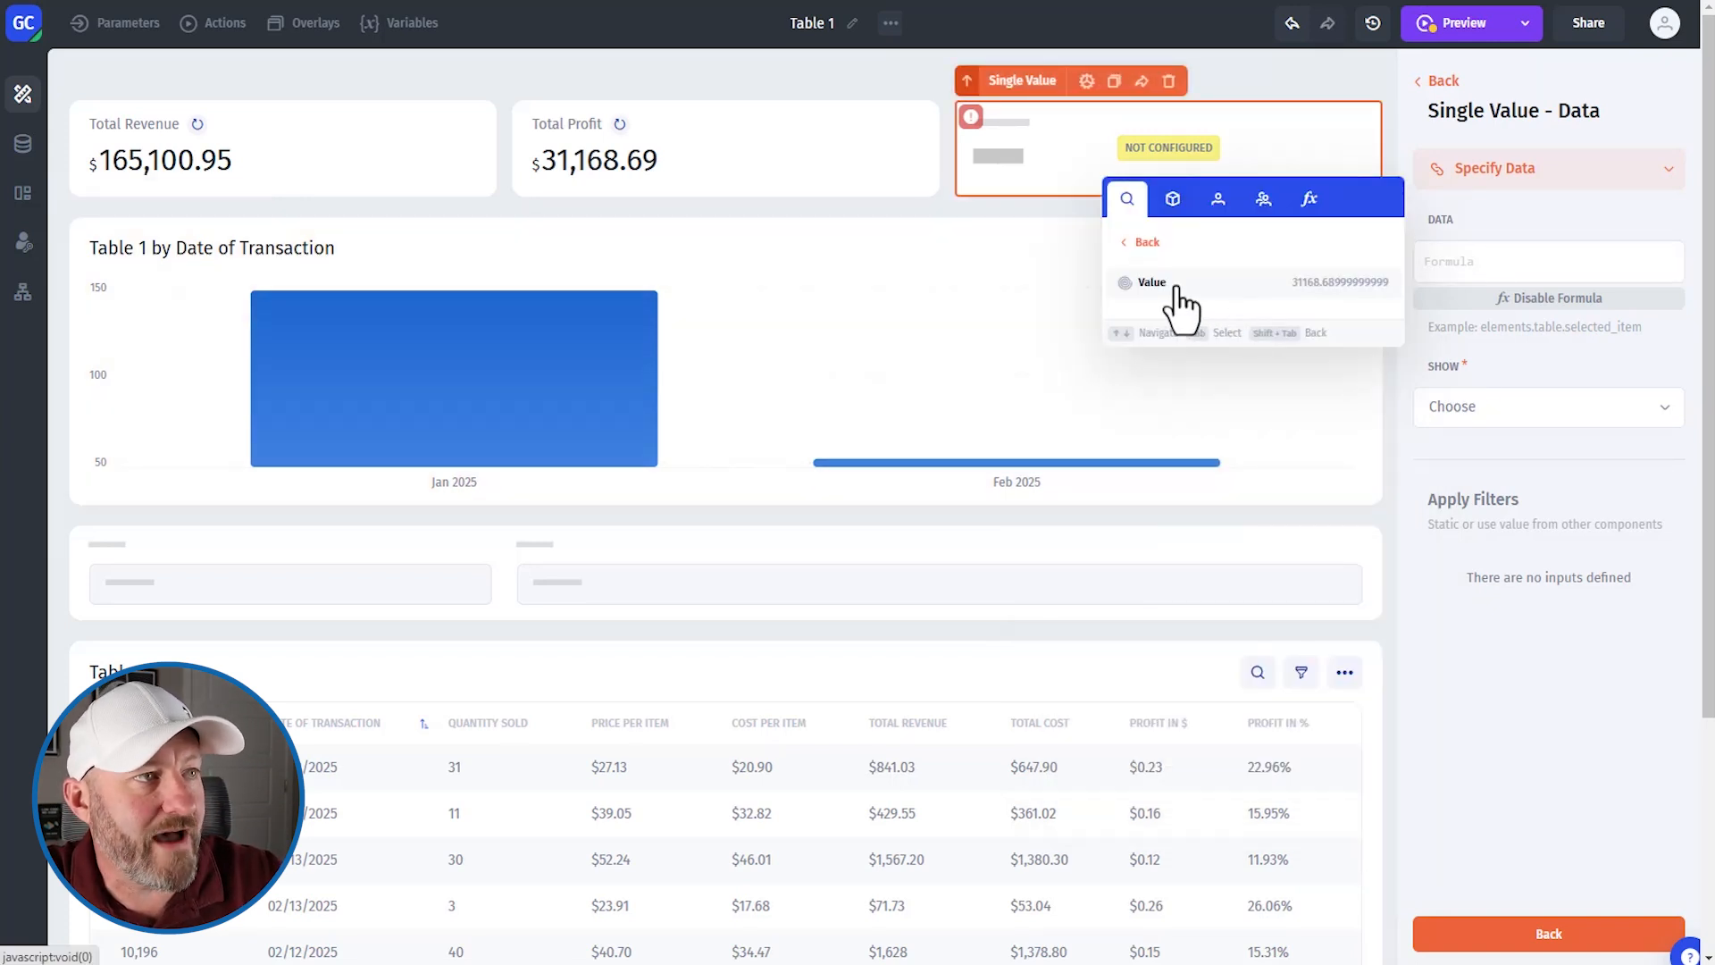
click(1152, 282)
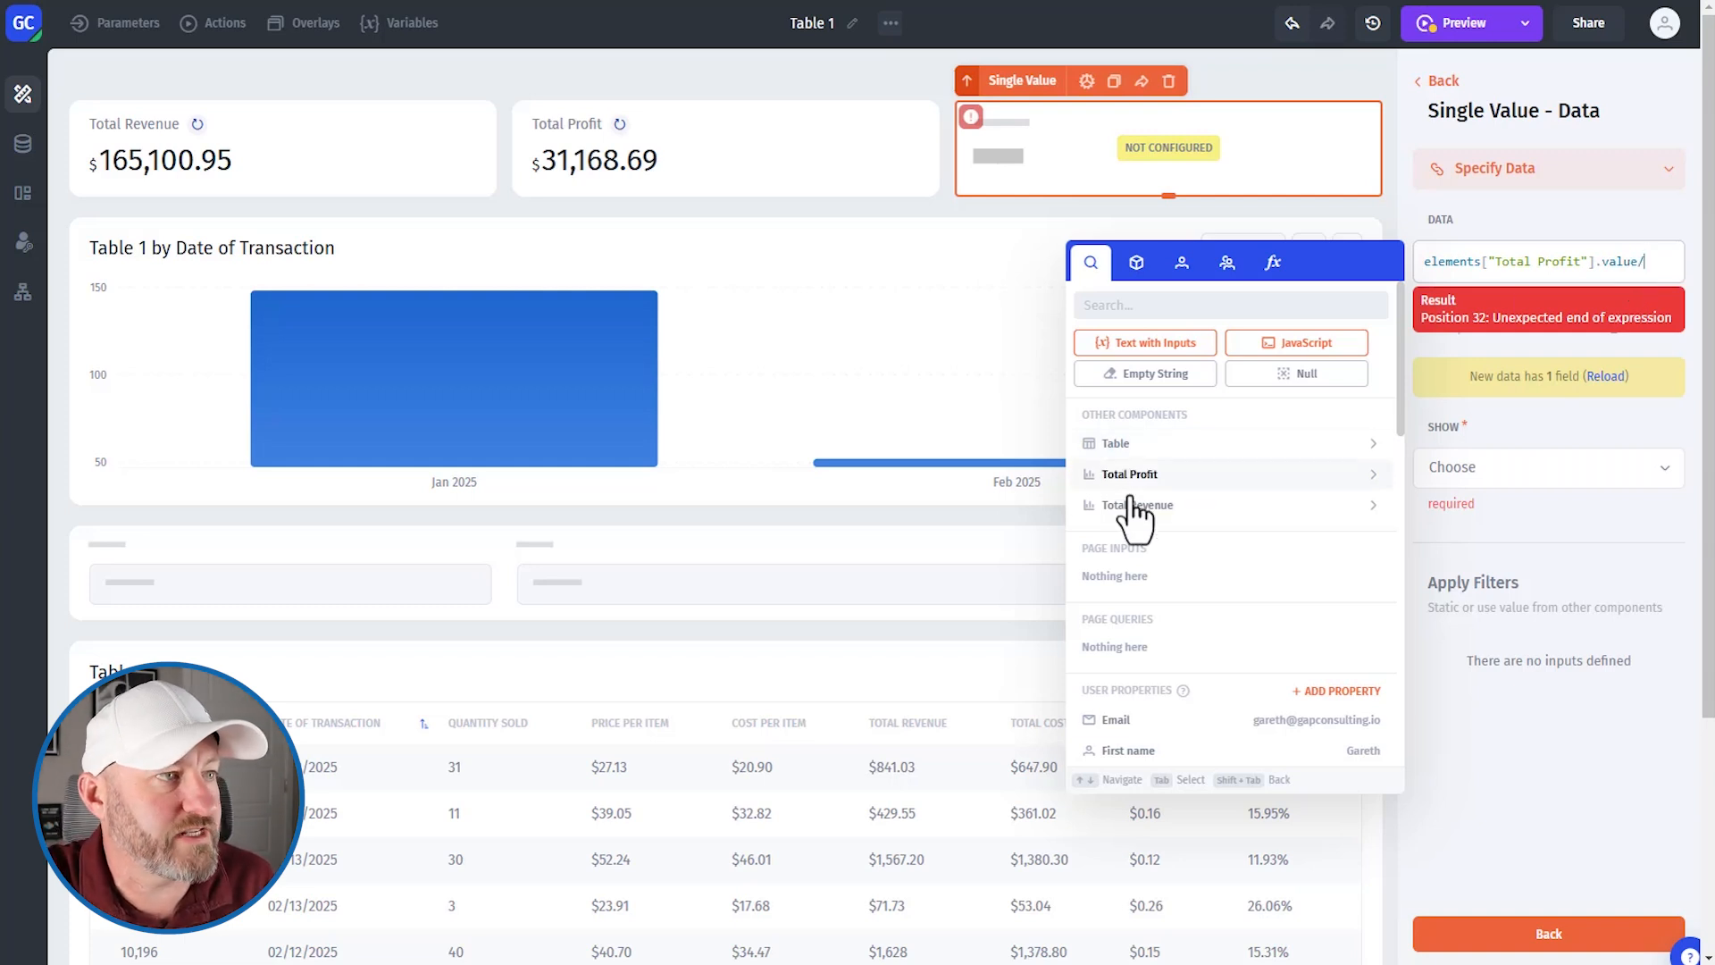
mouse_move(1159, 492)
text( elements["Total Revenue"].value * 100)
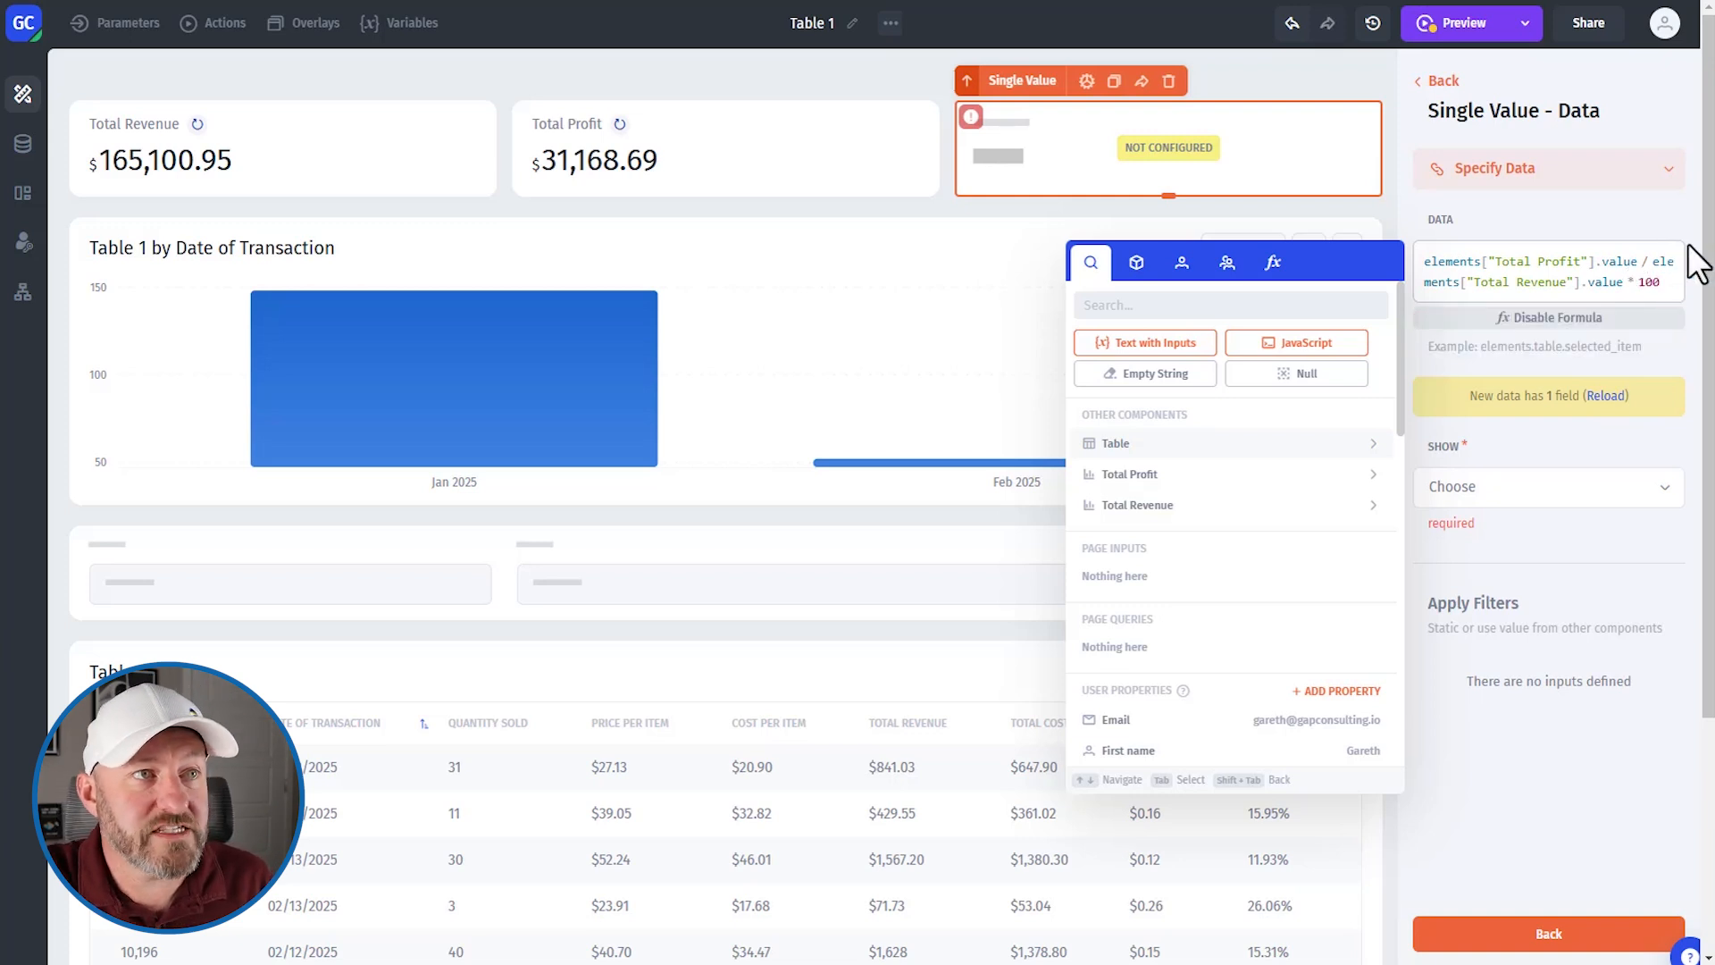
mouse_move(1629, 427)
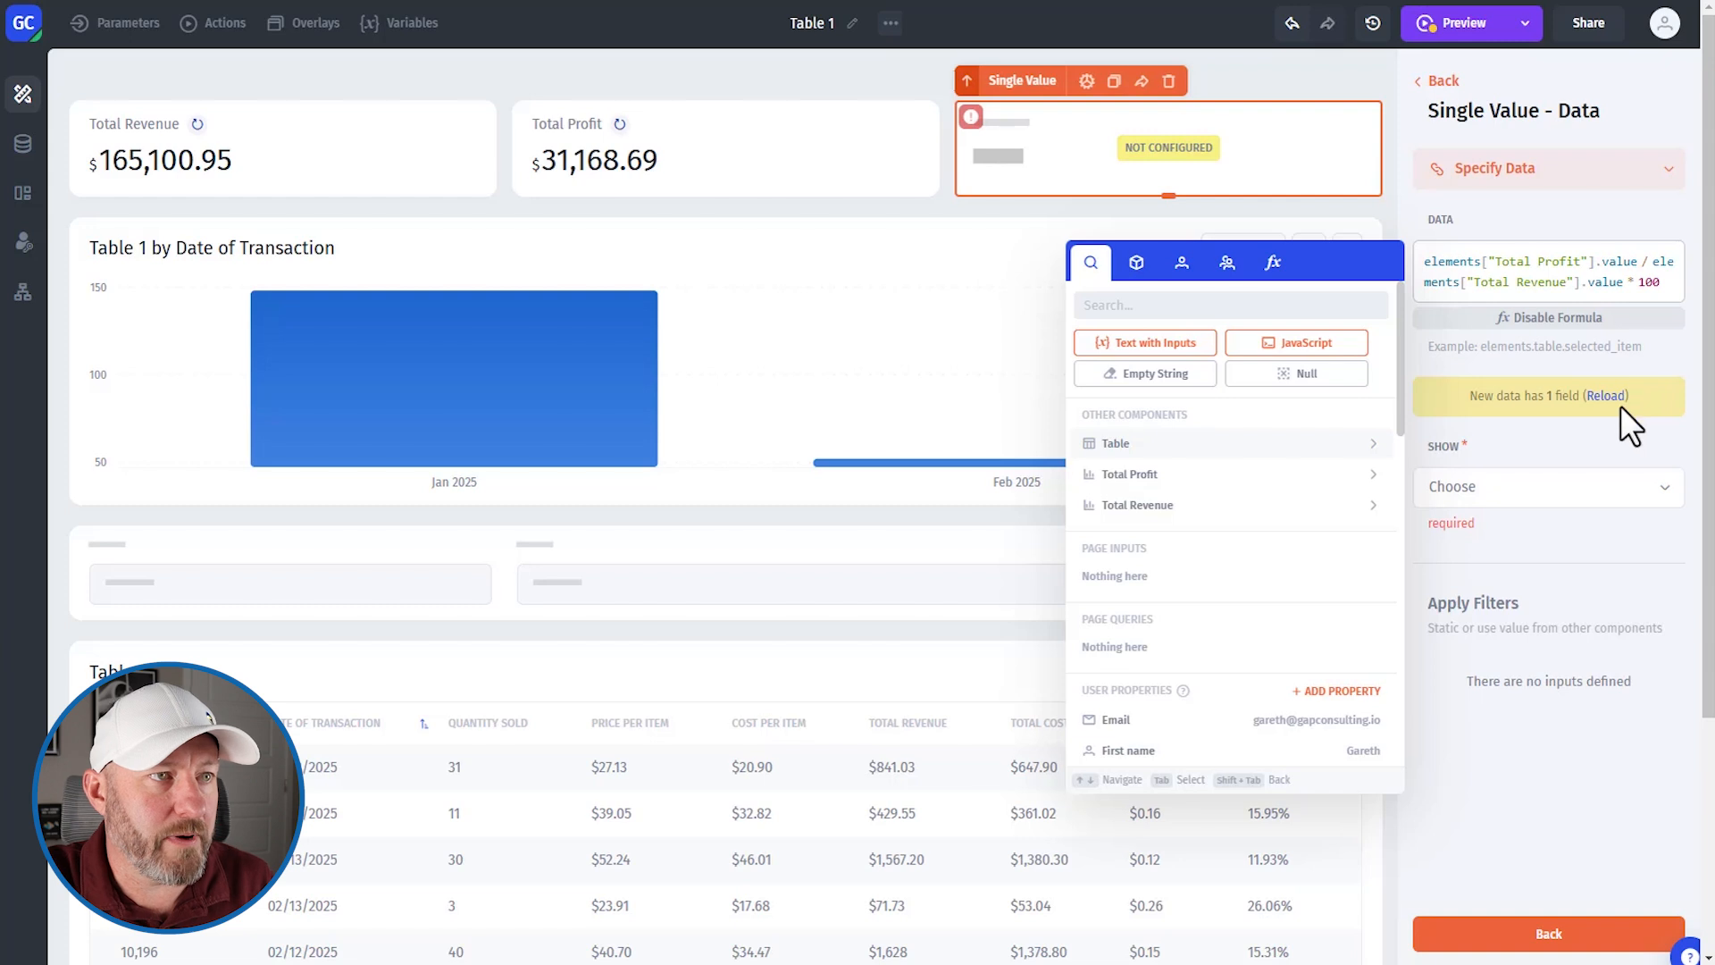
mouse_move(1500, 404)
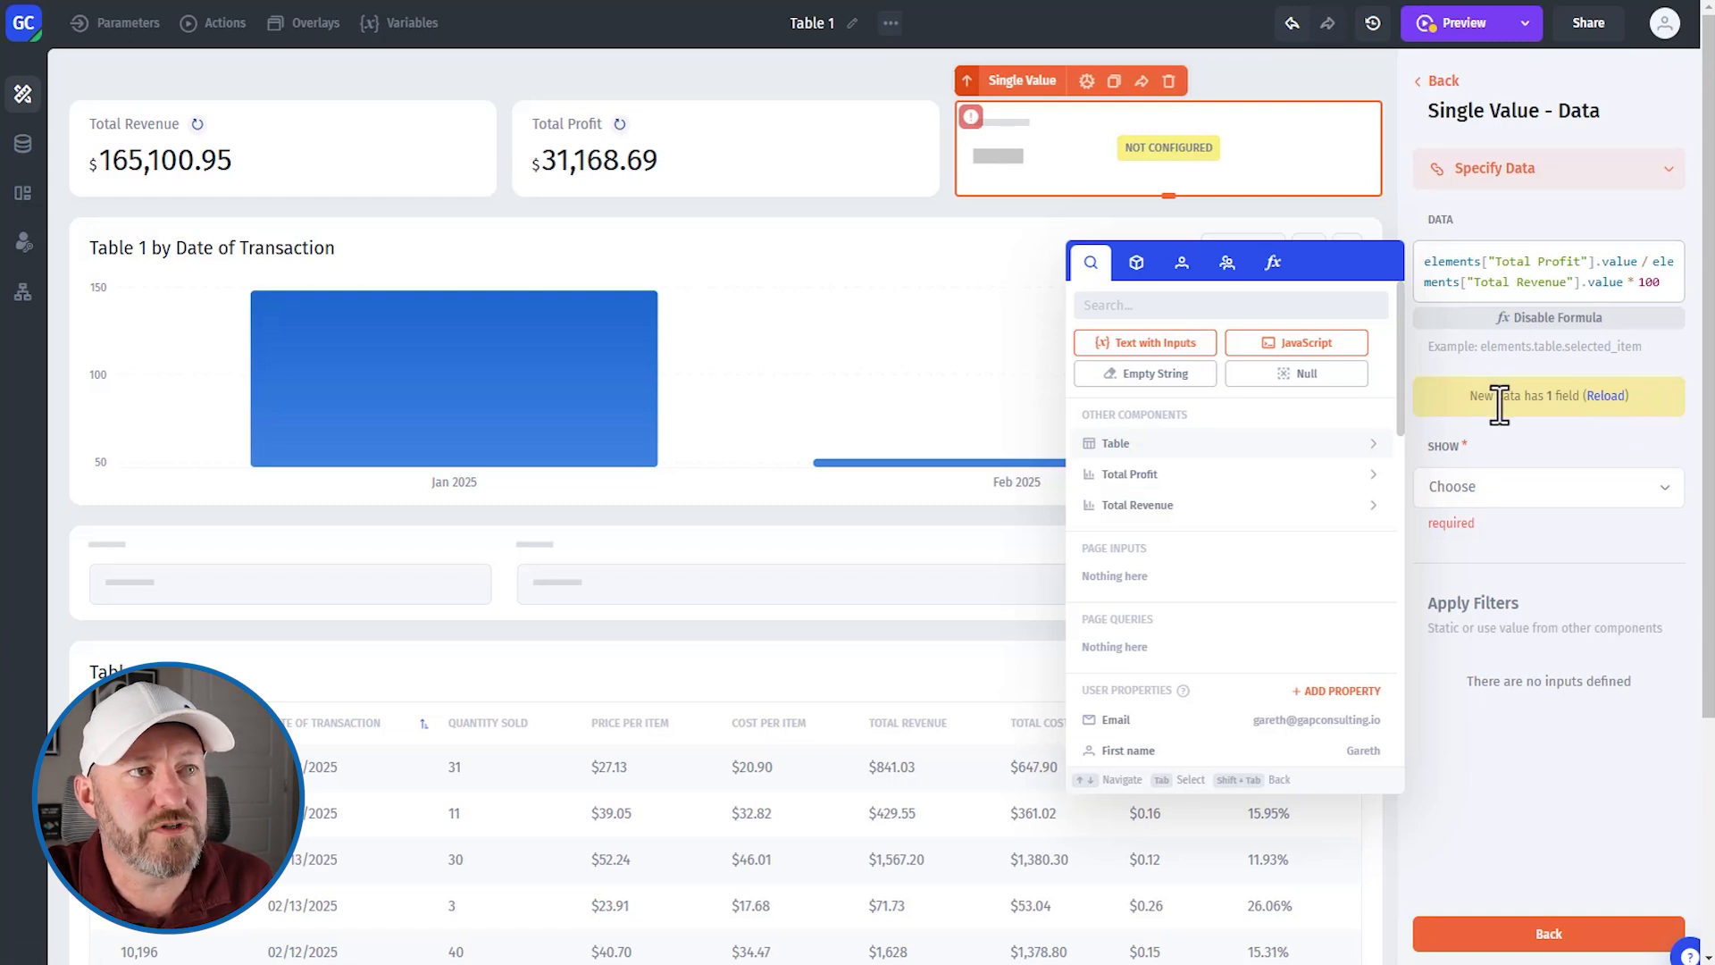
- Reload the data and show the Pre-aggregated Field - result, displaying 18.88%
click(1607, 395)
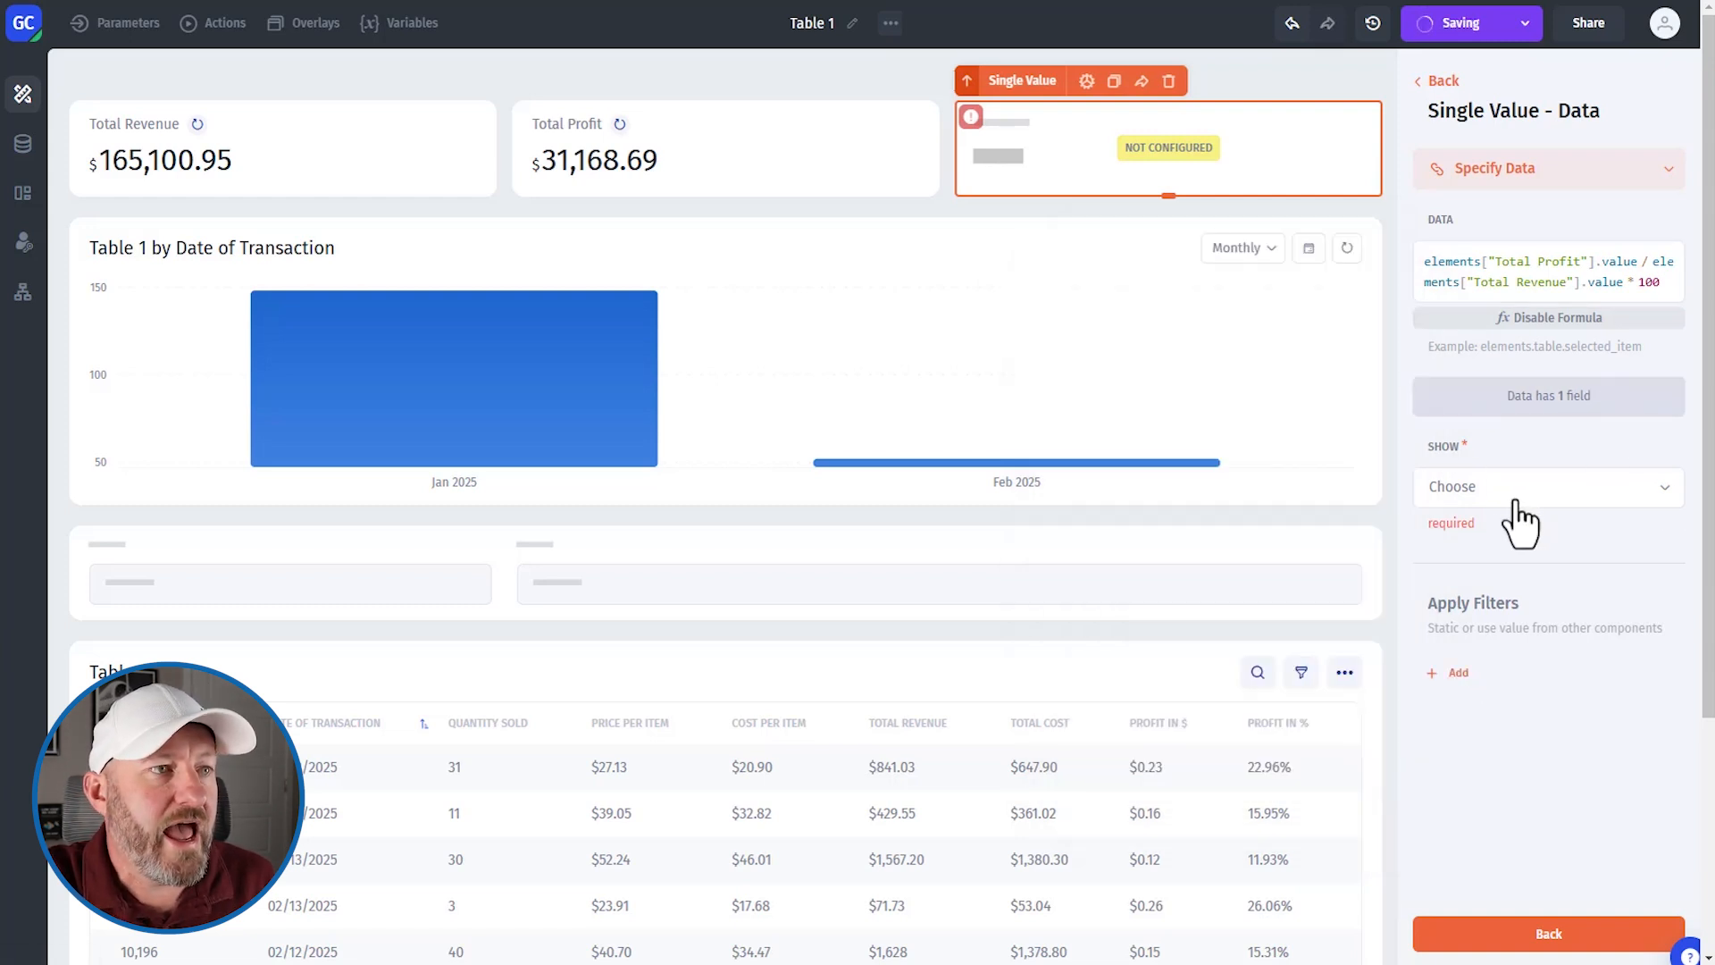
click(1546, 486)
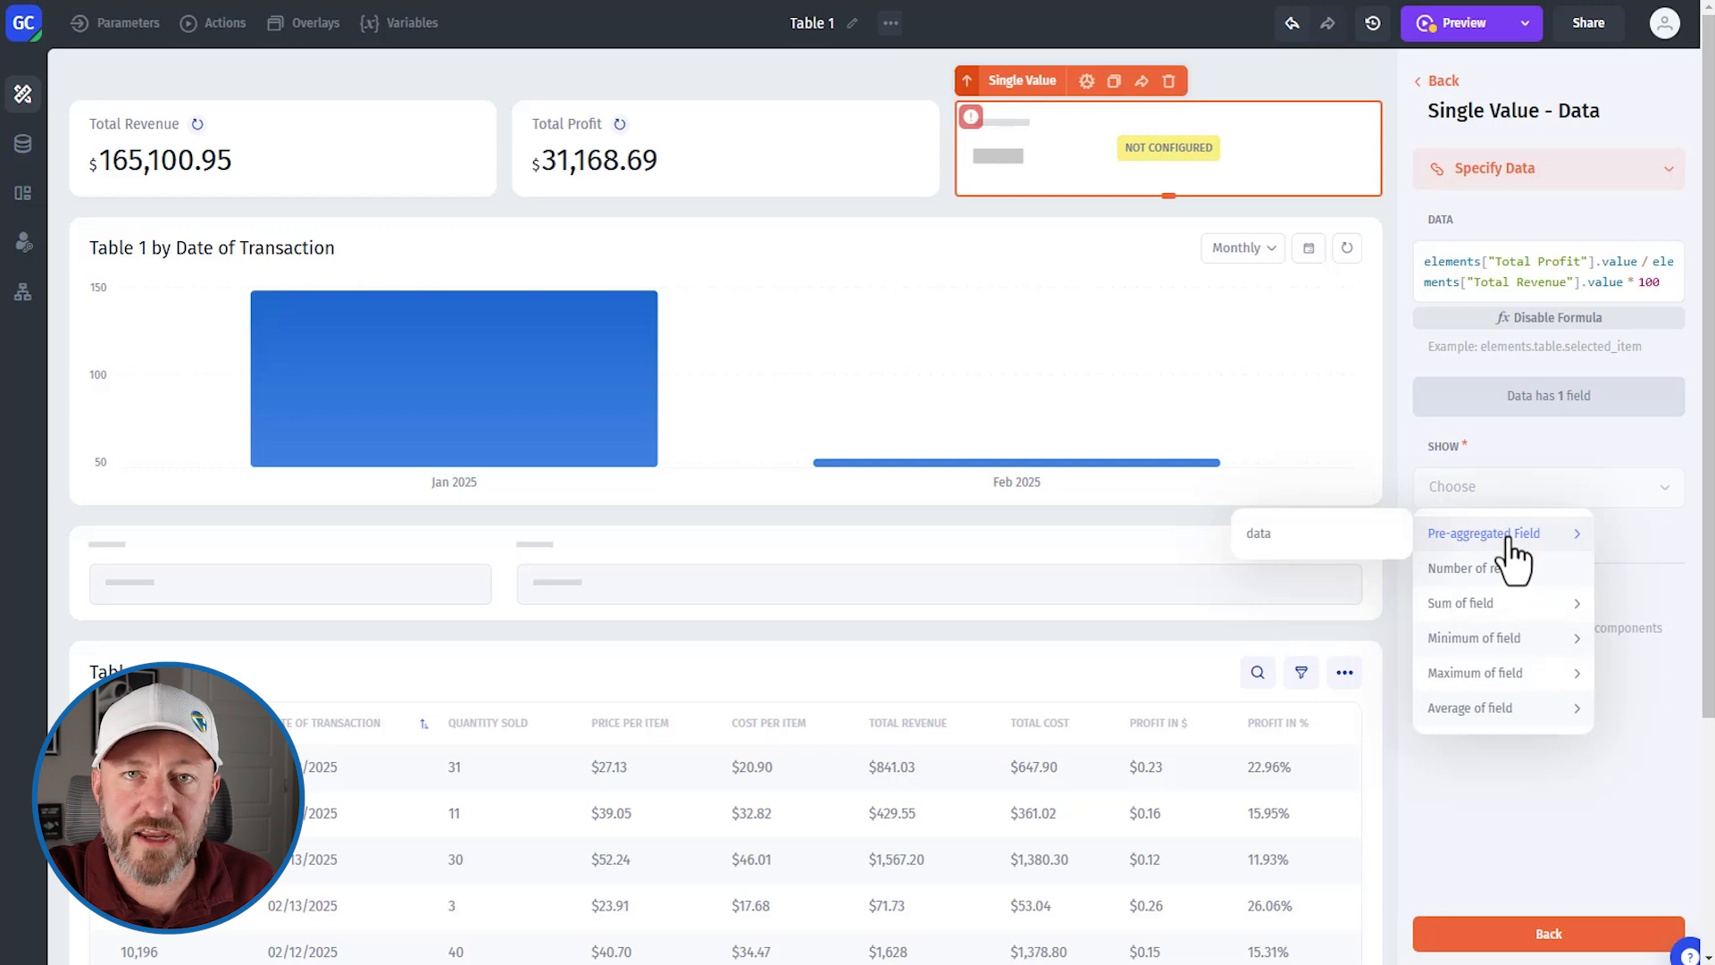
click(1483, 532)
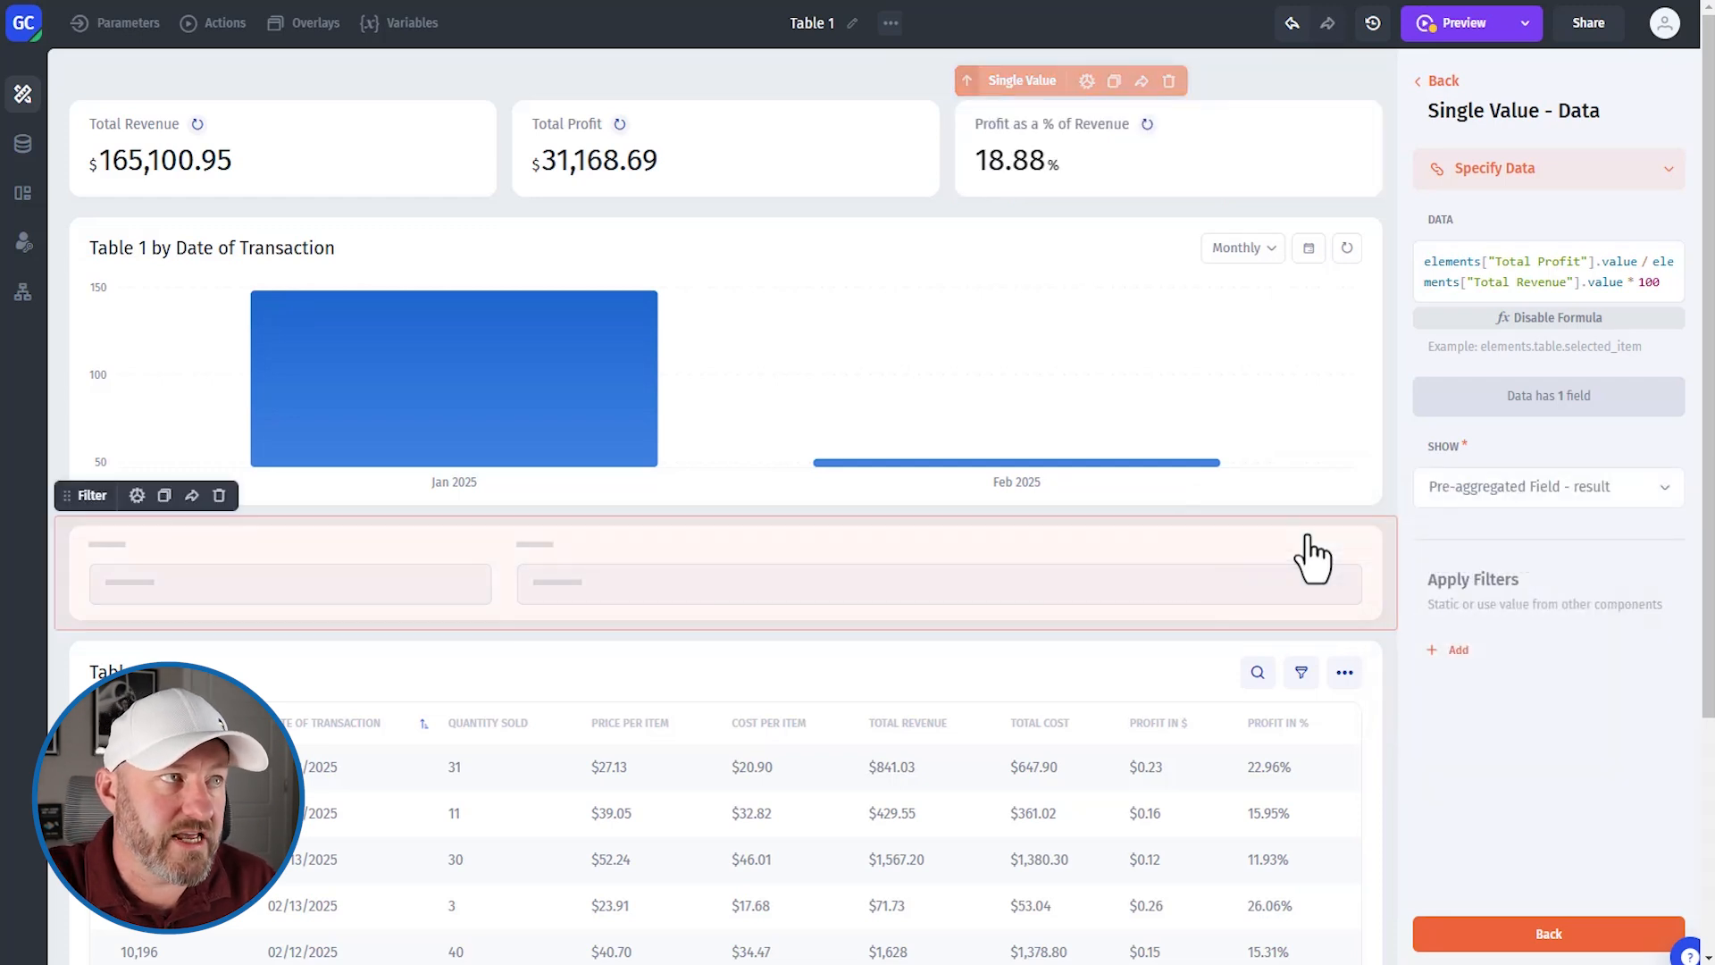
click(1165, 147)
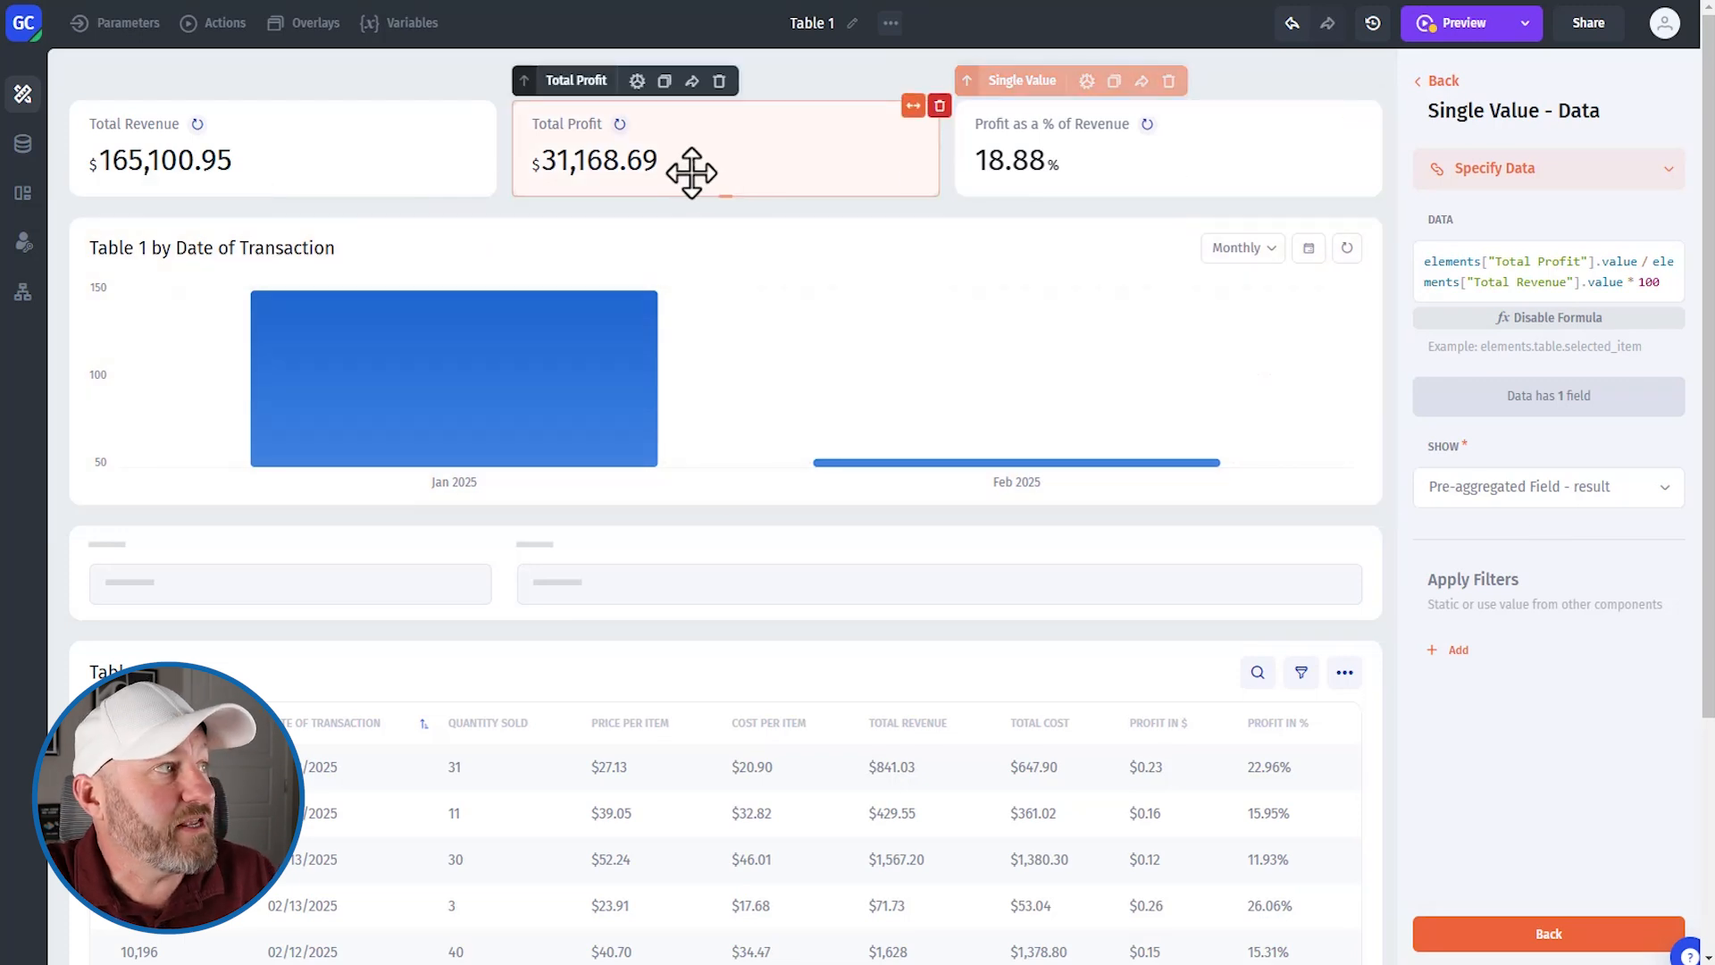
- In Calculator, compute 31168.69 ÷ 165100.95 × 100, getting 18.8786 to match the card
click(1166, 147)
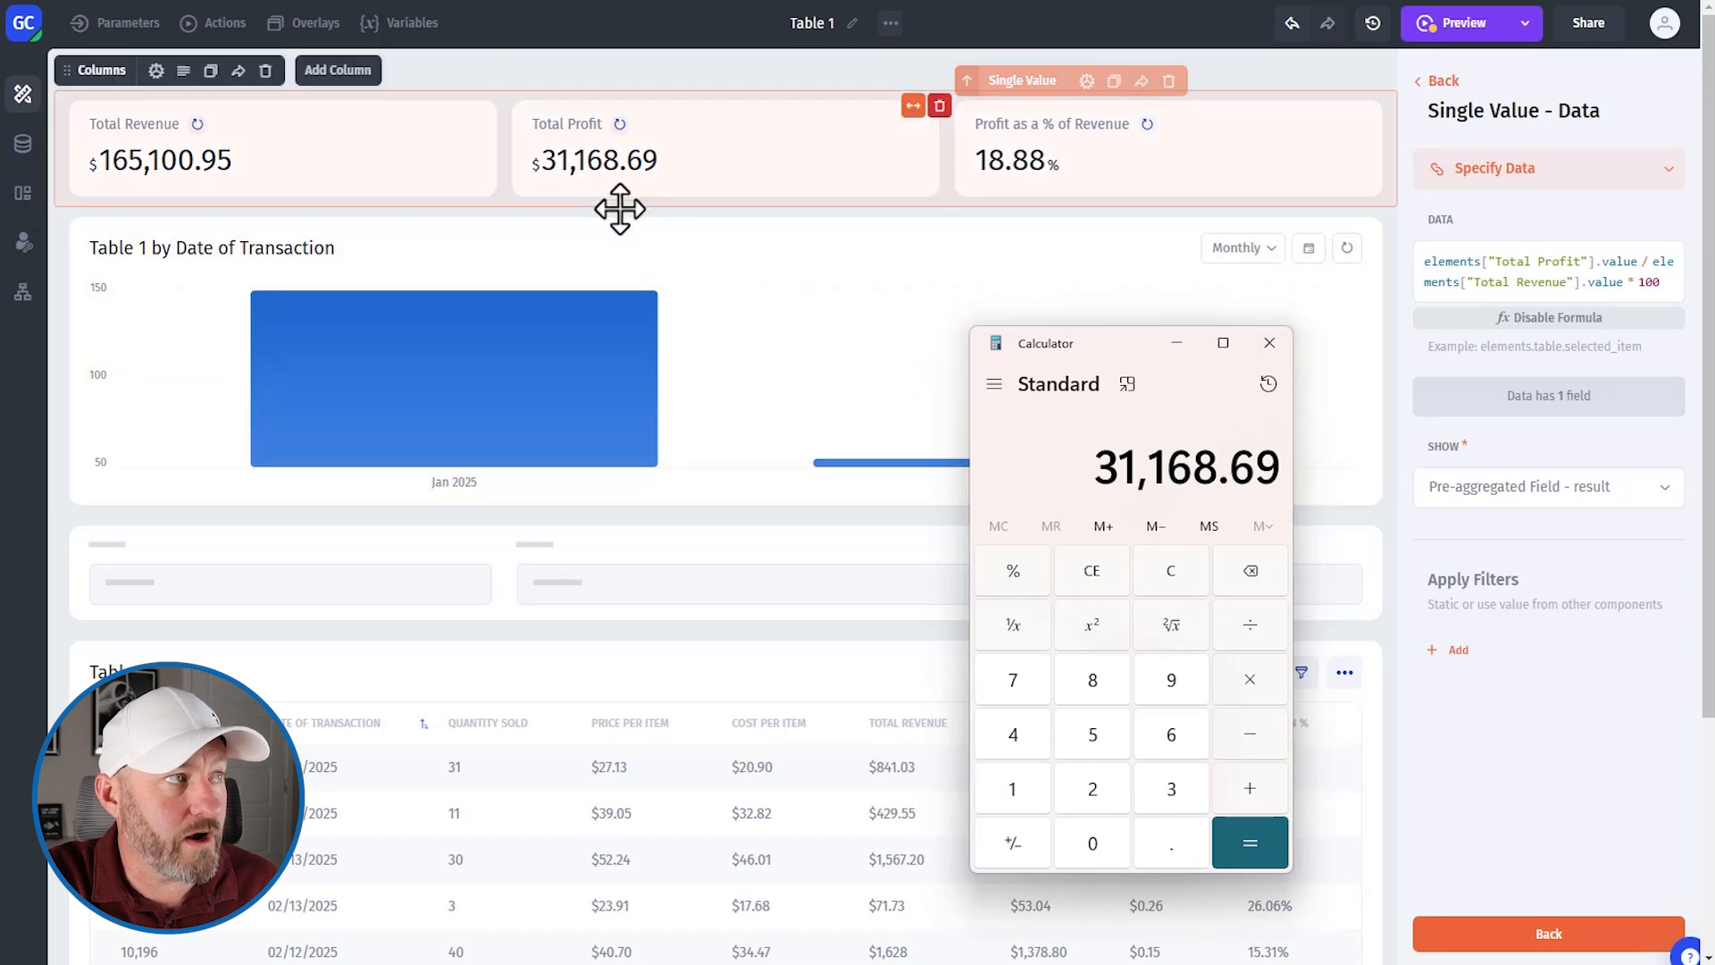
click(1249, 624)
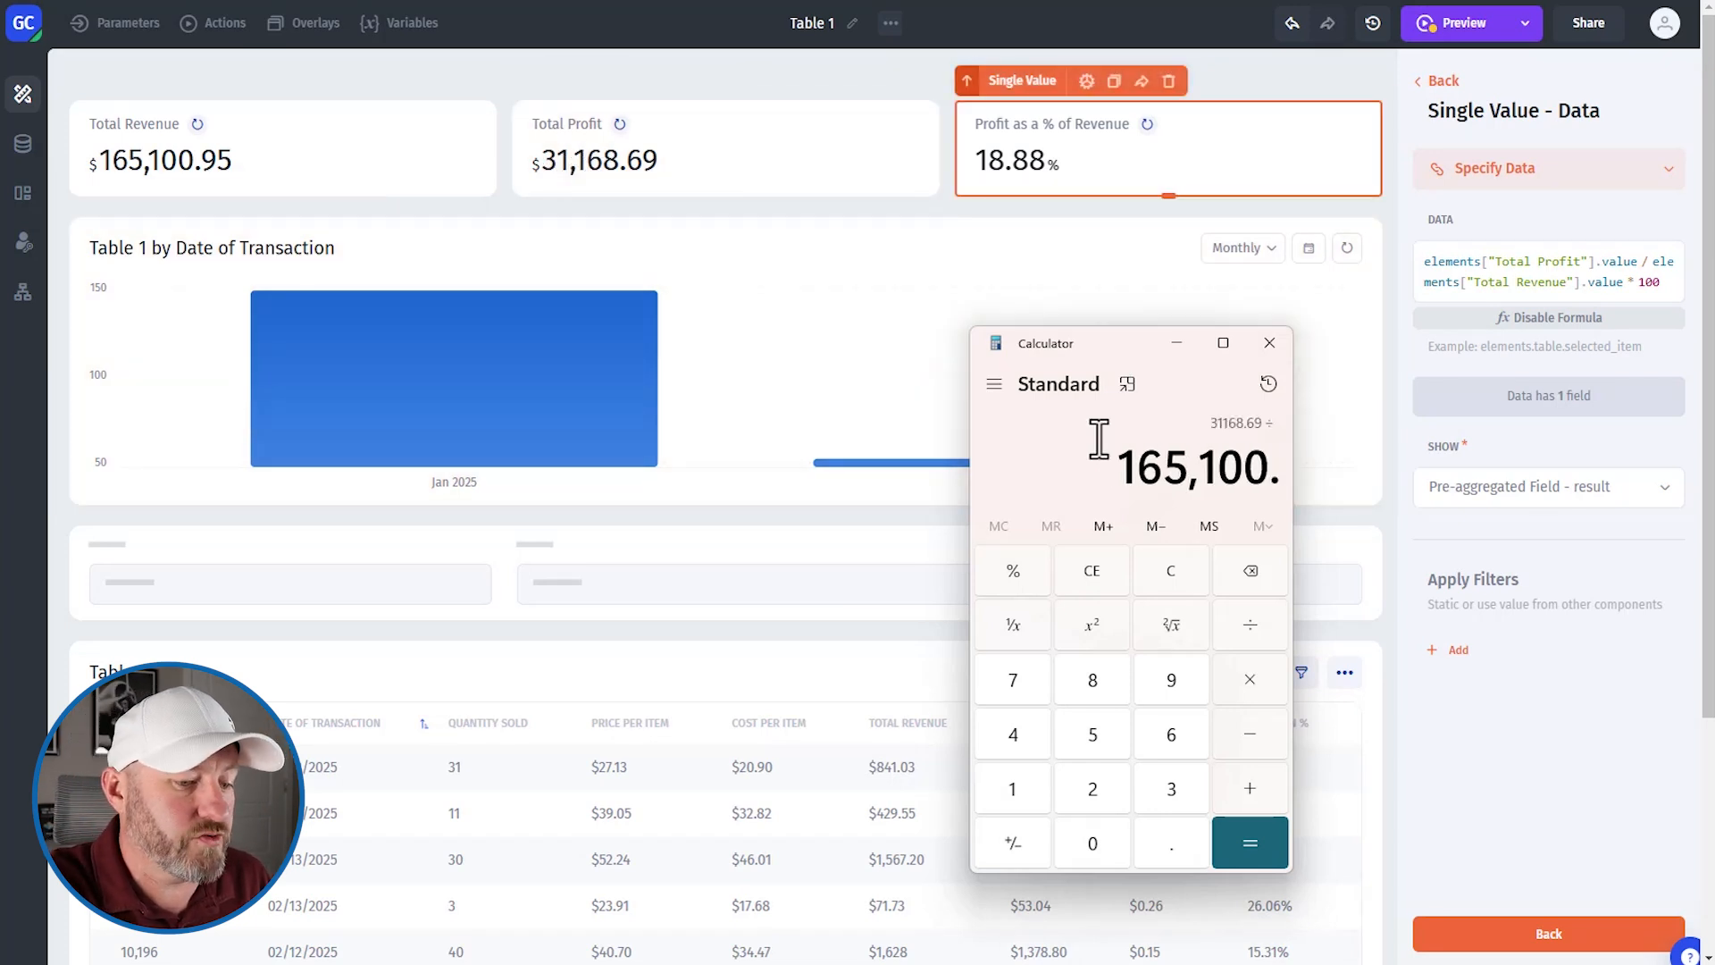
click(1247, 843)
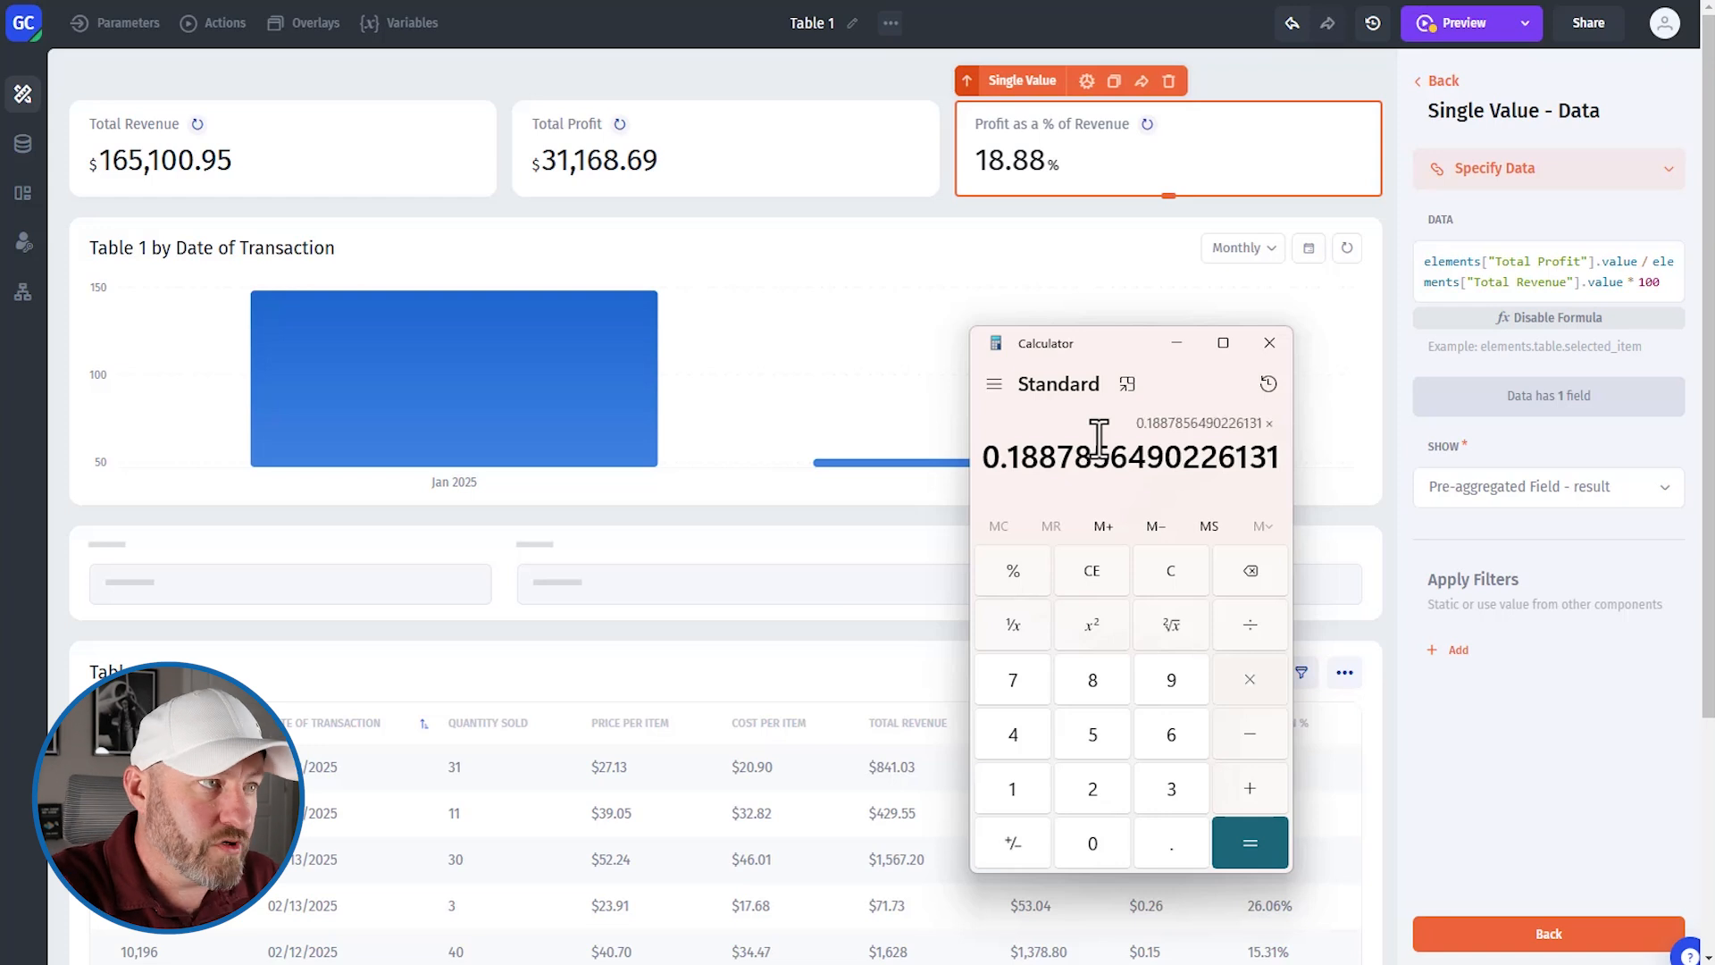
click(1248, 843)
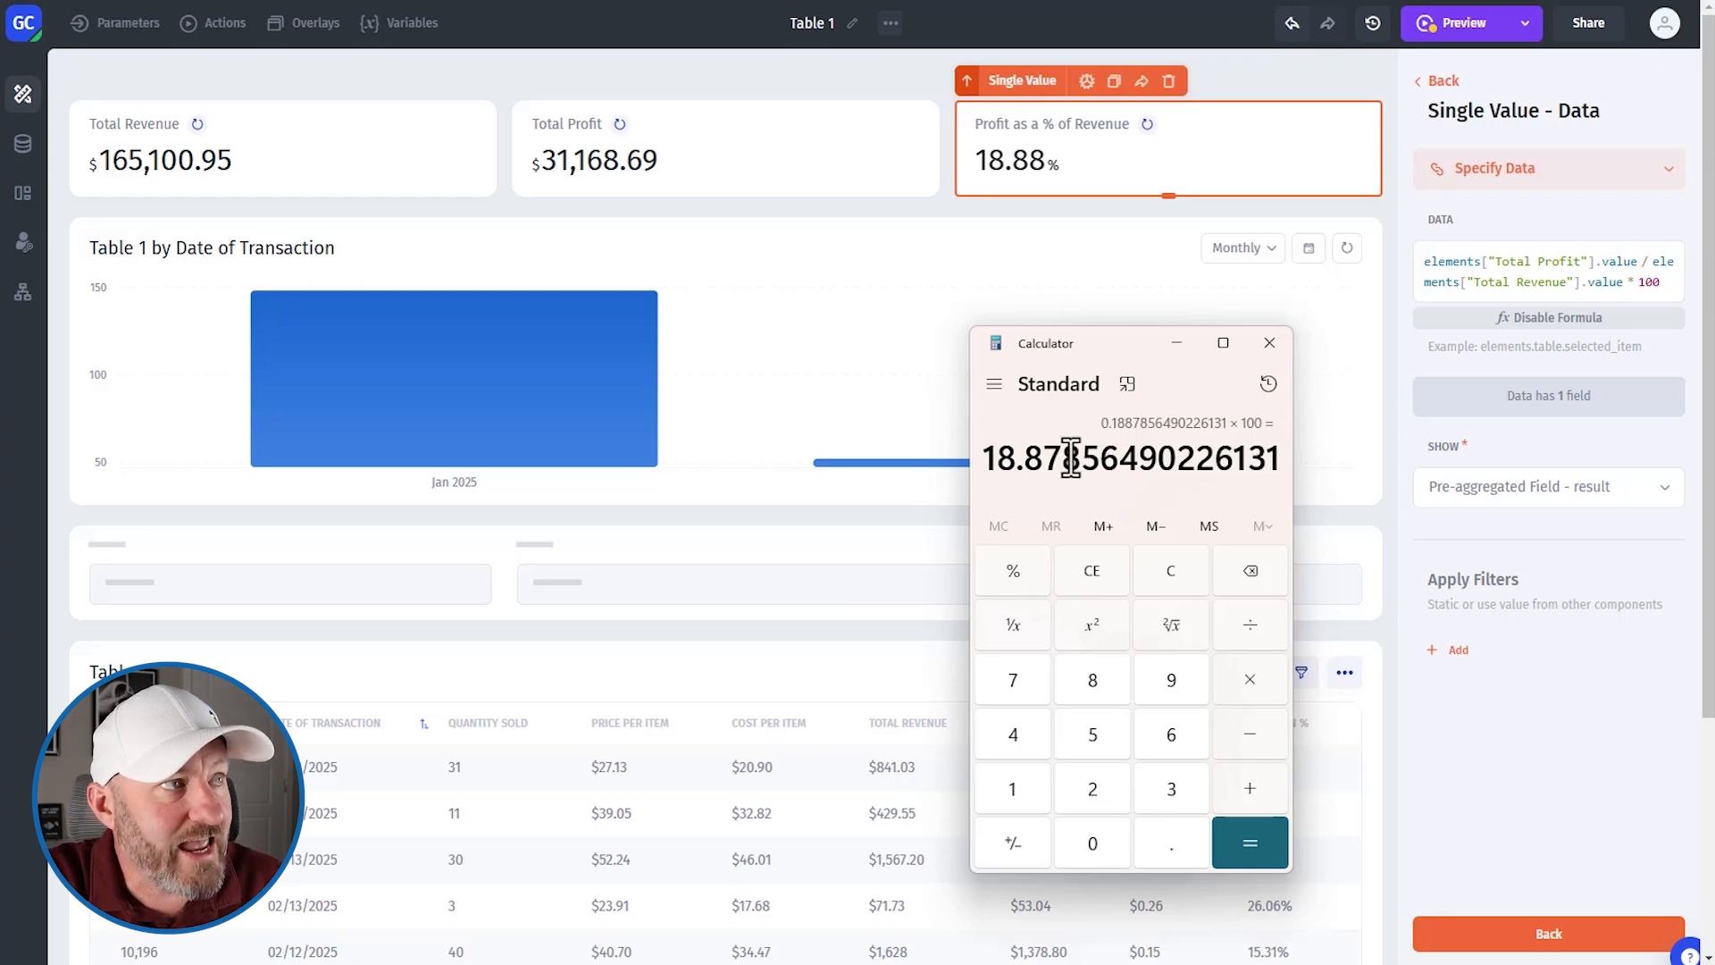
mouse_move(1021, 179)
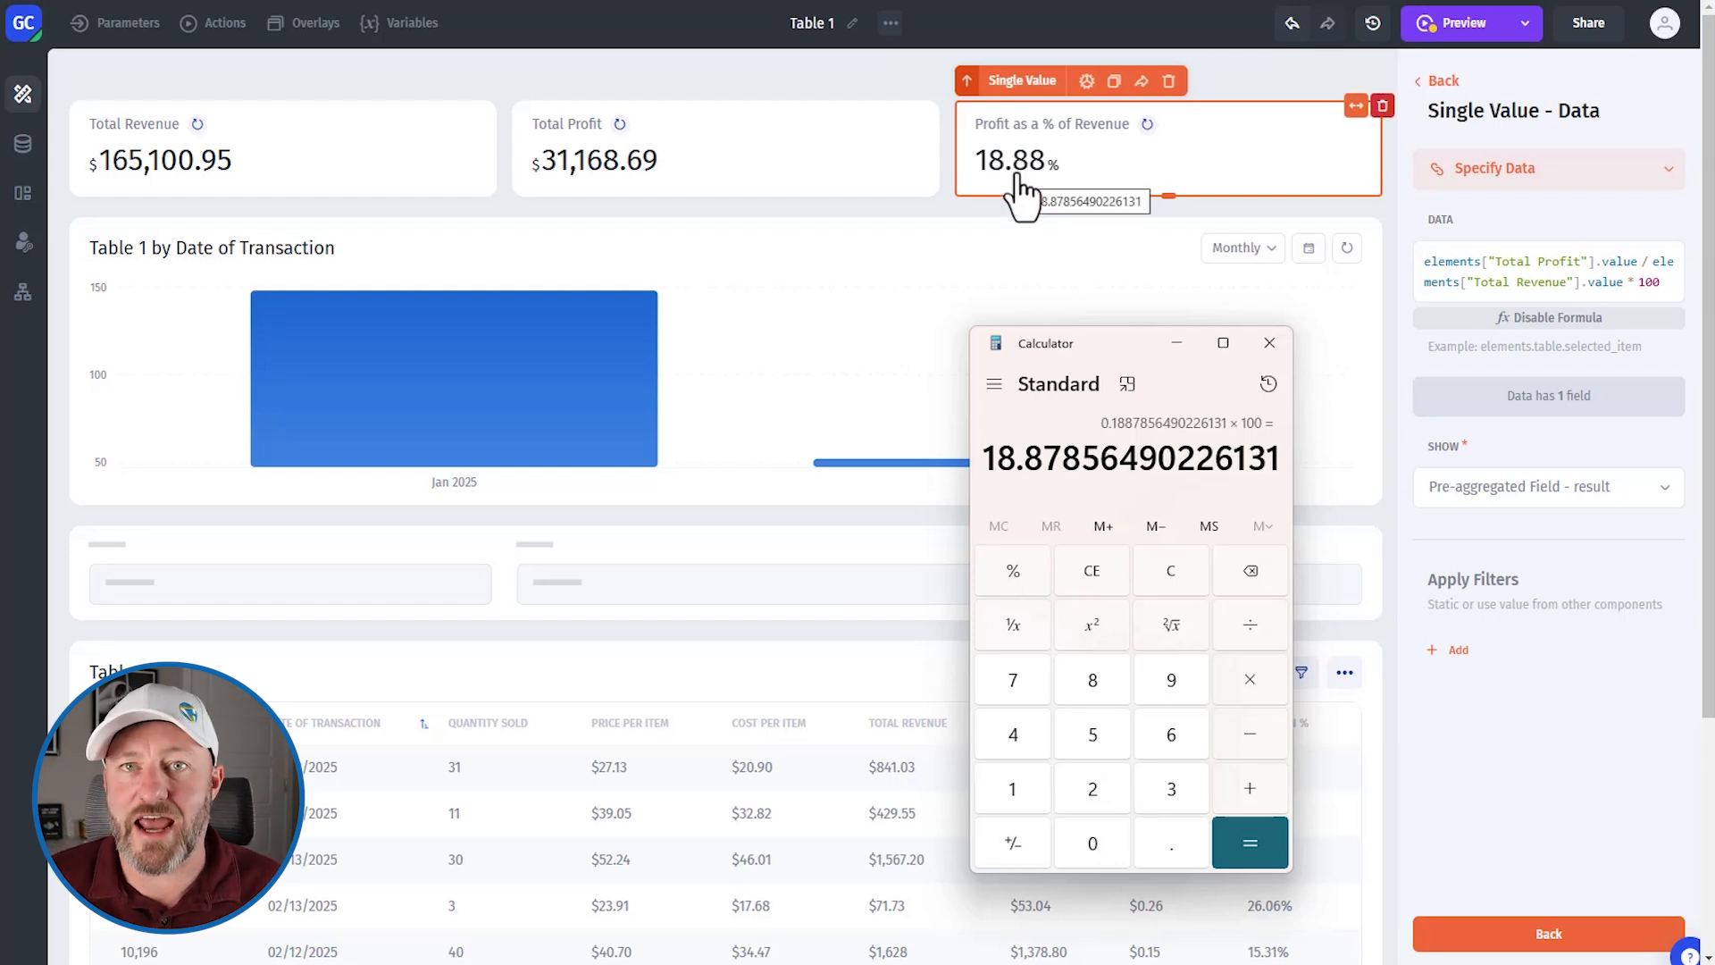